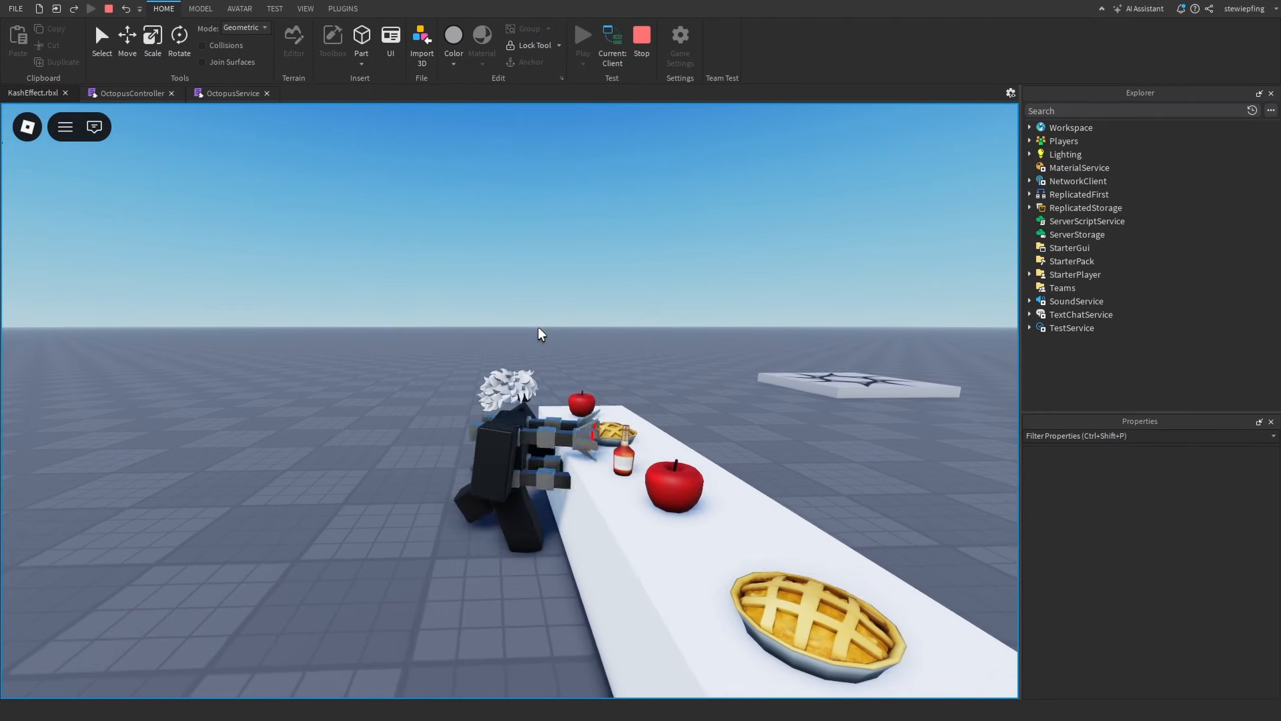
# Stop the running octopus effect play test
pyautogui.click(582, 35)
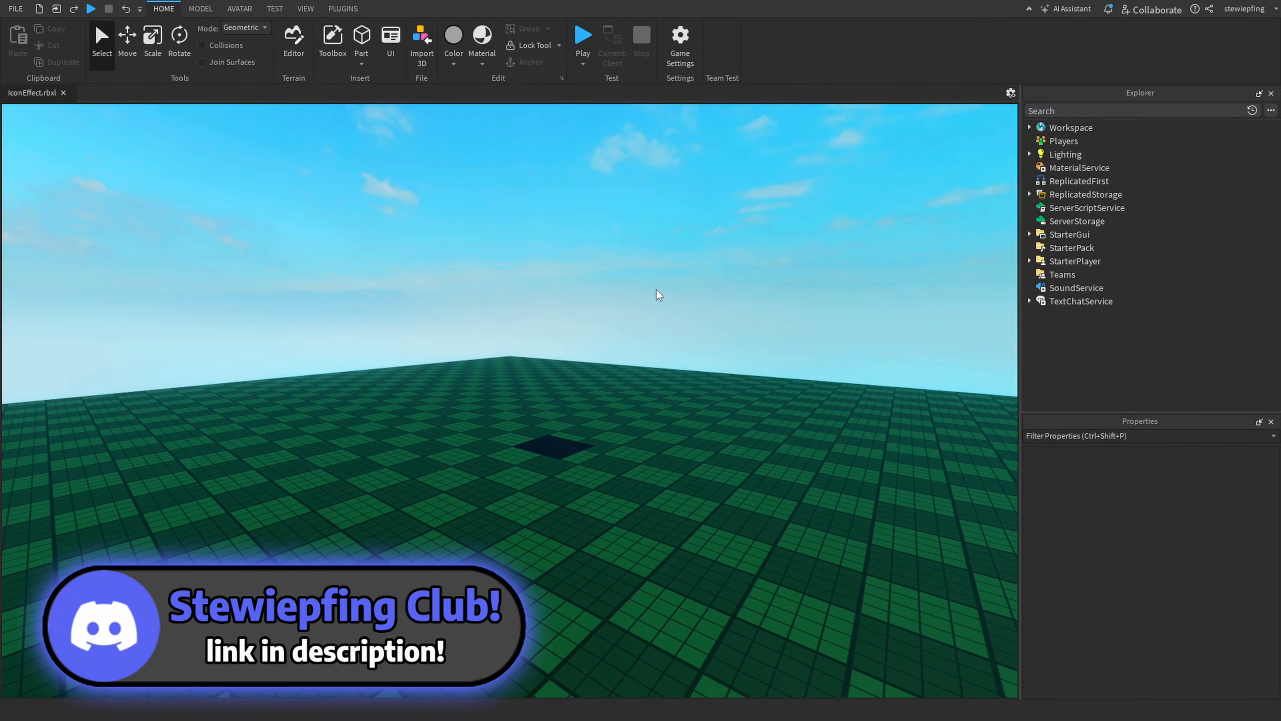
# Start a play test of the IconEffect place with the character on the baseplate
pyautogui.click(583, 34)
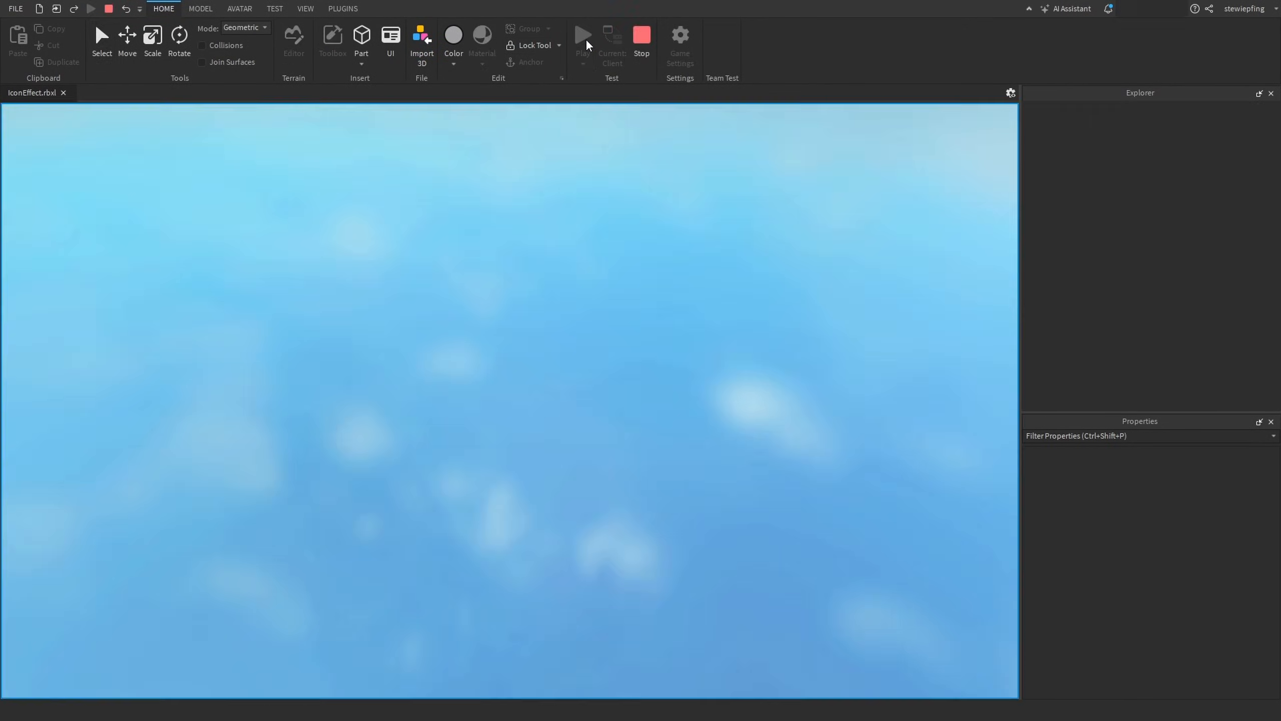
pyautogui.click(584, 35)
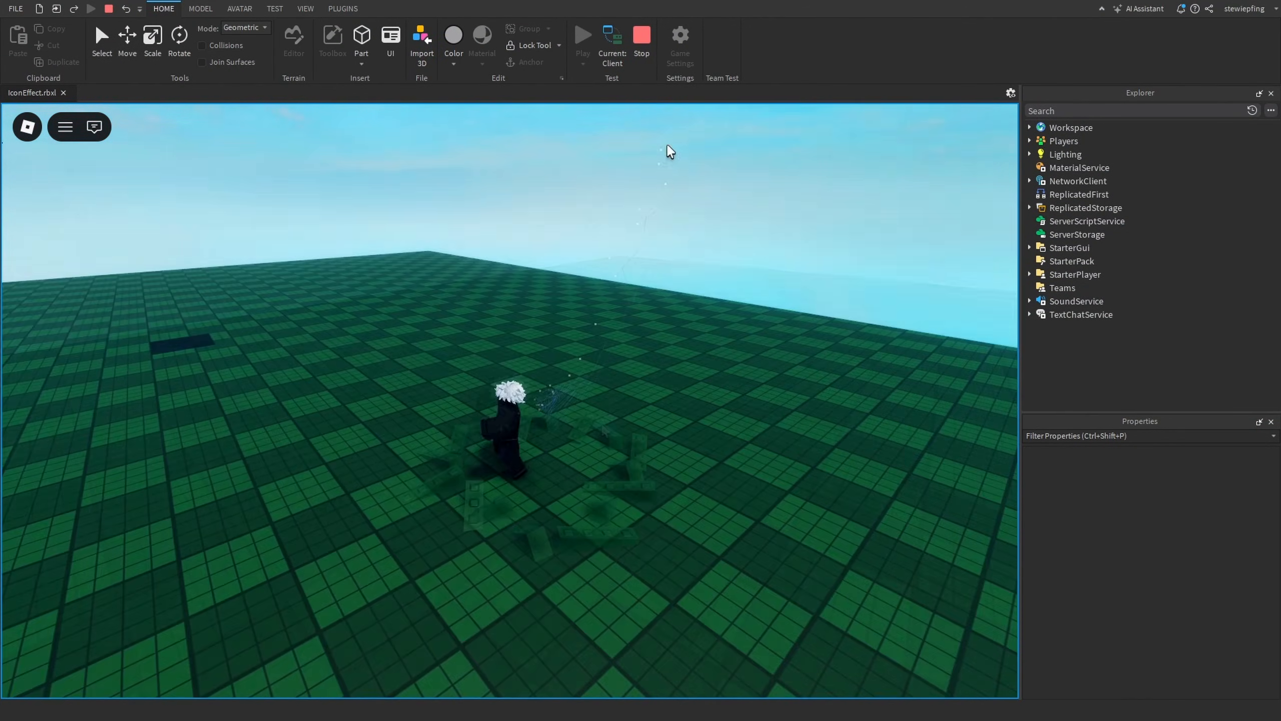
# Stop the test and expand ReplicatedStorage > Modules to select Constellation
pyautogui.click(640, 36)
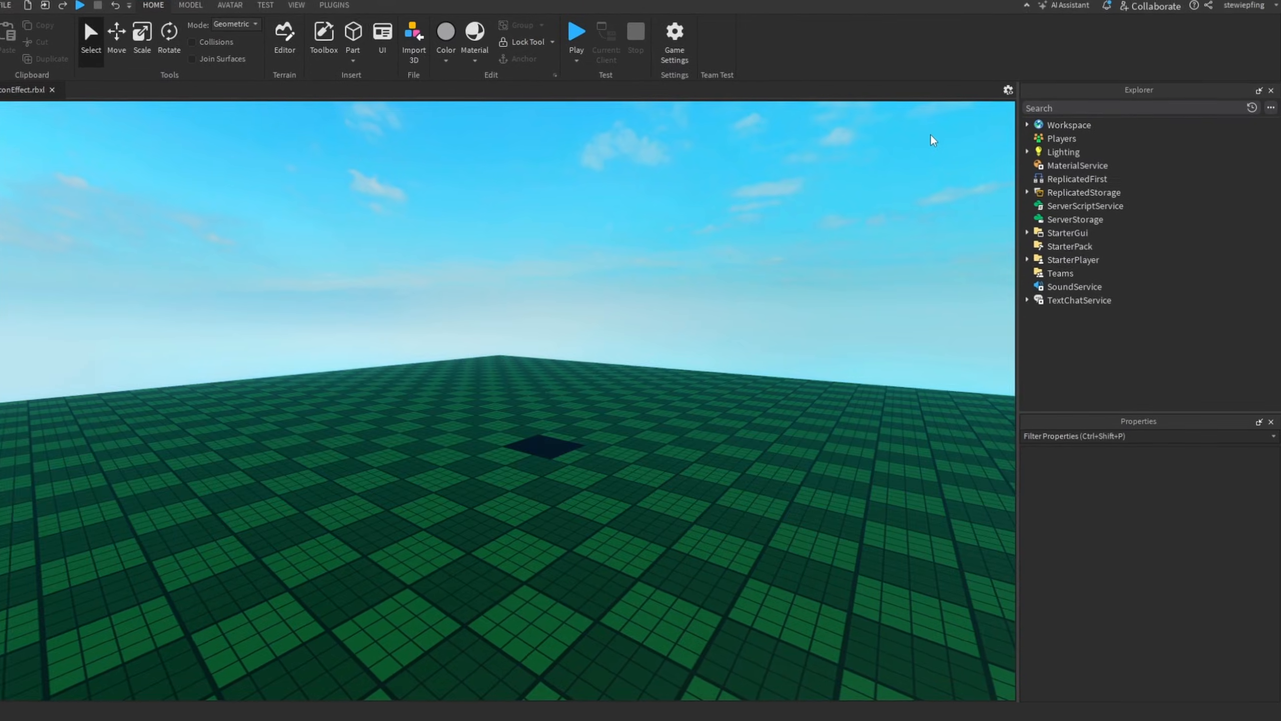
pyautogui.click(1029, 125)
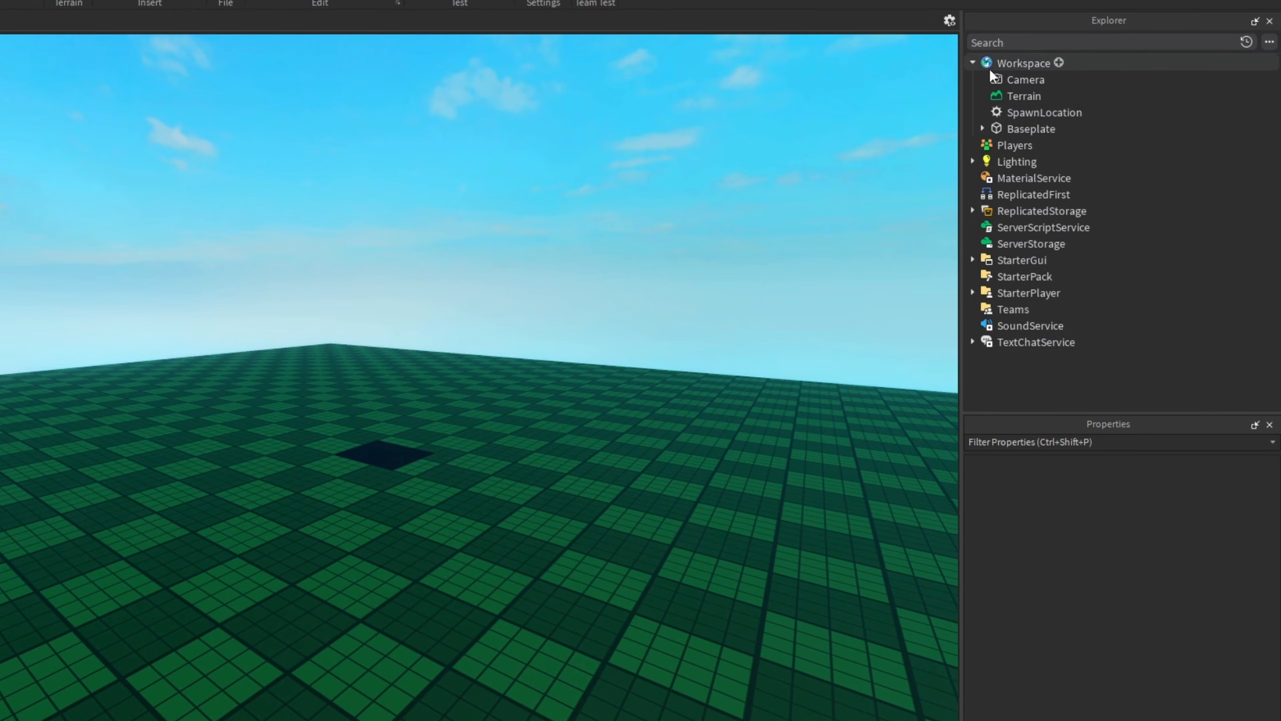
pyautogui.click(972, 62)
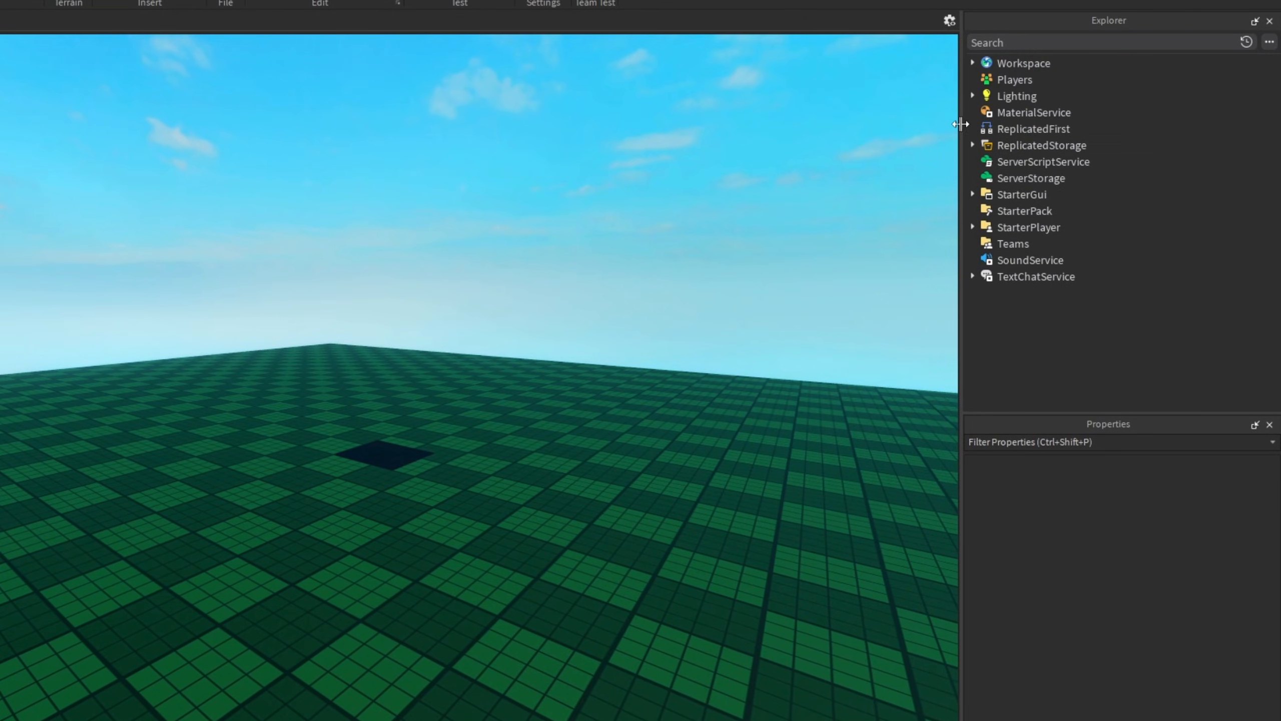
pyautogui.click(972, 144)
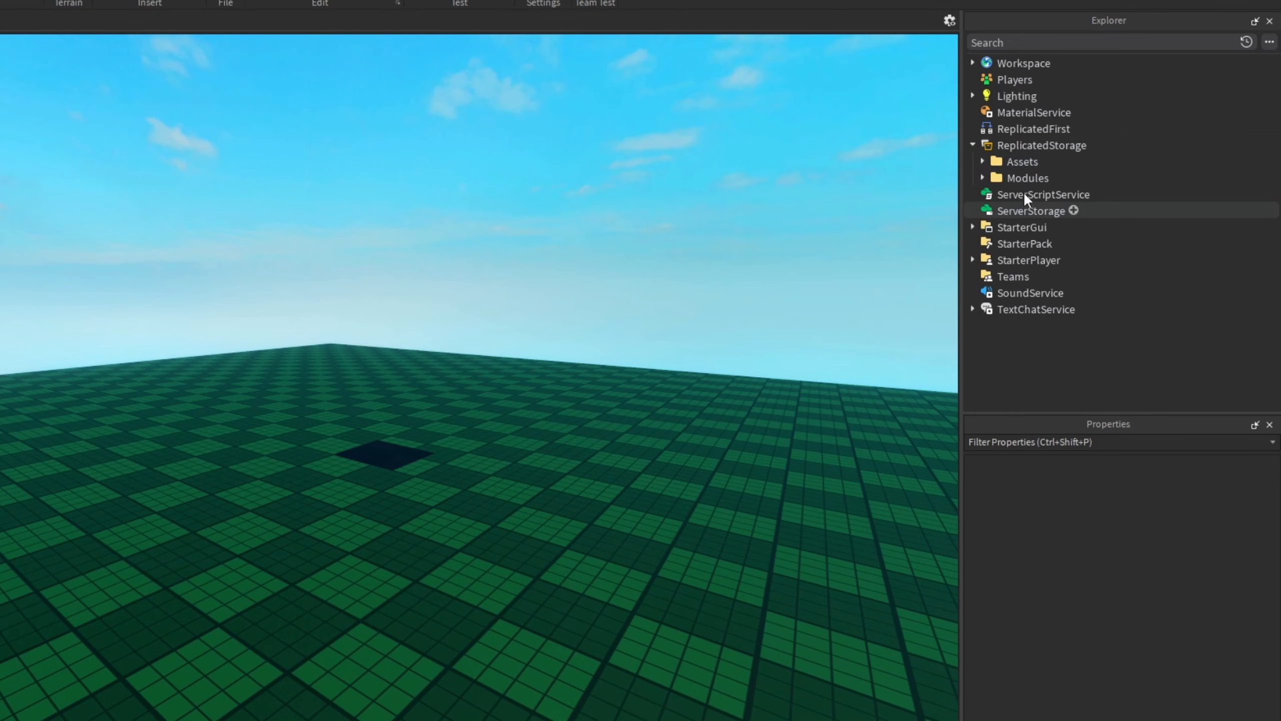
pyautogui.click(982, 161)
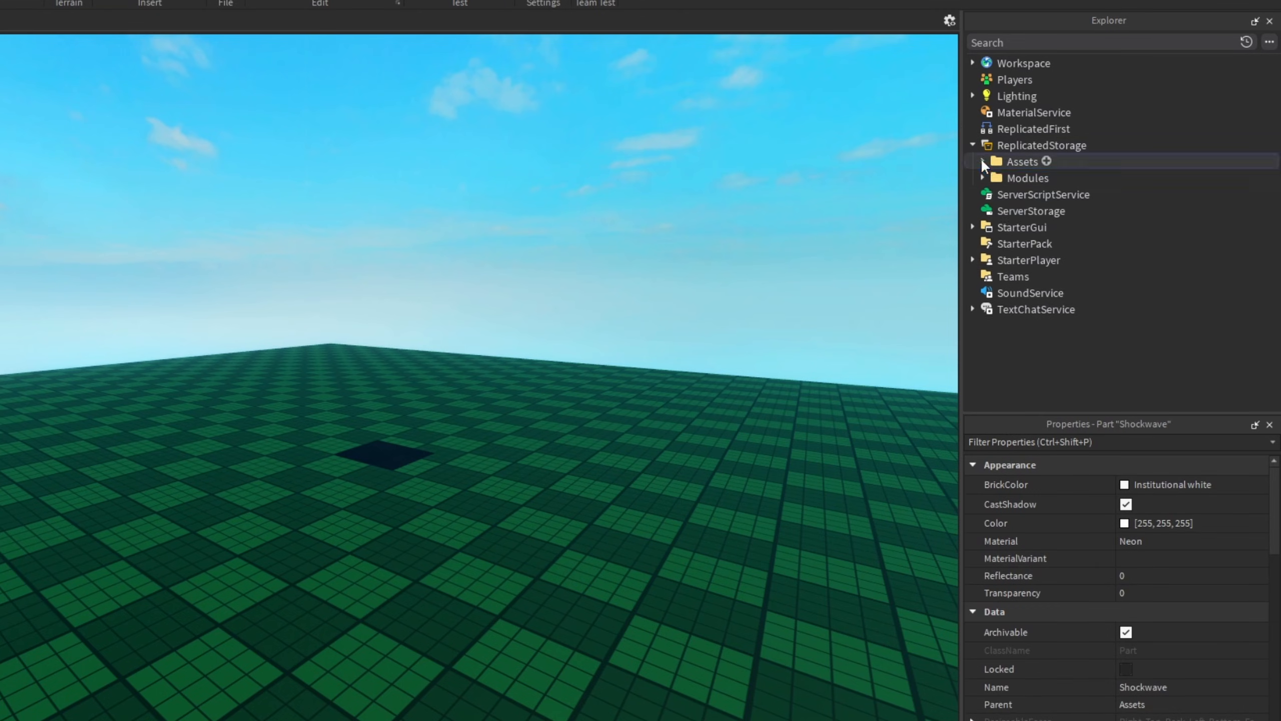
pyautogui.click(982, 177)
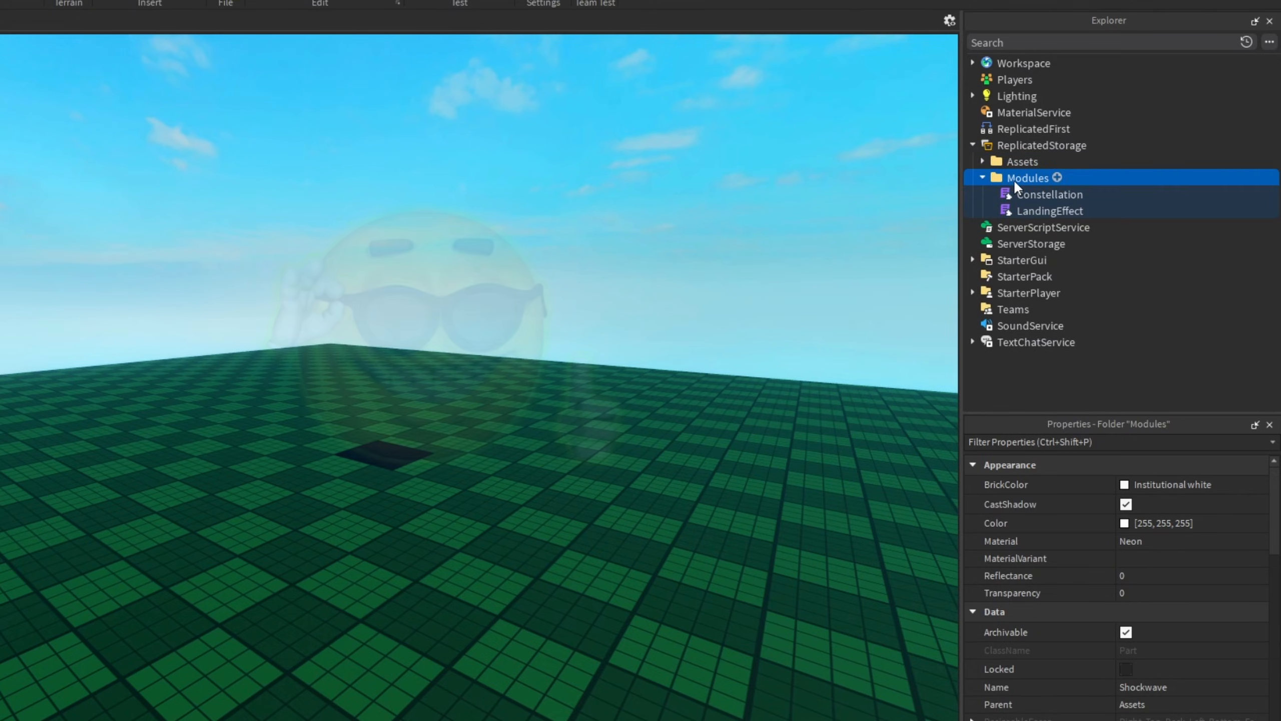
pyautogui.click(1048, 194)
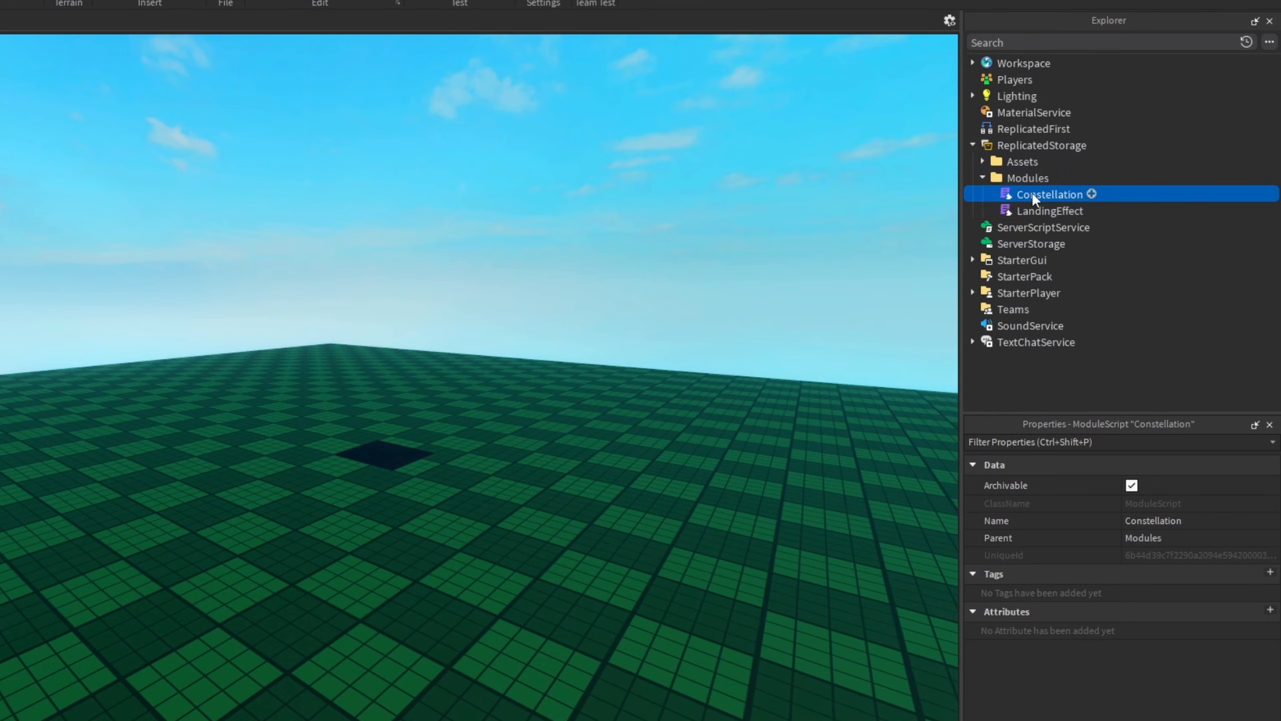
# Open the Constellation ModuleScript and read its code down to the return statement
pyautogui.doubleClick(1052, 211)
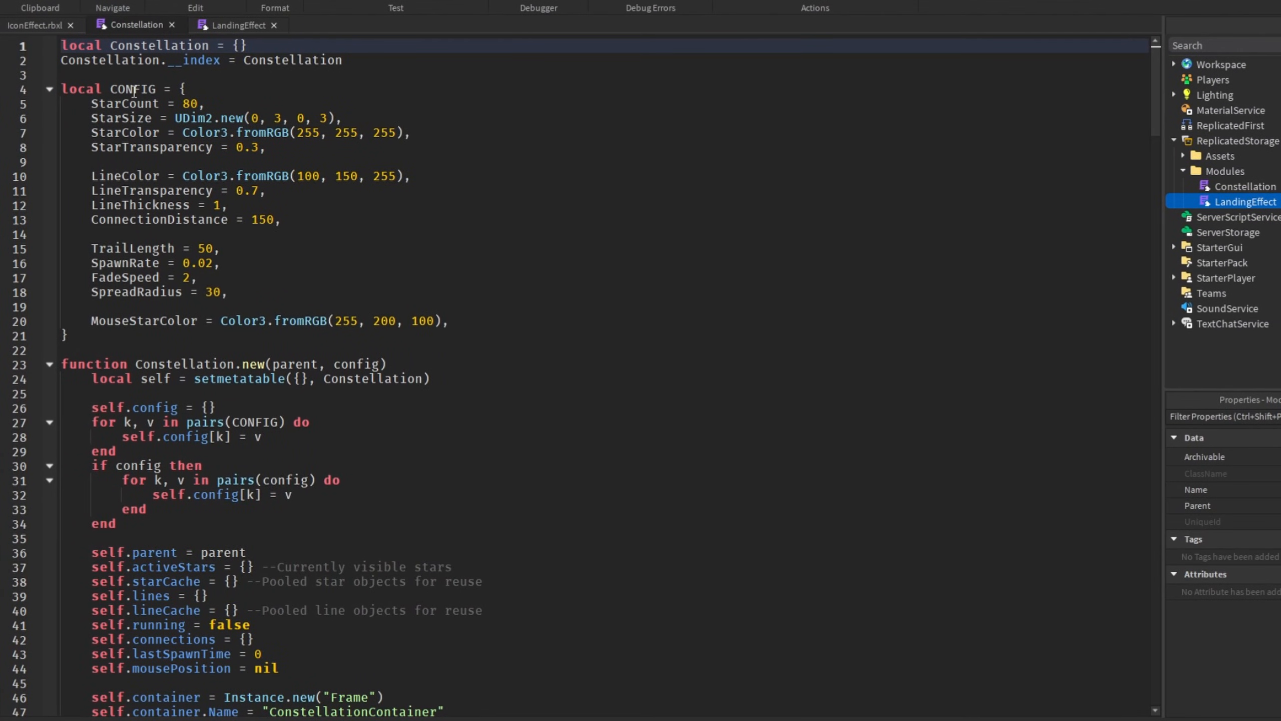
pyautogui.scroll(-3)
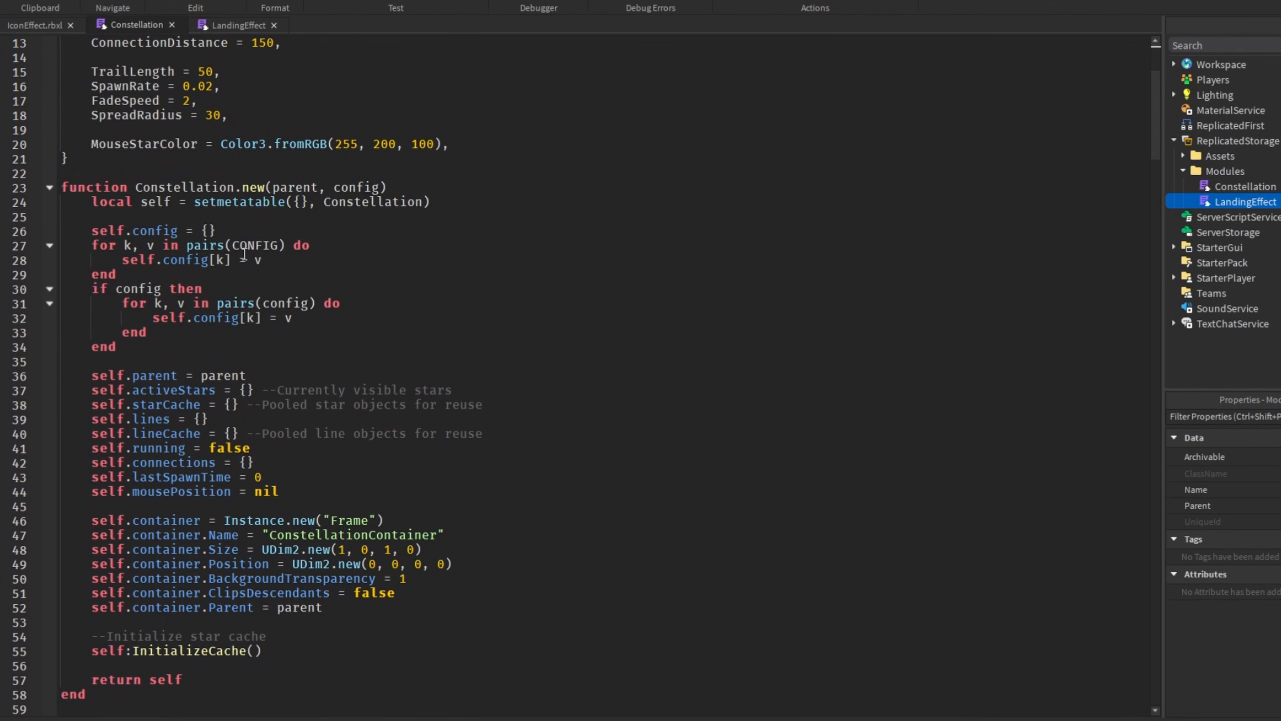
pyautogui.scroll(-3)
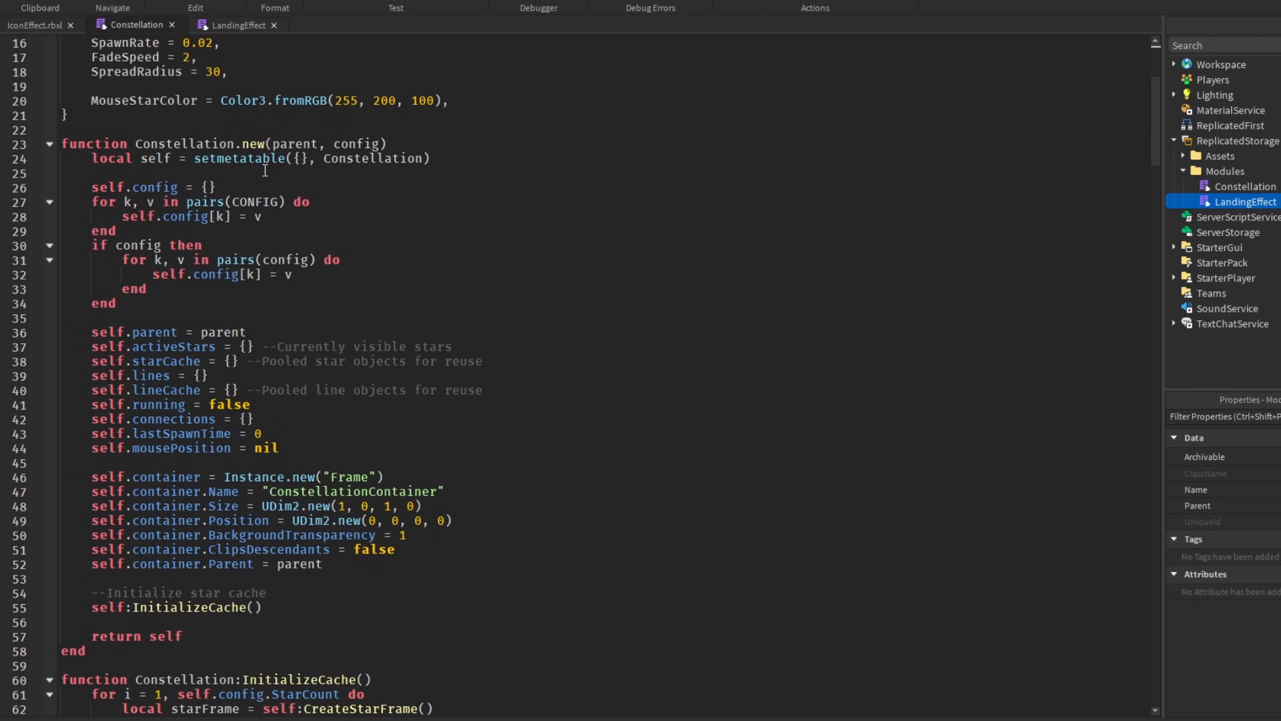
pyautogui.scroll(-3)
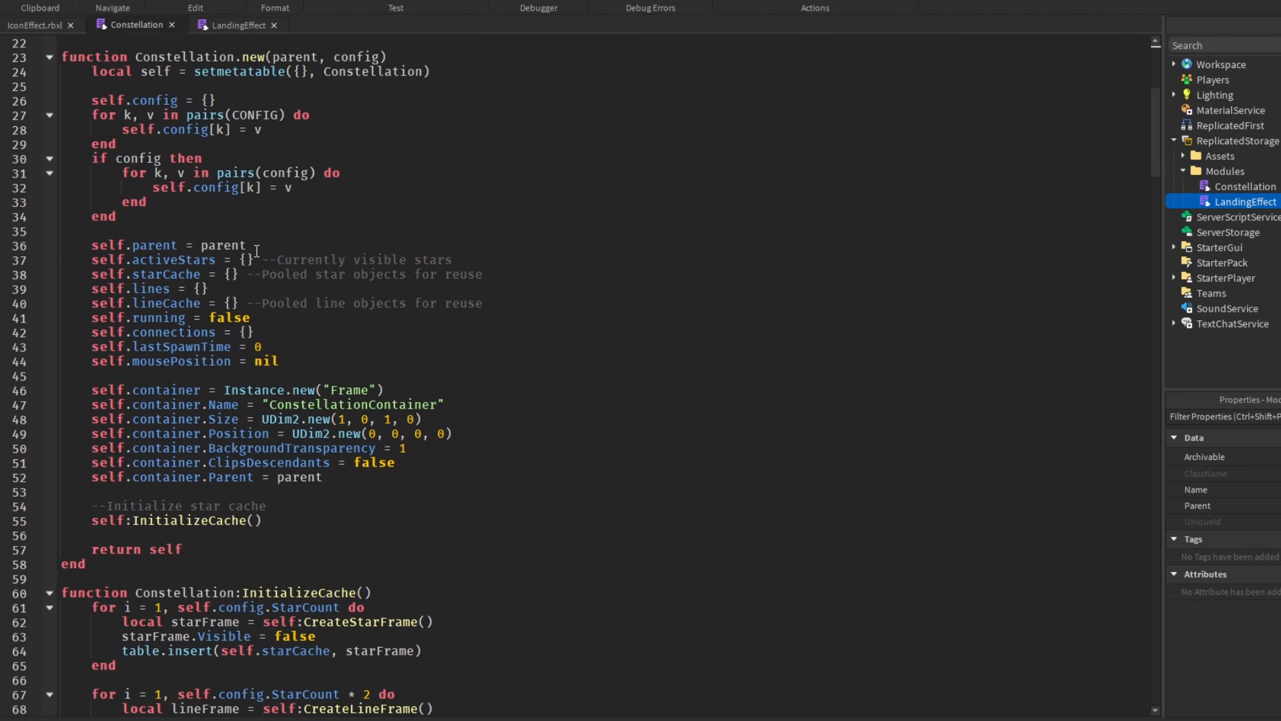
pyautogui.scroll(-3)
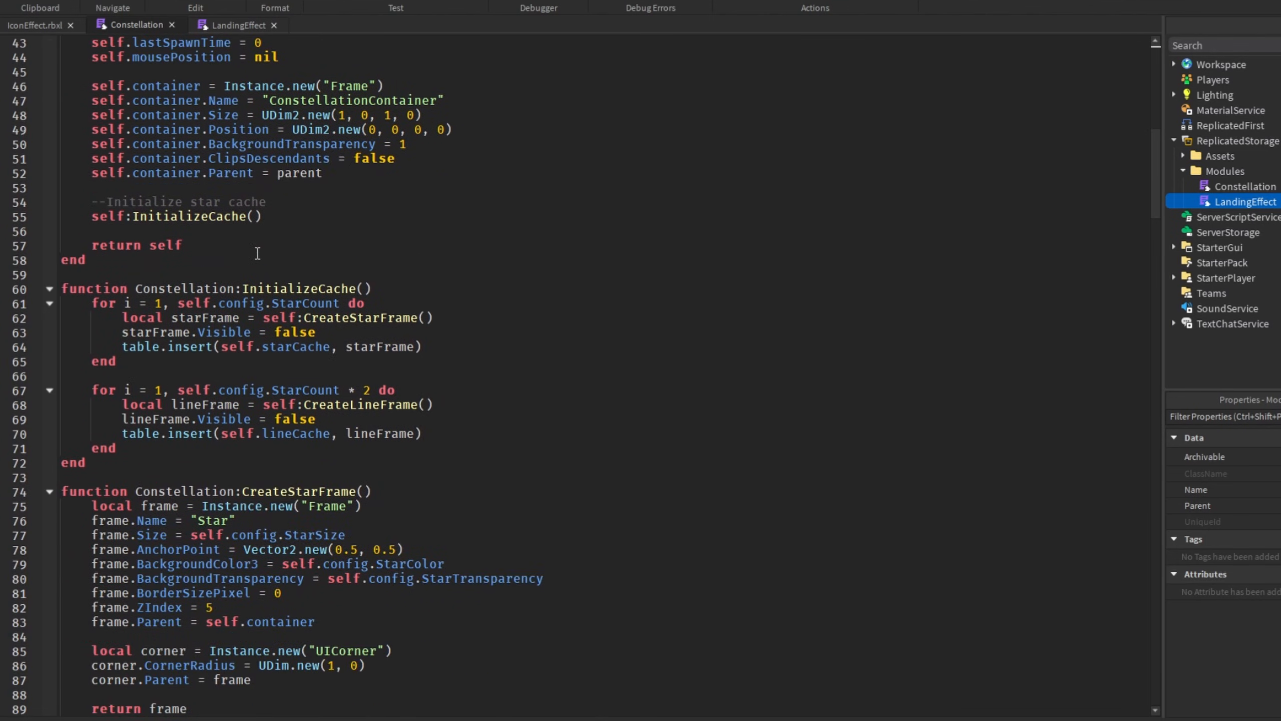
pyautogui.scroll(-3)
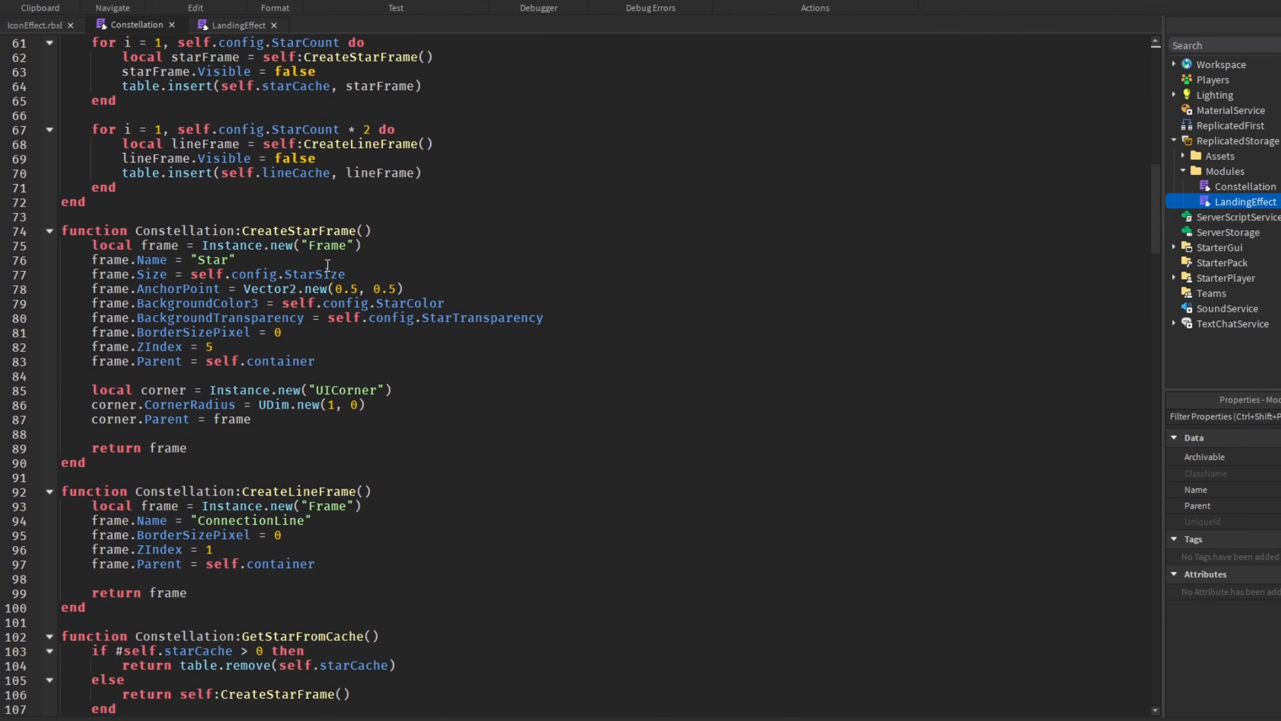
pyautogui.scroll(-3)
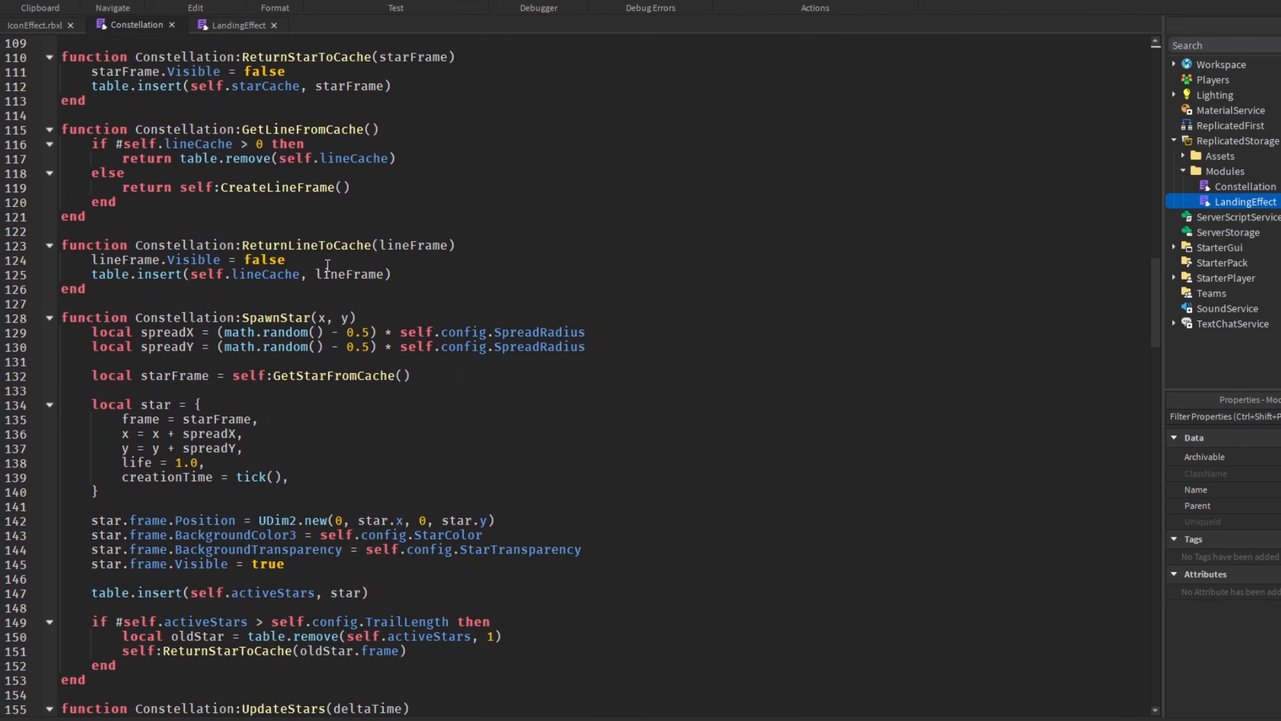
pyautogui.scroll(-3)
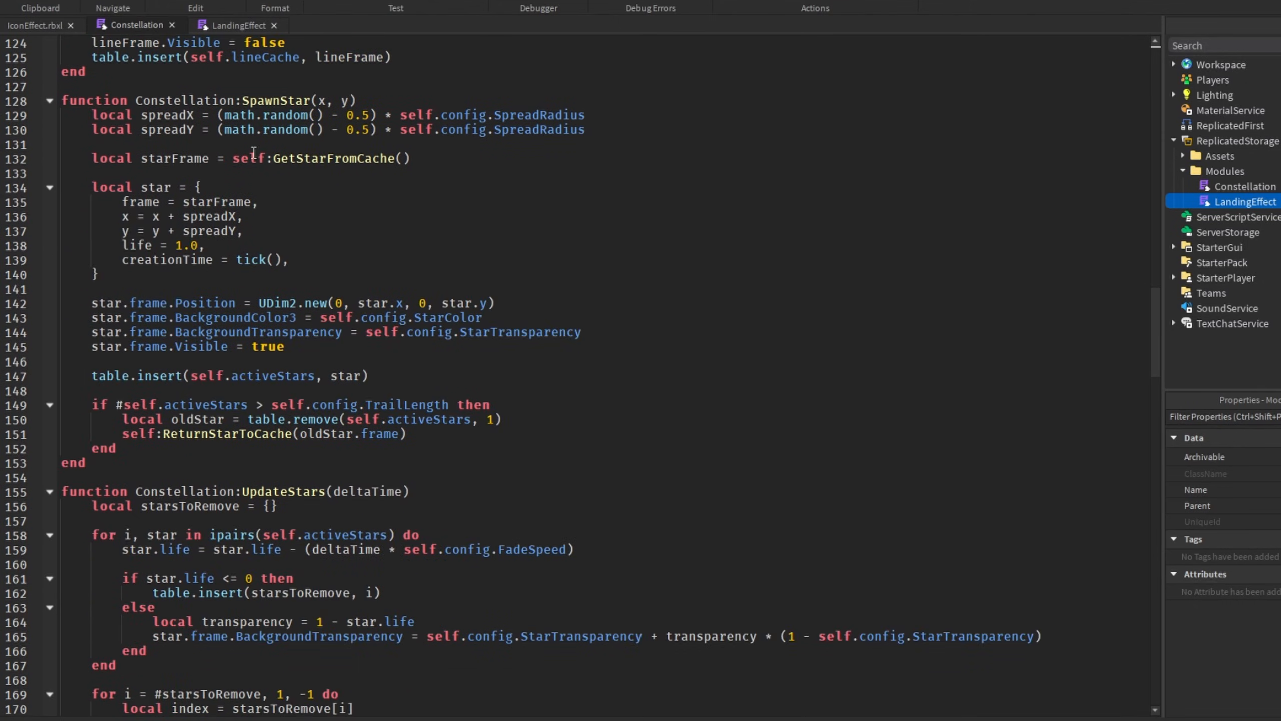
pyautogui.scroll(-3)
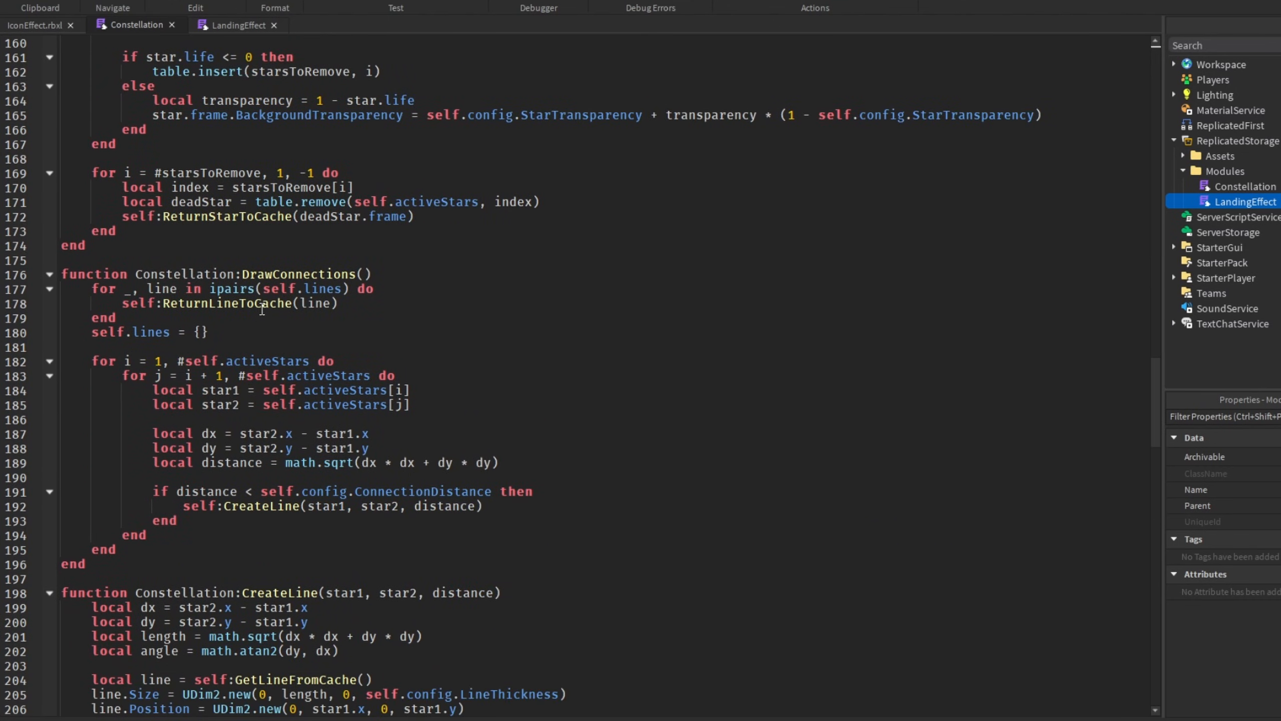
pyautogui.scroll(-3)
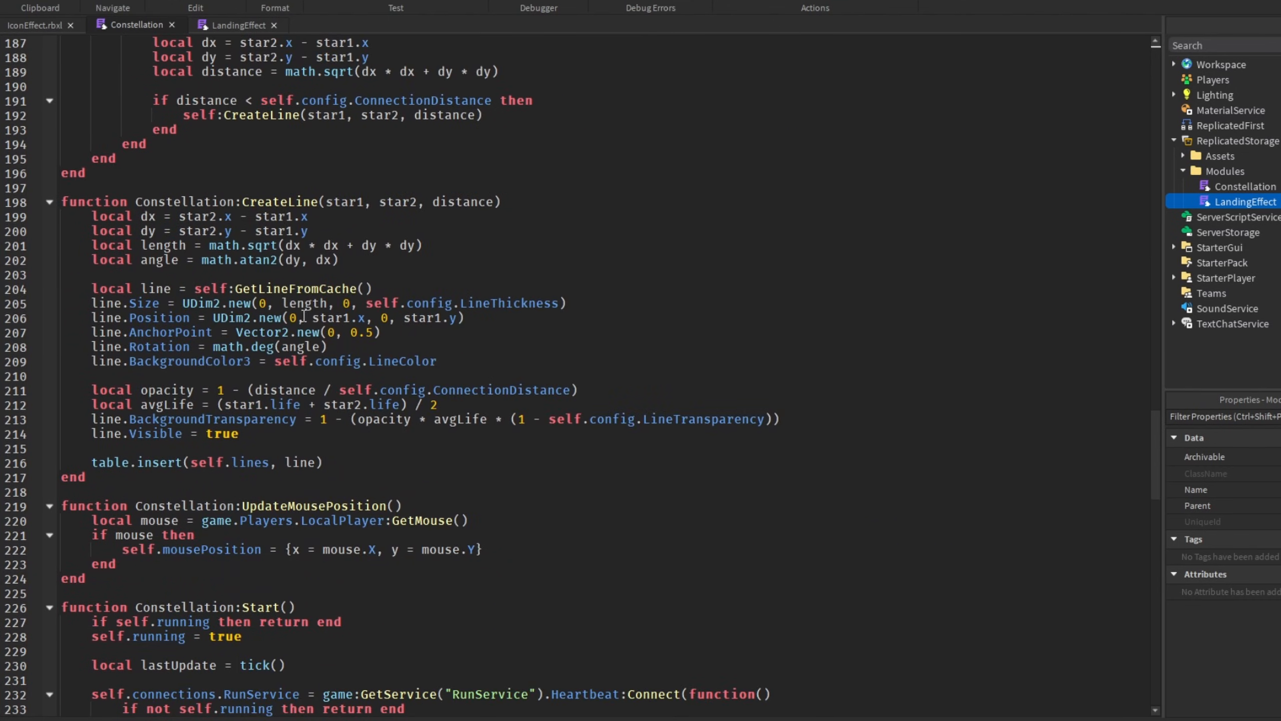
pyautogui.scroll(-3)
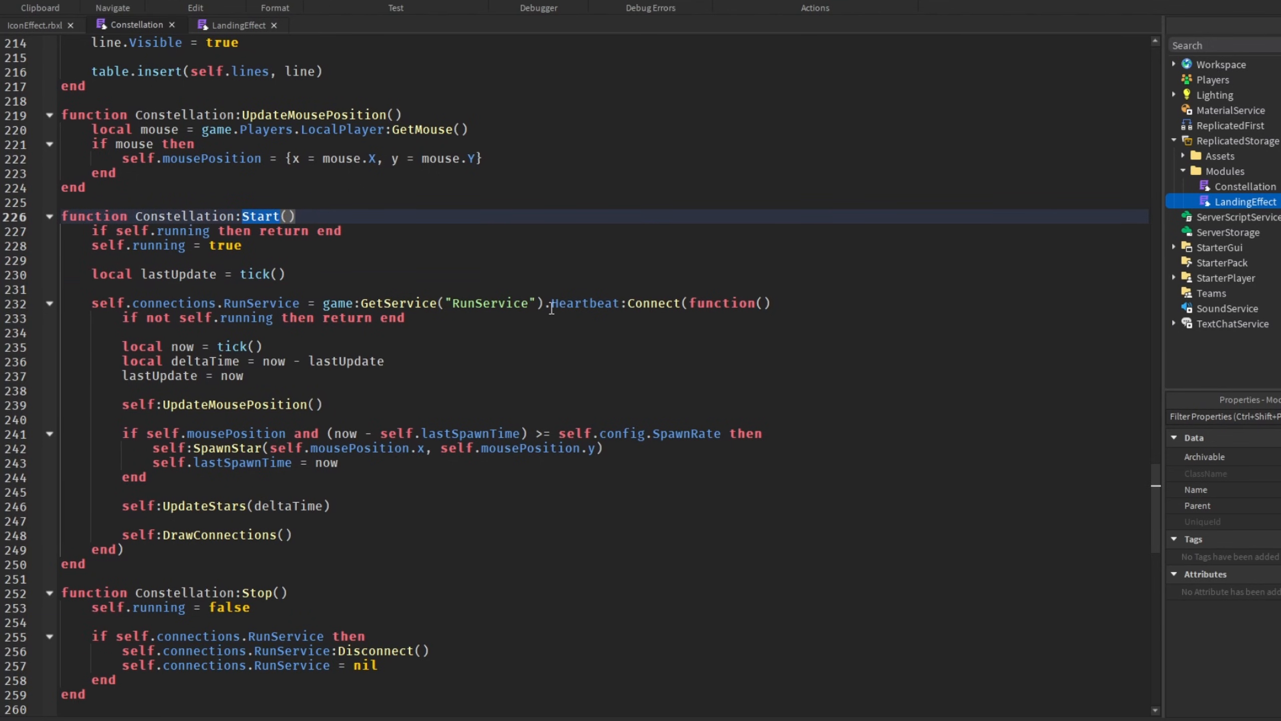
pyautogui.scroll(-3)
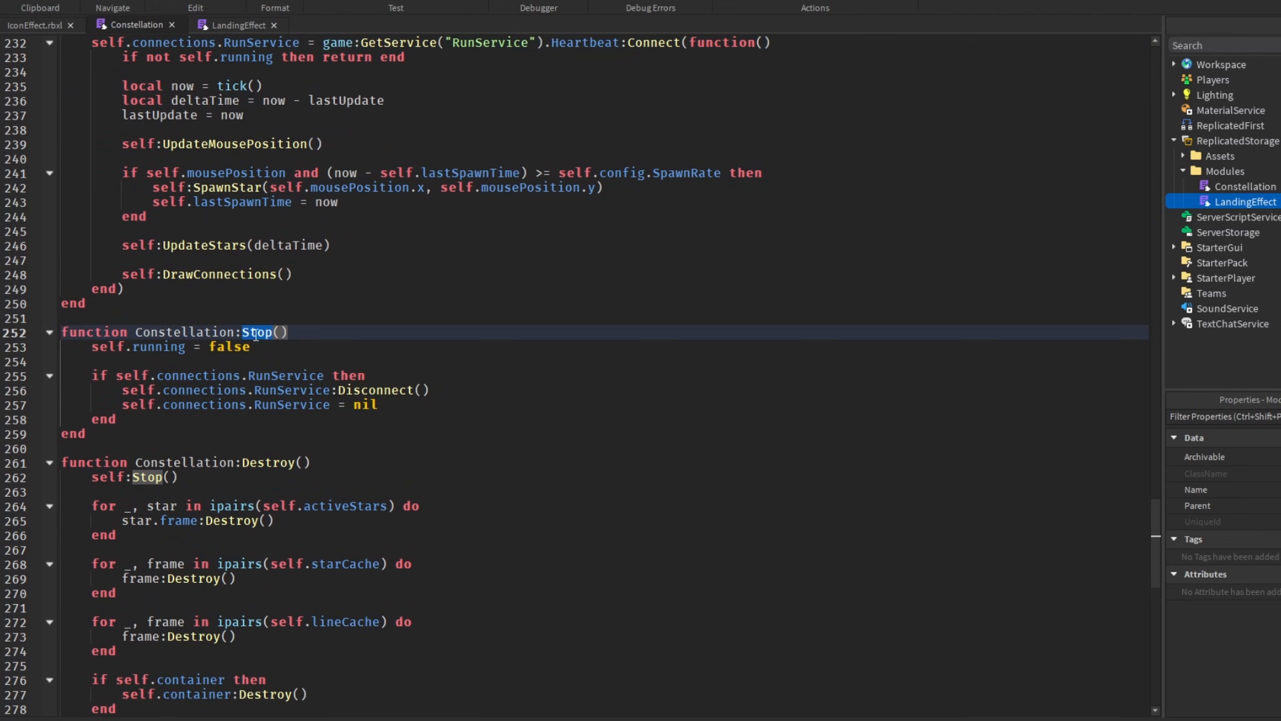
pyautogui.scroll(-3)
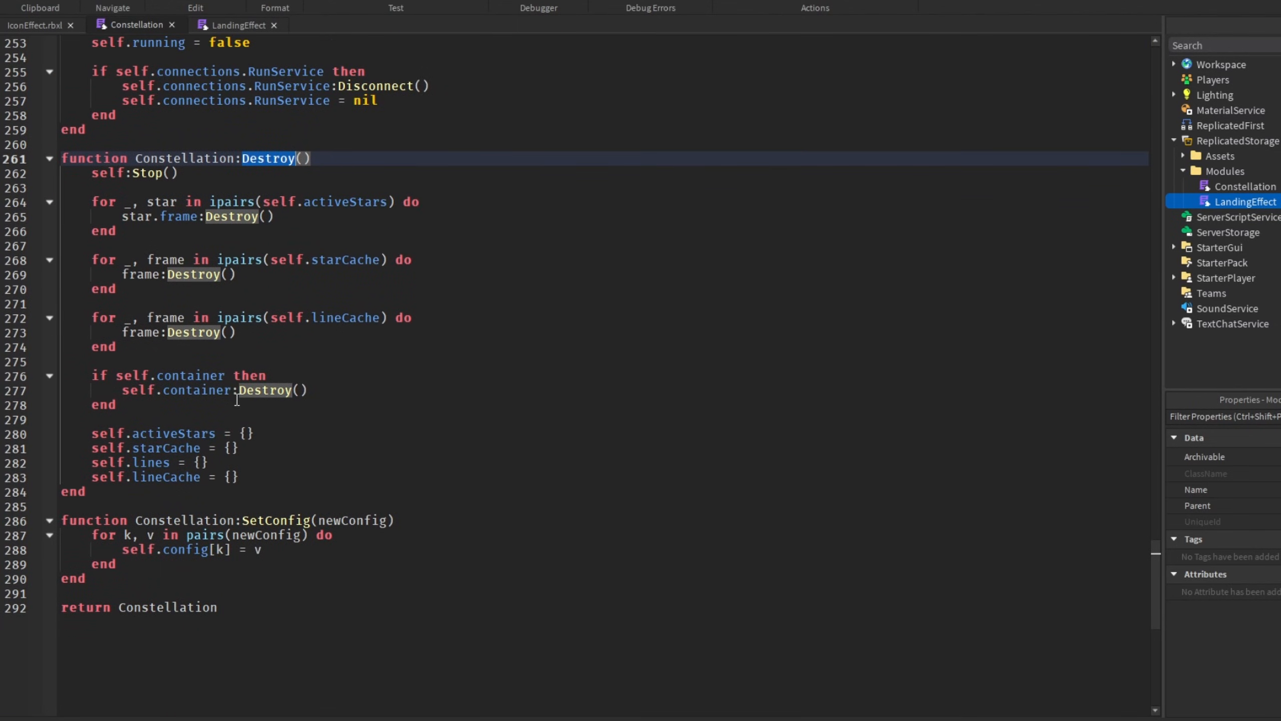
pyautogui.scroll(3)
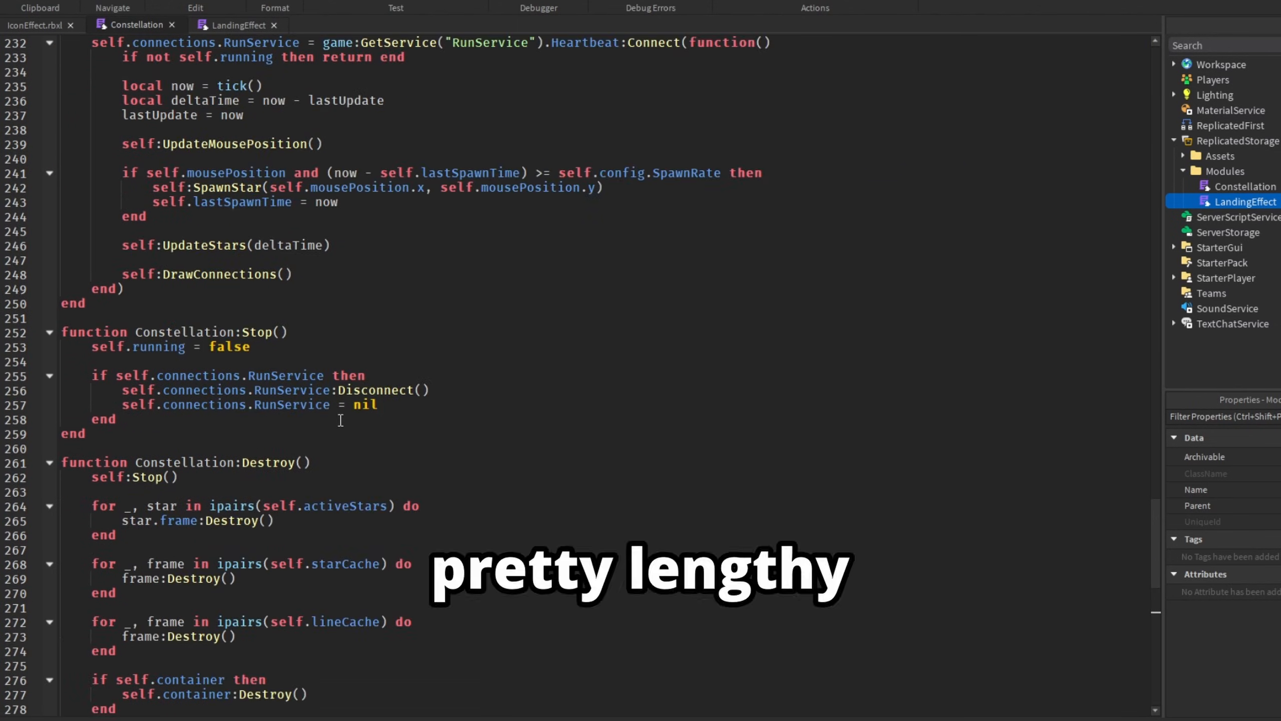
pyautogui.scroll(3)
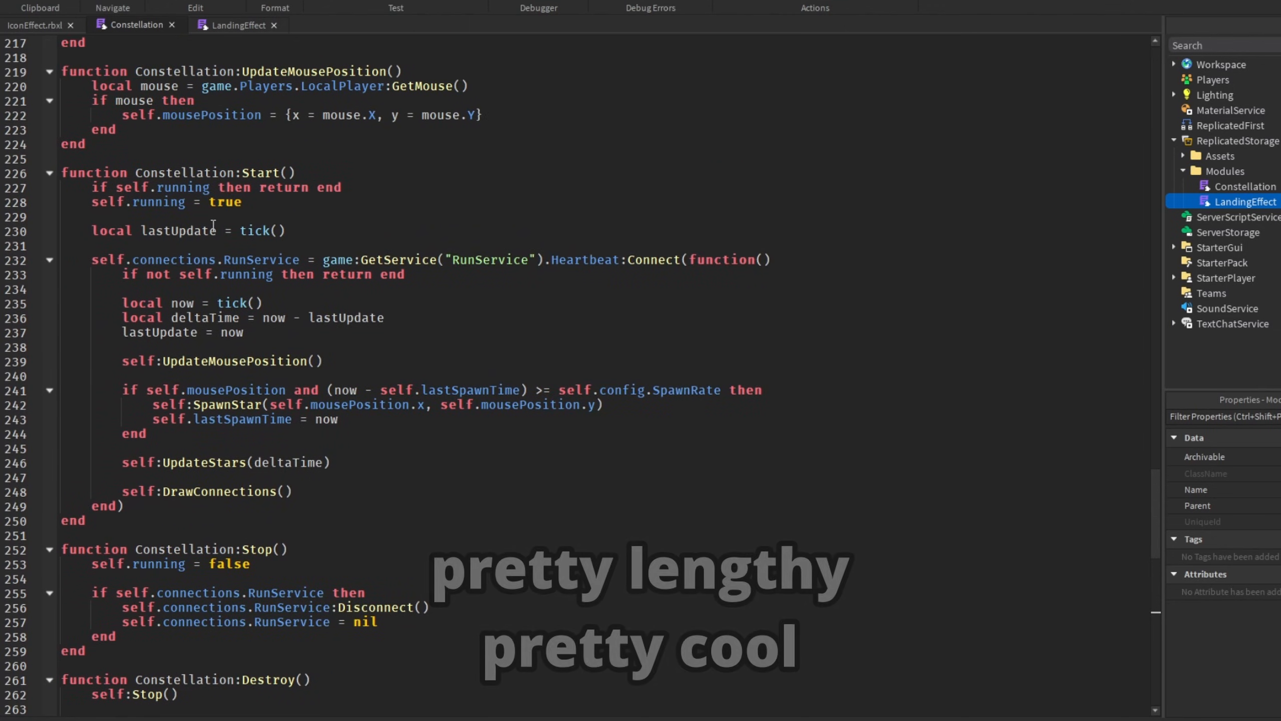
pyautogui.click(236, 25)
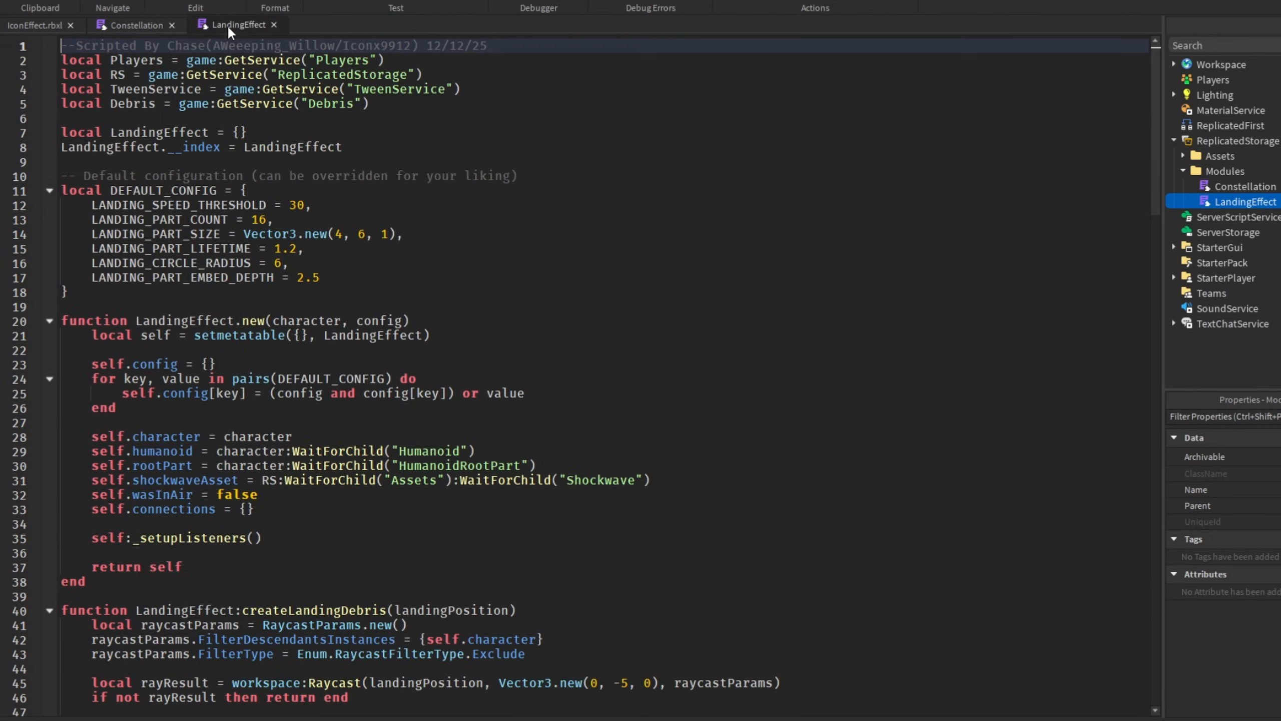
pyautogui.moveTo(186, 173)
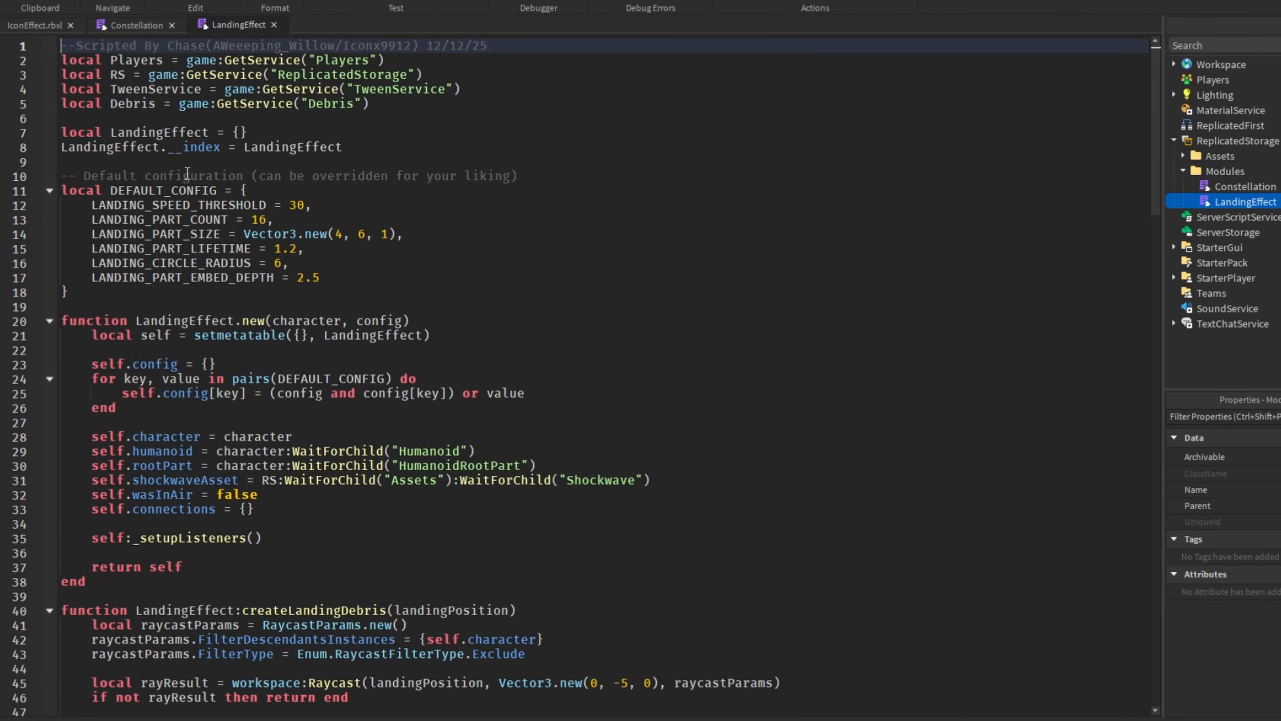
pyautogui.moveTo(161, 189)
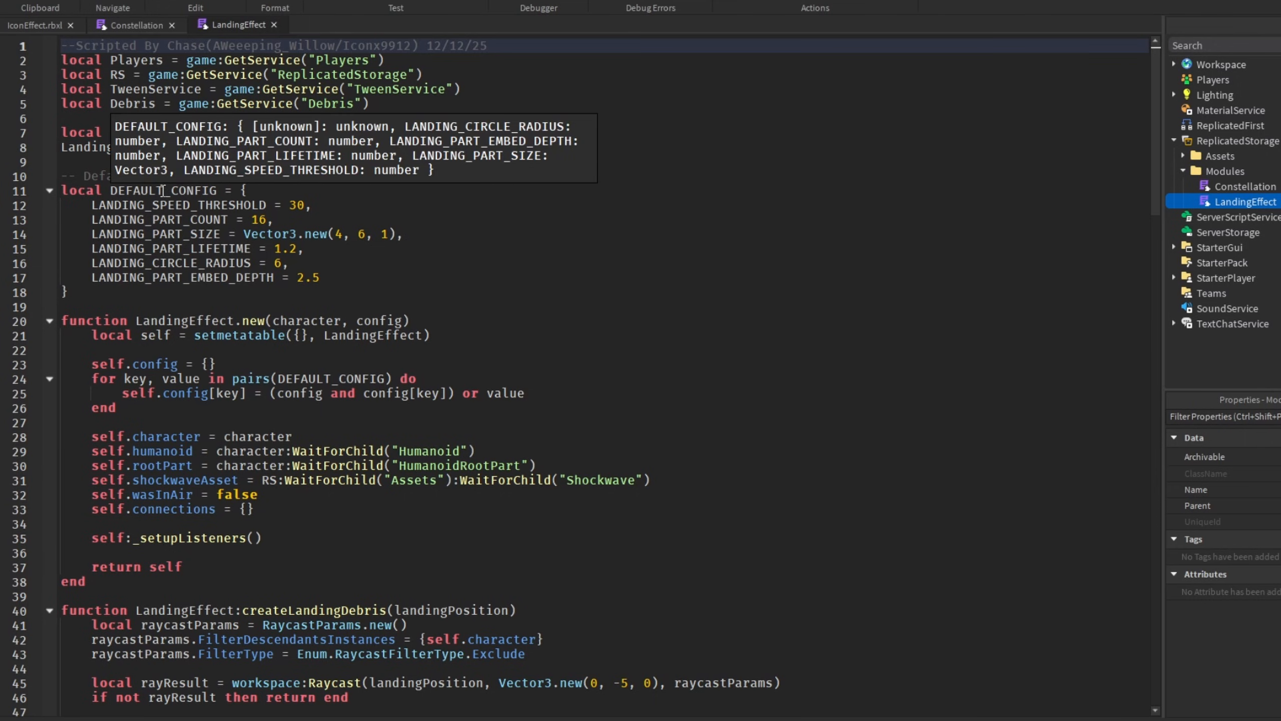
pyautogui.moveTo(349, 271)
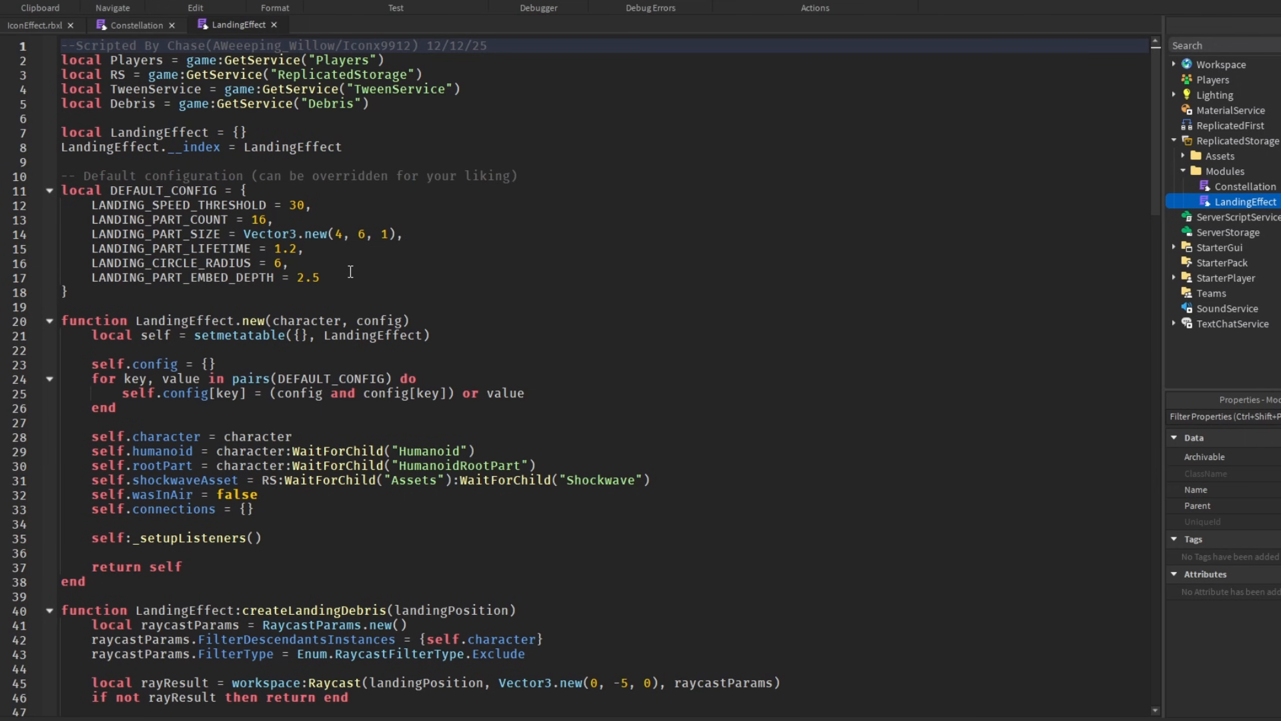
pyautogui.scroll(-3)
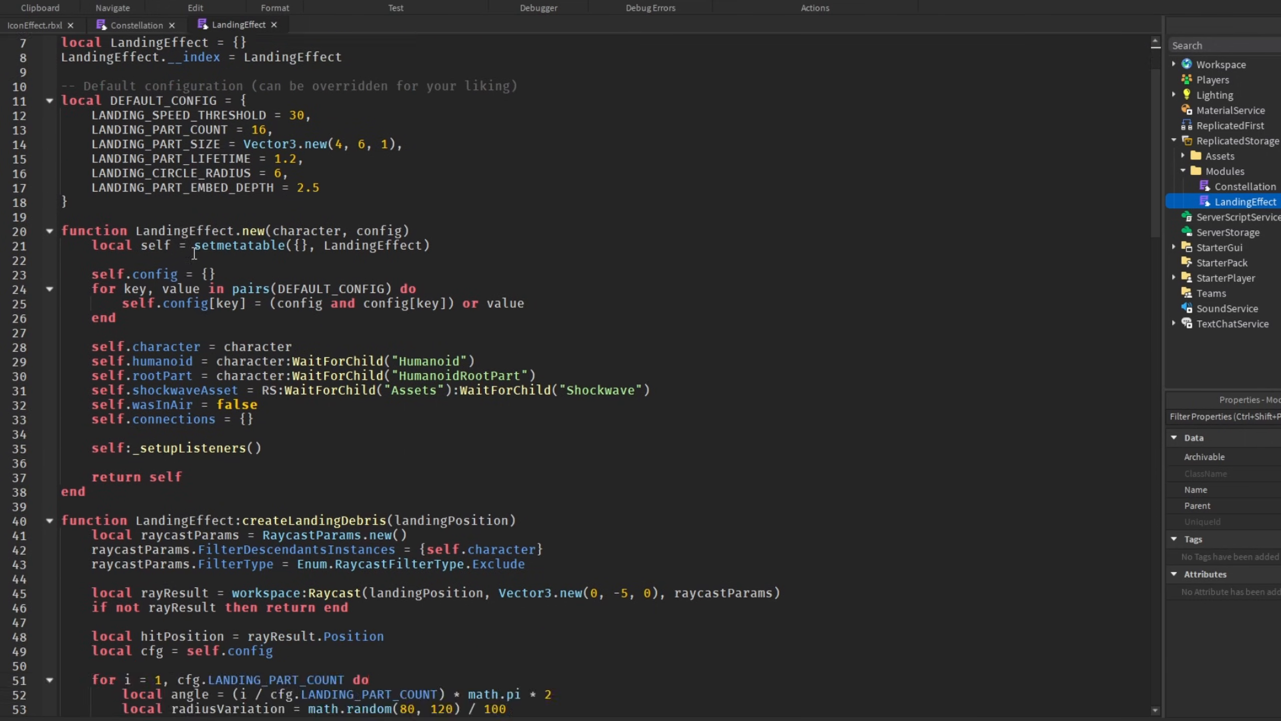
pyautogui.scroll(-3)
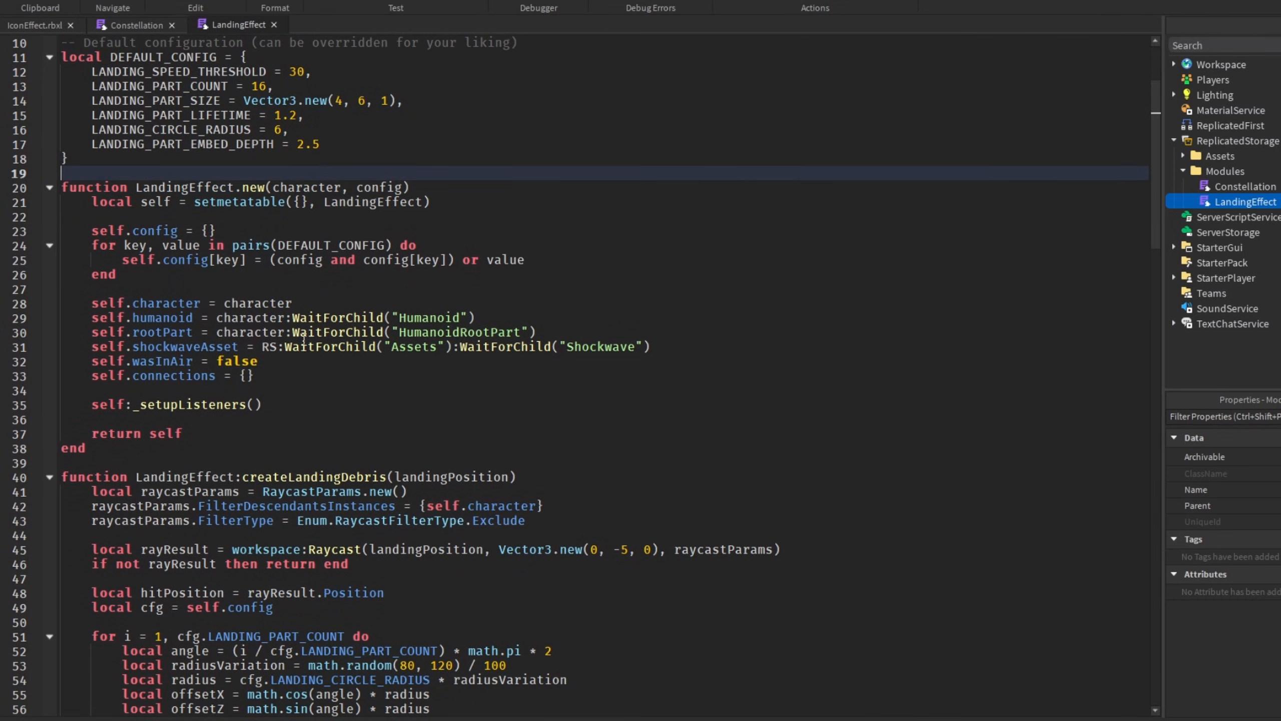
pyautogui.scroll(-3)
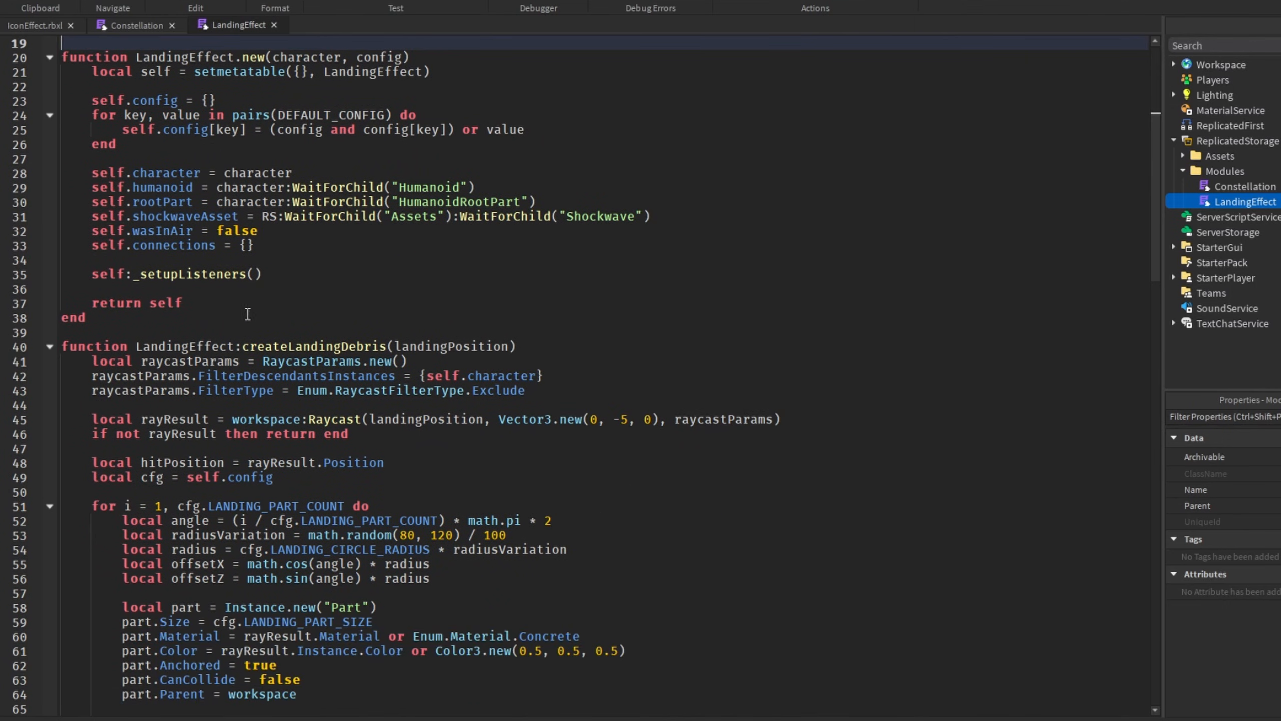
pyautogui.moveTo(310, 296)
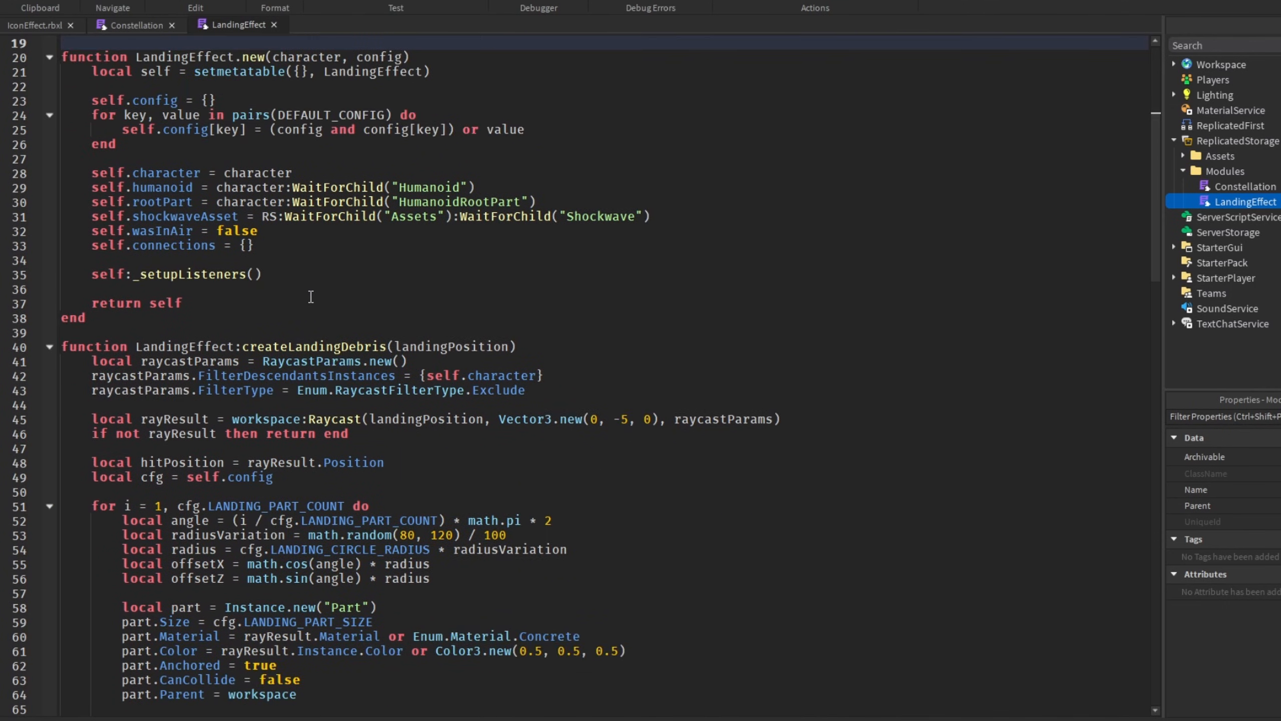
pyautogui.scroll(-3)
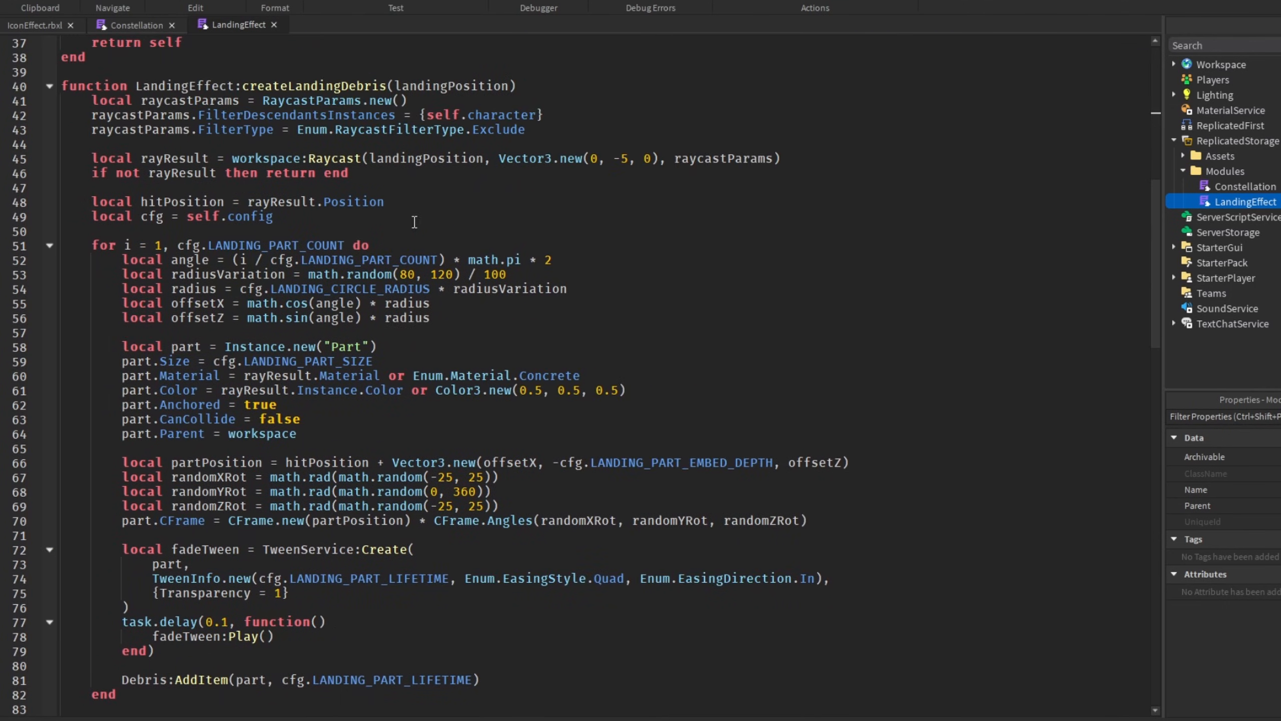
pyautogui.scroll(-3)
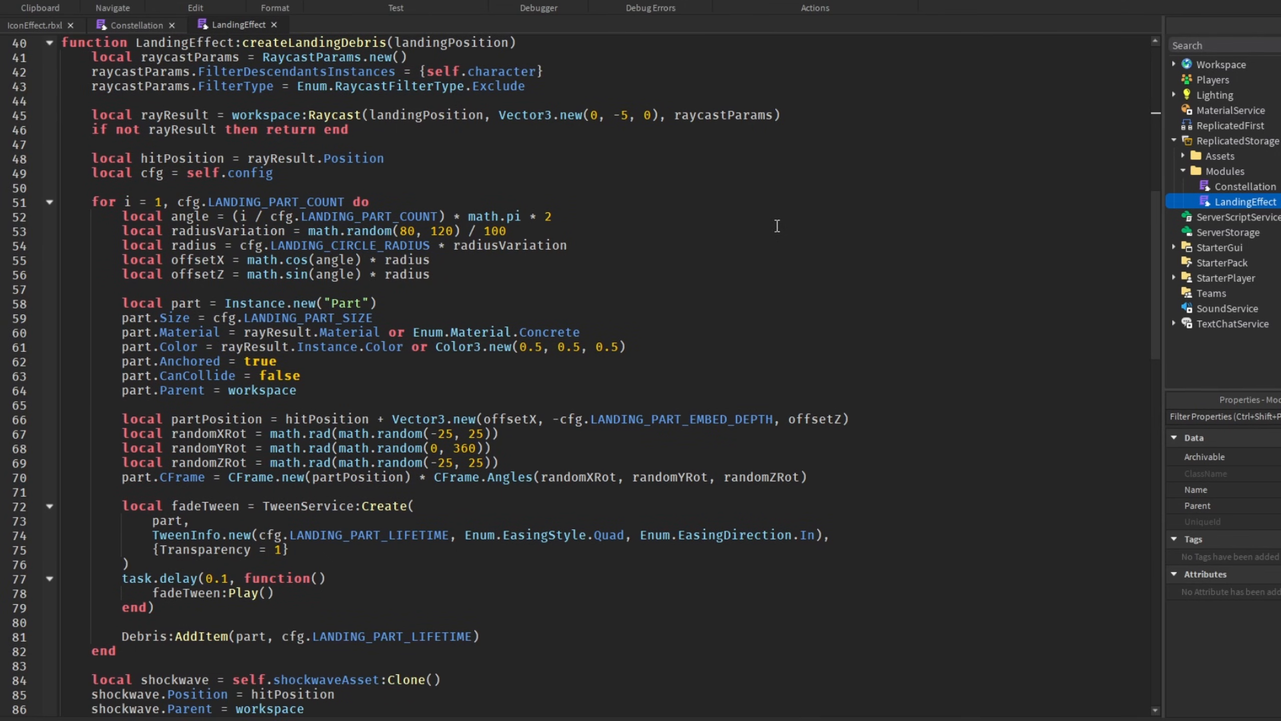
pyautogui.scroll(-3)
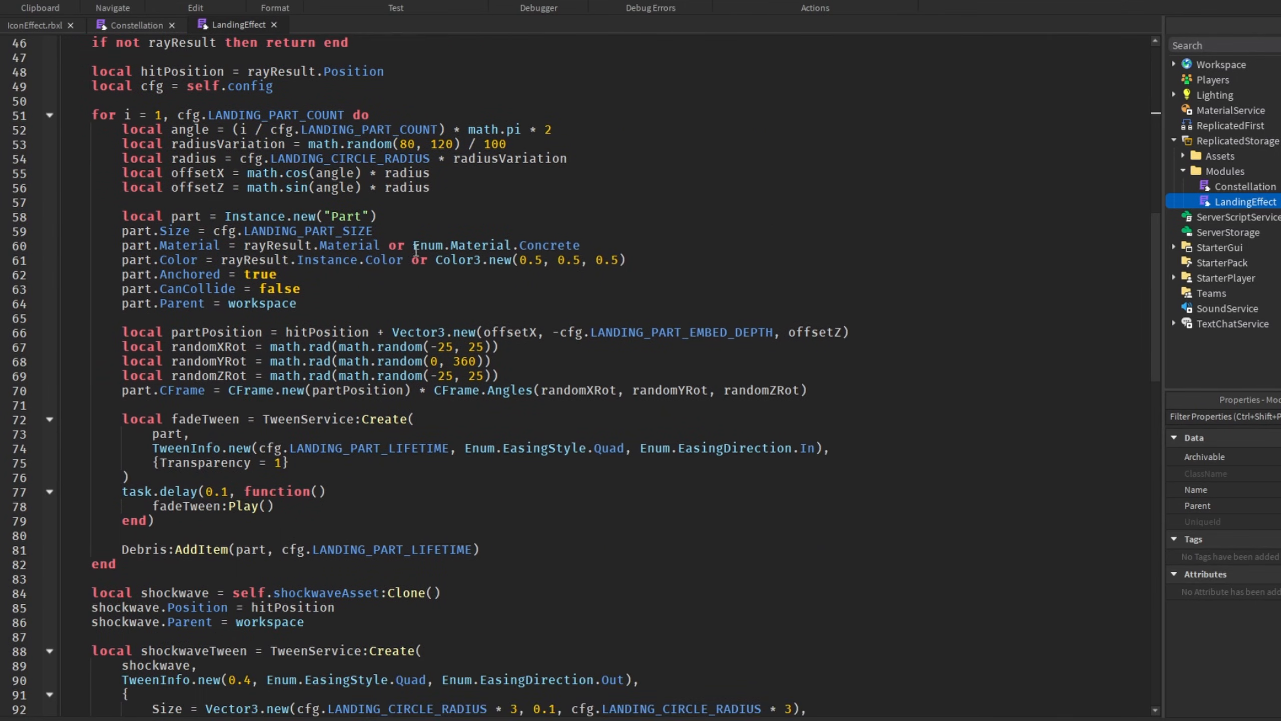
pyautogui.scroll(-3)
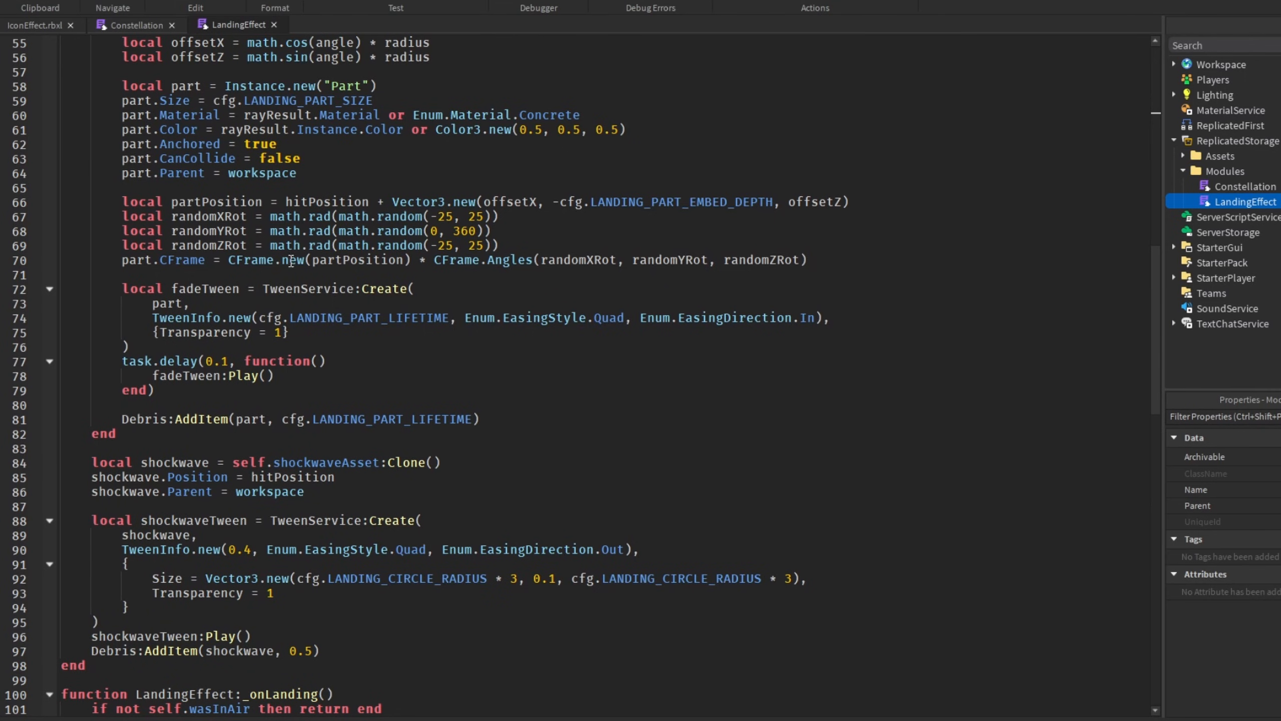
pyautogui.scroll(-3)
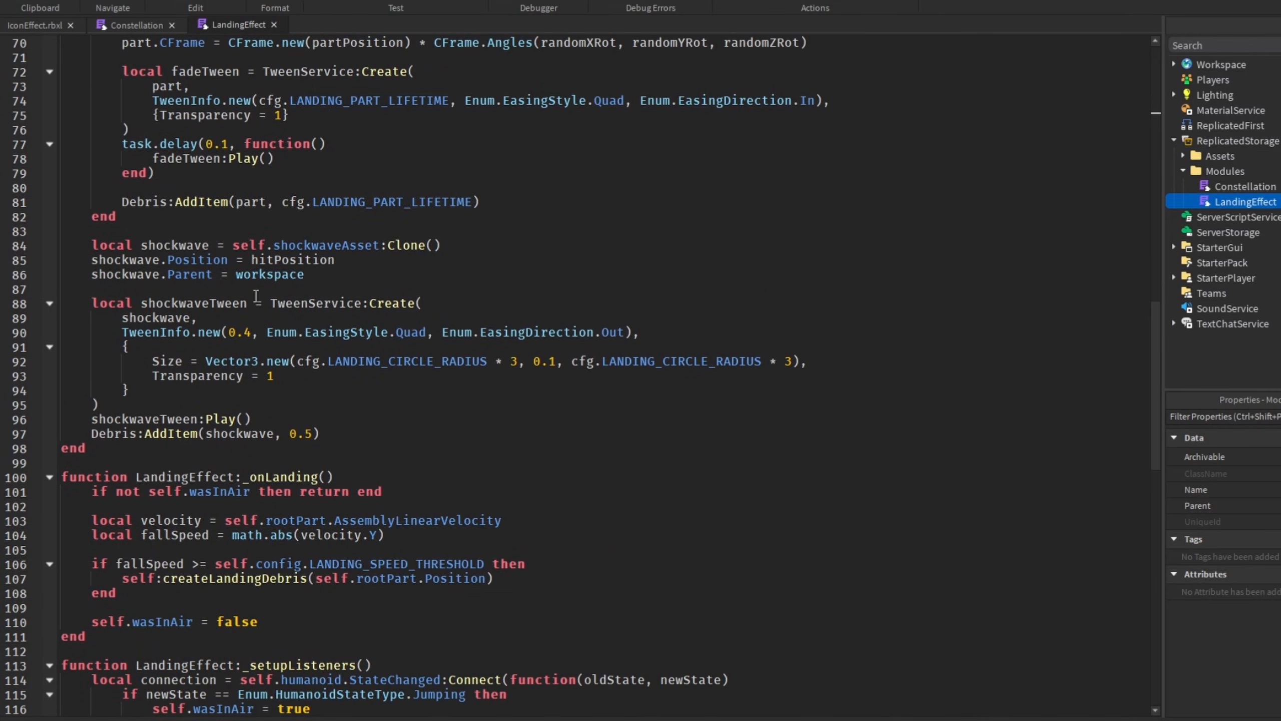
pyautogui.scroll(-3)
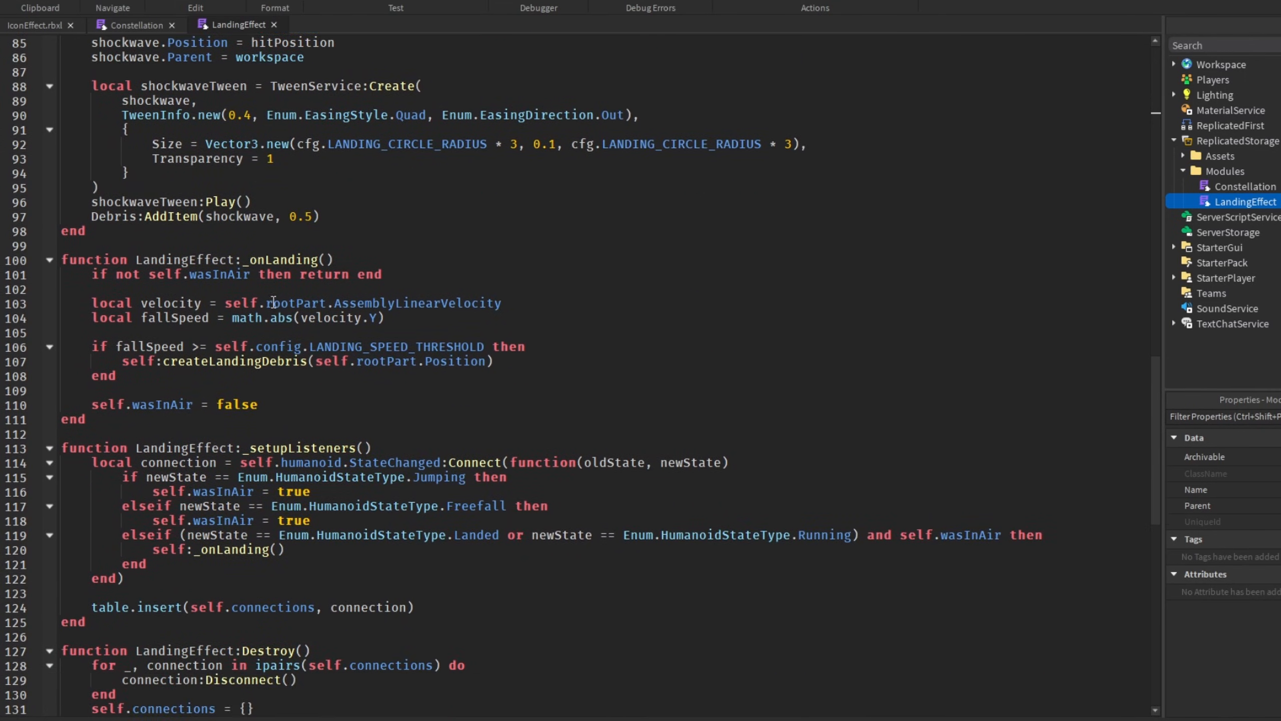
pyautogui.scroll(-3)
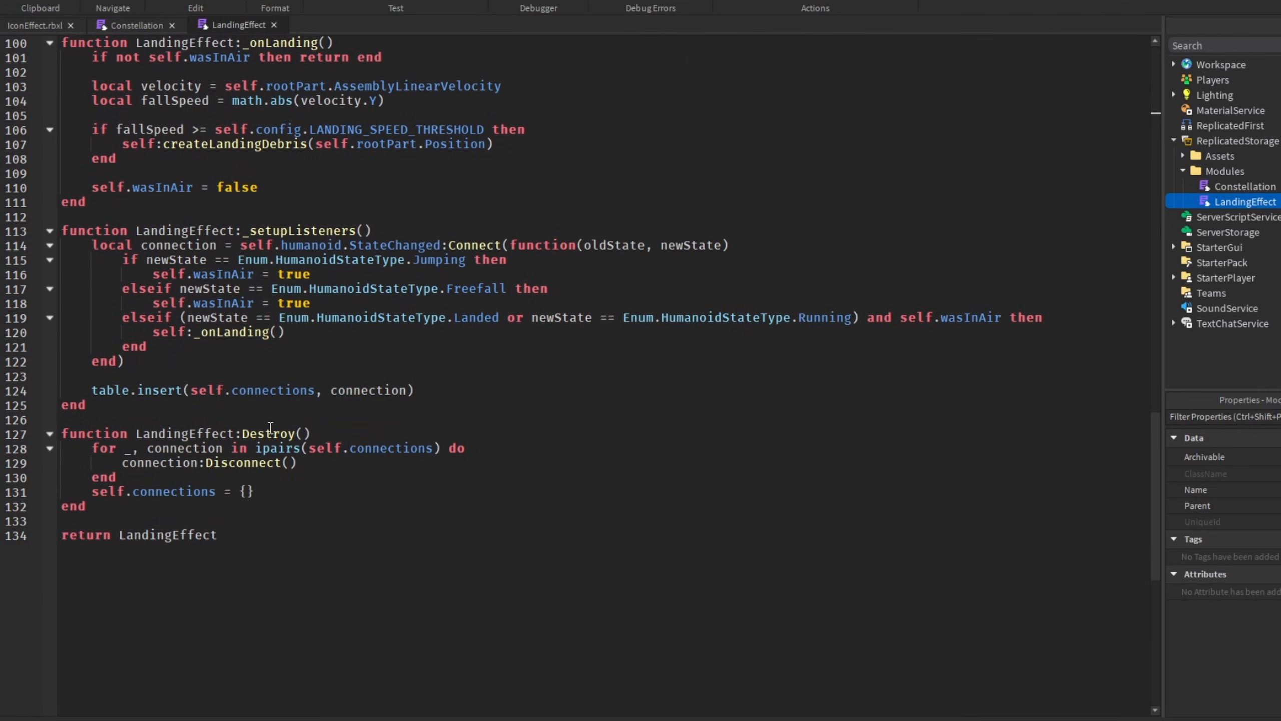
pyautogui.scroll(3)
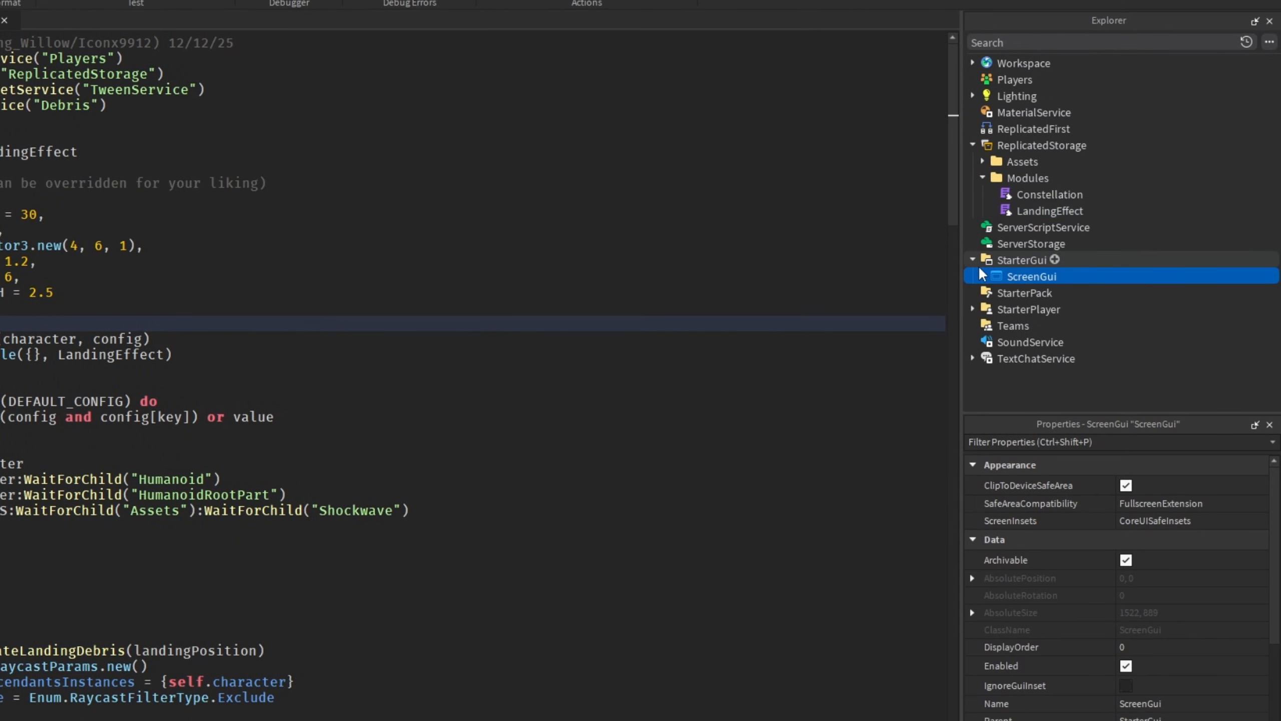
# Open the StarterPlayerScripts Init scripts and compare LandingEffect and Constellation module code
pyautogui.click(972, 260)
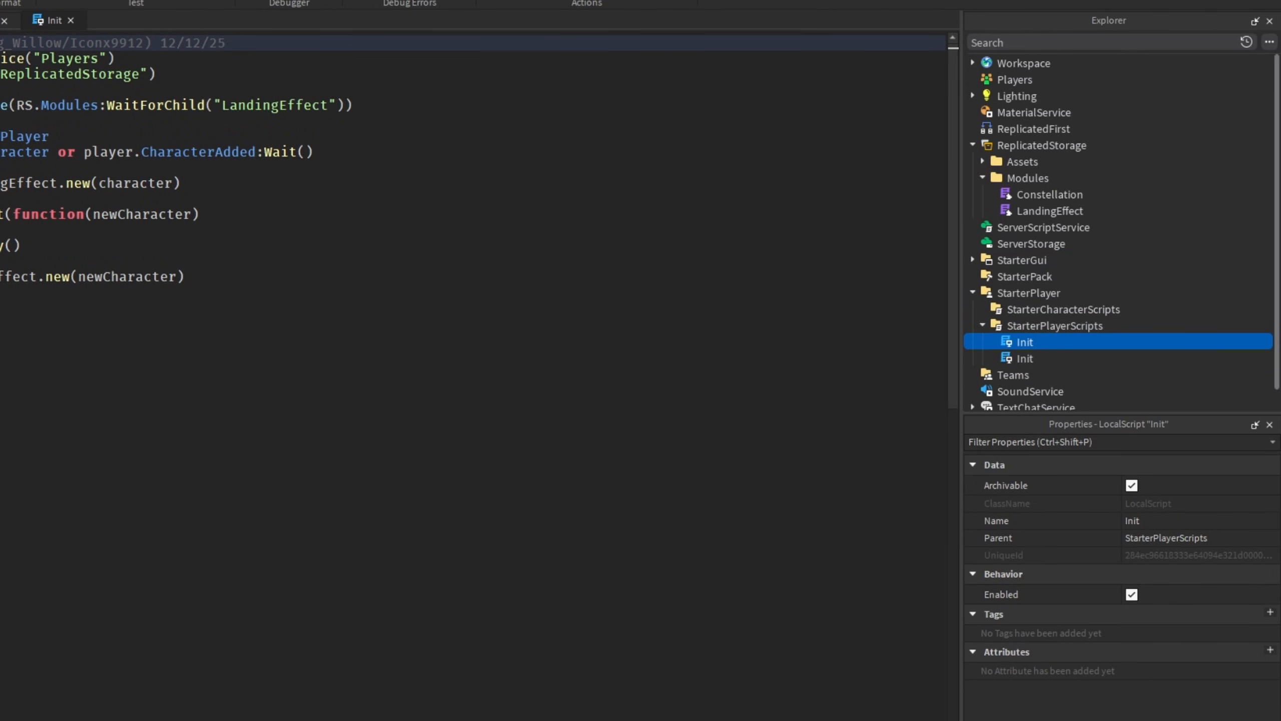
pyautogui.moveTo(1024, 358)
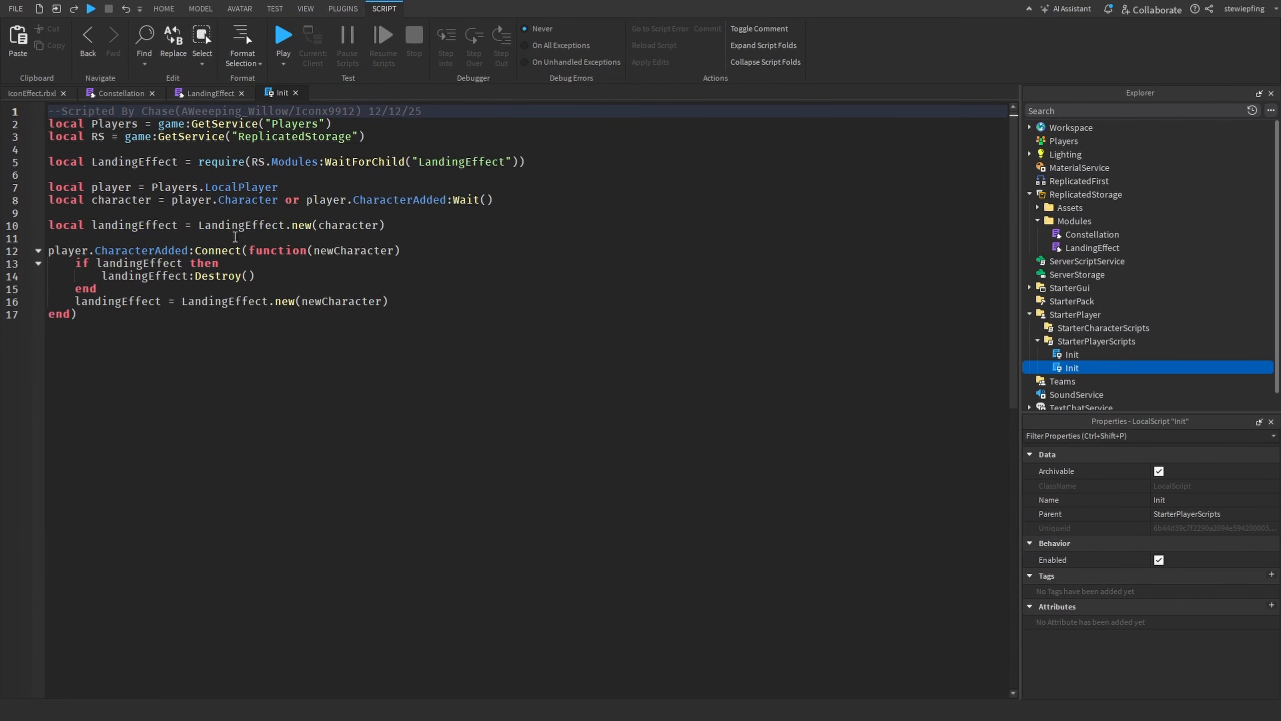
pyautogui.doubleClick(139, 250)
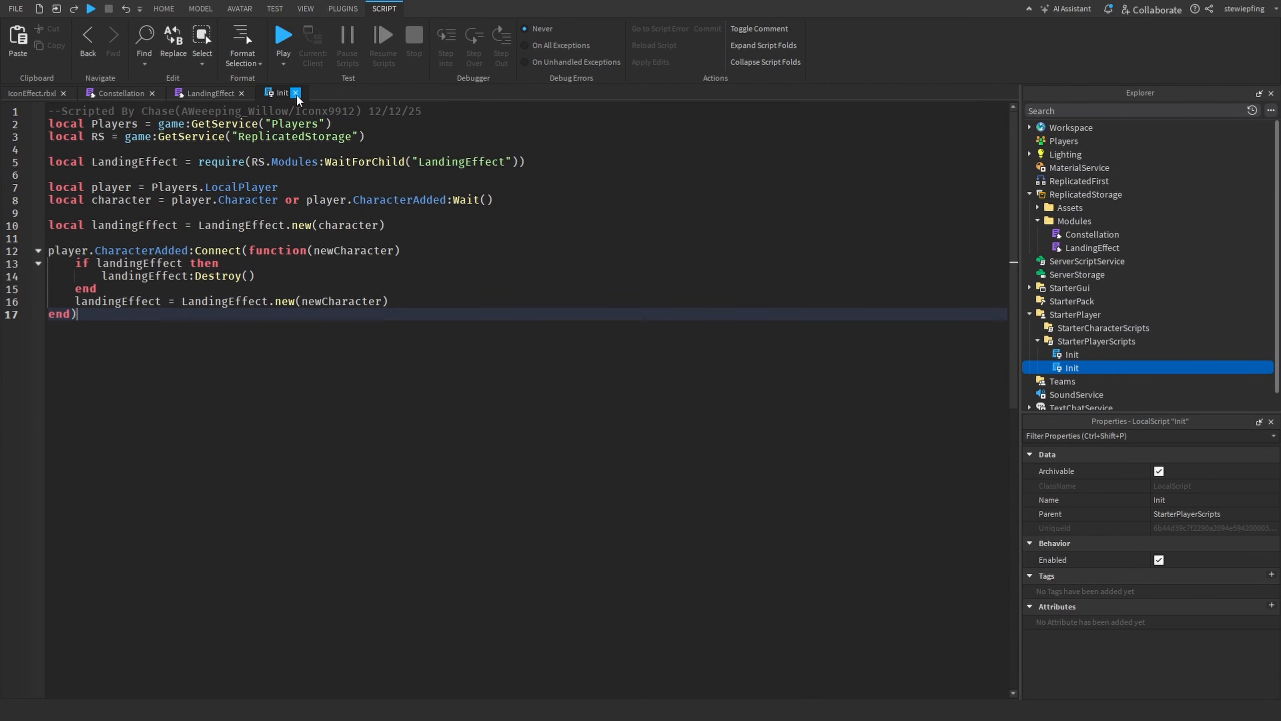
pyautogui.click(1069, 366)
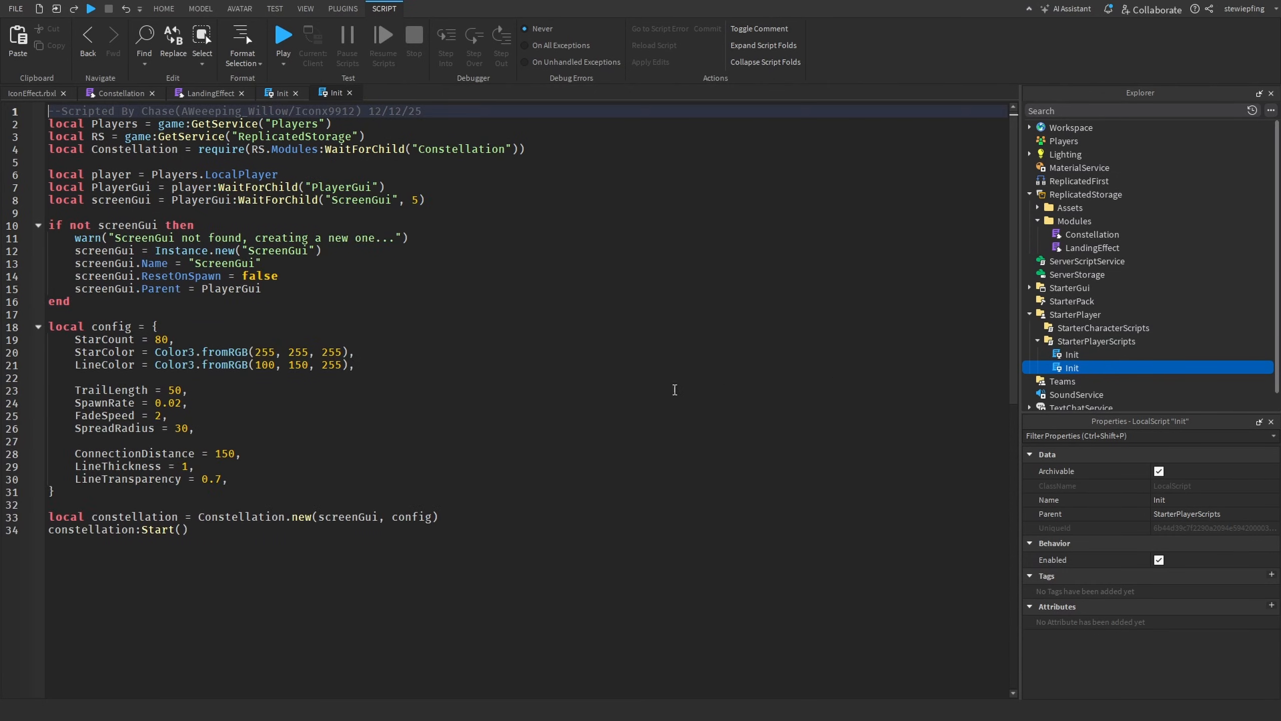
pyautogui.click(212, 92)
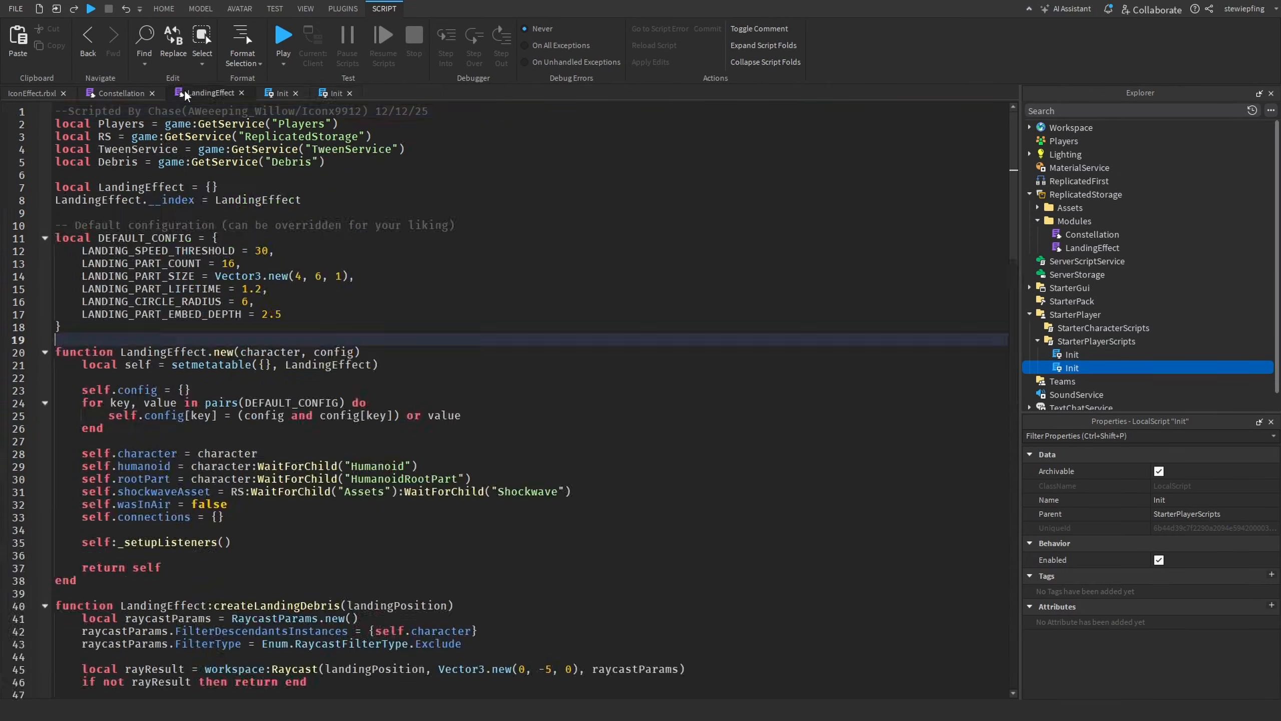
pyautogui.click(121, 92)
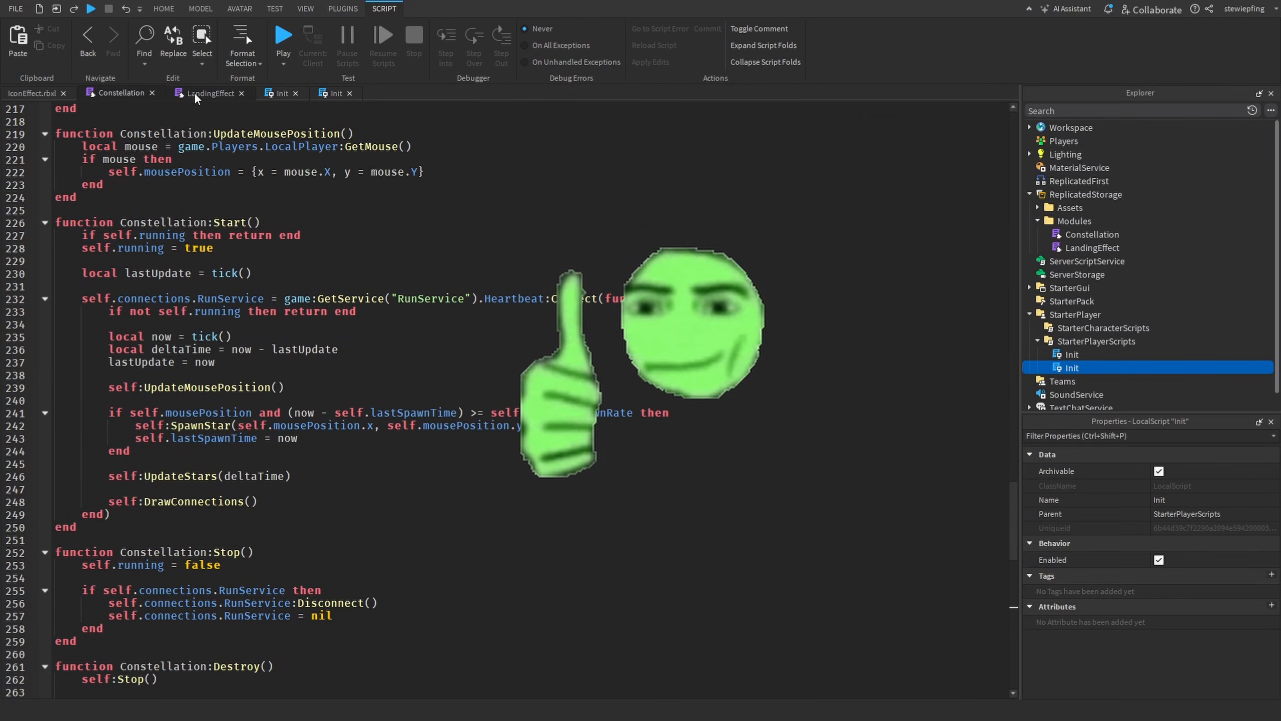
pyautogui.click(331, 92)
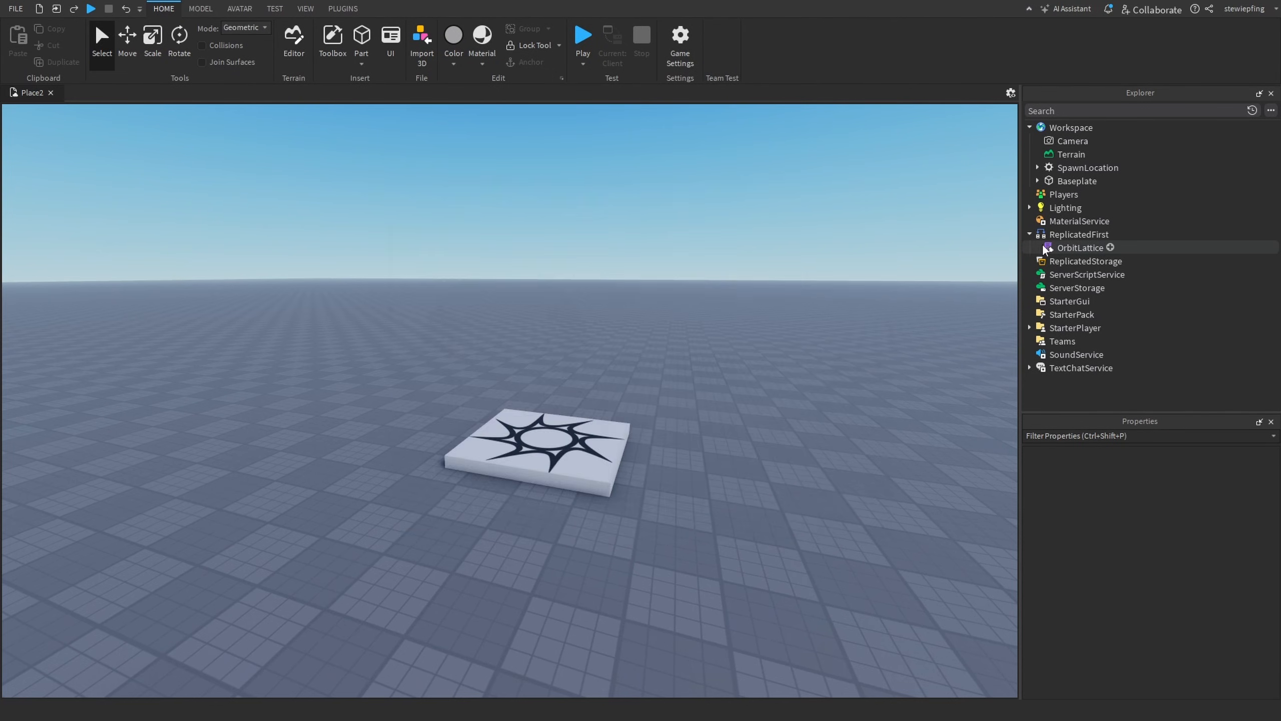
# Open OrbitLattice under ReplicatedFirst and read its header configs and usage examples
pyautogui.doubleClick(1079, 248)
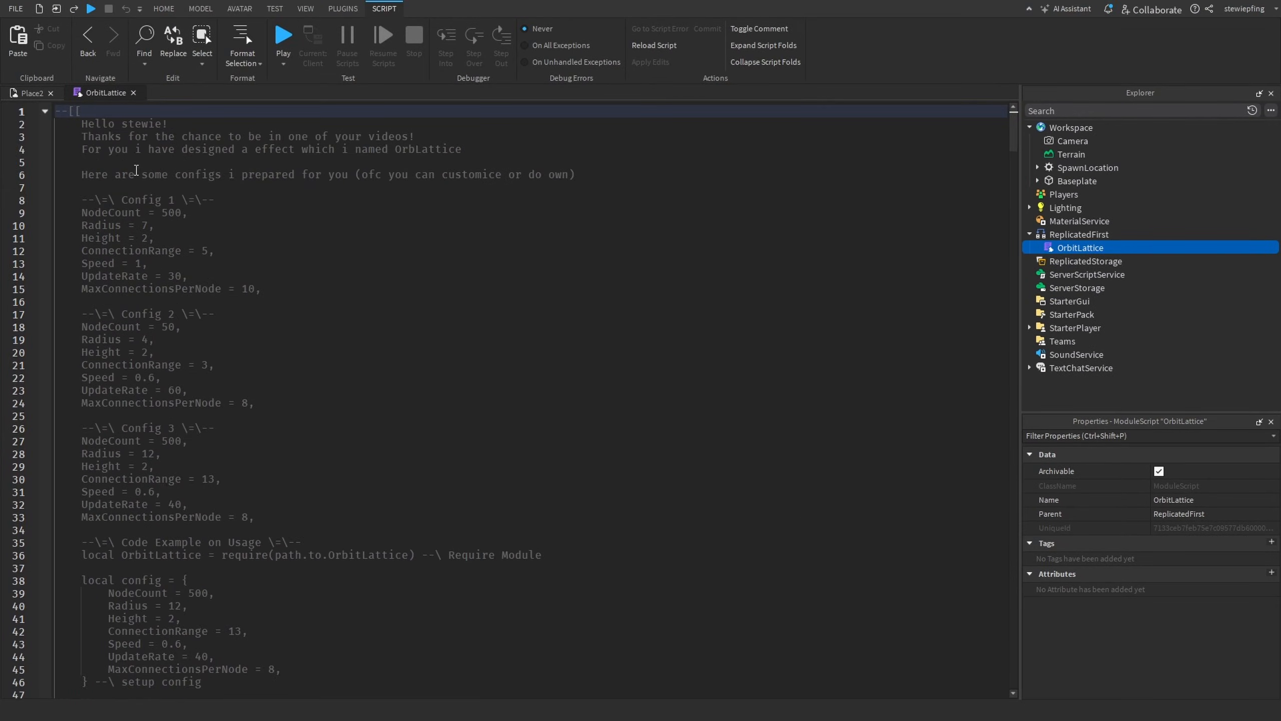
pyautogui.scroll(-3)
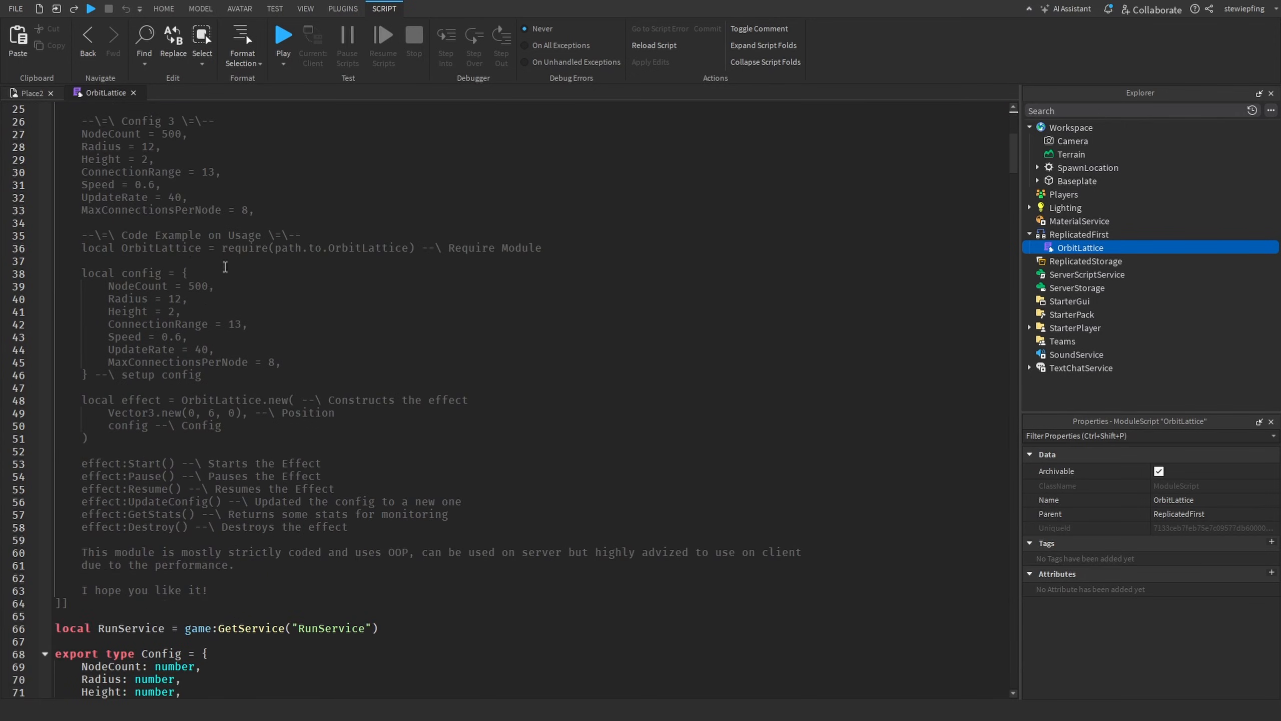
pyautogui.scroll(3)
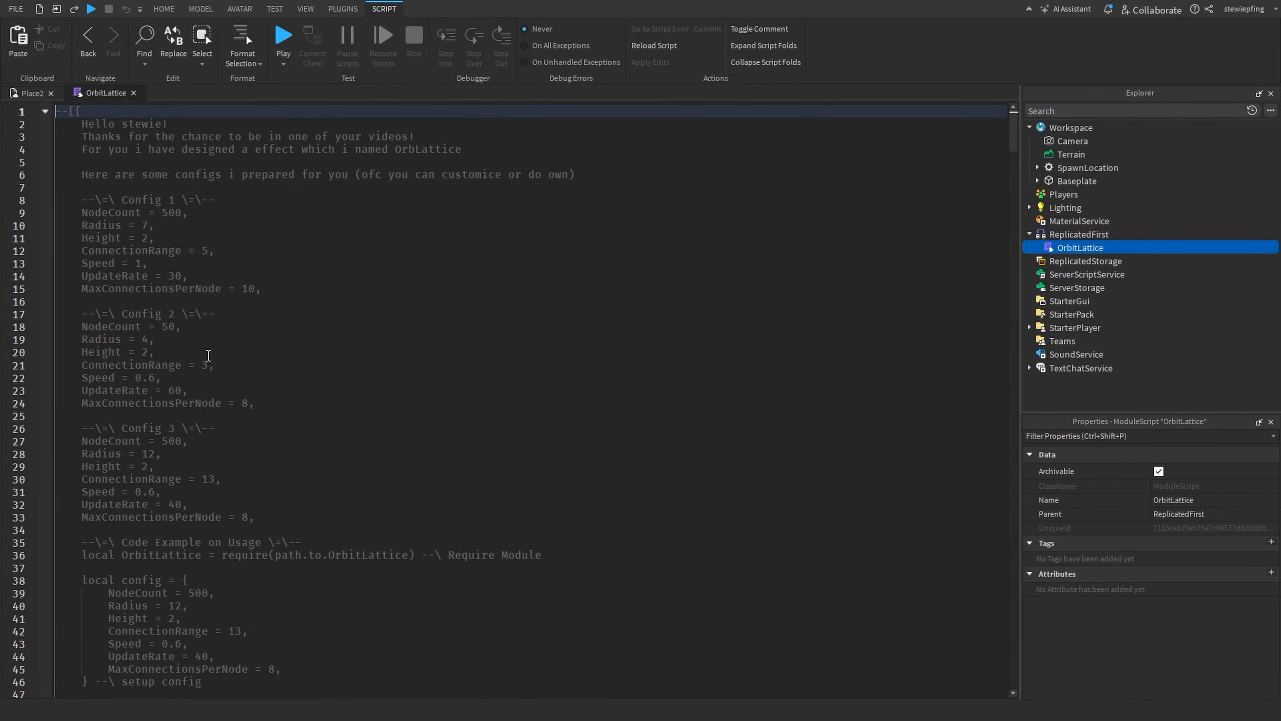
pyautogui.moveTo(156, 225)
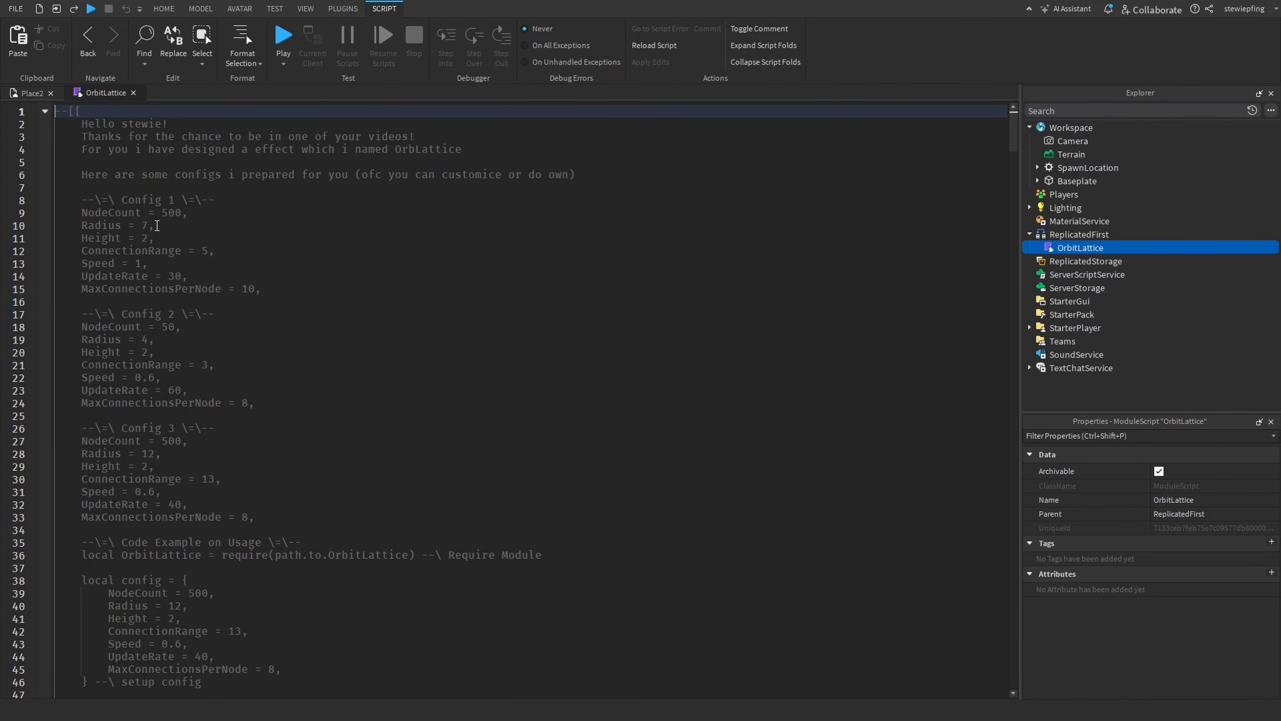
pyautogui.scroll(-3)
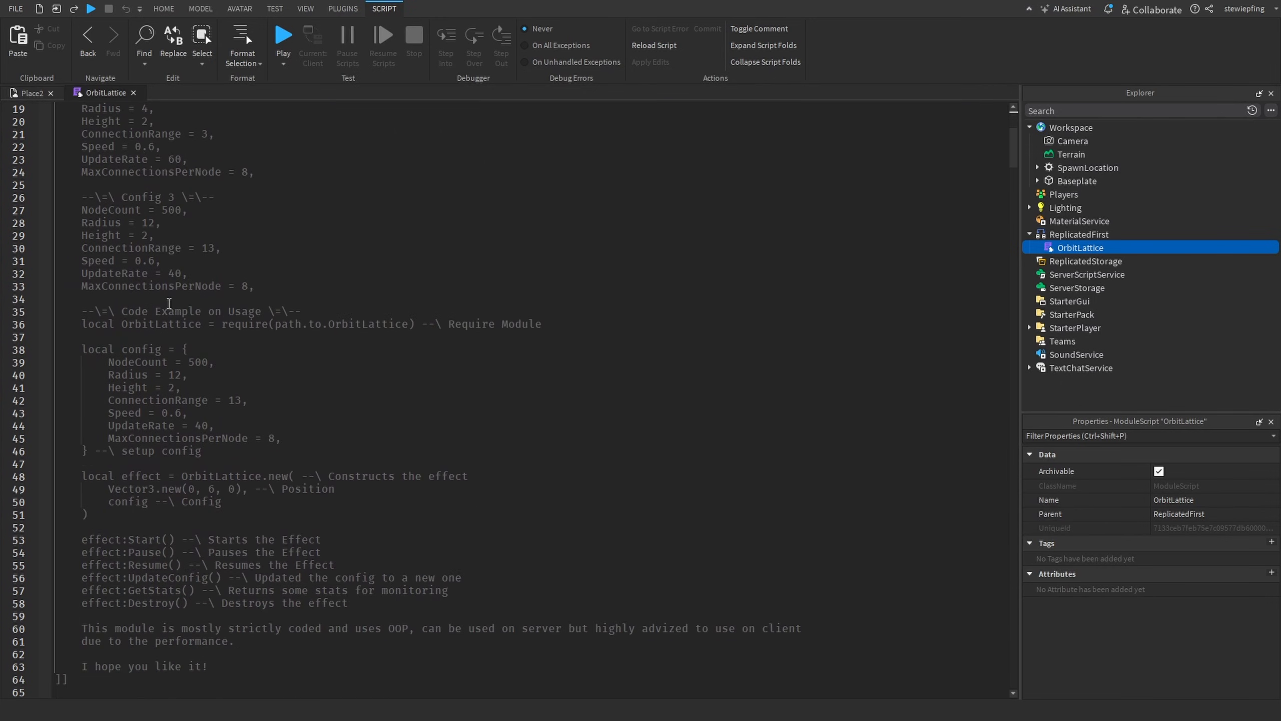
pyautogui.scroll(-3)
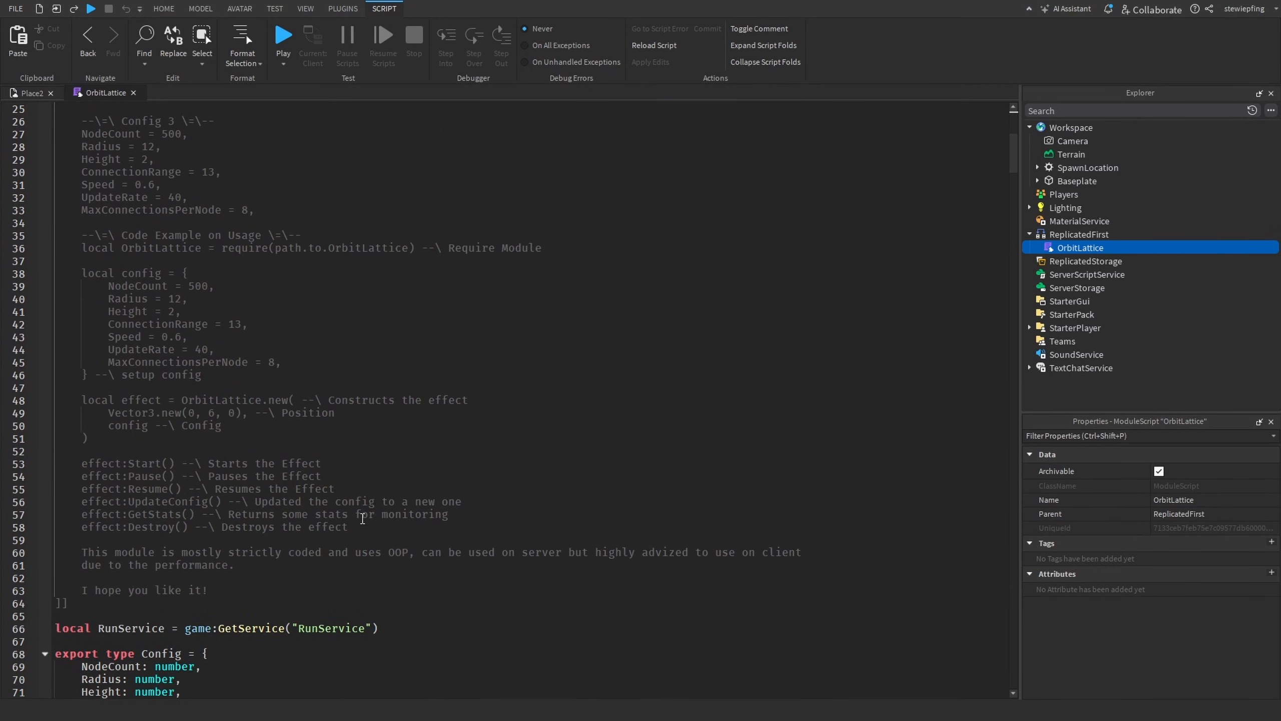
pyautogui.click(163, 463)
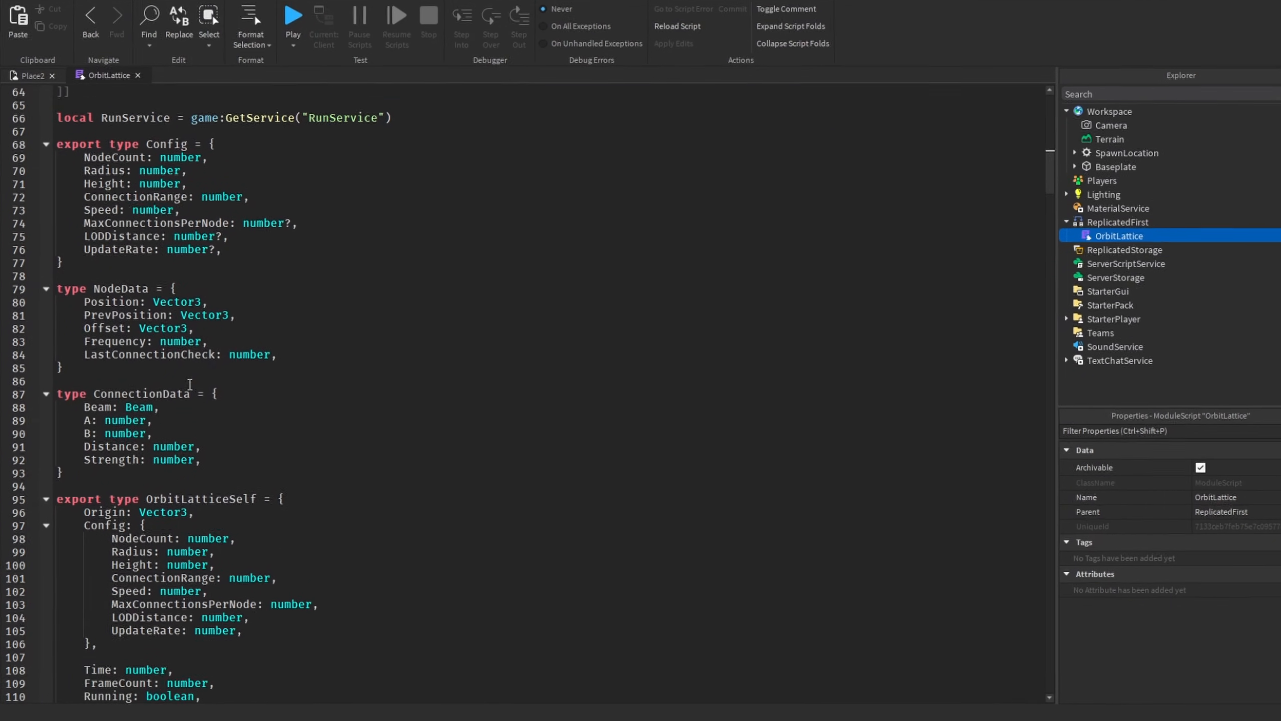
pyautogui.scroll(-3)
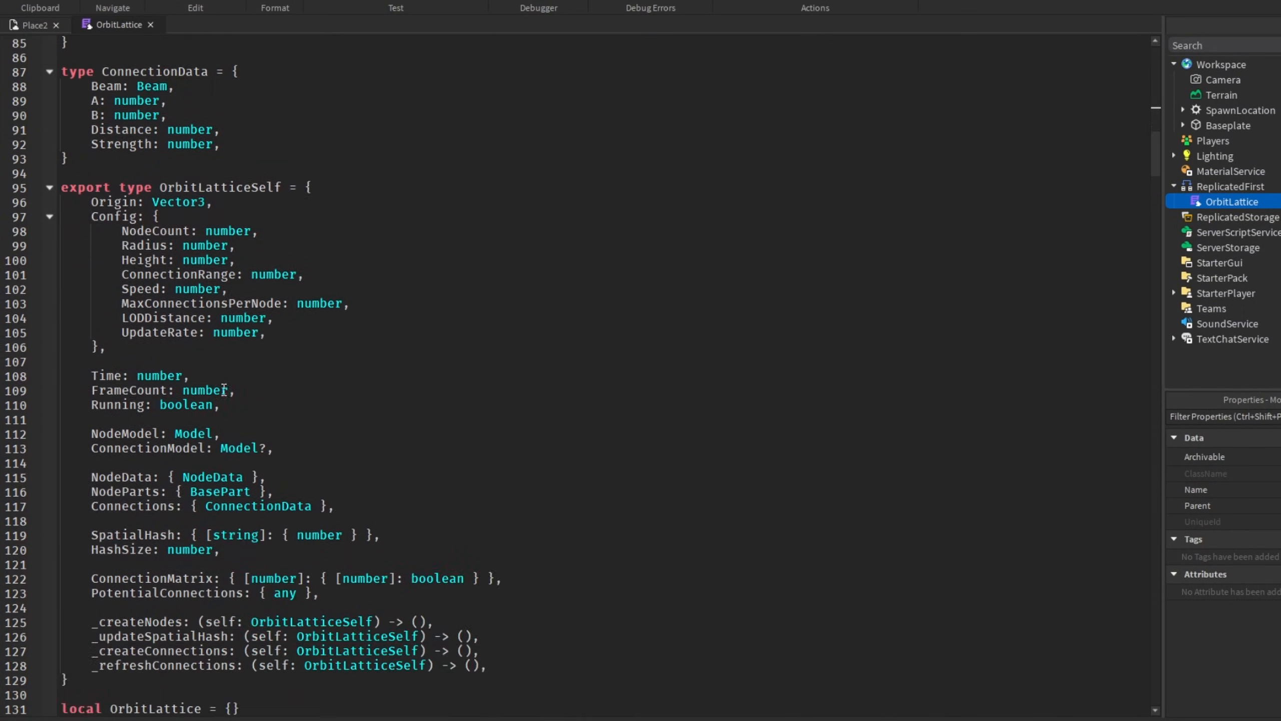
pyautogui.scroll(-3)
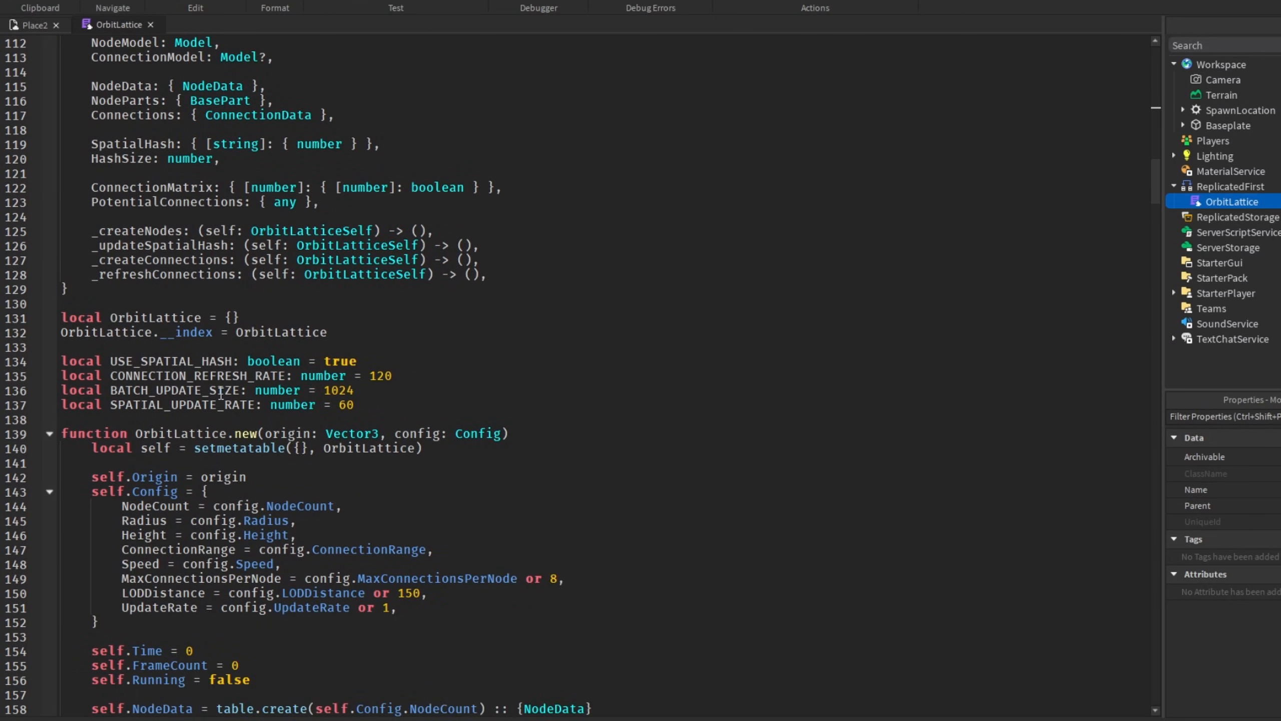
pyautogui.moveTo(458, 390)
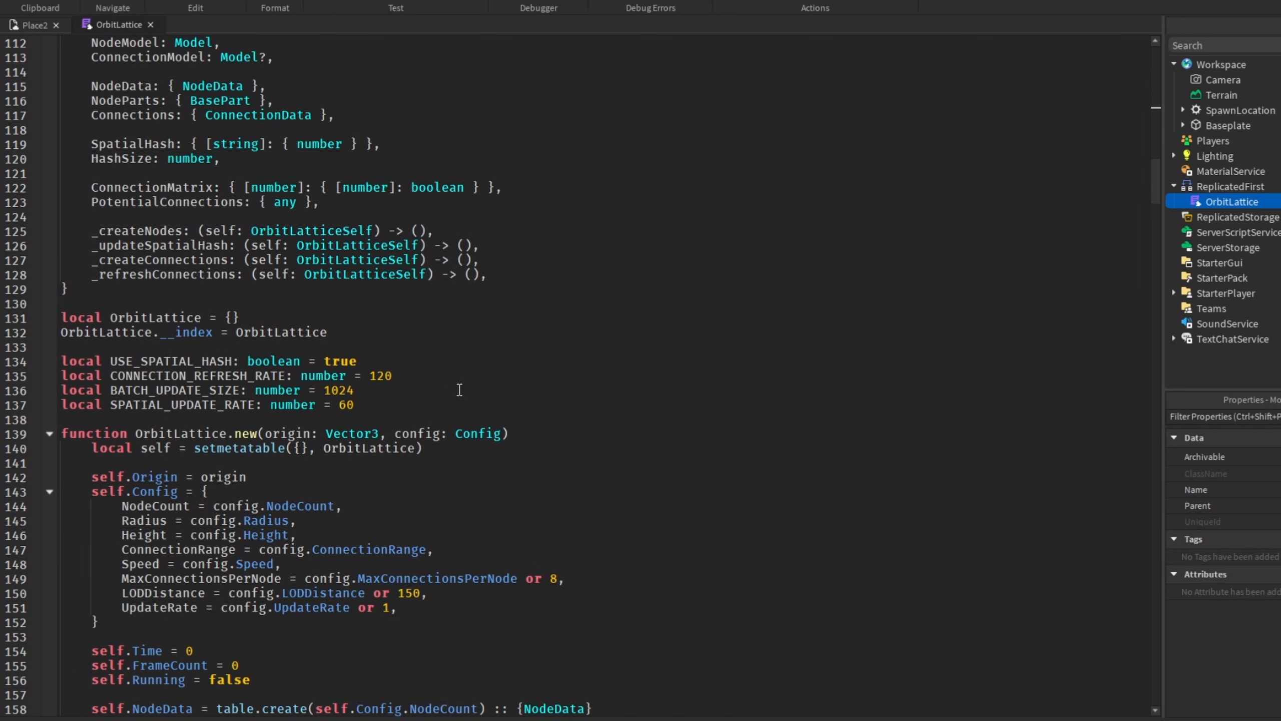
pyautogui.scroll(-3)
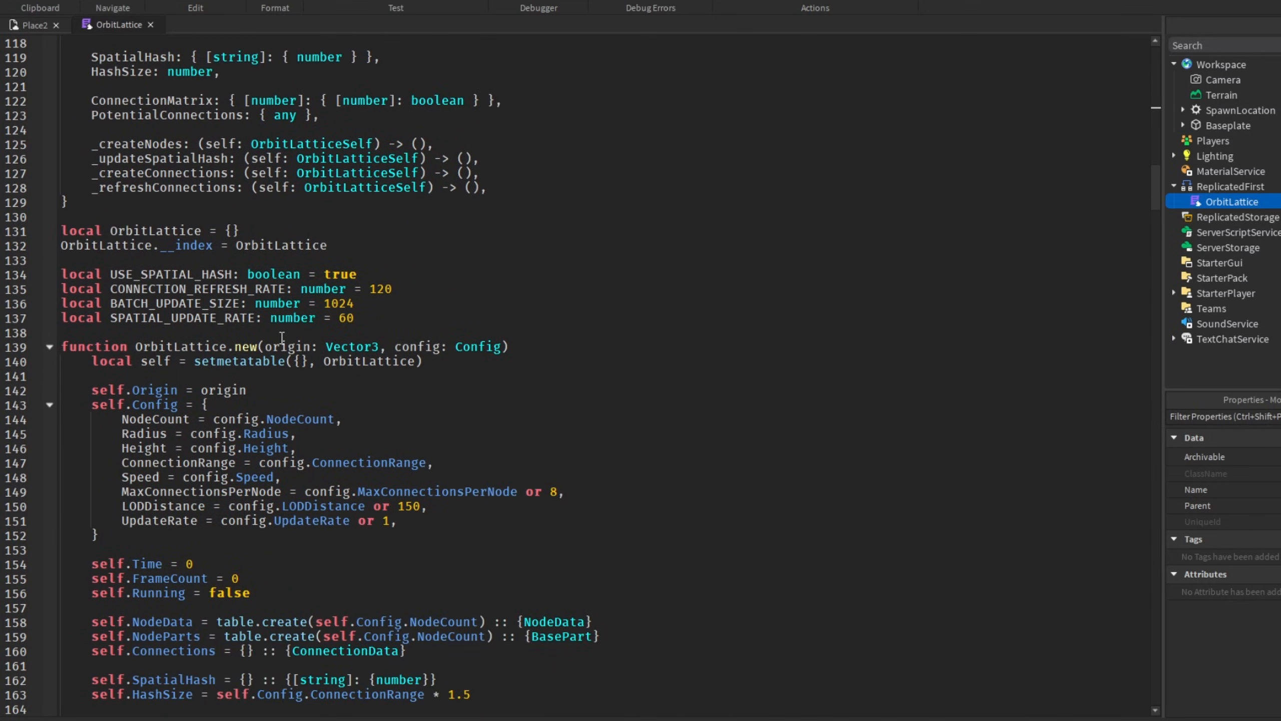
pyautogui.scroll(-3)
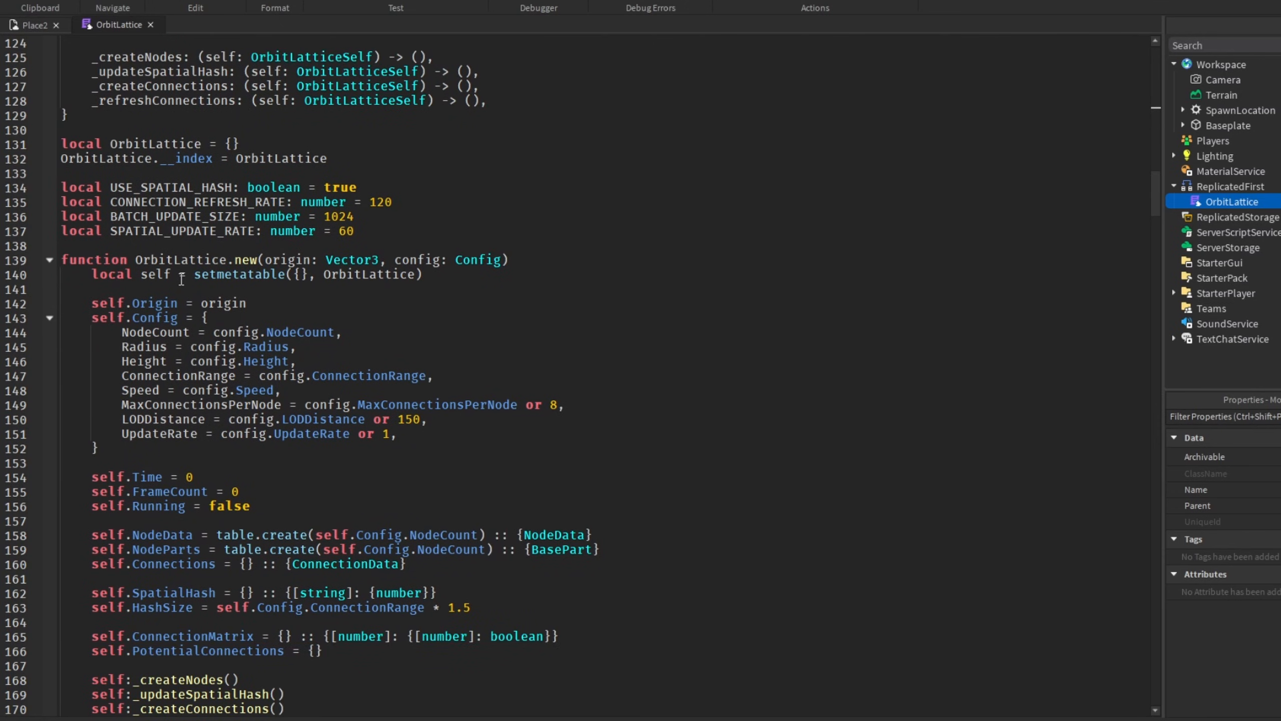
pyautogui.scroll(-3)
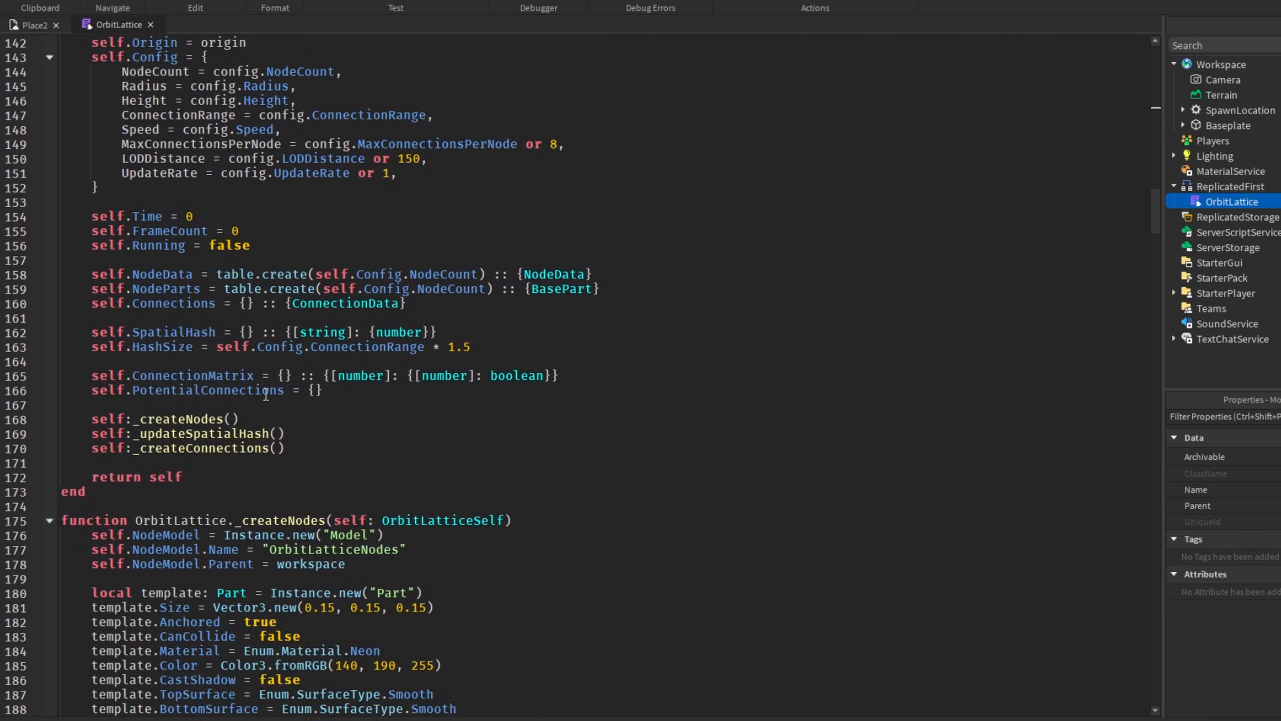
pyautogui.scroll(-3)
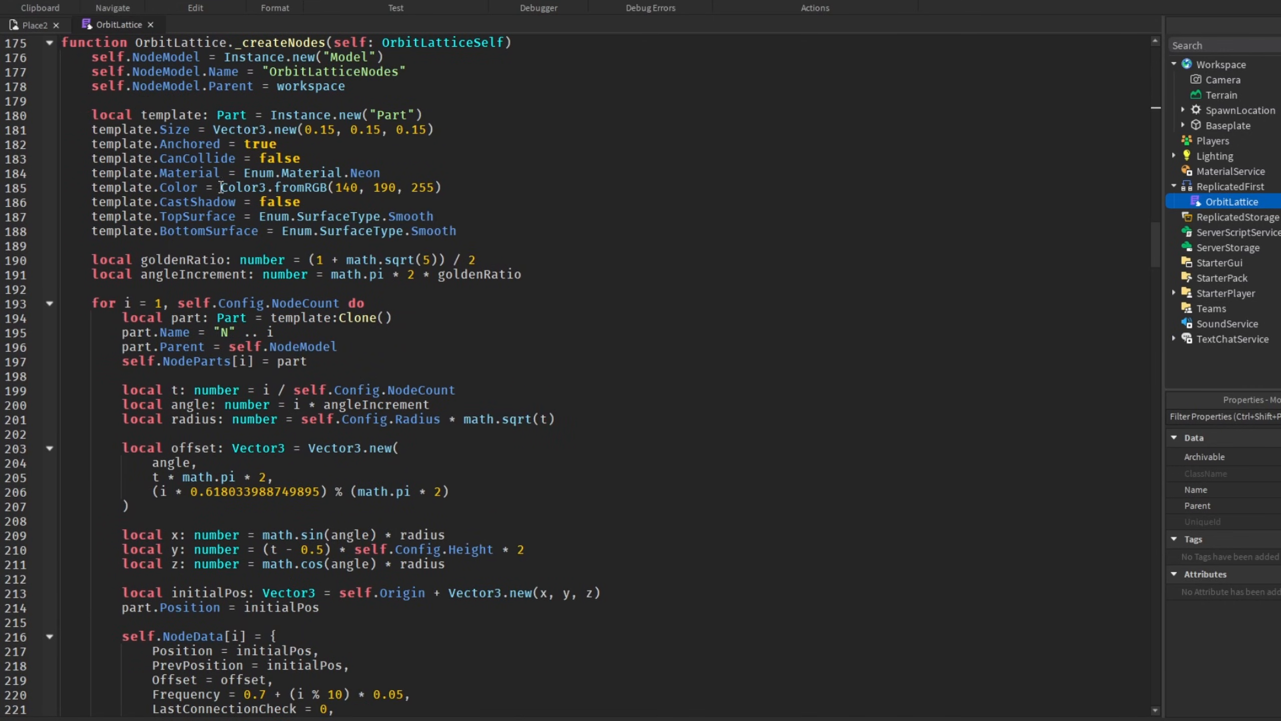
pyautogui.scroll(-3)
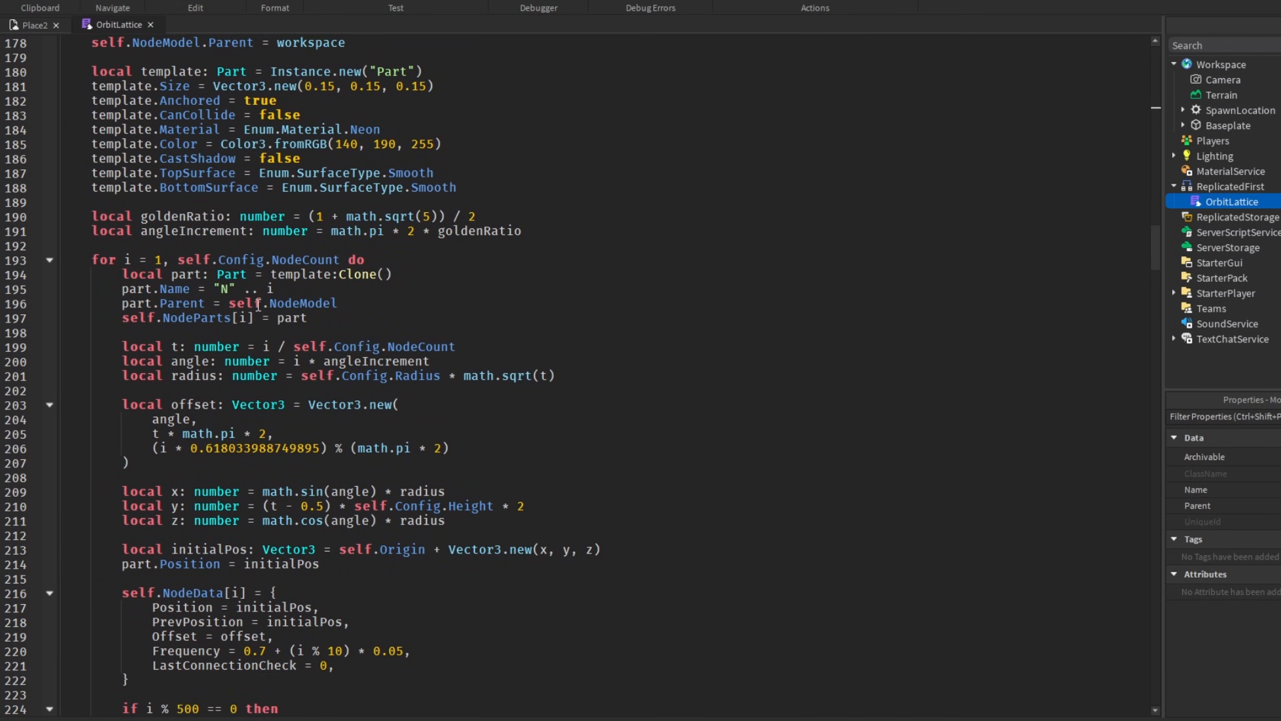
pyautogui.scroll(-3)
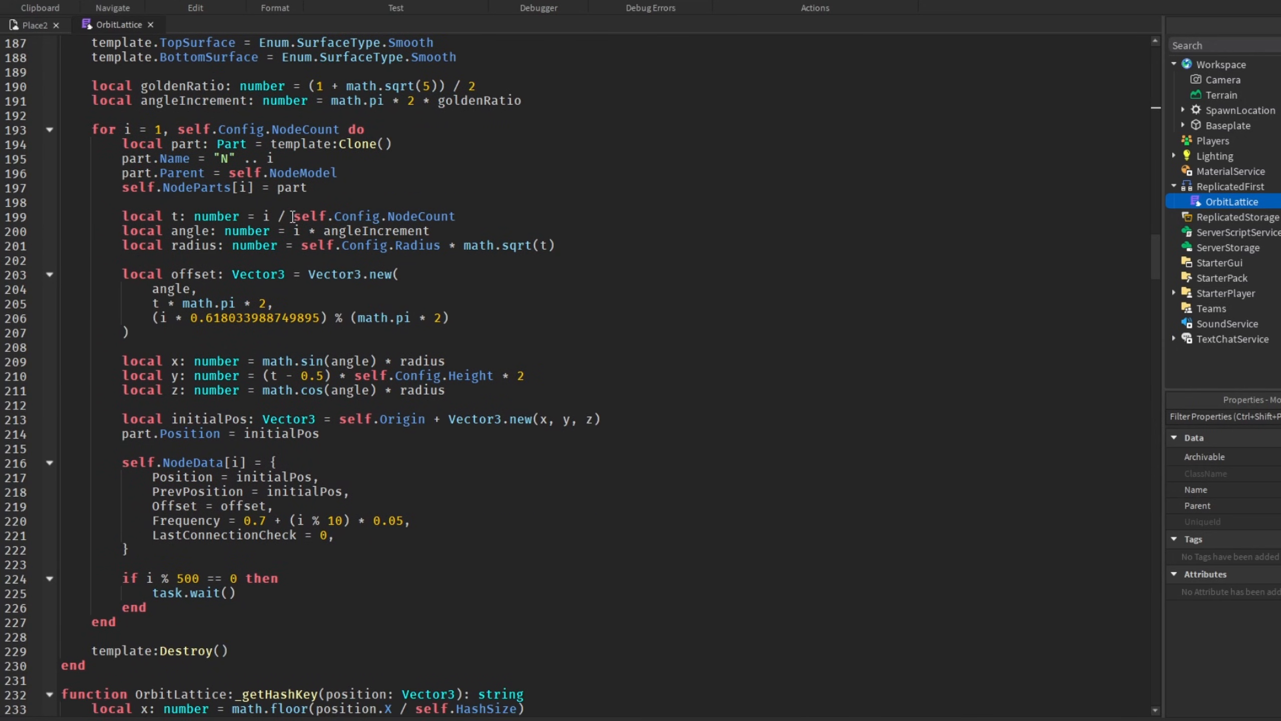
pyautogui.scroll(-3)
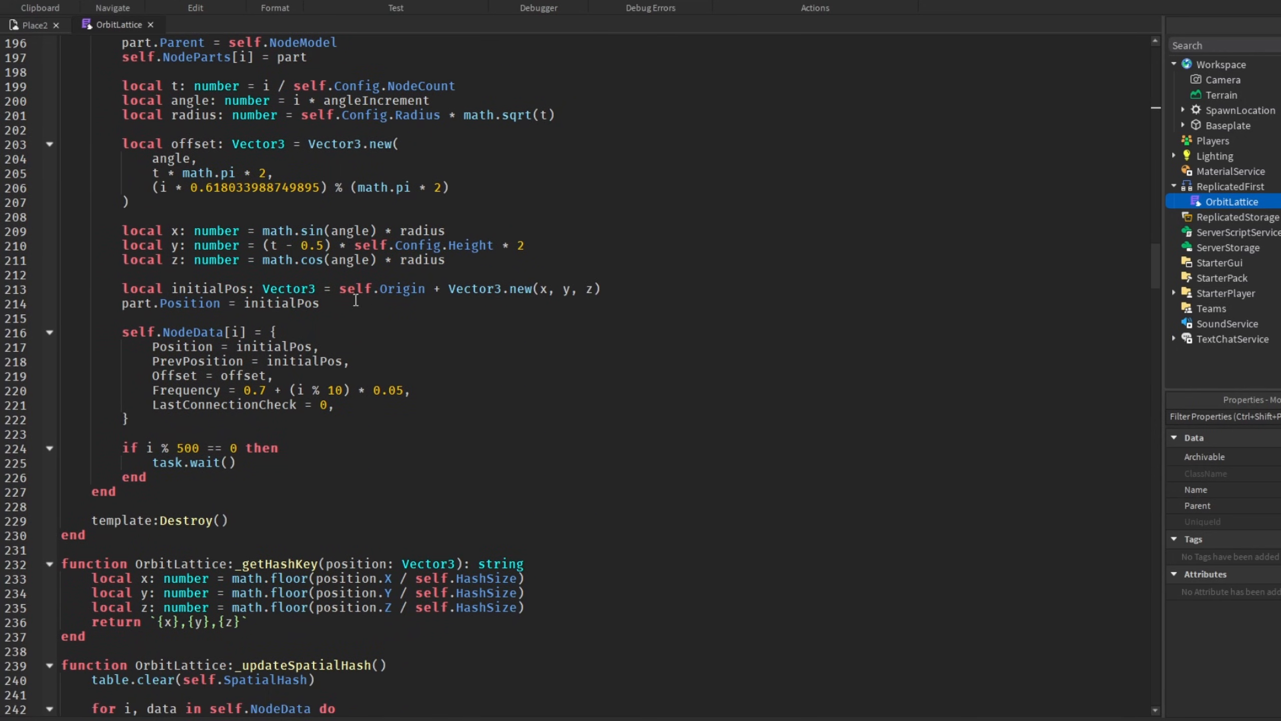
pyautogui.scroll(-3)
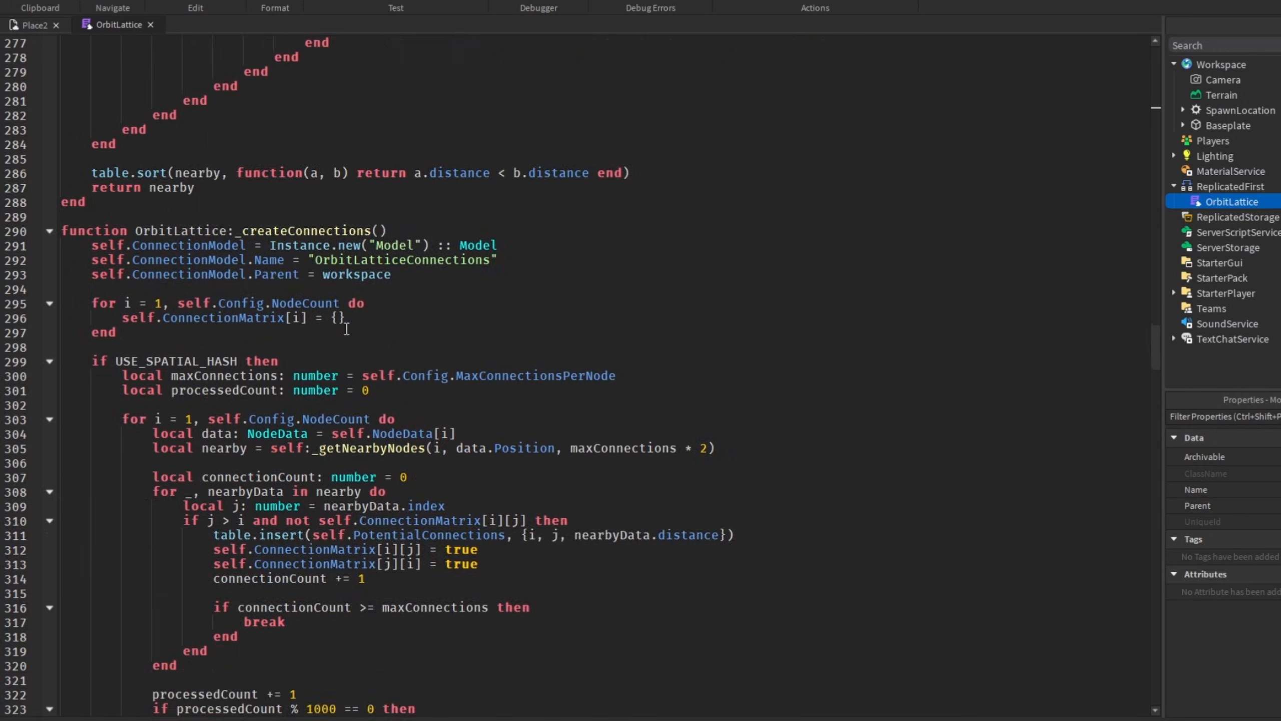
pyautogui.moveTo(210, 377)
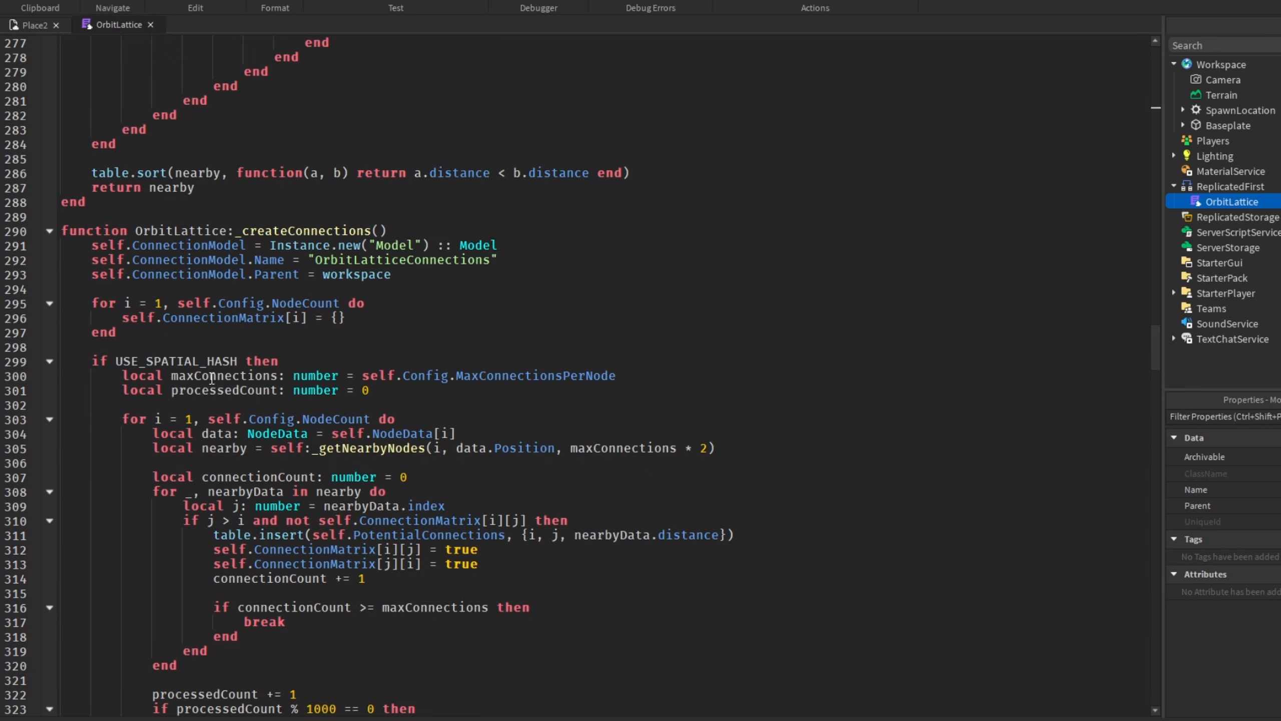
pyautogui.scroll(-3)
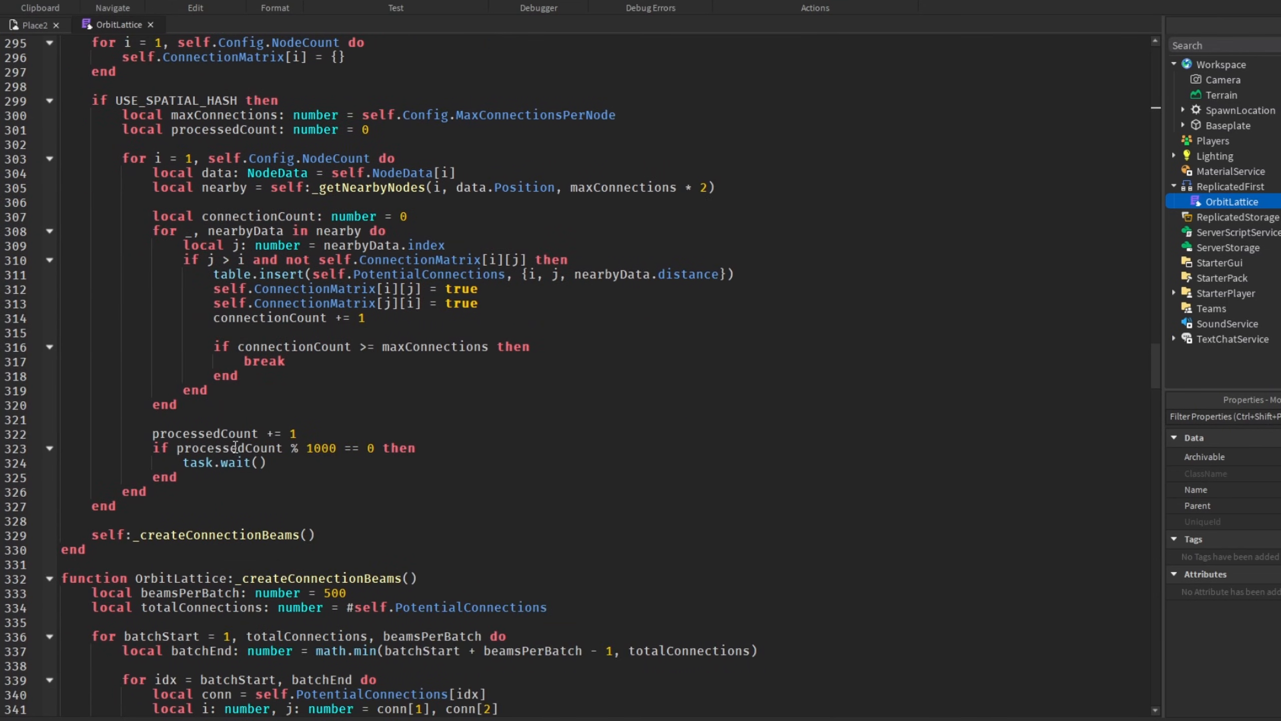
pyautogui.scroll(-3)
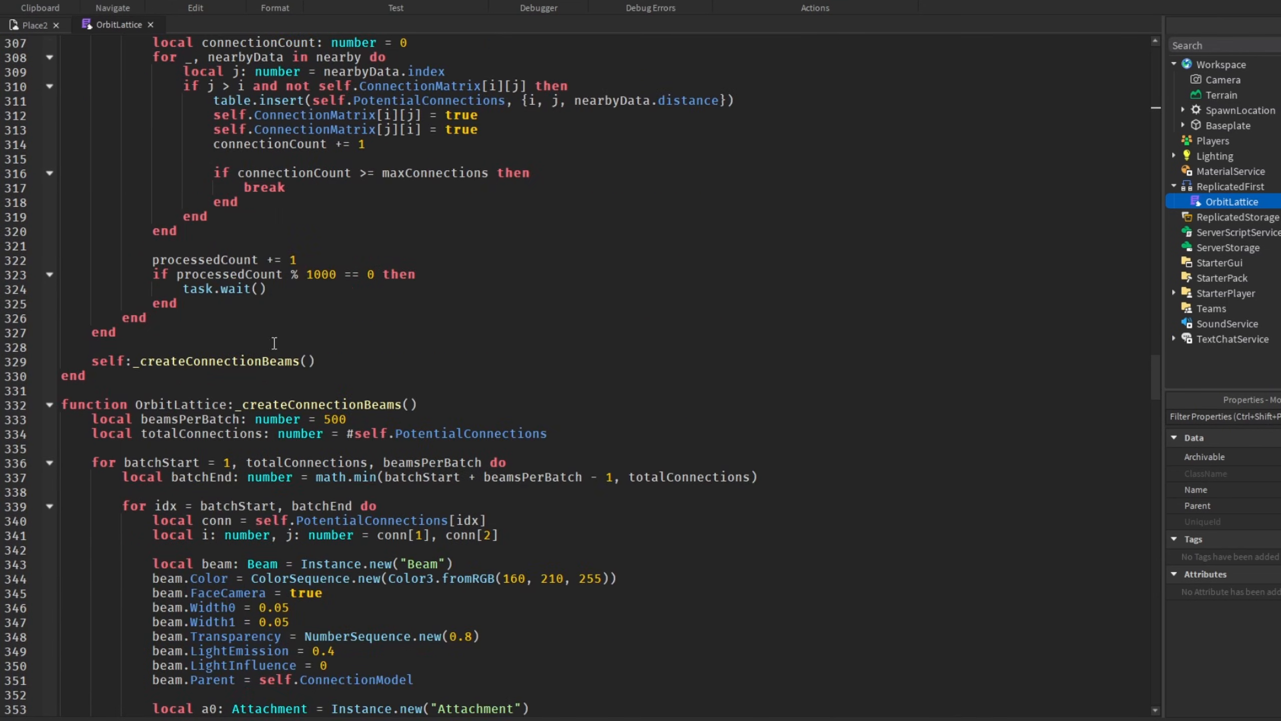
pyautogui.scroll(-3)
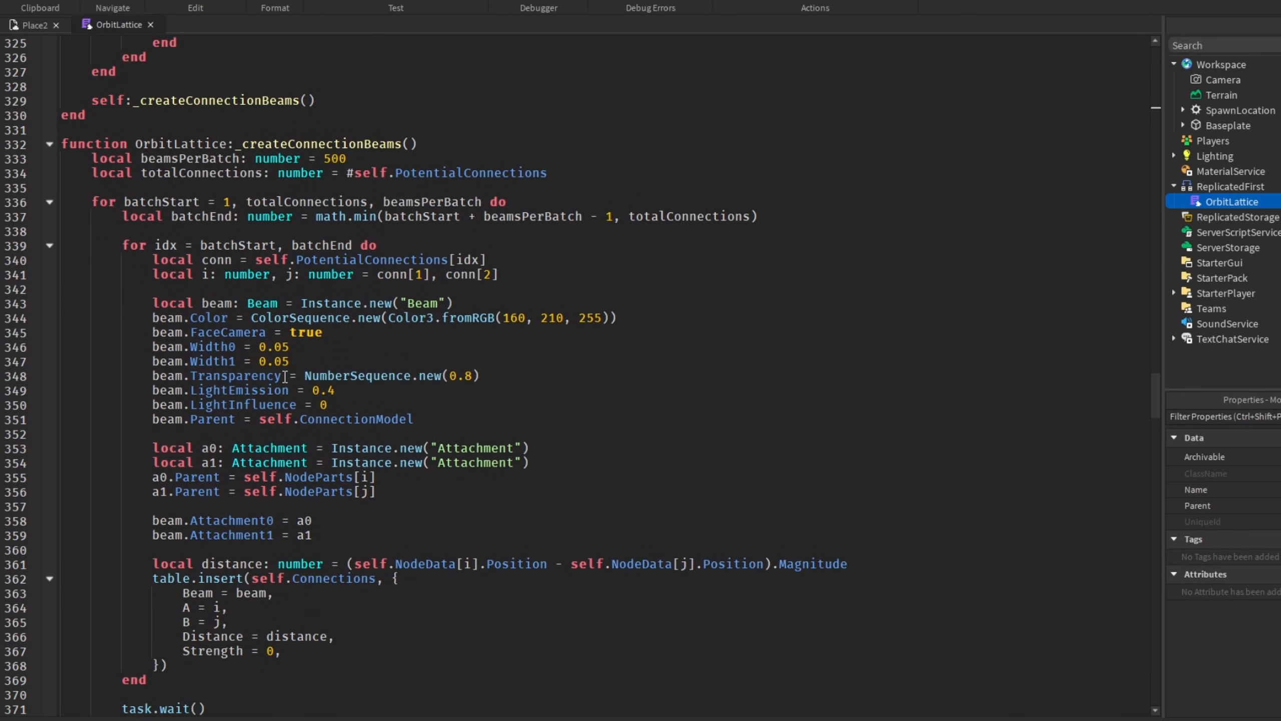
pyautogui.scroll(3)
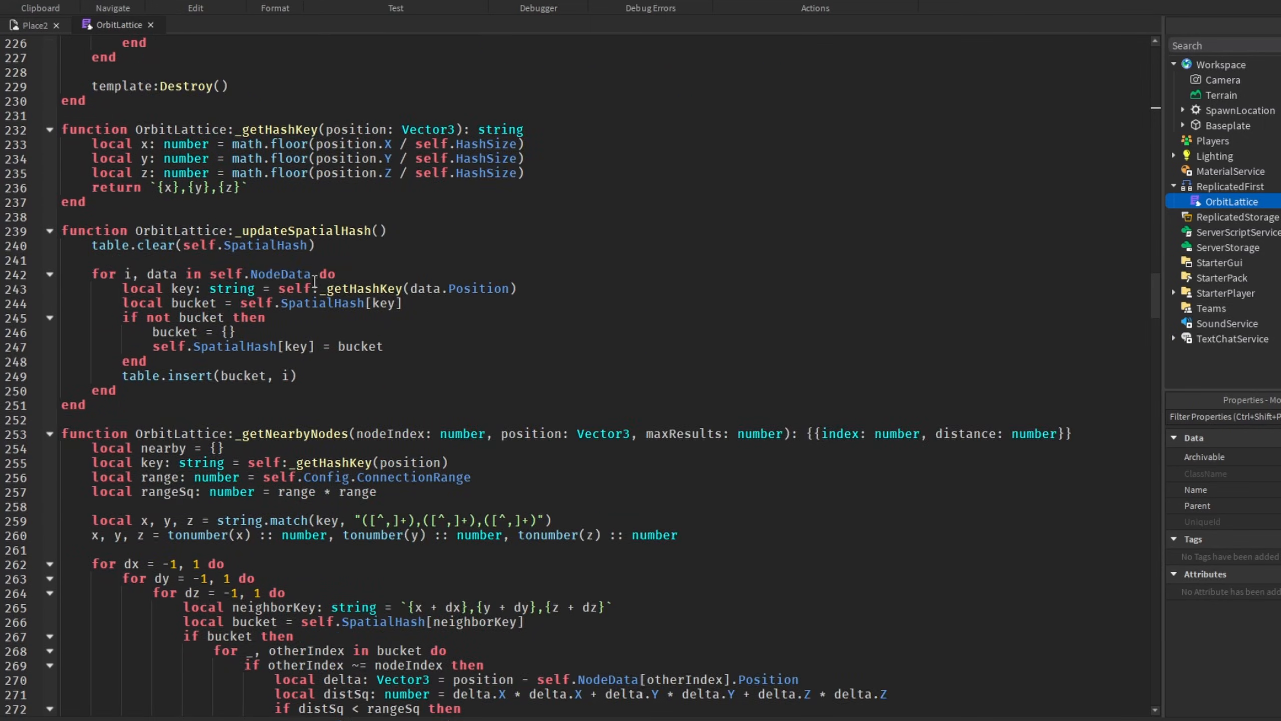
pyautogui.scroll(-3)
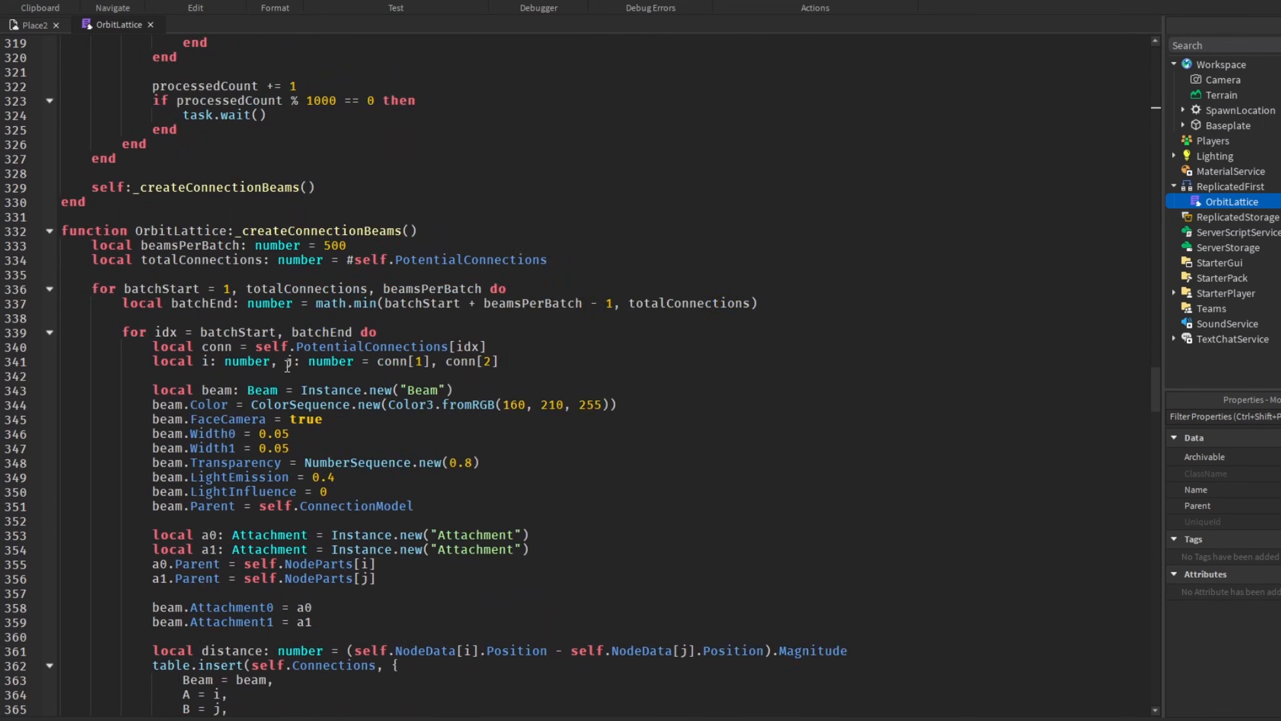
pyautogui.scroll(-3)
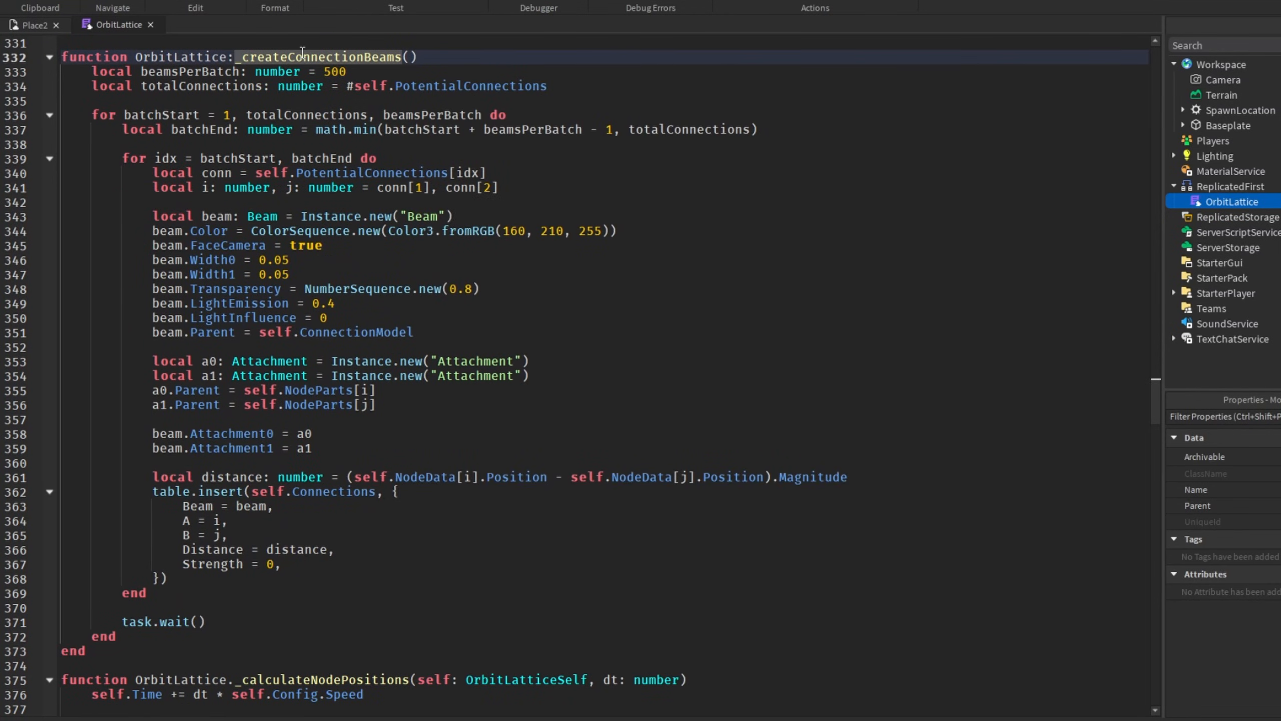
pyautogui.scroll(-3)
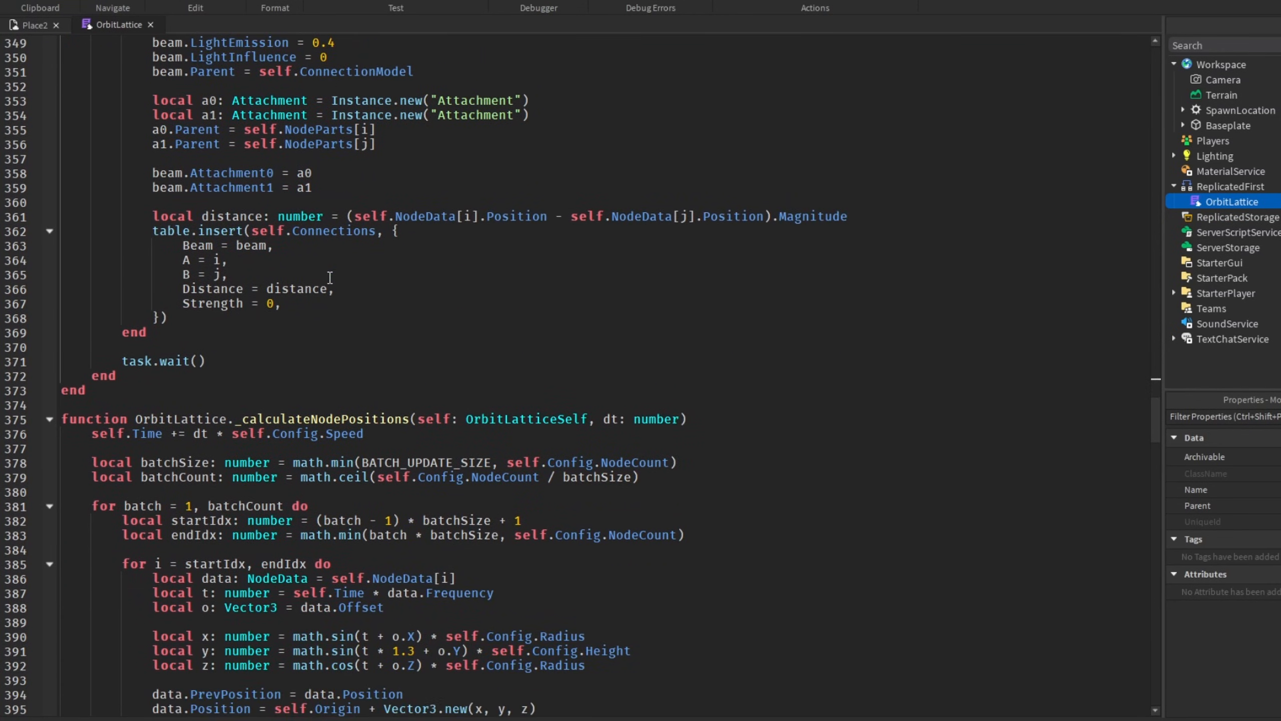
pyautogui.scroll(-3)
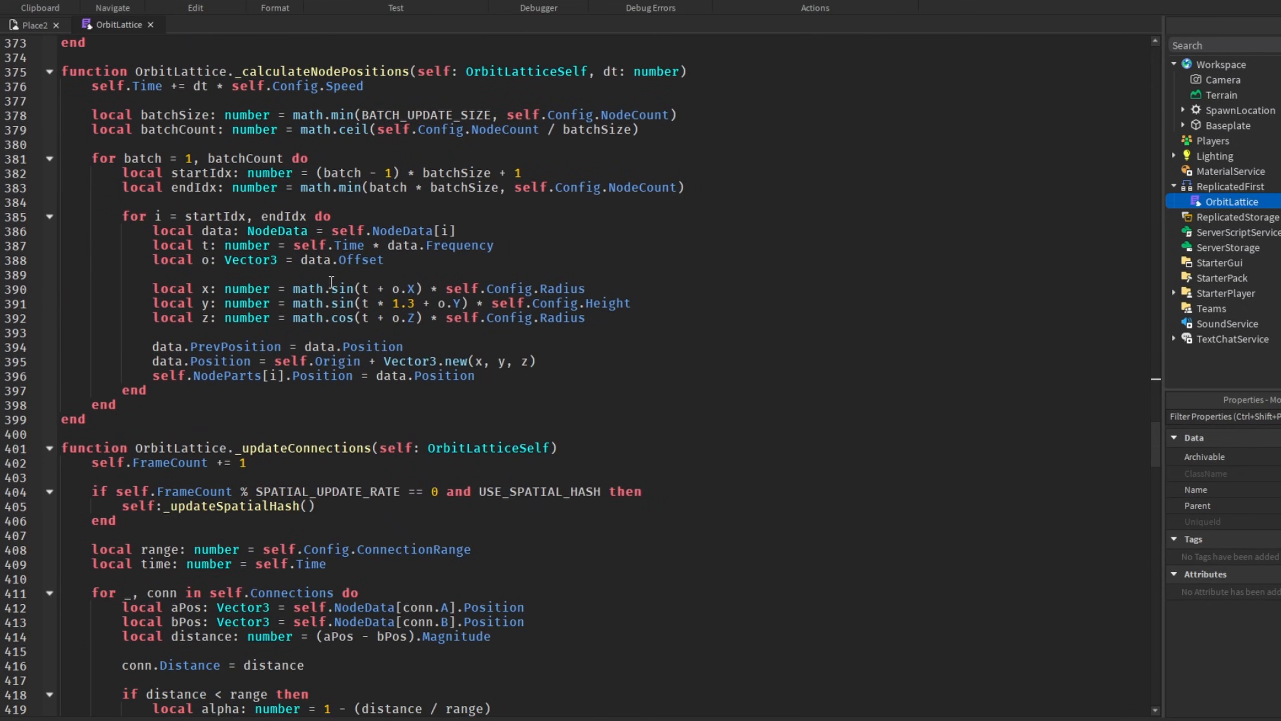
pyautogui.scroll(-3)
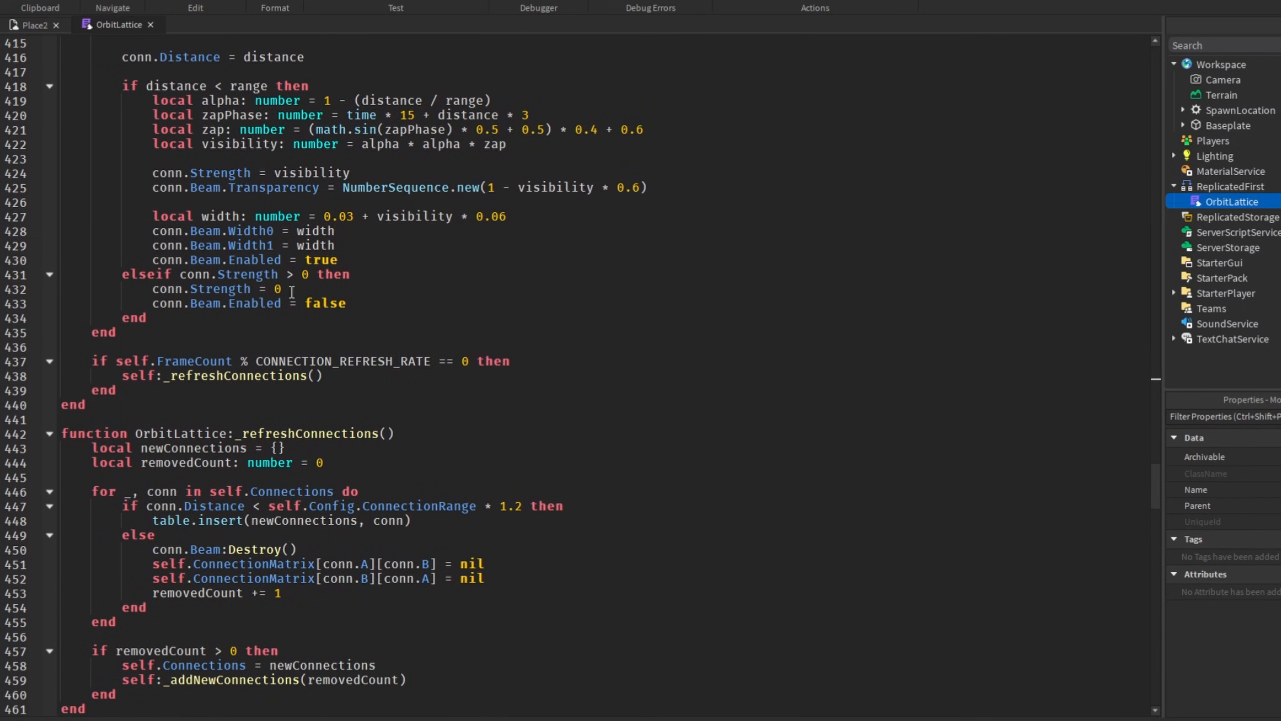
pyautogui.scroll(-3)
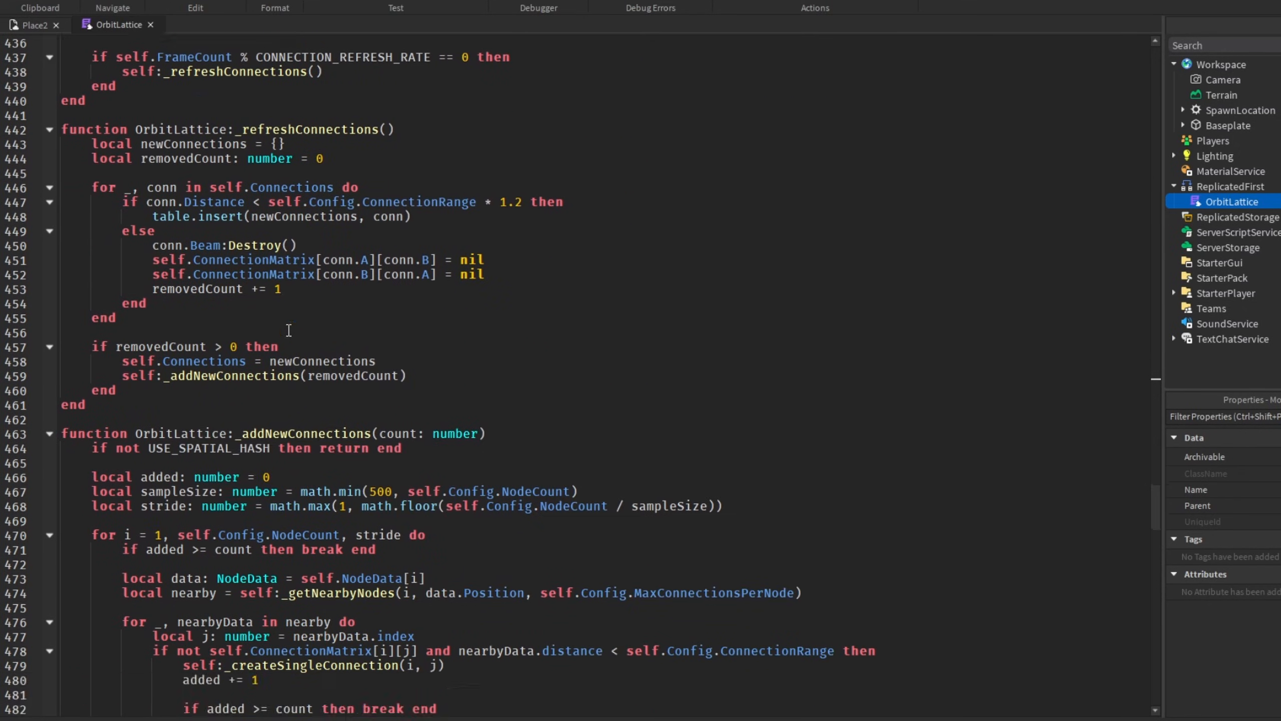
pyautogui.scroll(-3)
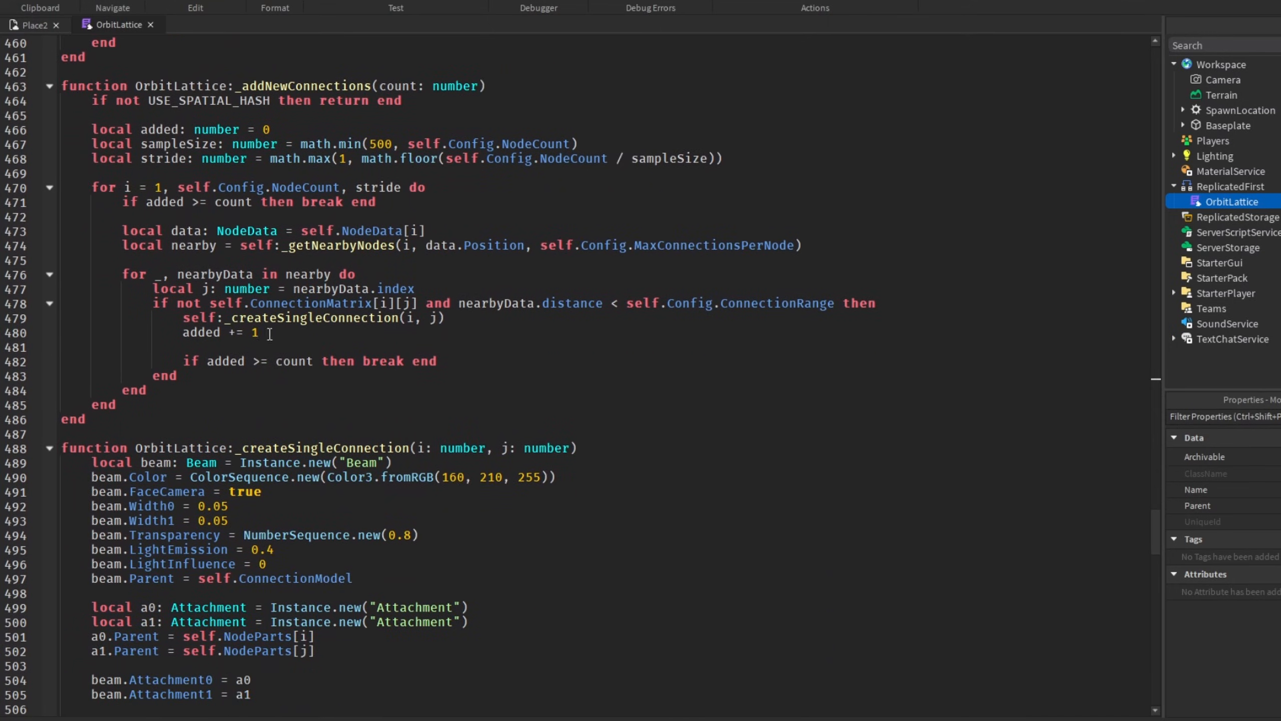
pyautogui.scroll(-3)
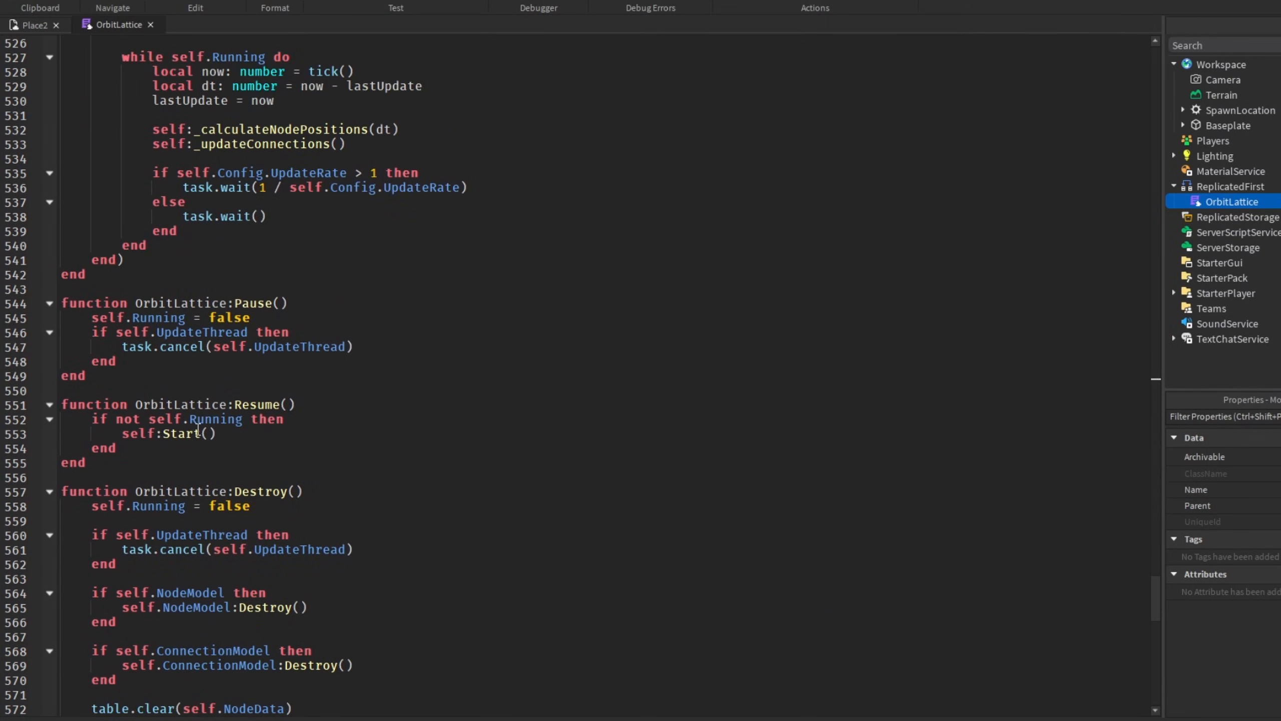
pyautogui.scroll(-3)
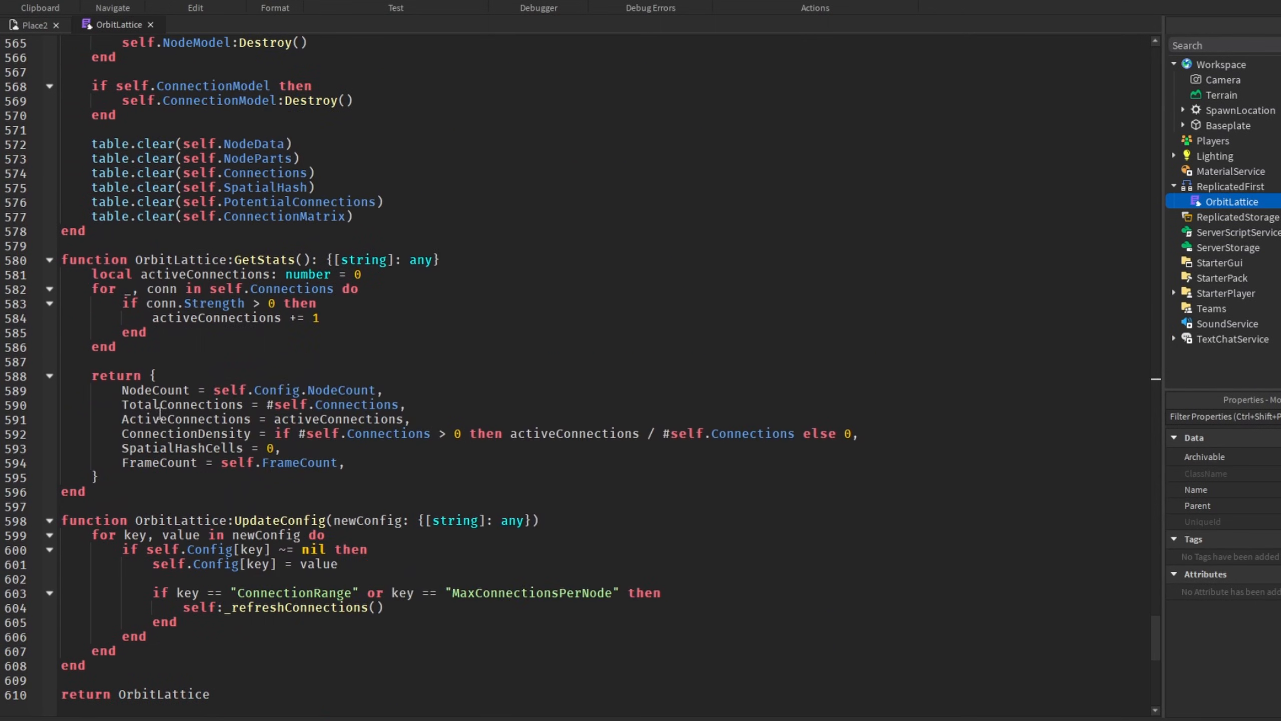
pyautogui.scroll(-3)
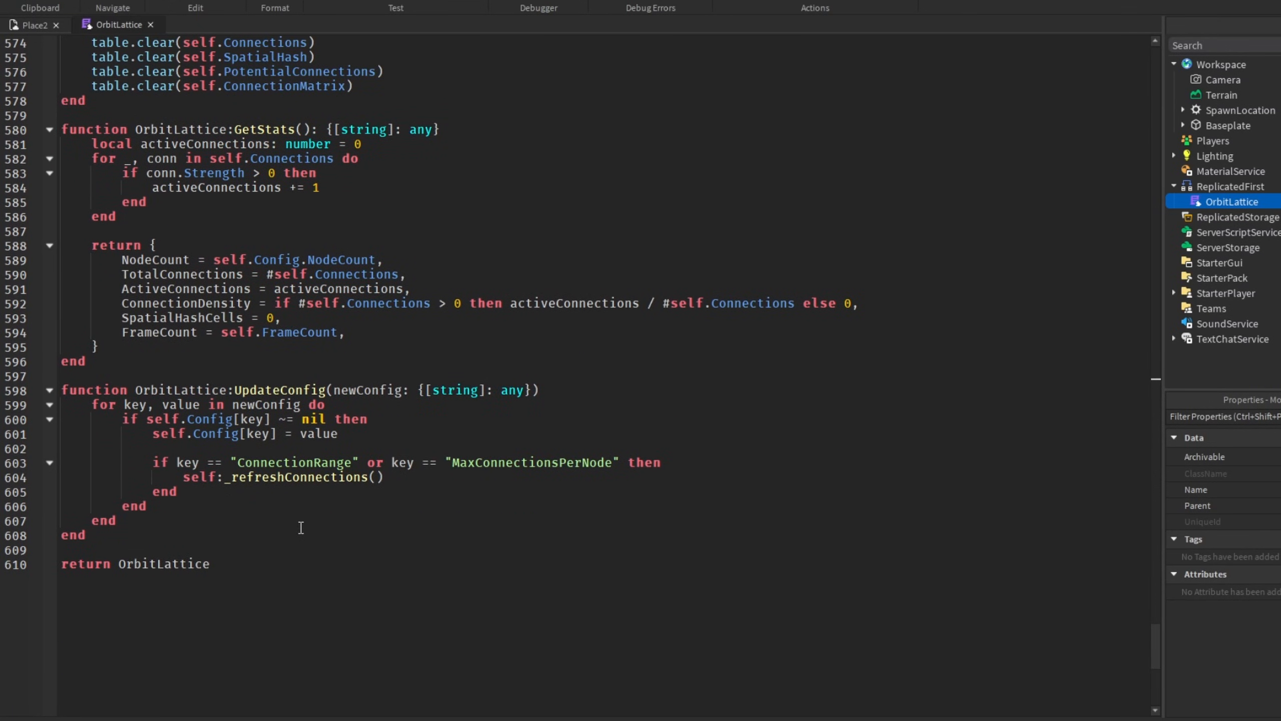
pyautogui.scroll(3)
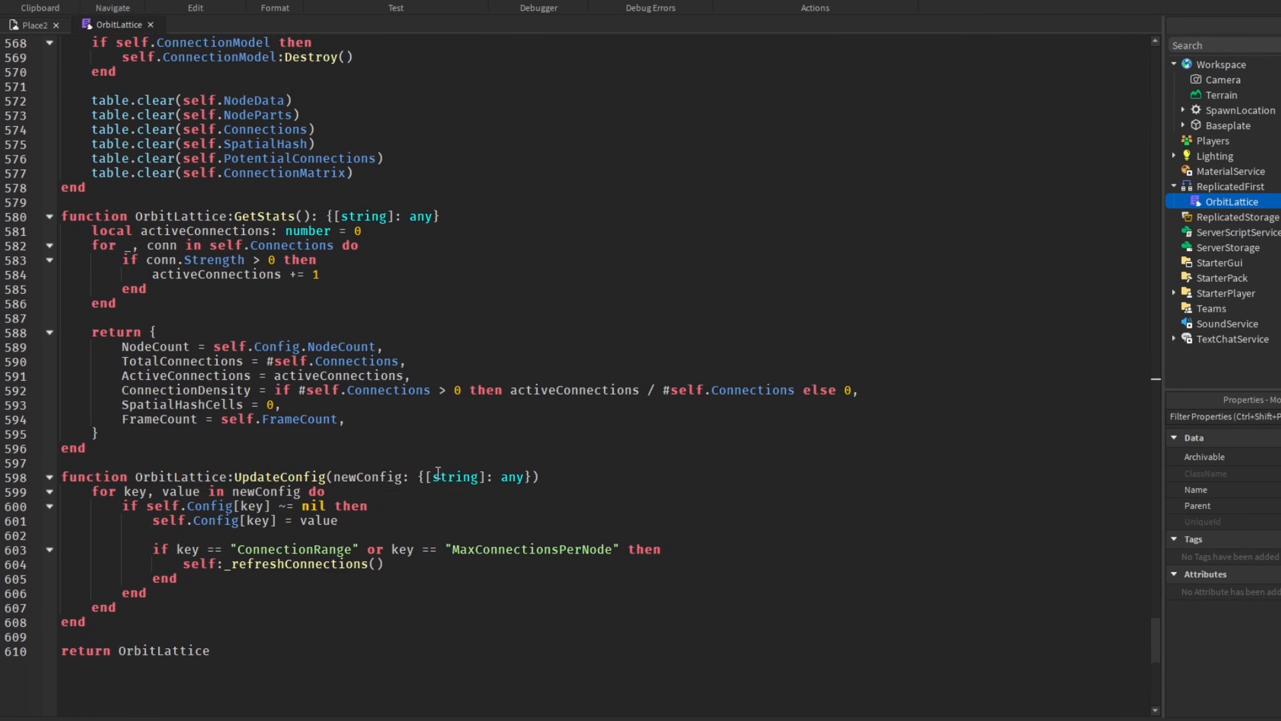
pyautogui.scroll(3)
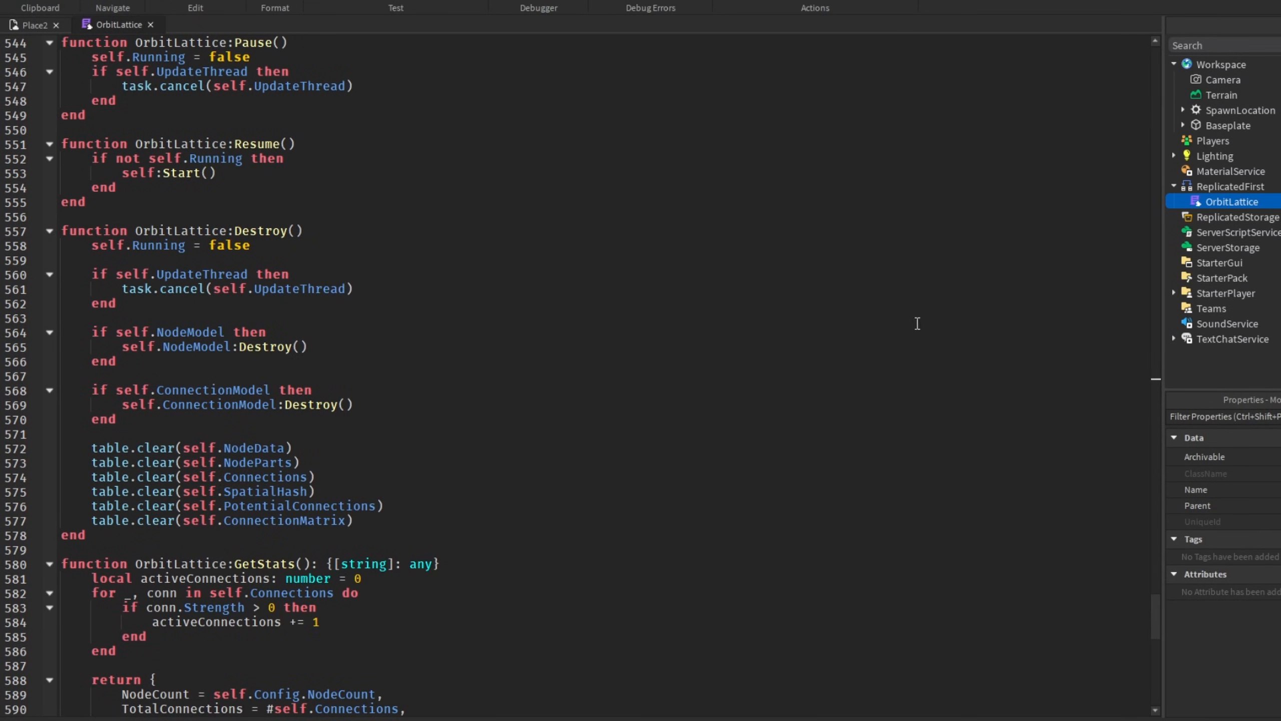
pyautogui.scroll(3)
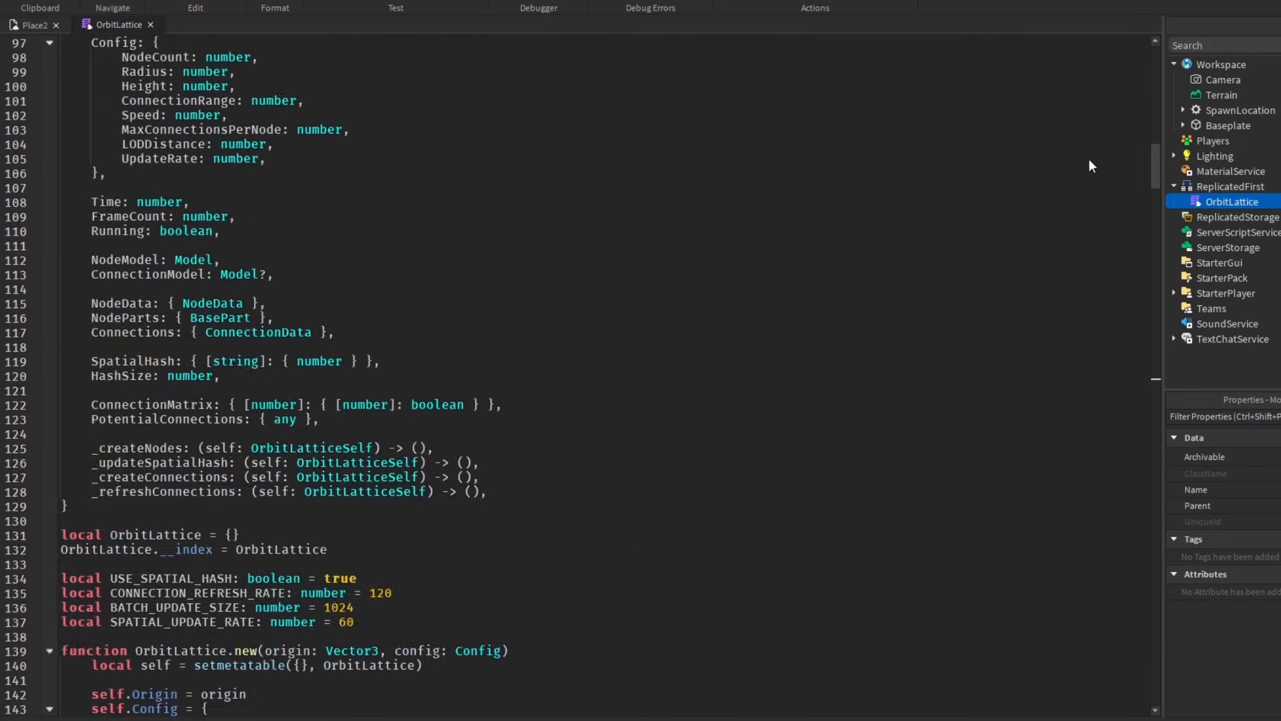
pyautogui.scroll(3)
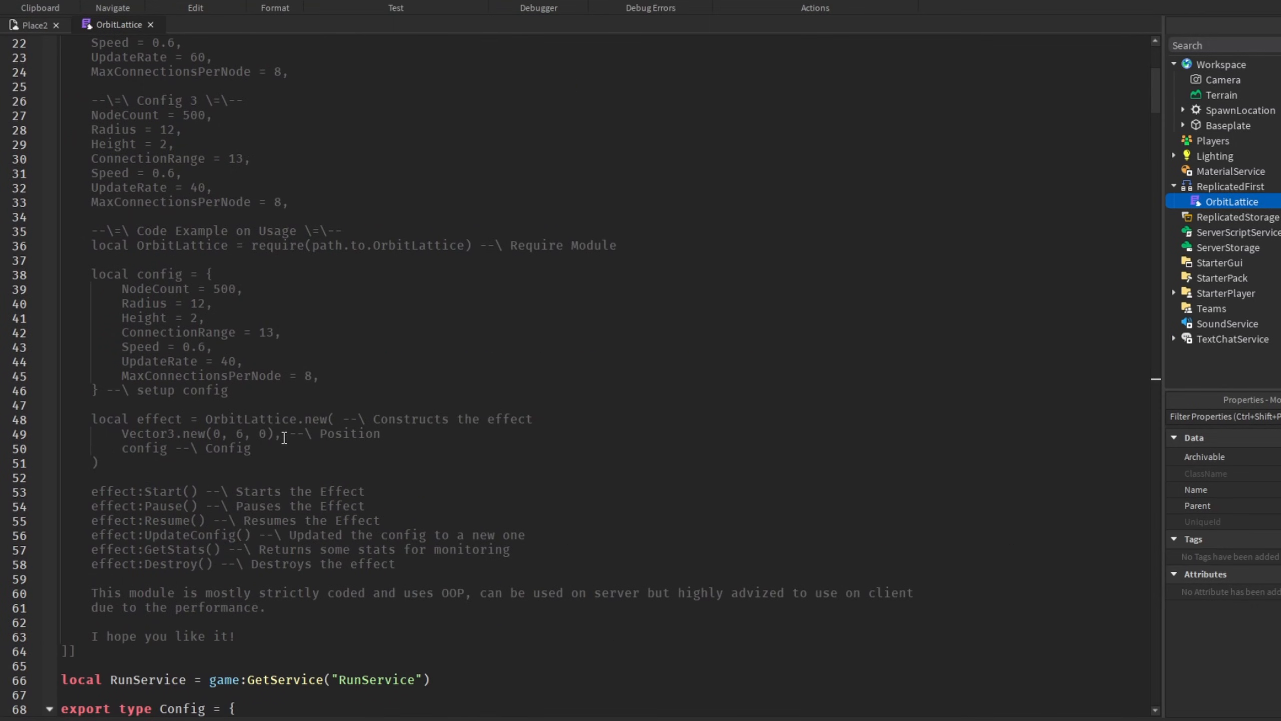
pyautogui.scroll(3)
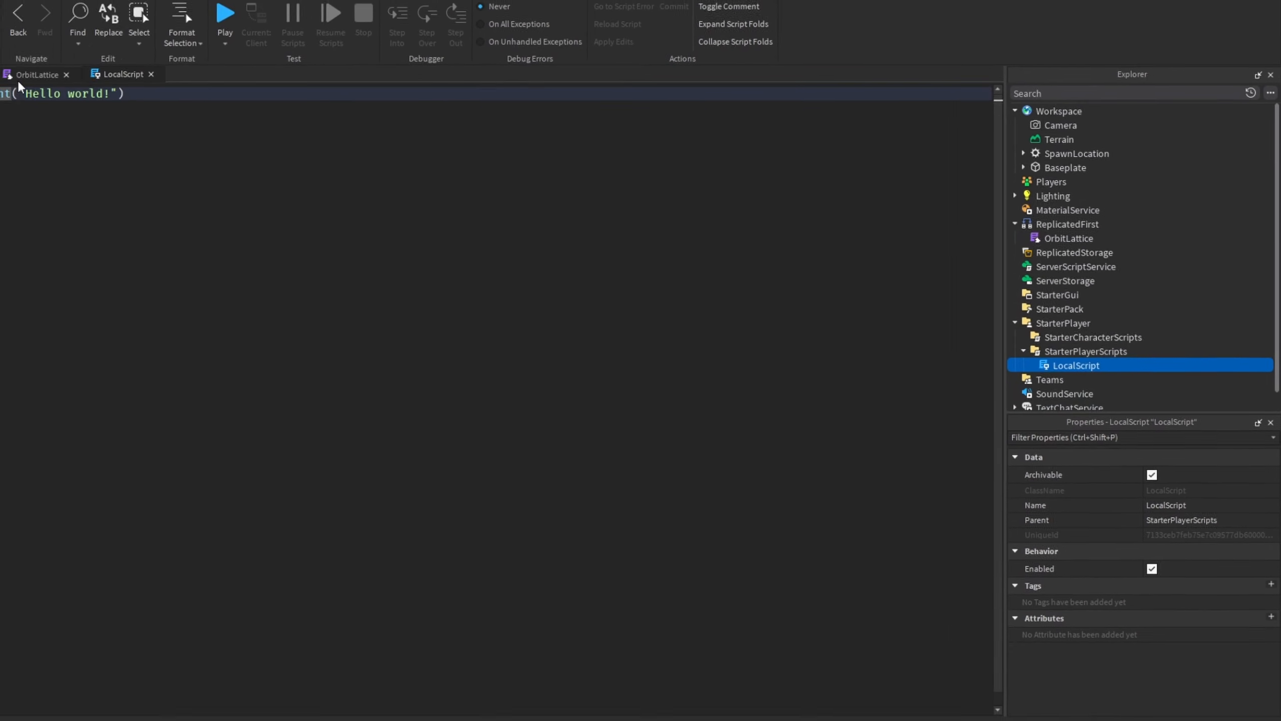
# Return to the OrbitLattice module script to view its usage example
pyautogui.click(37, 74)
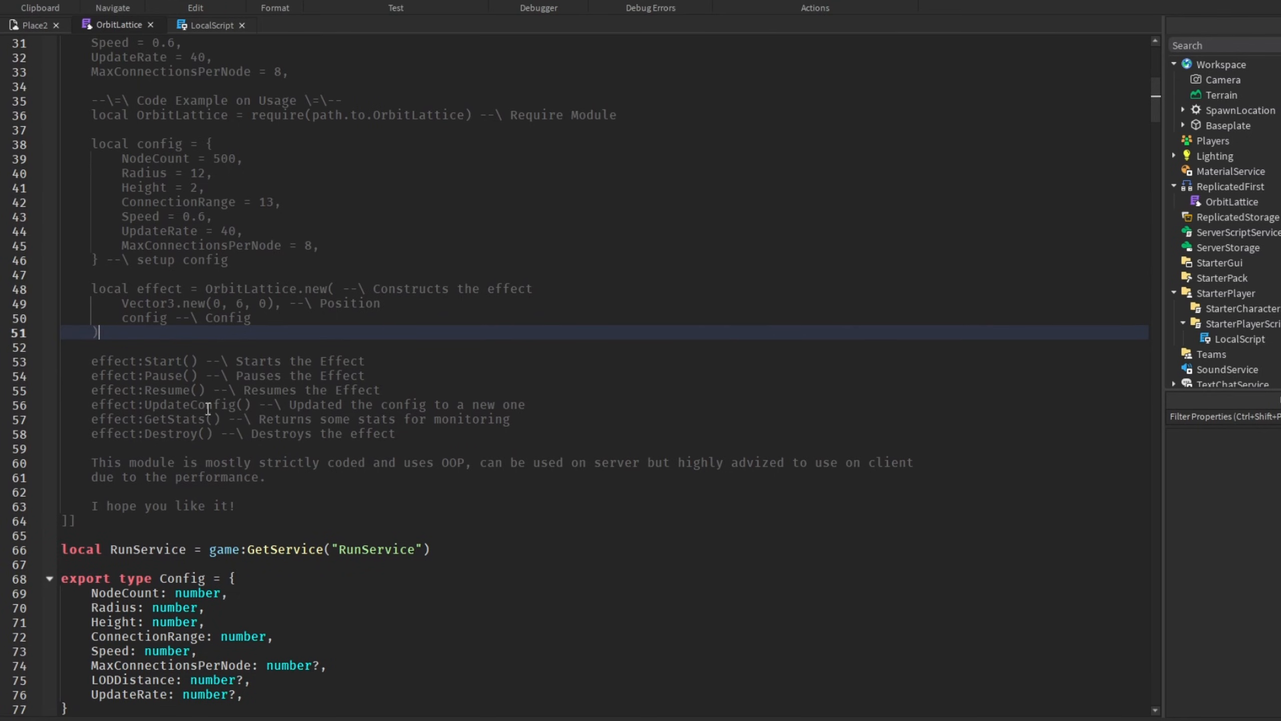
pyautogui.moveTo(281, 407)
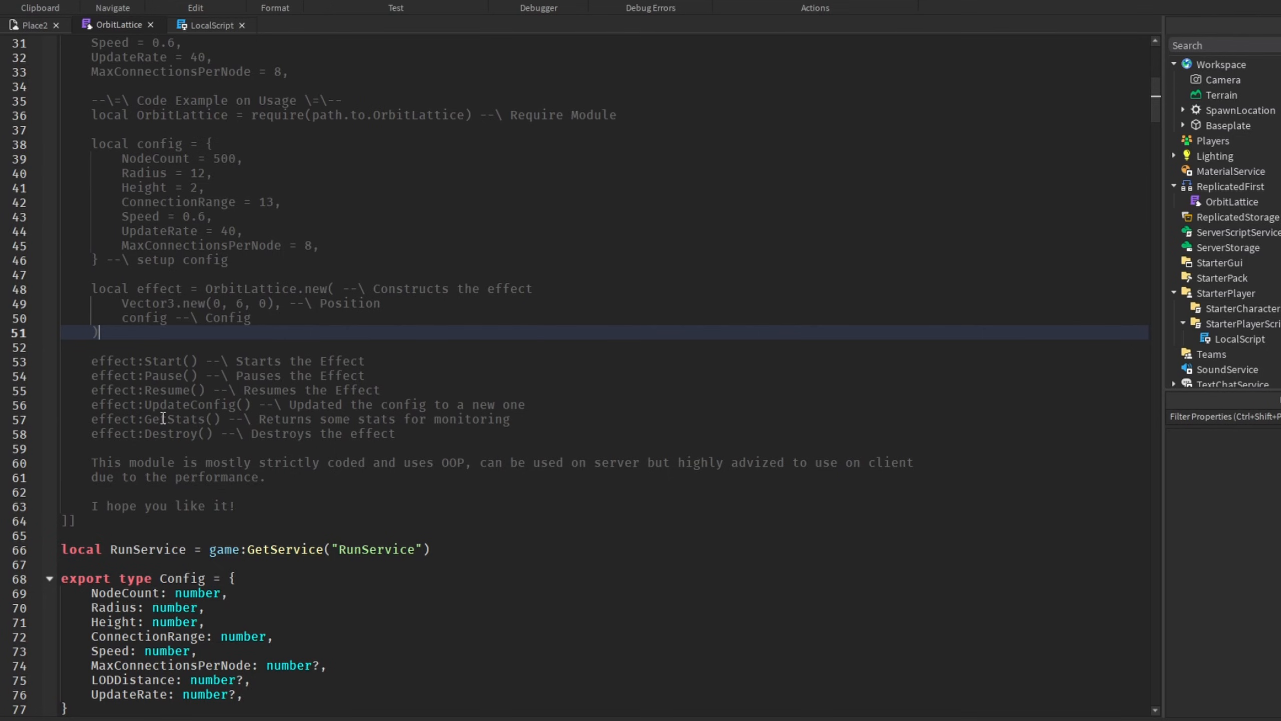
pyautogui.doubleClick(175, 418)
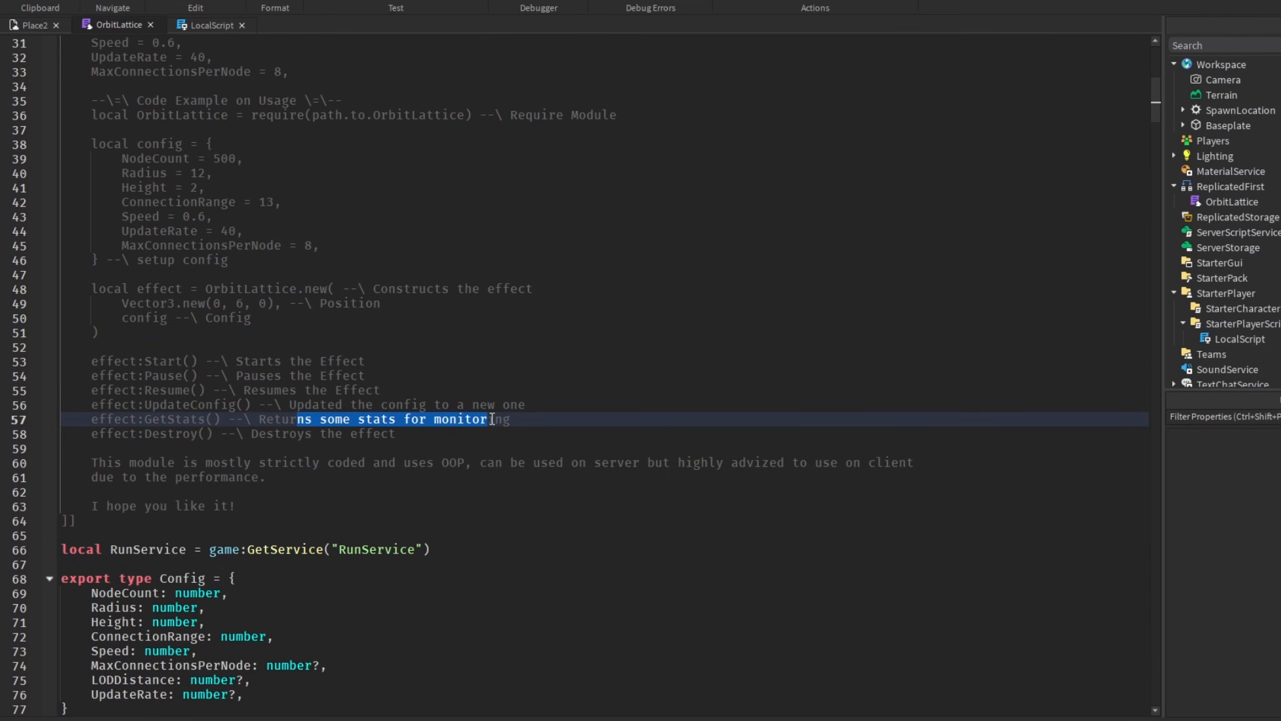
pyautogui.click(210, 24)
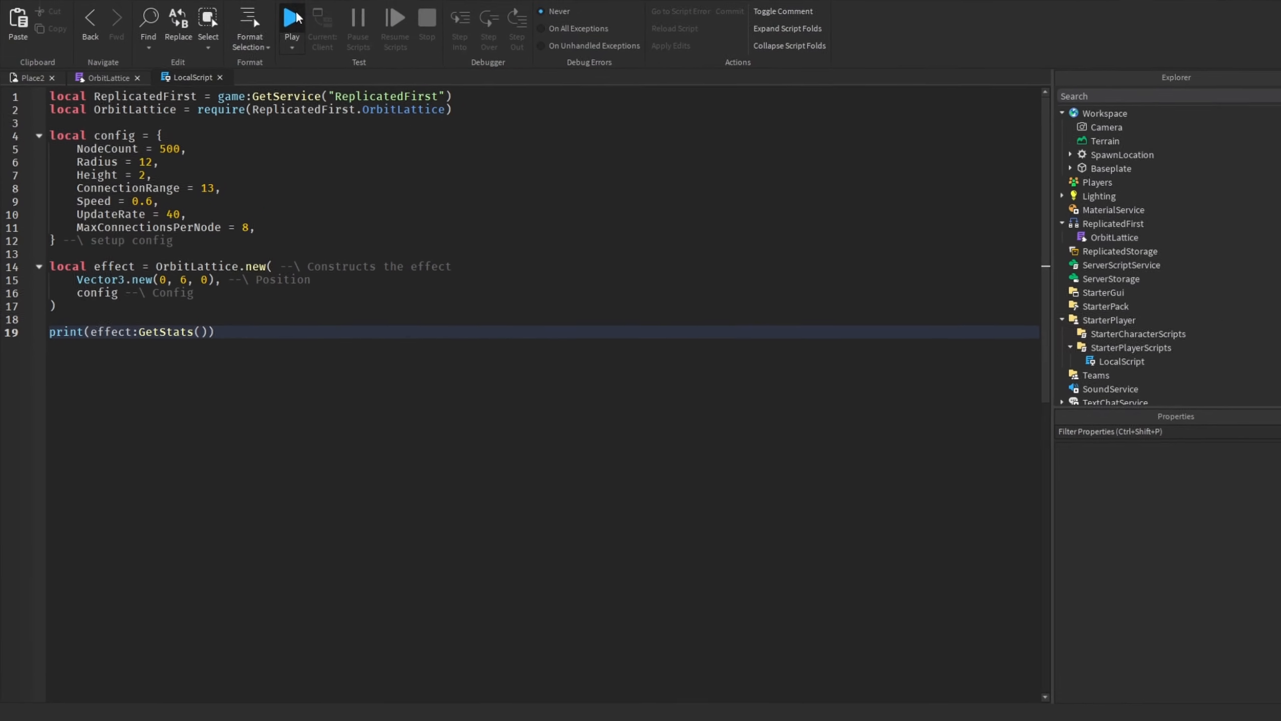
pyautogui.click(291, 16)
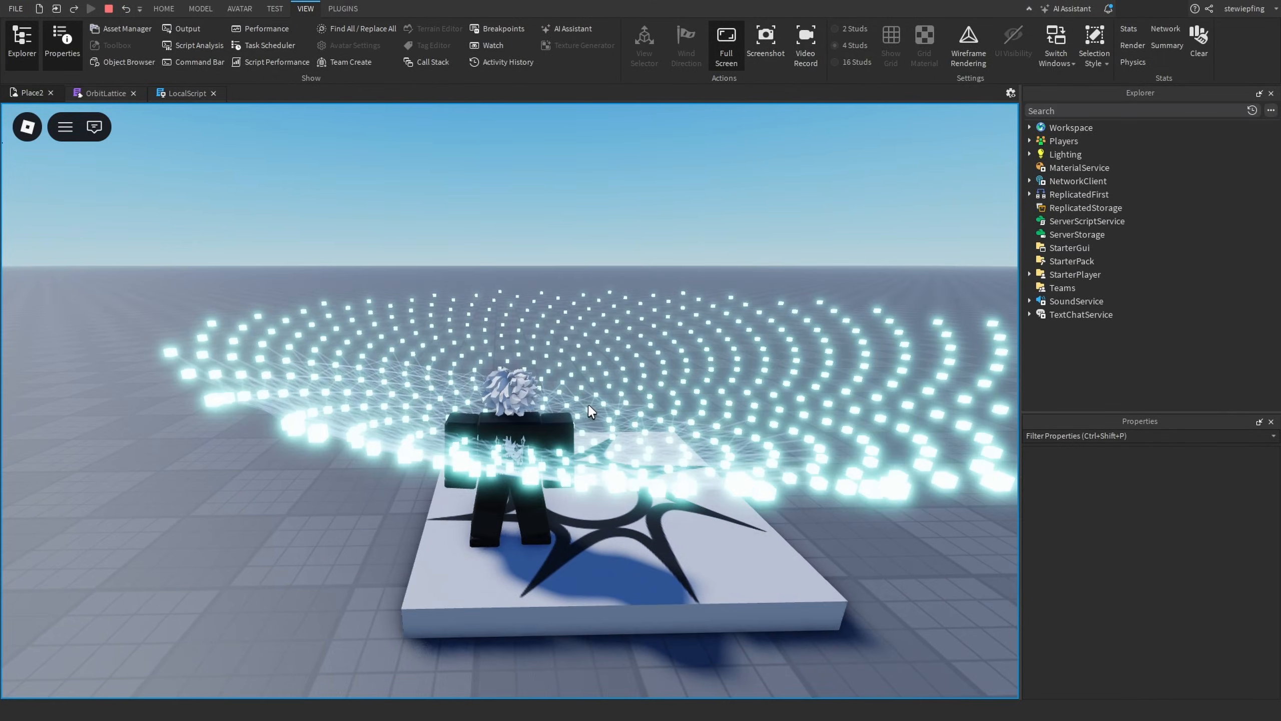
pyautogui.click(187, 28)
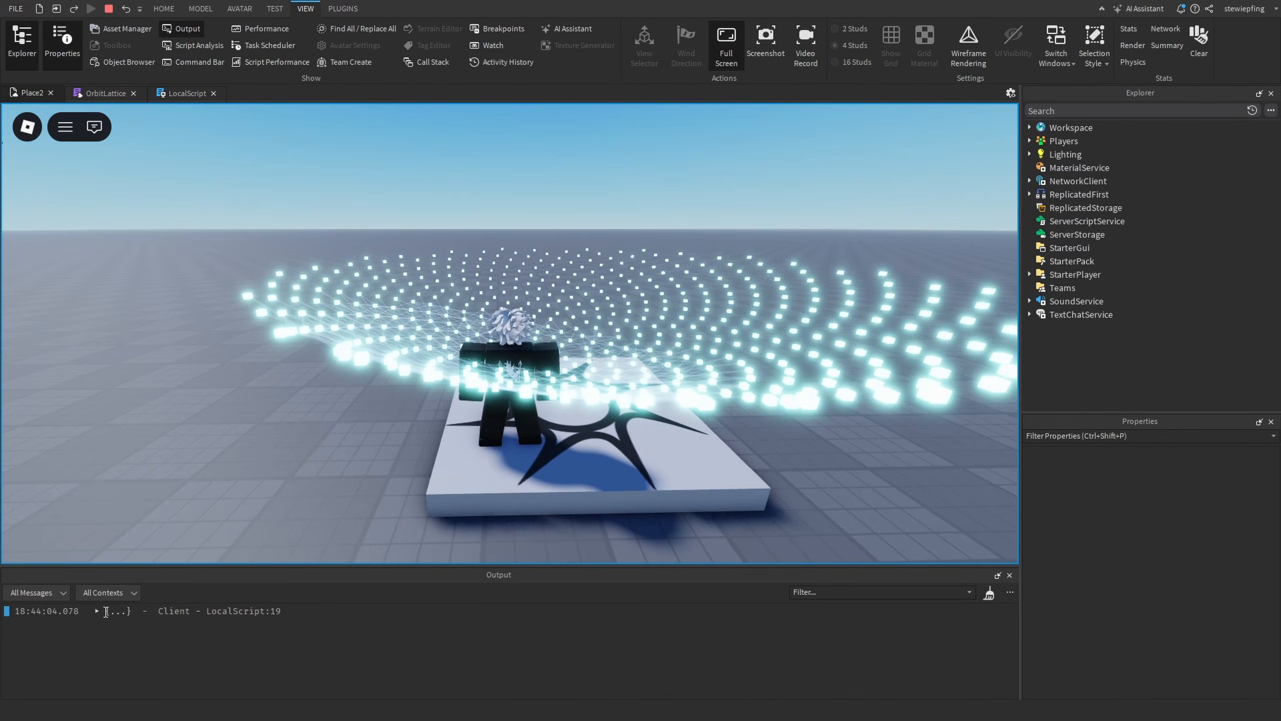
pyautogui.click(96, 611)
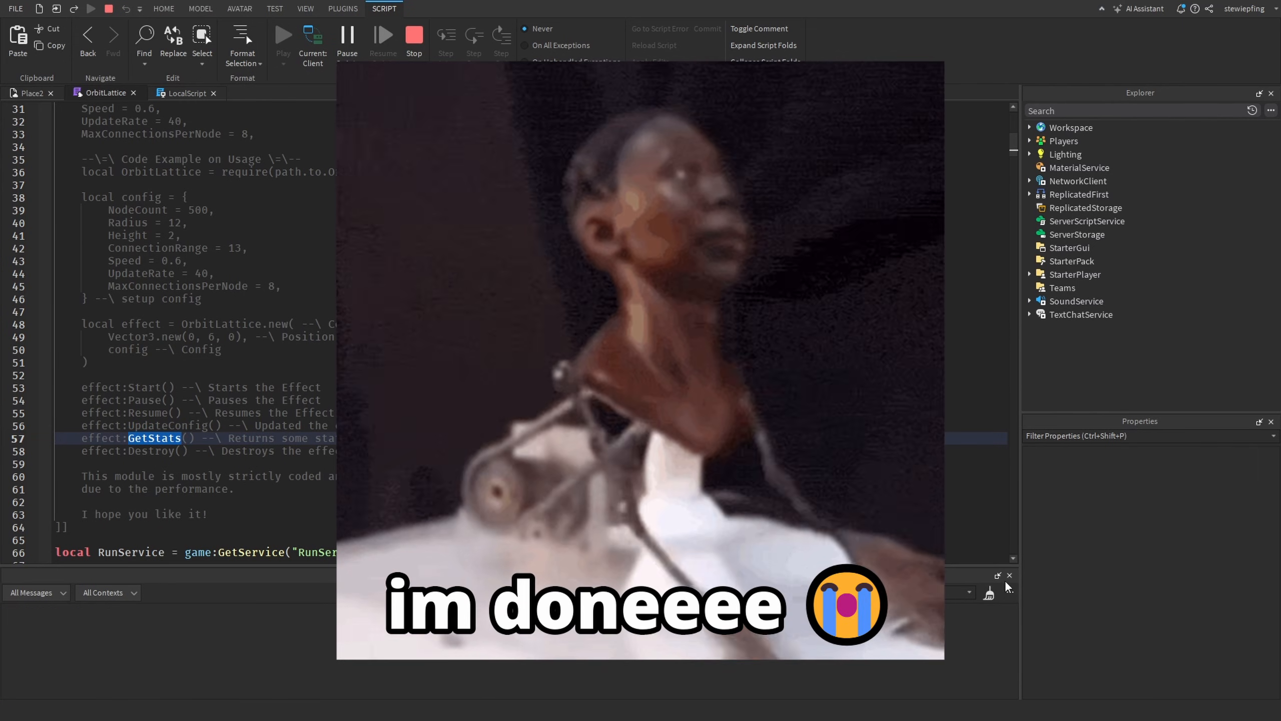
pyautogui.click(306, 8)
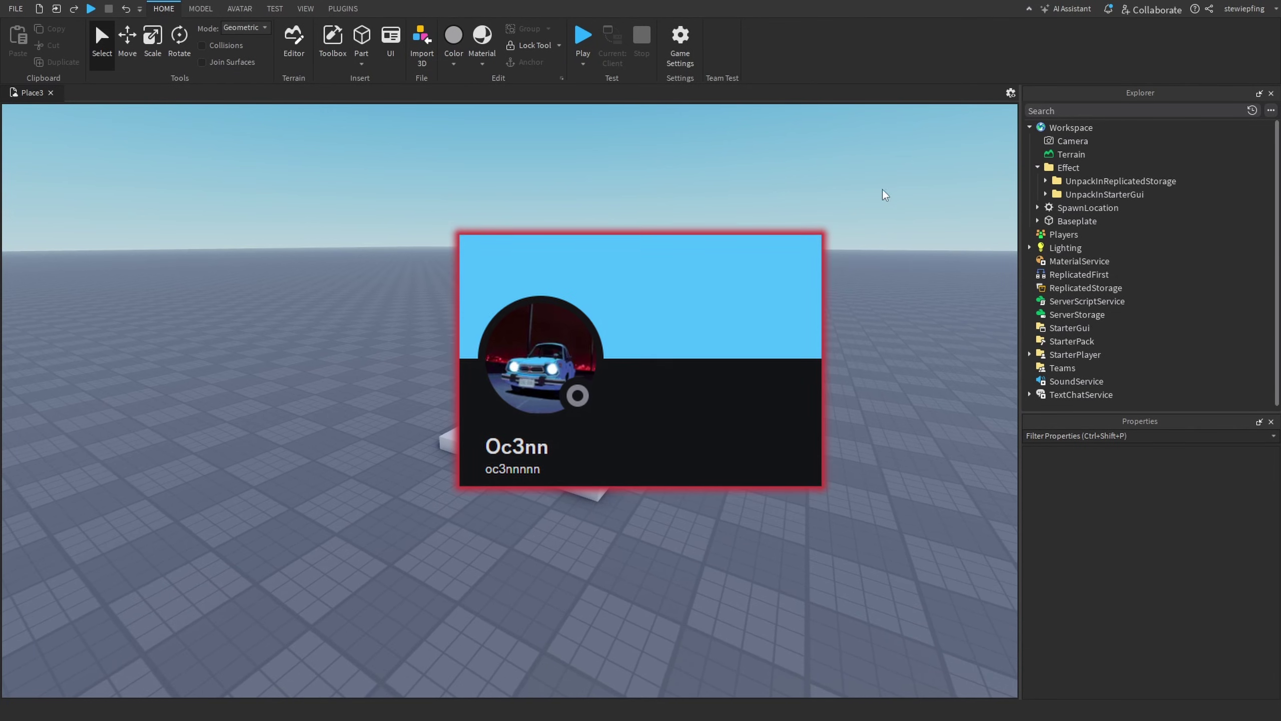
# Open EffectScript, return to the Place3 3D view, and start a test session
pyautogui.click(1068, 167)
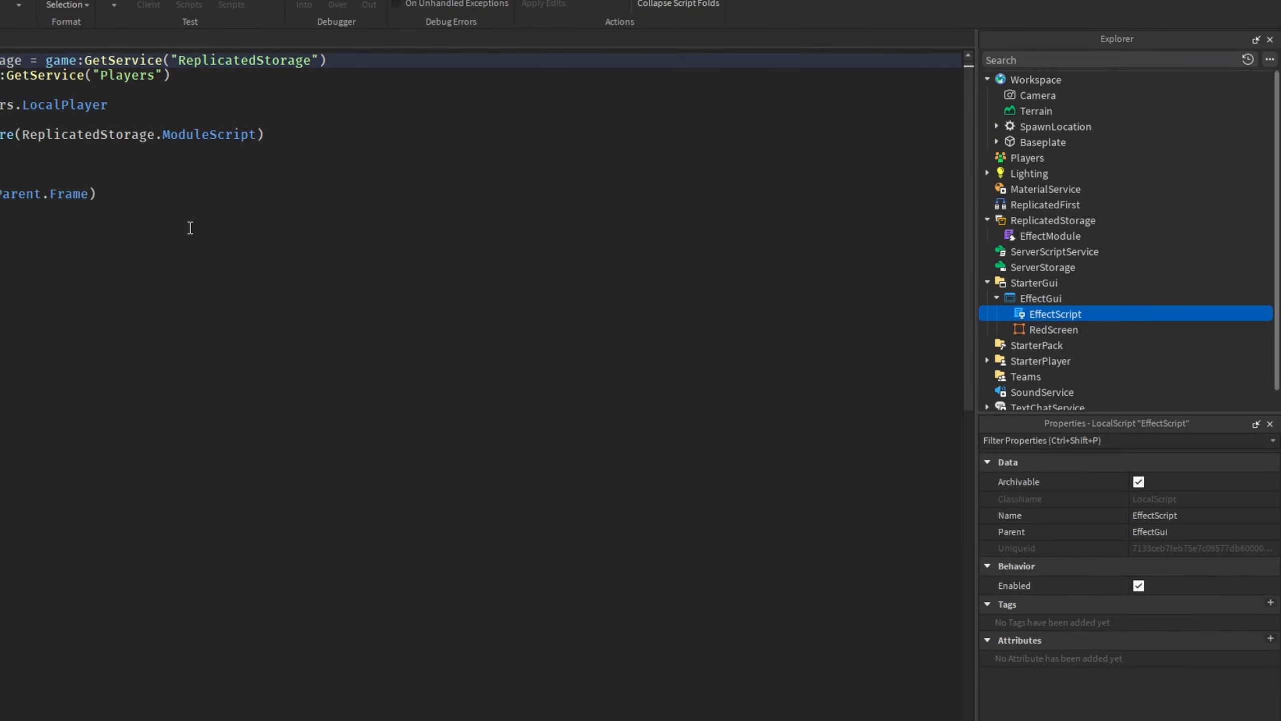
pyautogui.click(30, 92)
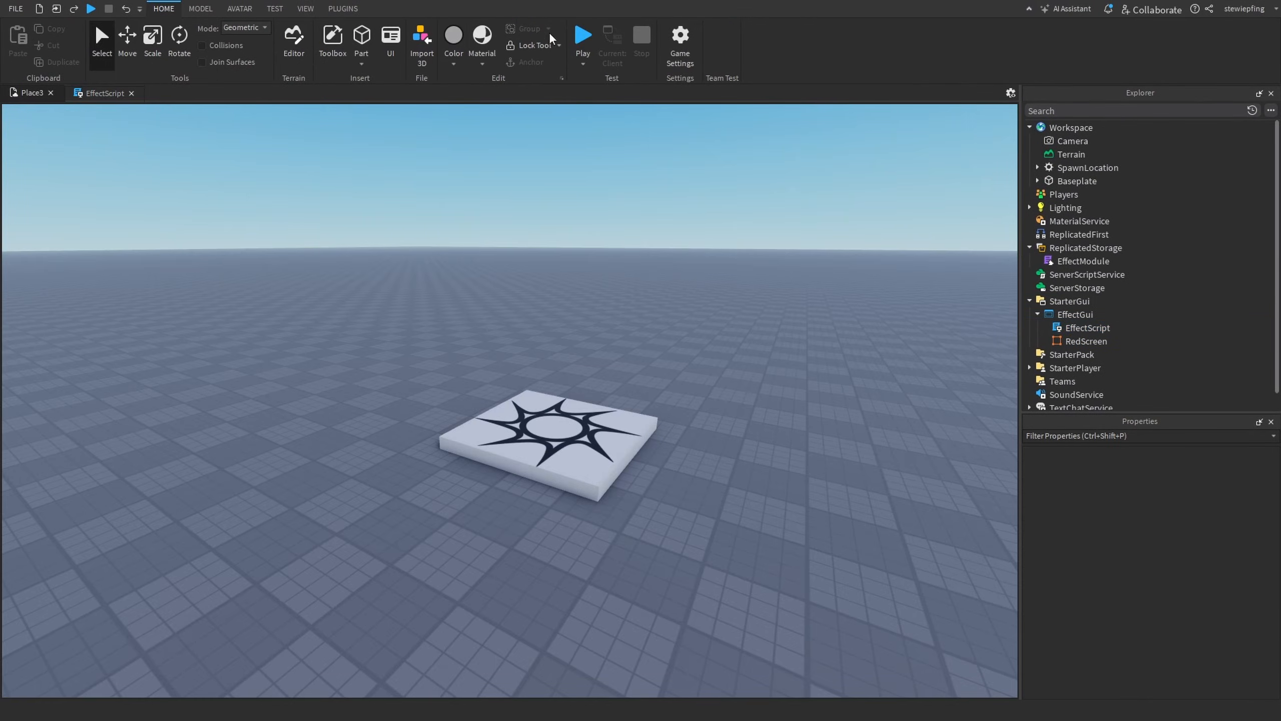
pyautogui.click(582, 35)
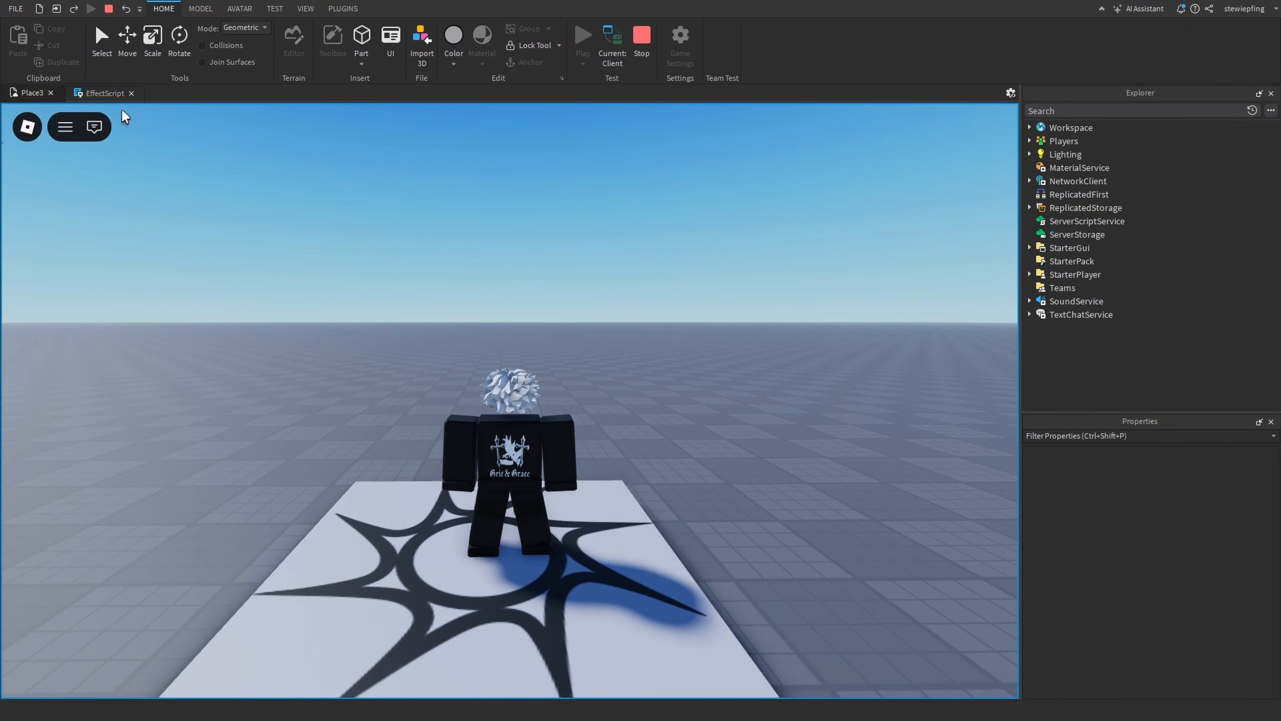
pyautogui.moveTo(554, 292)
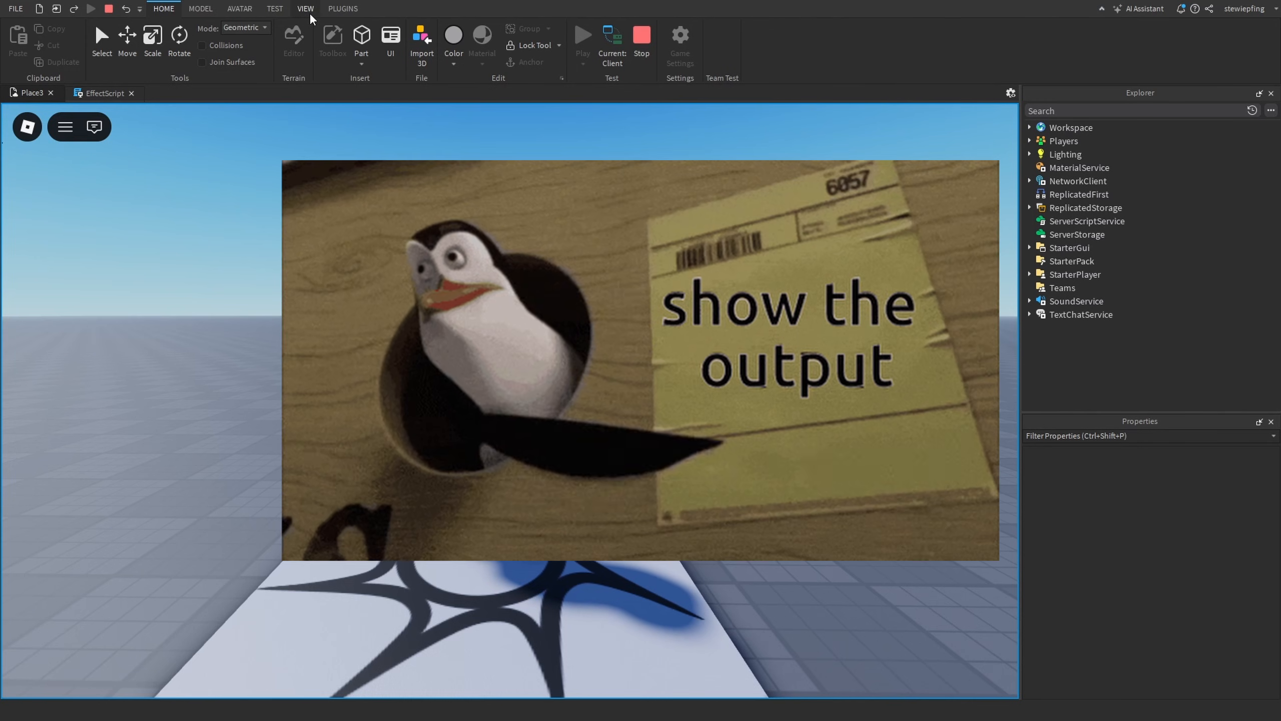
# Show Output, insert a BlurEffect under Lighting, then run and stop a test
pyautogui.click(304, 8)
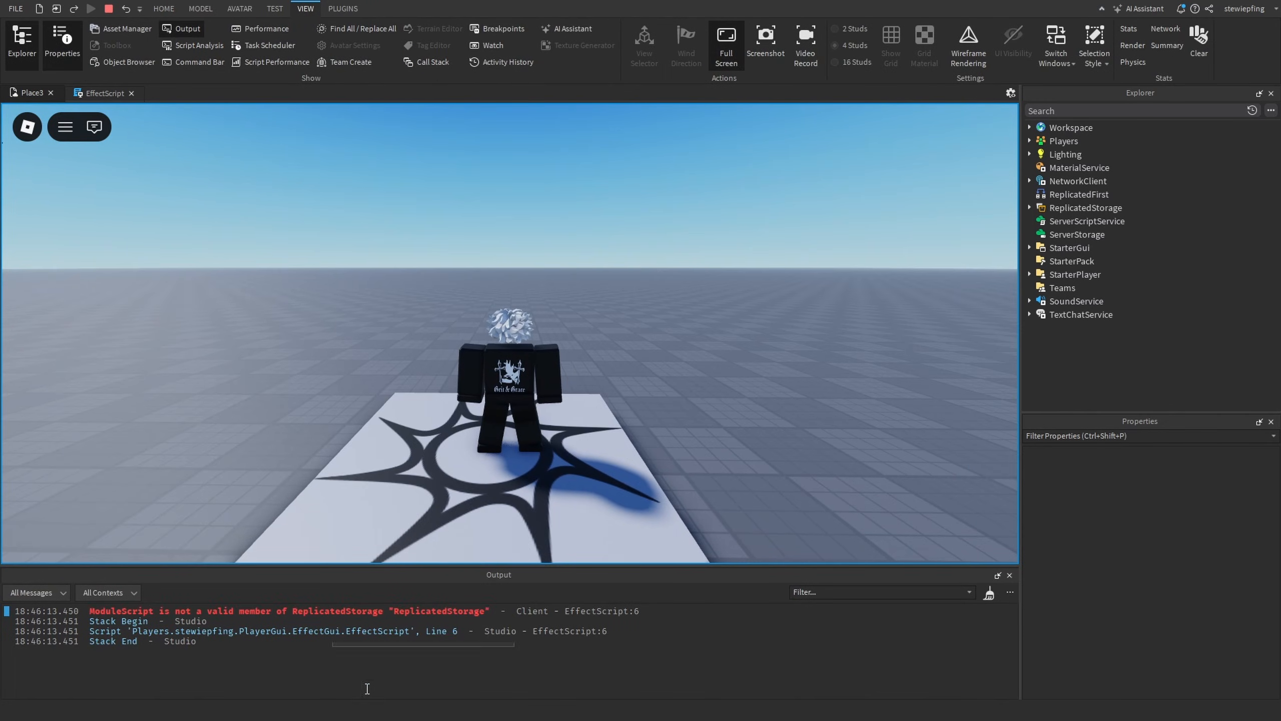
pyautogui.click(103, 92)
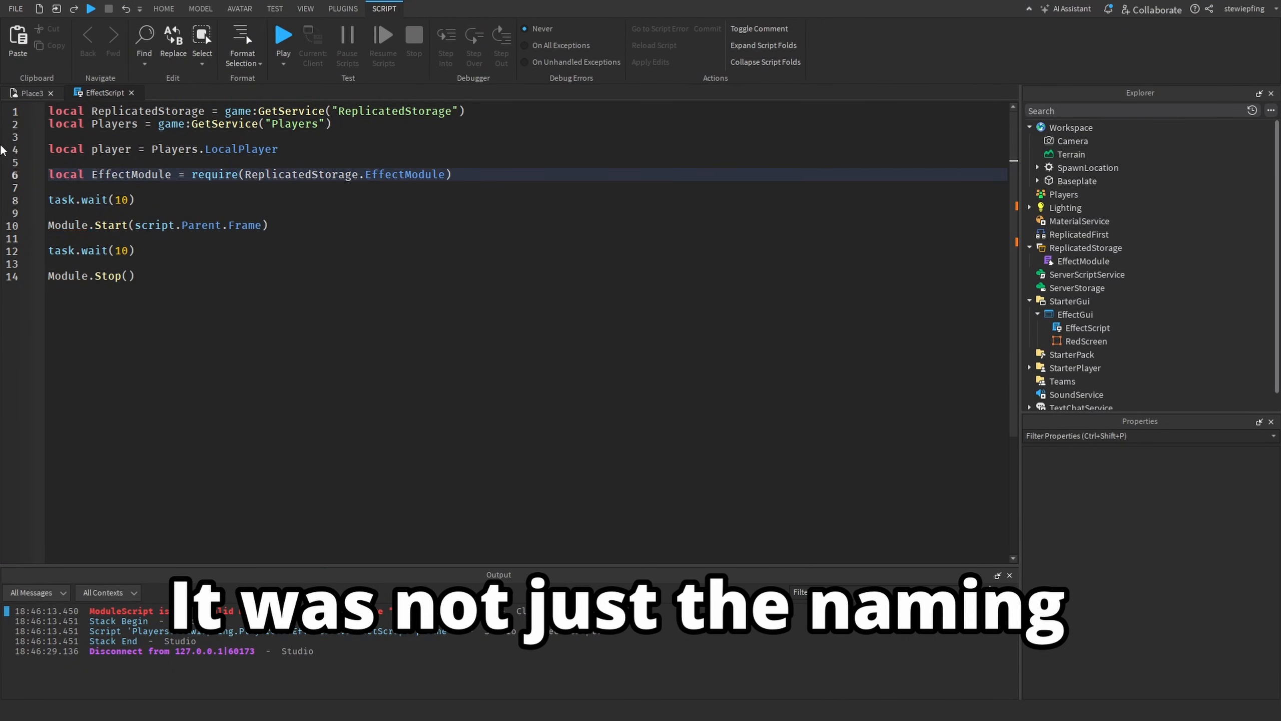
pyautogui.click(1088, 208)
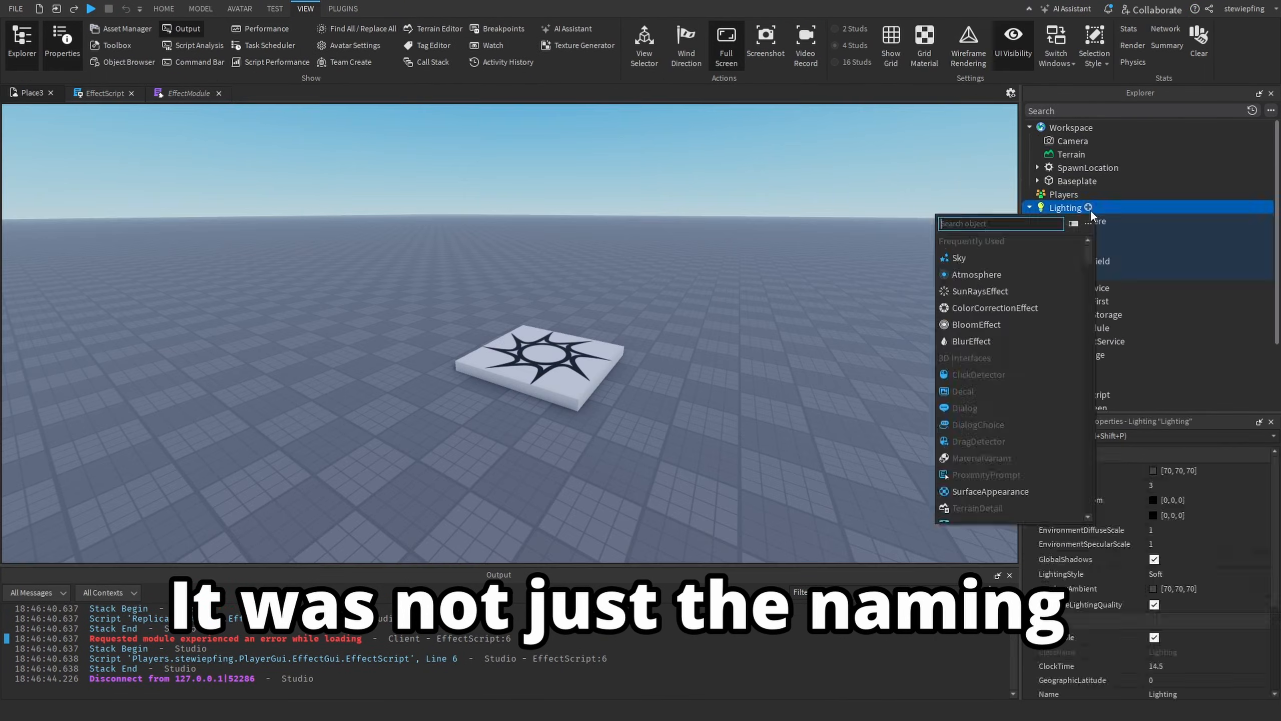
pyautogui.click(101, 92)
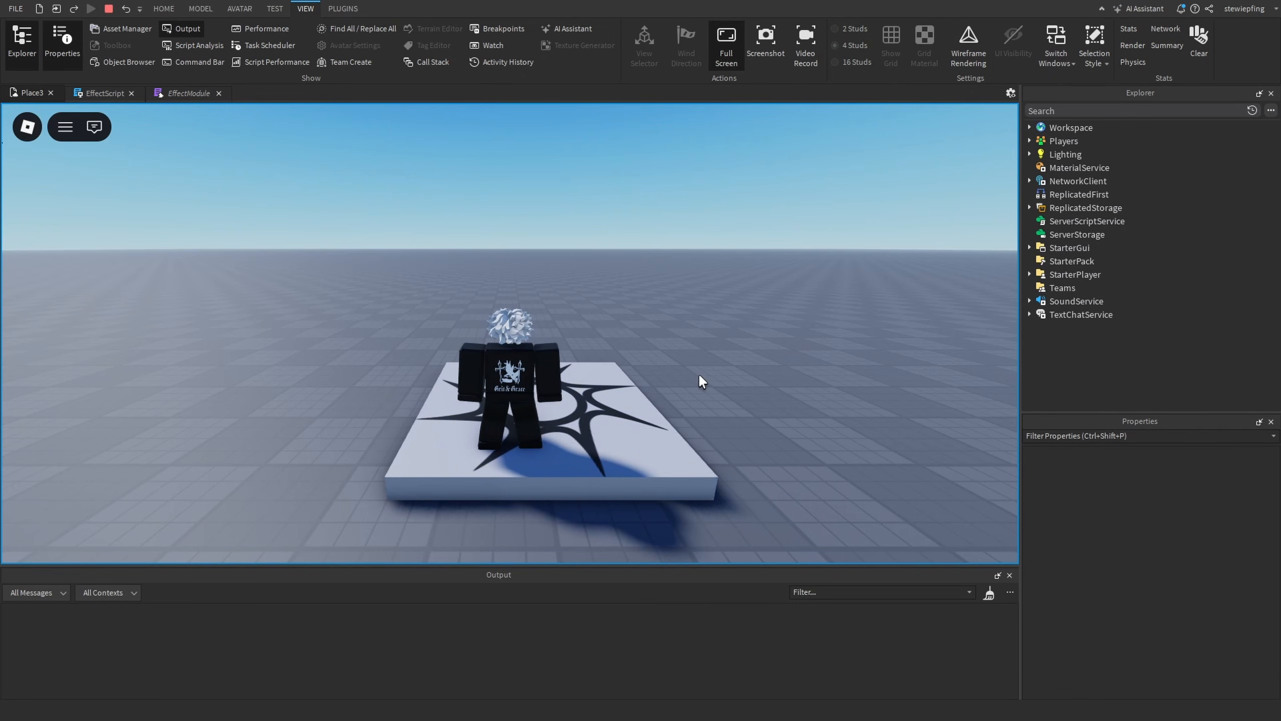
pyautogui.moveTo(838, 396)
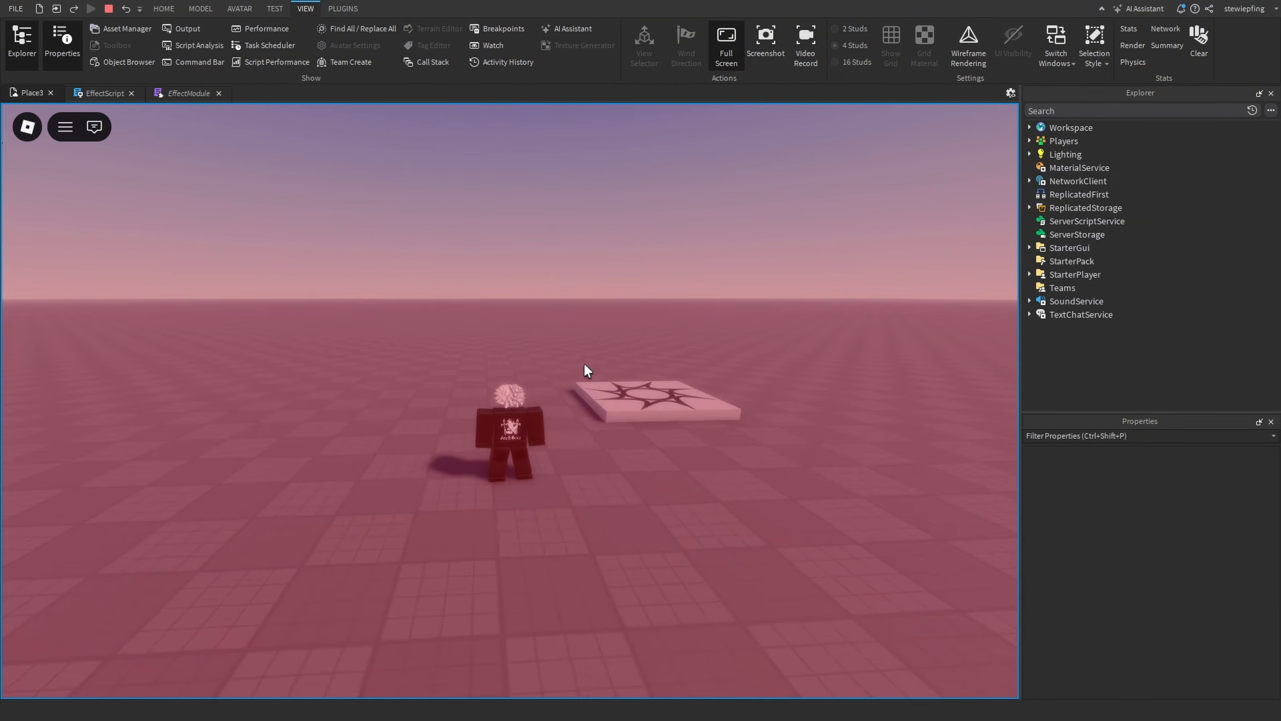
pyautogui.click(105, 9)
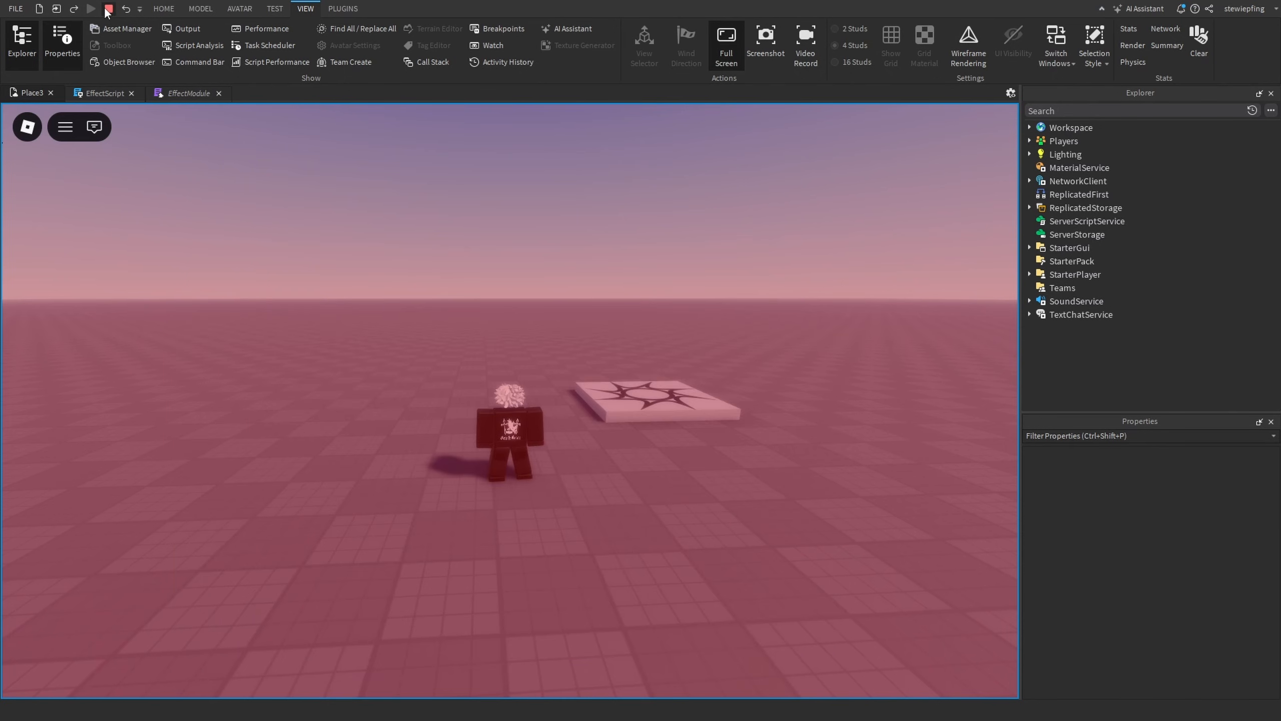
pyautogui.click(104, 92)
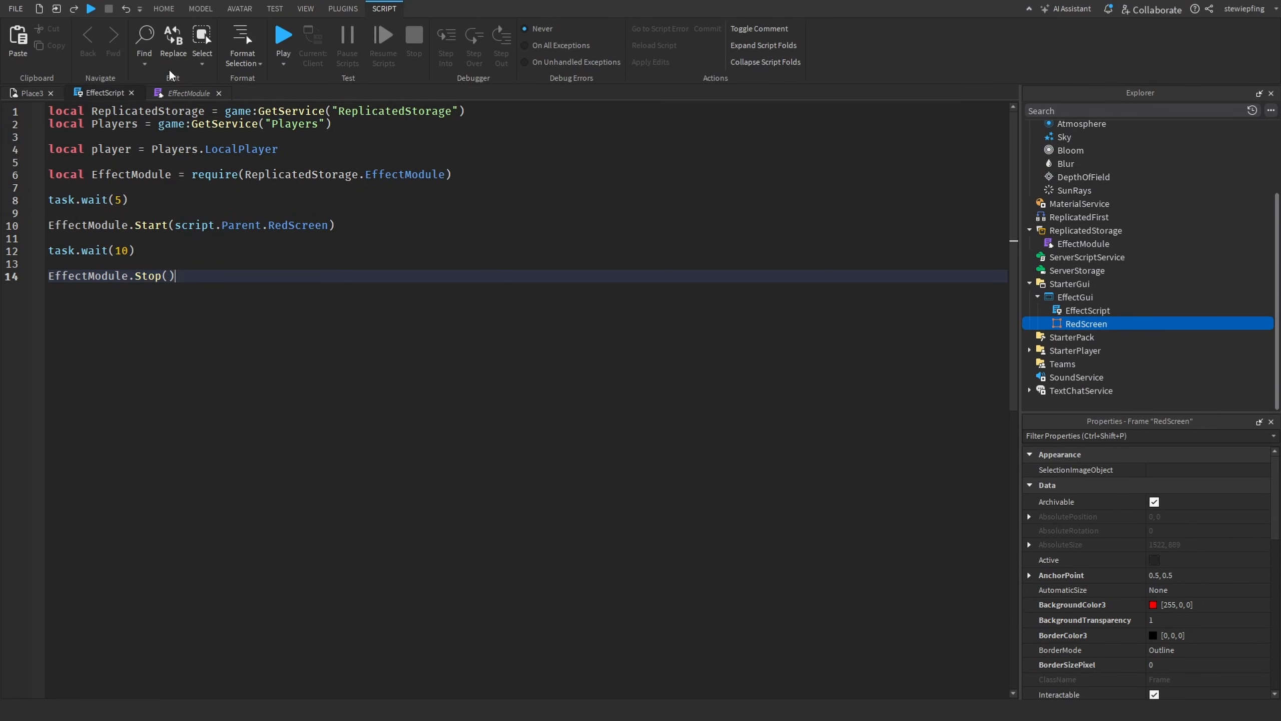
# Add a frame parameter to module.Stop and pass script.Parent.RedScreen from EffectScript
pyautogui.click(304, 8)
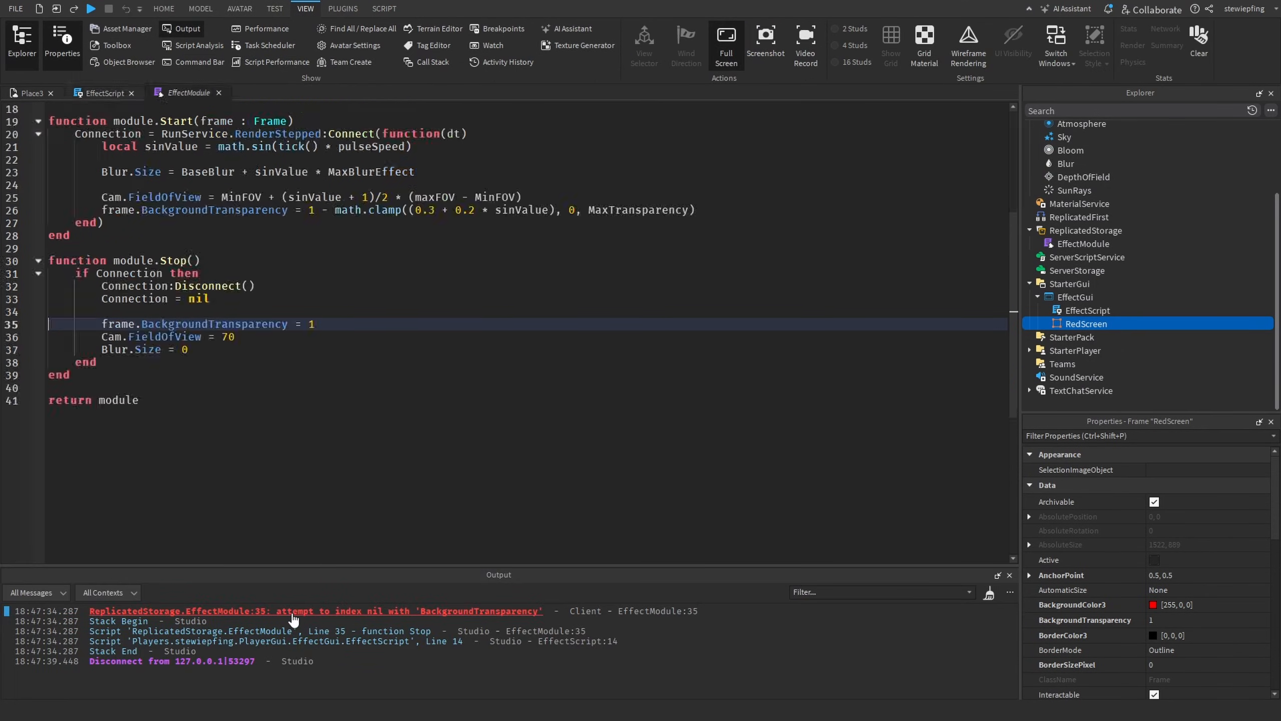
pyautogui.scroll(3)
pyautogui.write('frame : Frame')
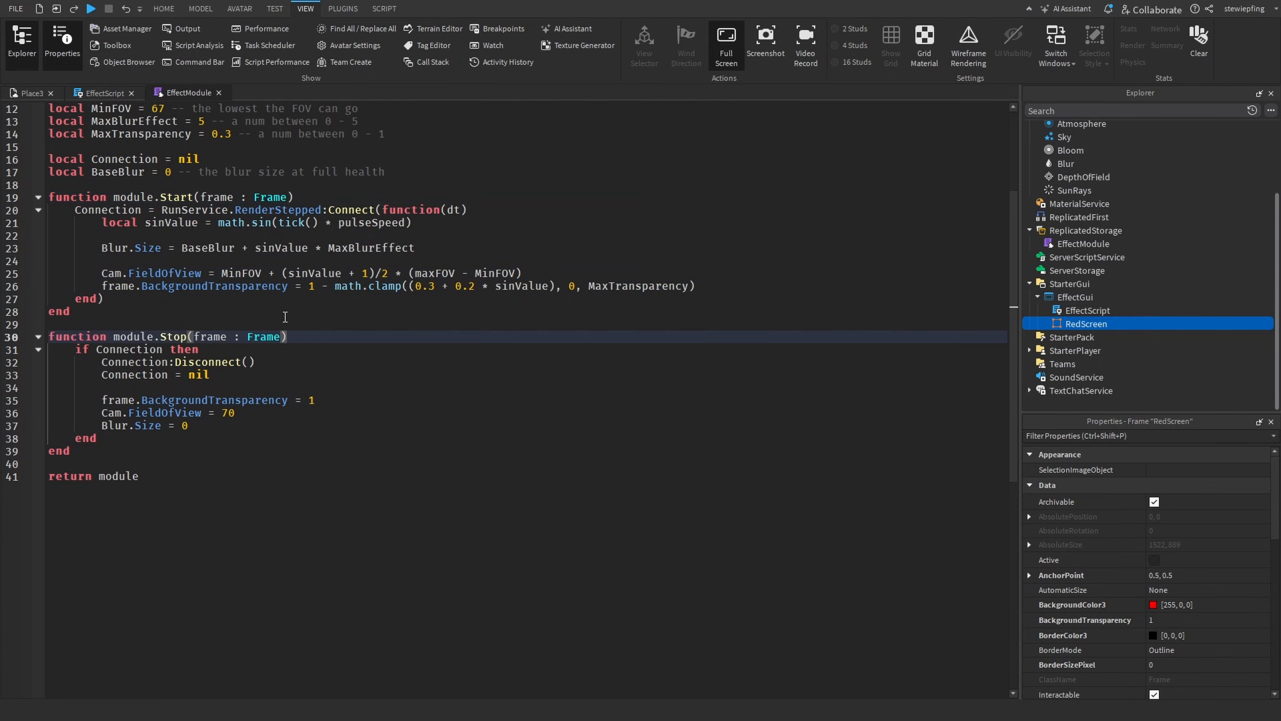
pyautogui.click(102, 92)
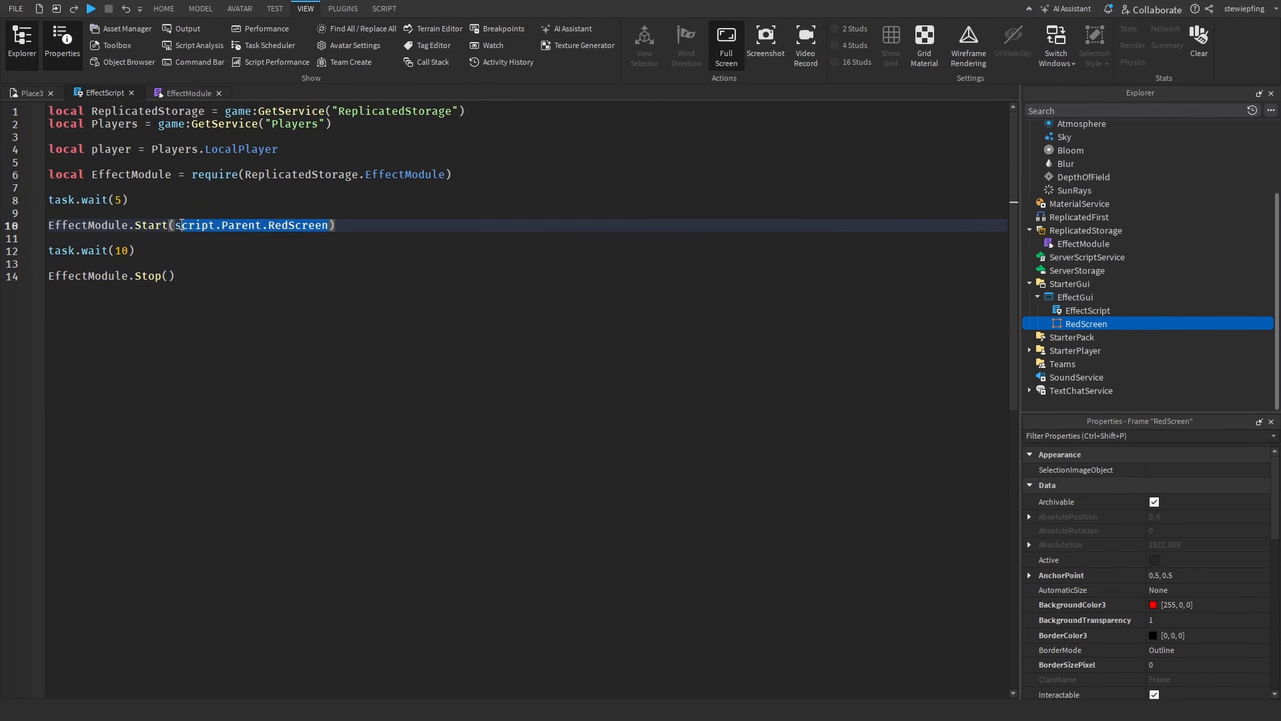
pyautogui.write('script.Parent.RedScreen')
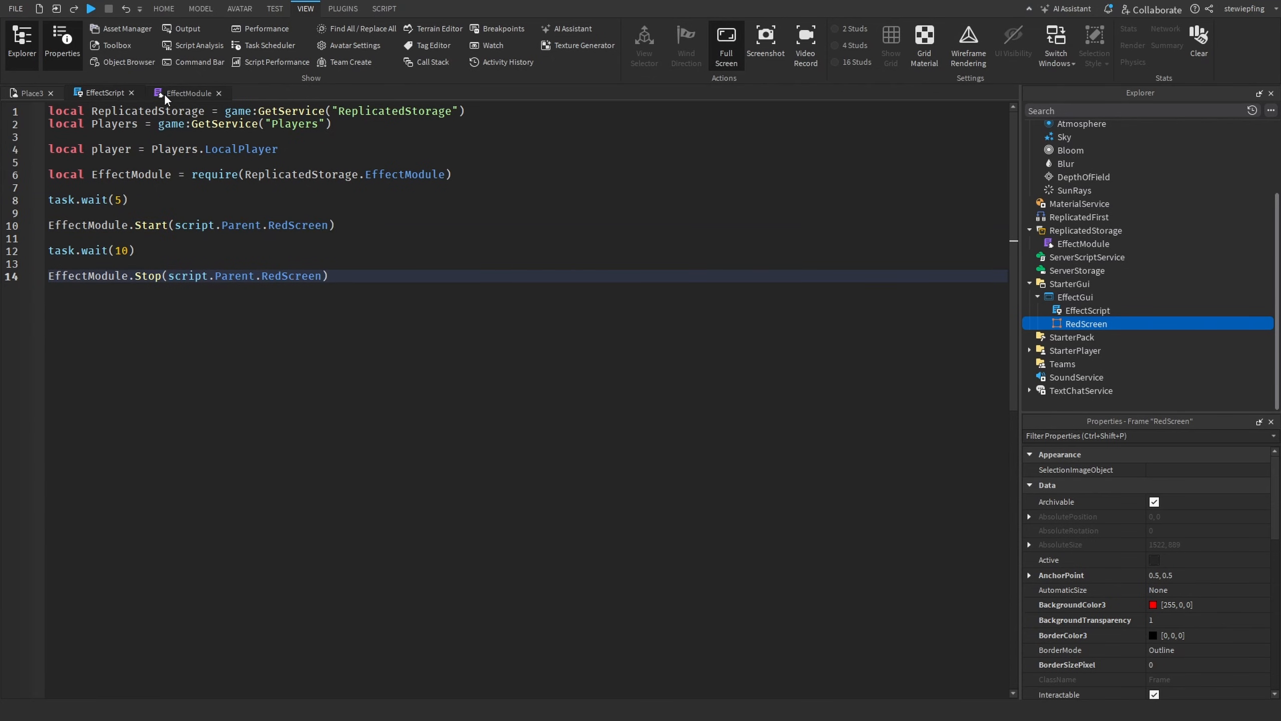
pyautogui.click(188, 92)
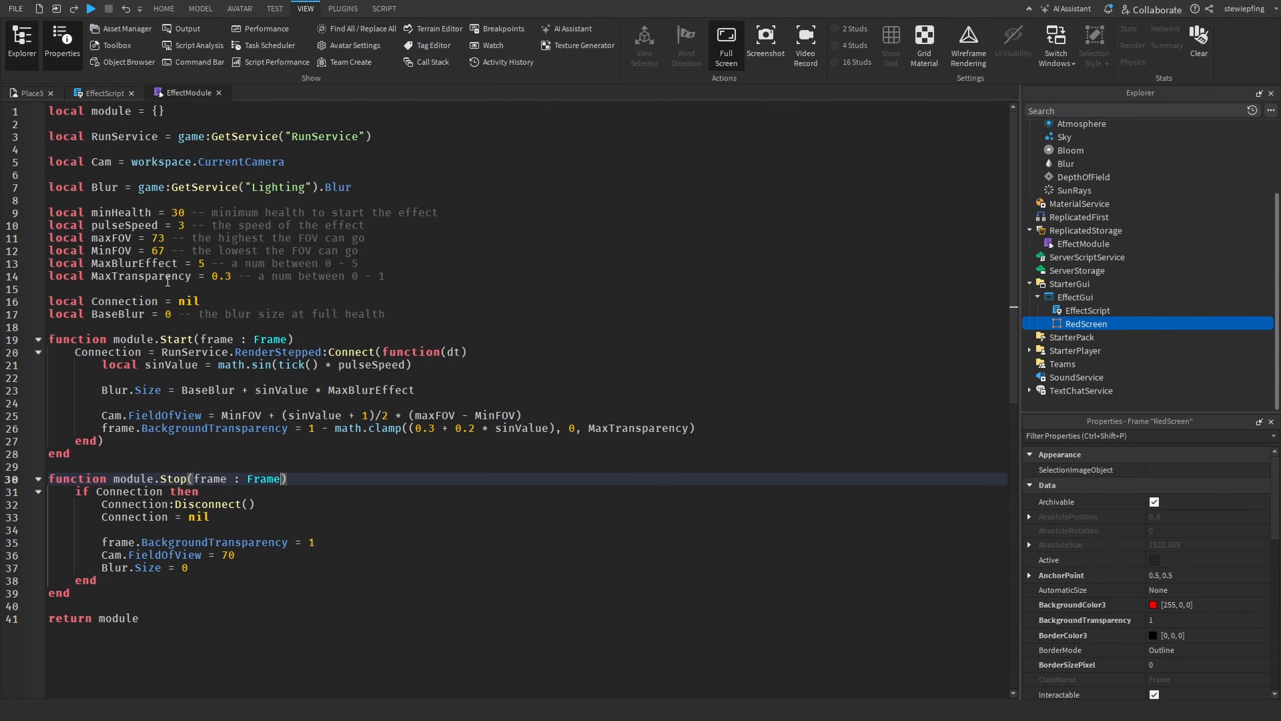
pyautogui.scroll(-3)
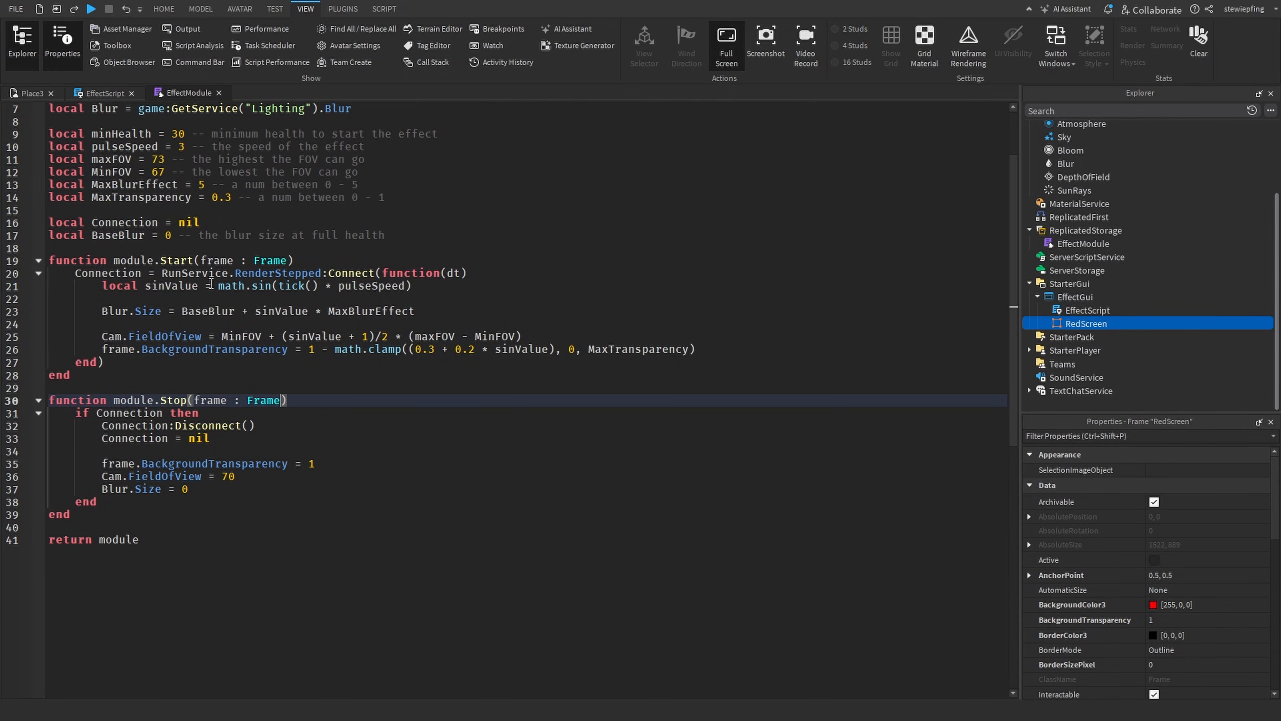
pyautogui.moveTo(249, 290)
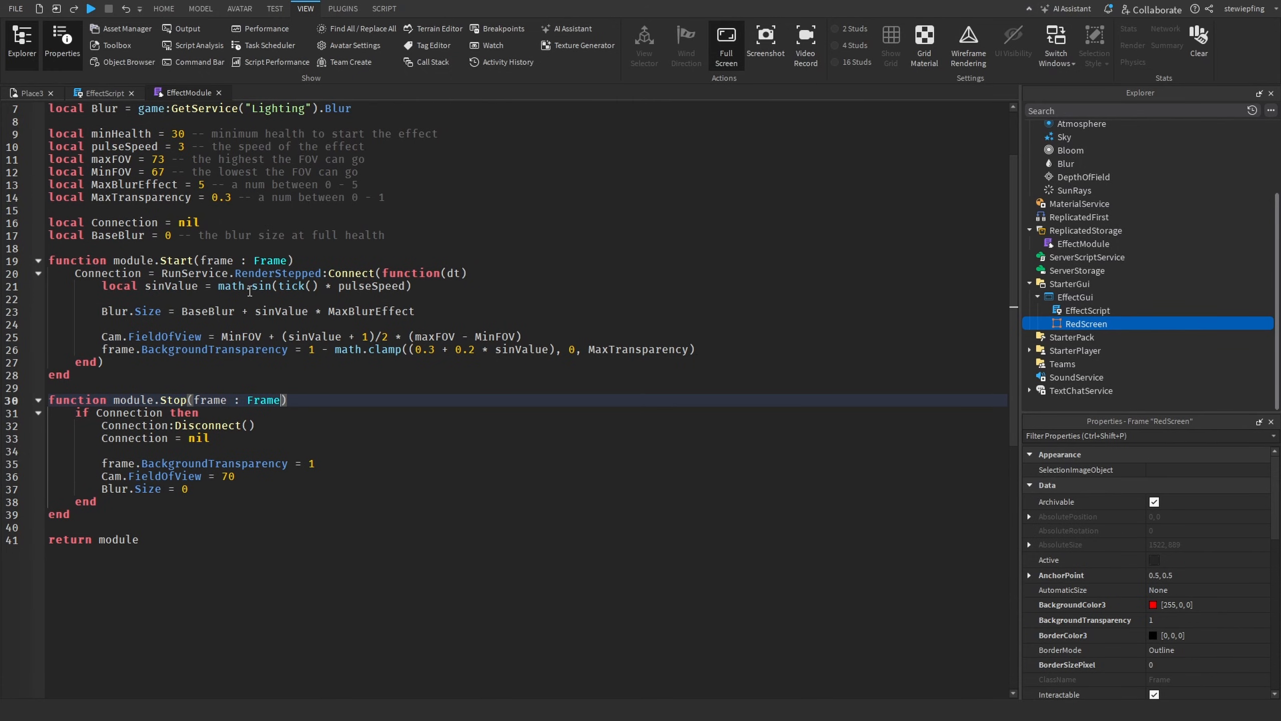
pyautogui.moveTo(362, 296)
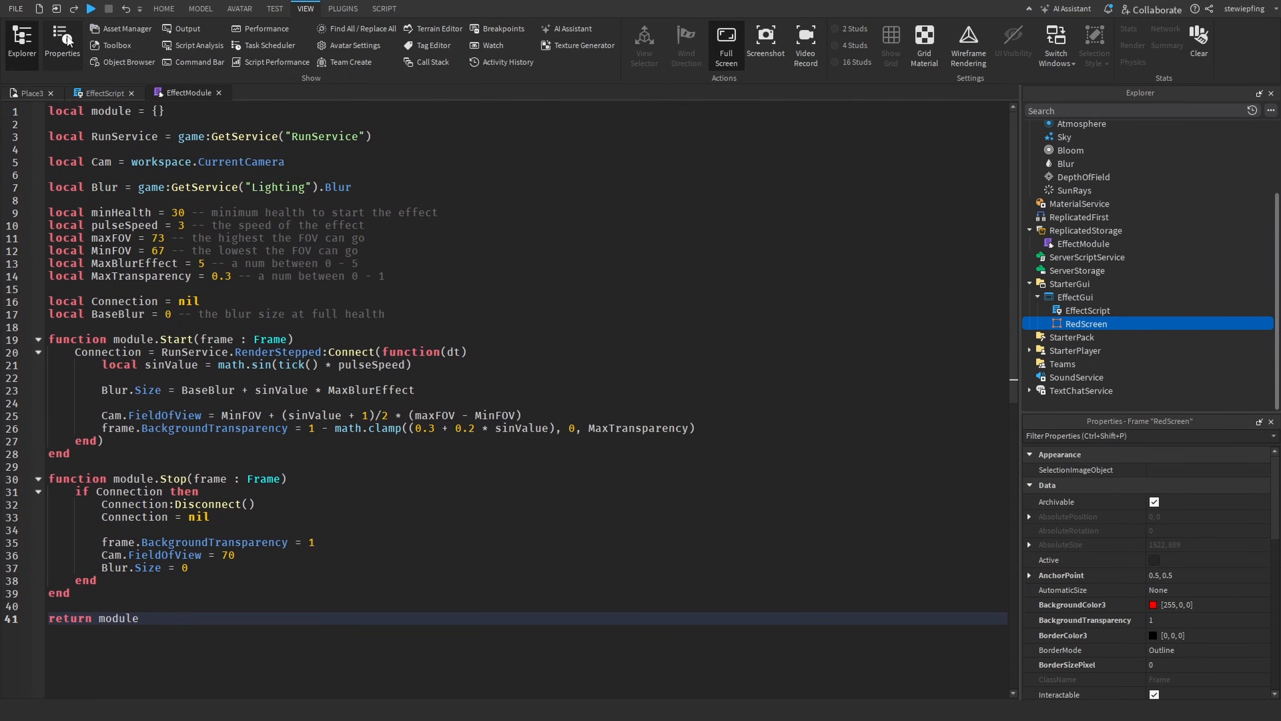
pyautogui.click(102, 92)
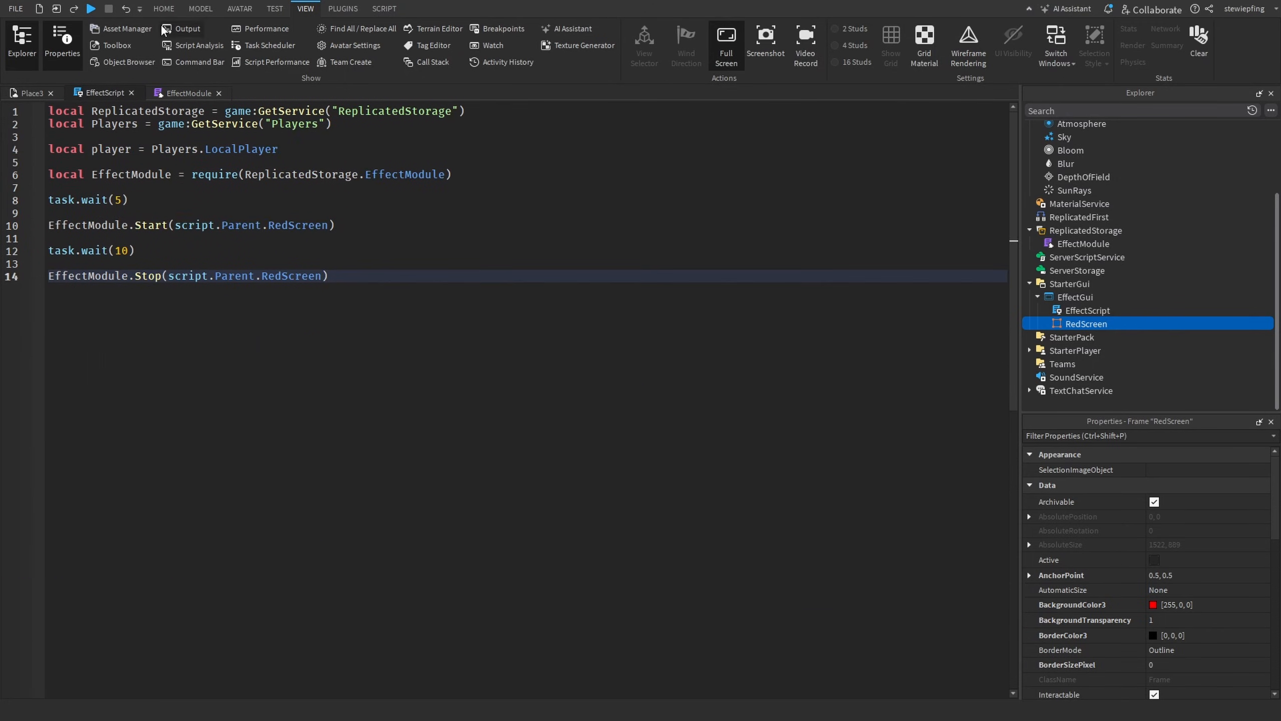
# Start and stop a playtest to check the low-health red screen fix
pyautogui.click(91, 9)
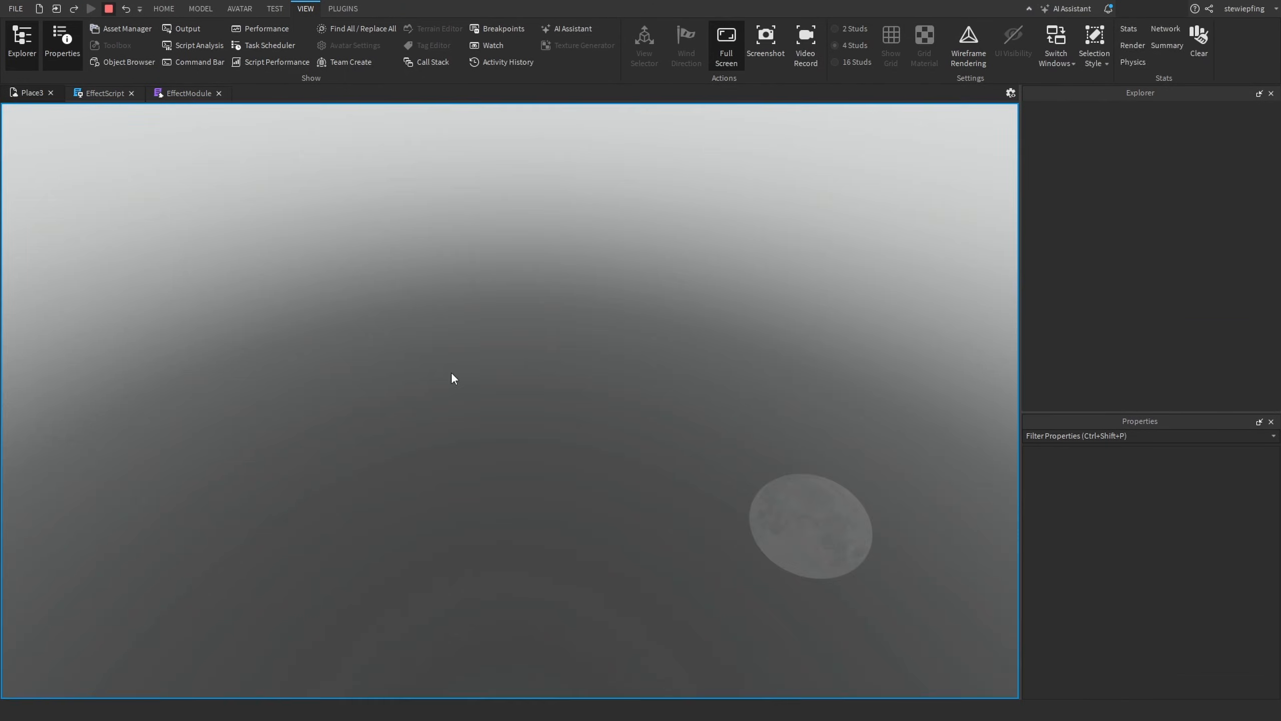
pyautogui.click(91, 8)
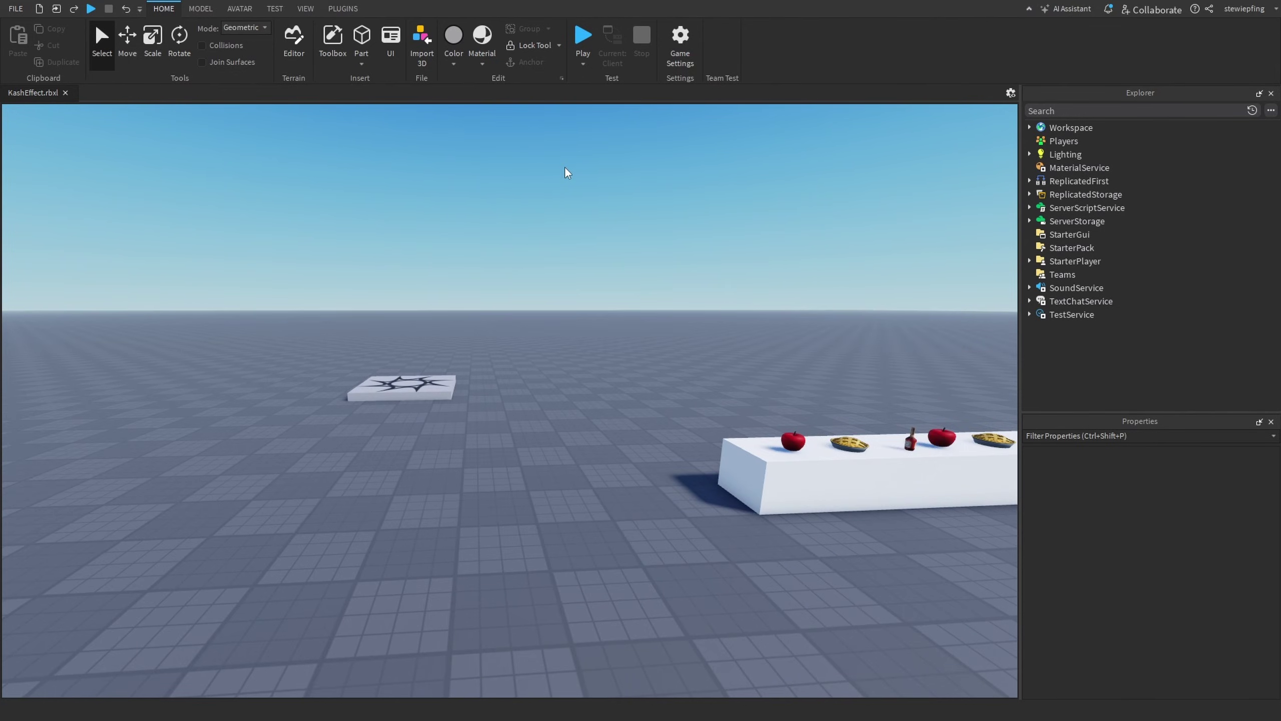
pyautogui.click(582, 35)
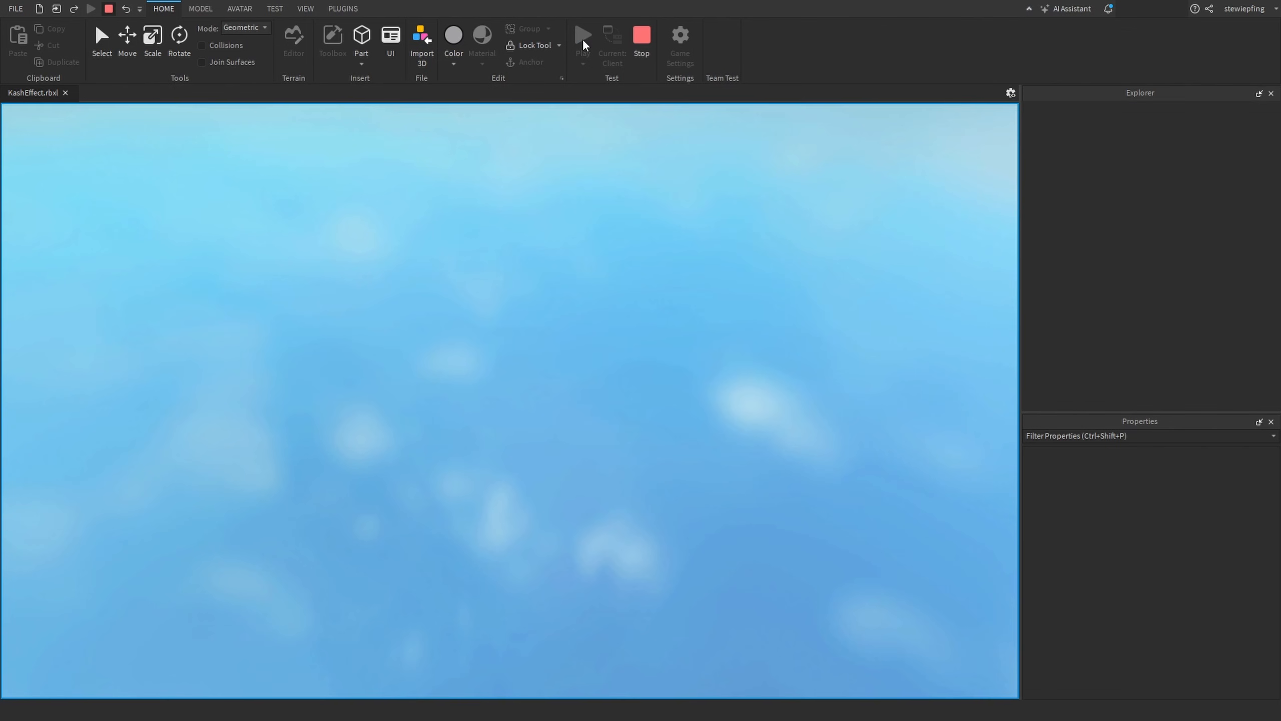
pyautogui.click(582, 36)
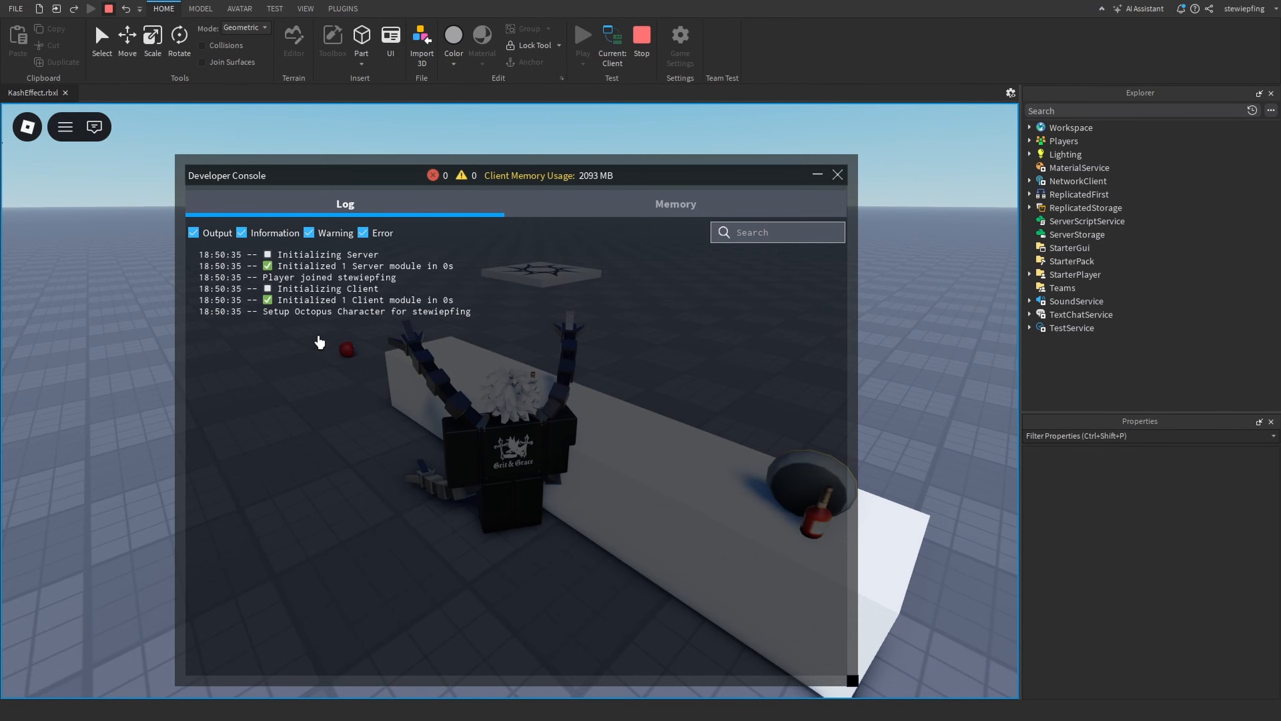
pyautogui.click(836, 175)
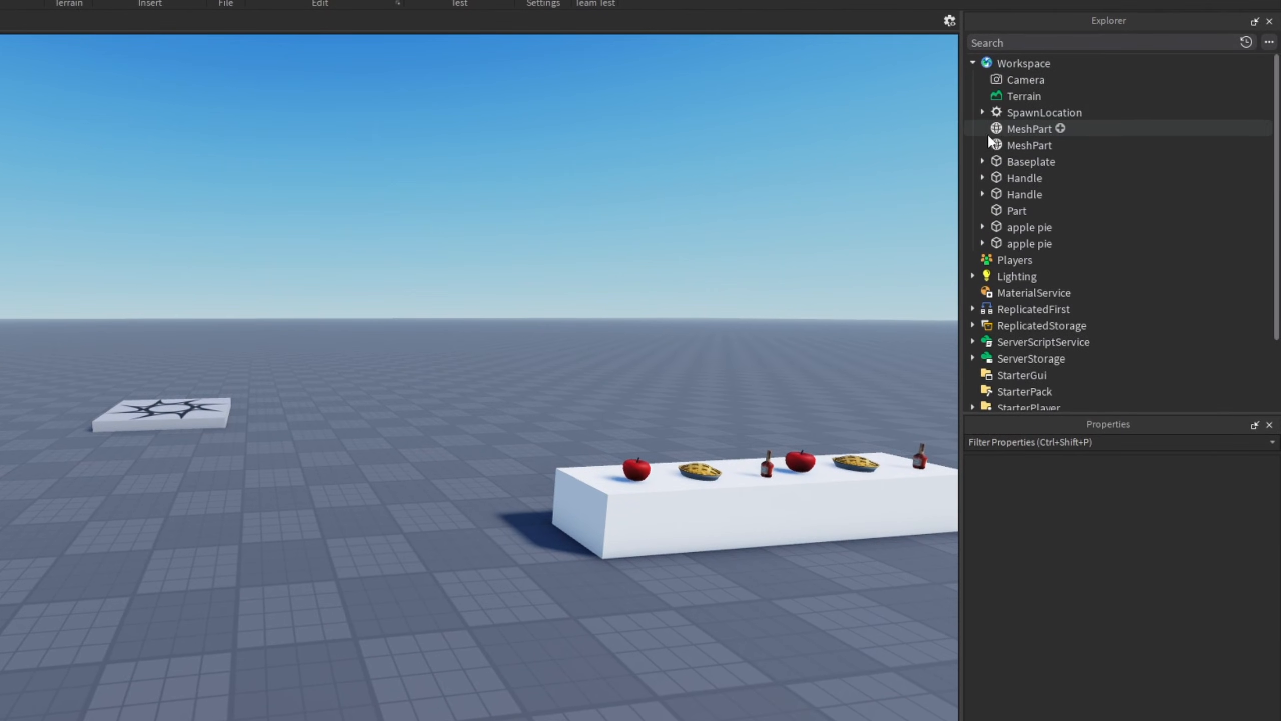
# Expand the ReplicatedFirst Assets folder and open the OctopusController script
pyautogui.click(971, 63)
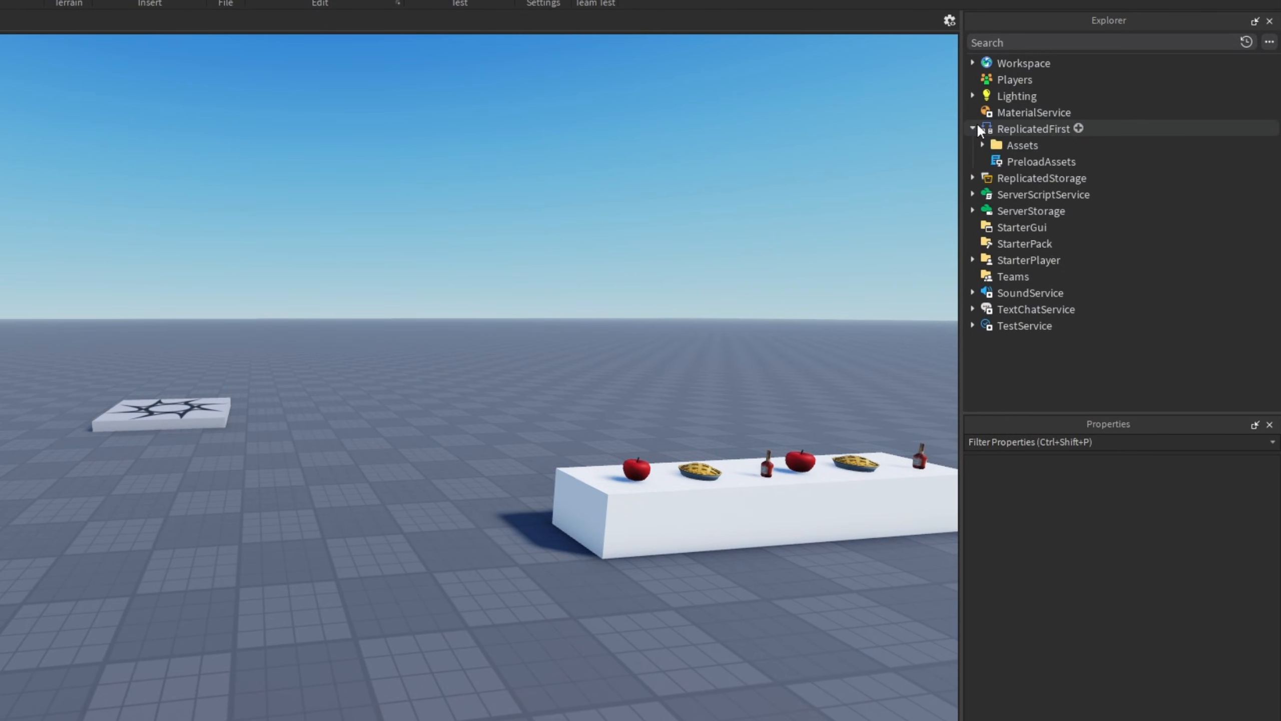
pyautogui.click(983, 145)
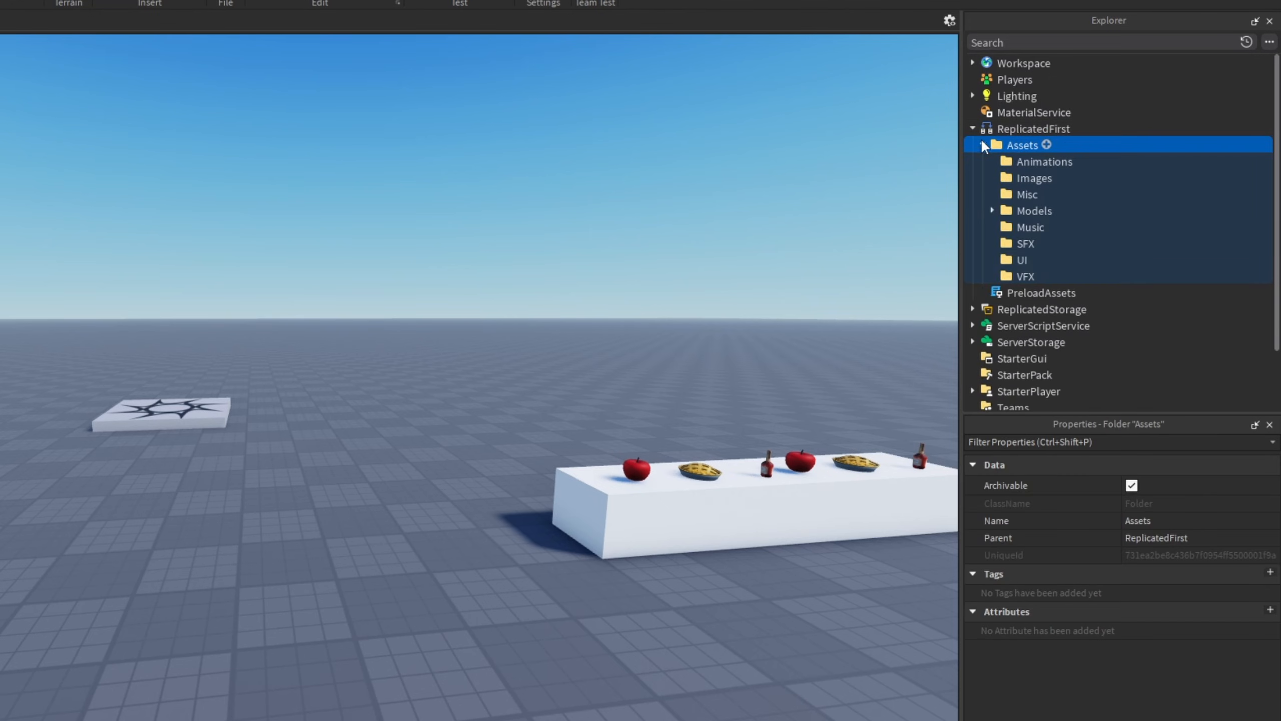
pyautogui.click(991, 211)
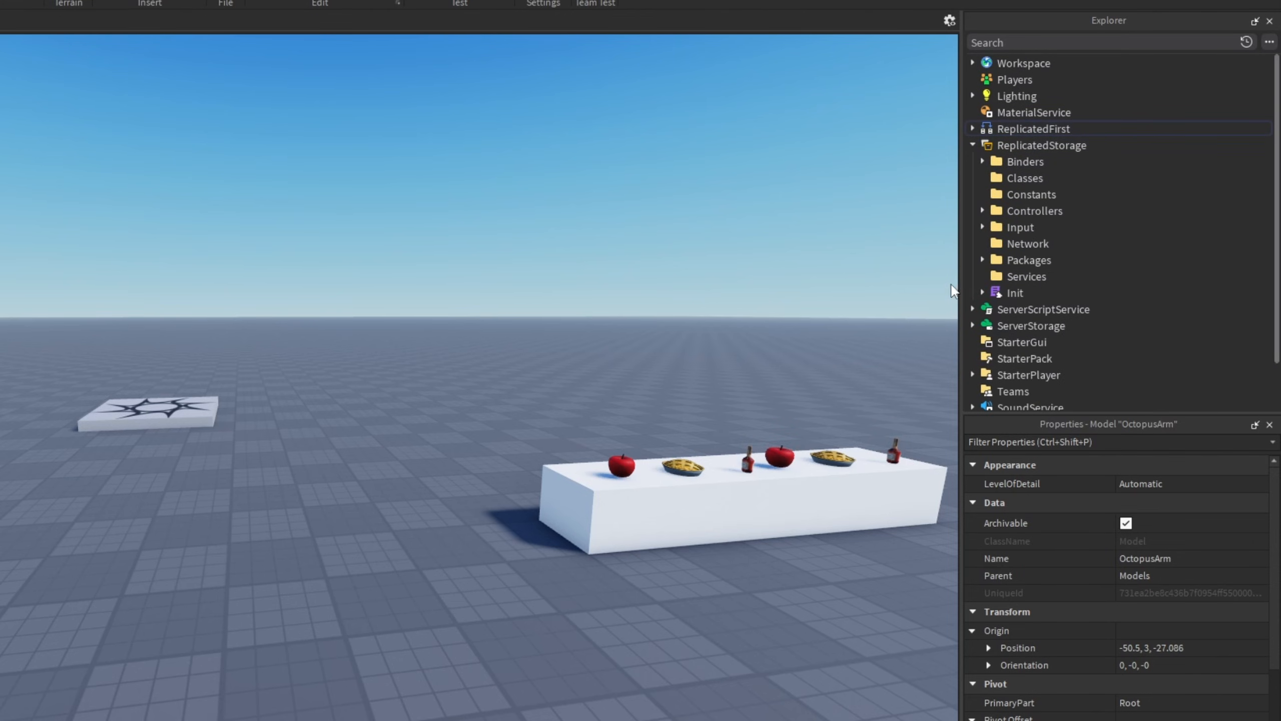
pyautogui.doubleClick(1063, 226)
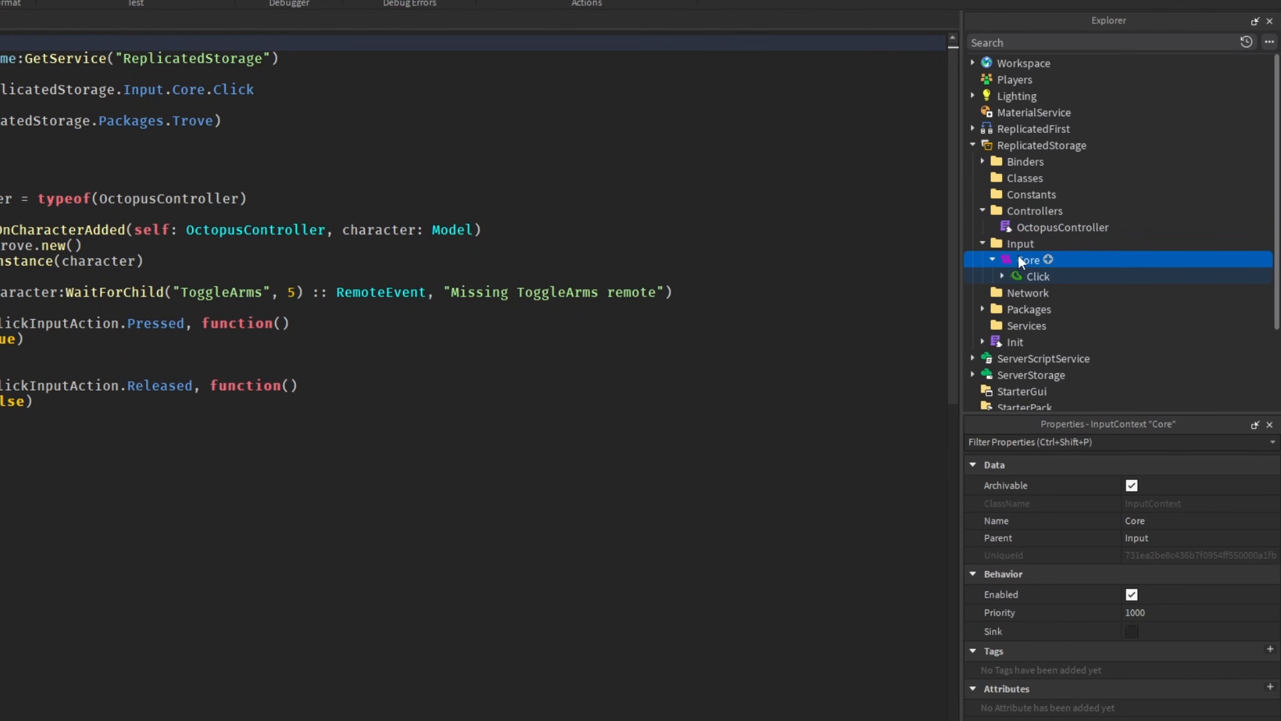
# Expand the Init folder and Input's Core actions to find InitClient
pyautogui.click(1037, 276)
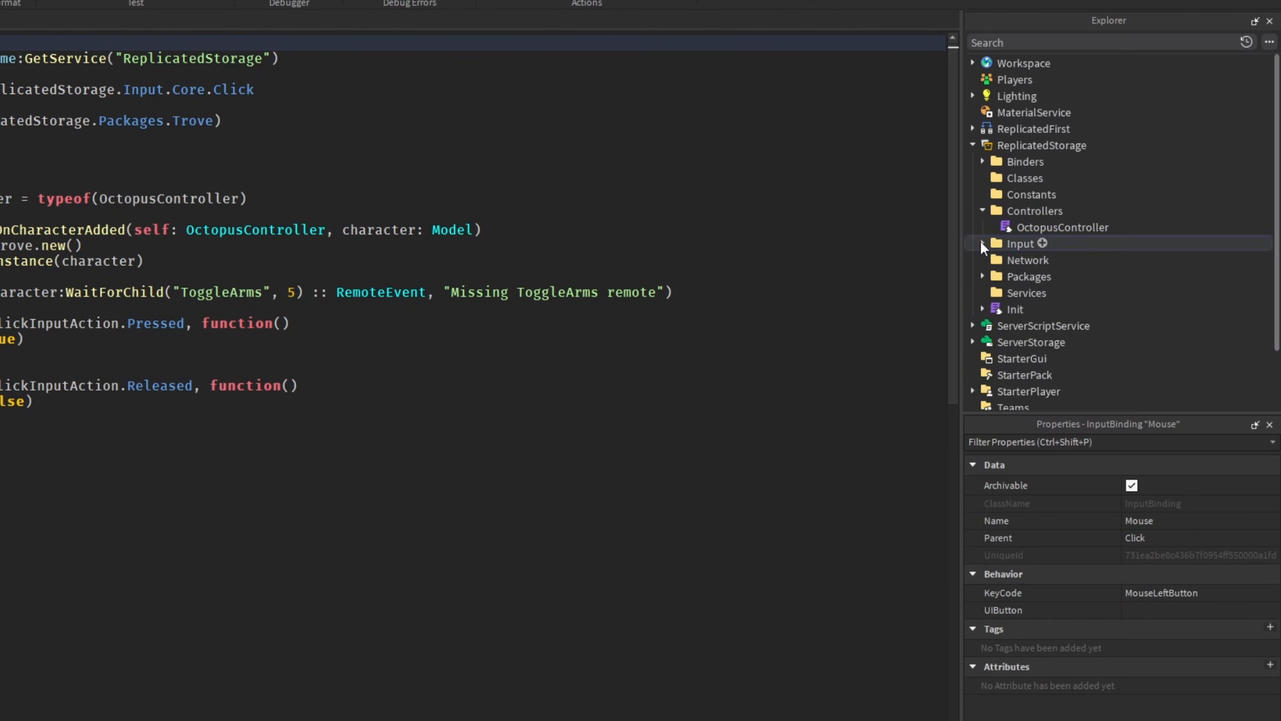
pyautogui.click(982, 309)
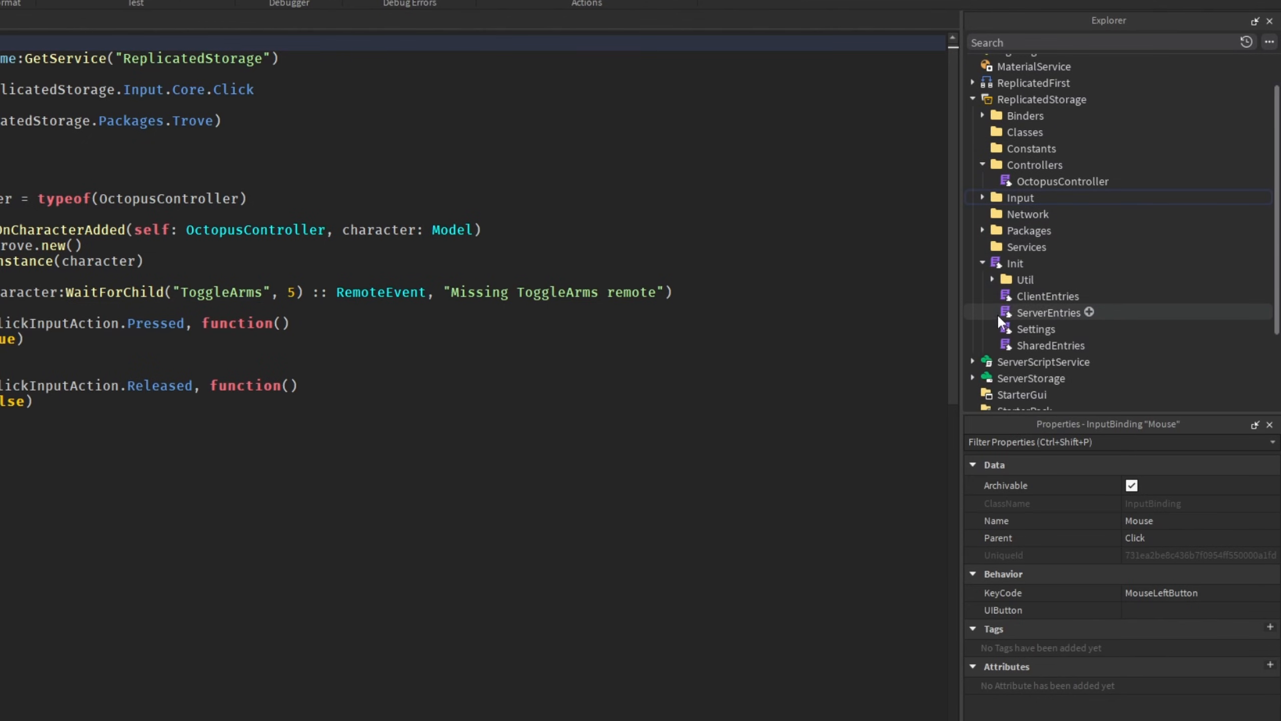
pyautogui.click(982, 196)
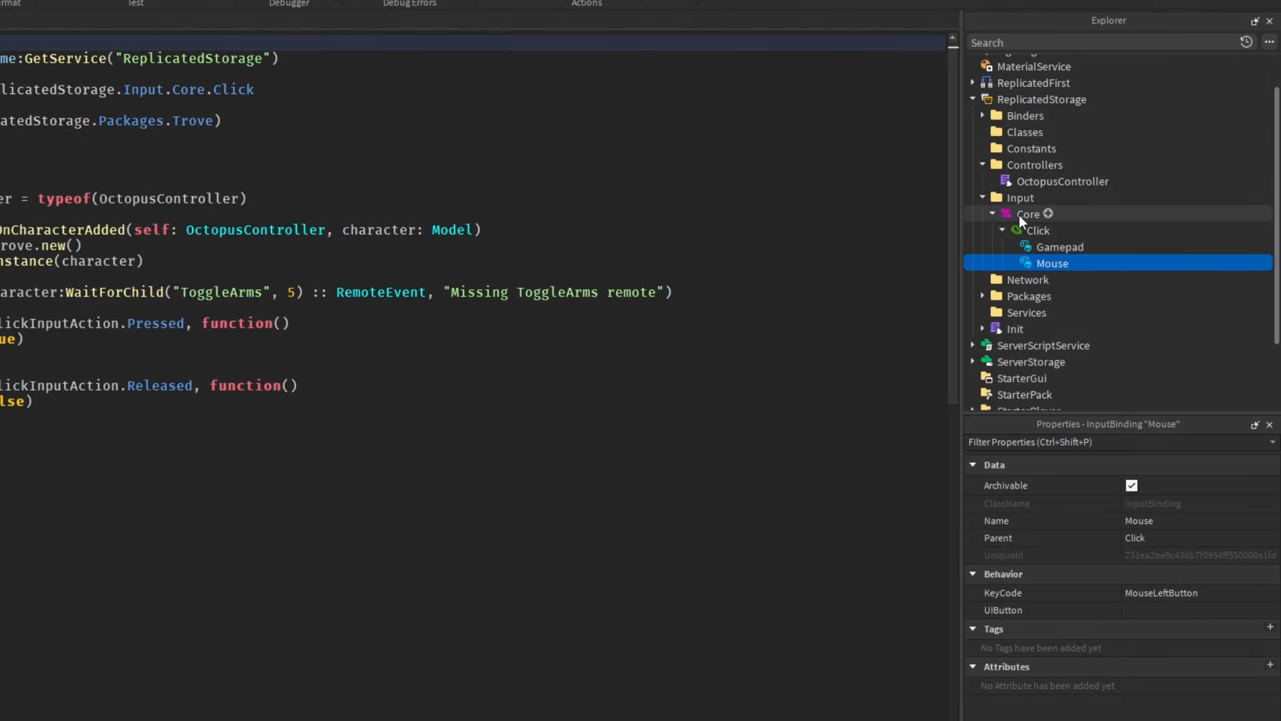
pyautogui.scroll(-3)
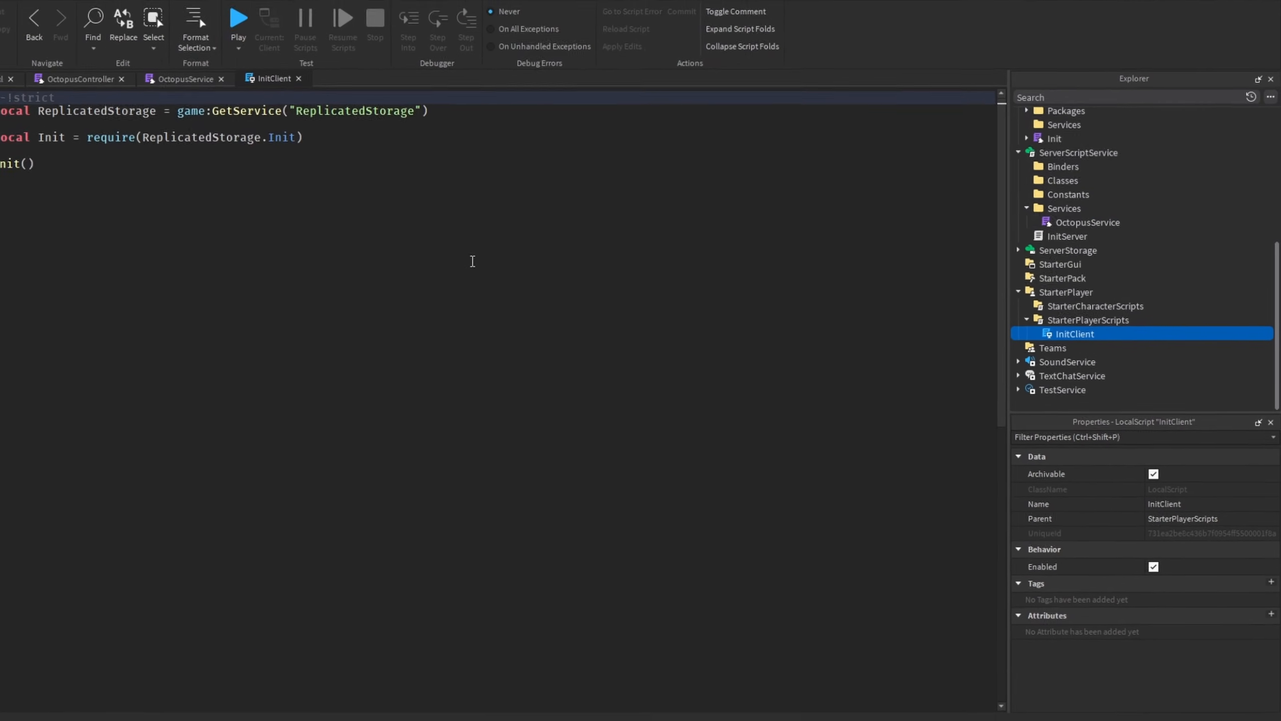
# Check OctopusController's clickInputAction and the ToggleArms remote variable on line 20
pyautogui.click(78, 77)
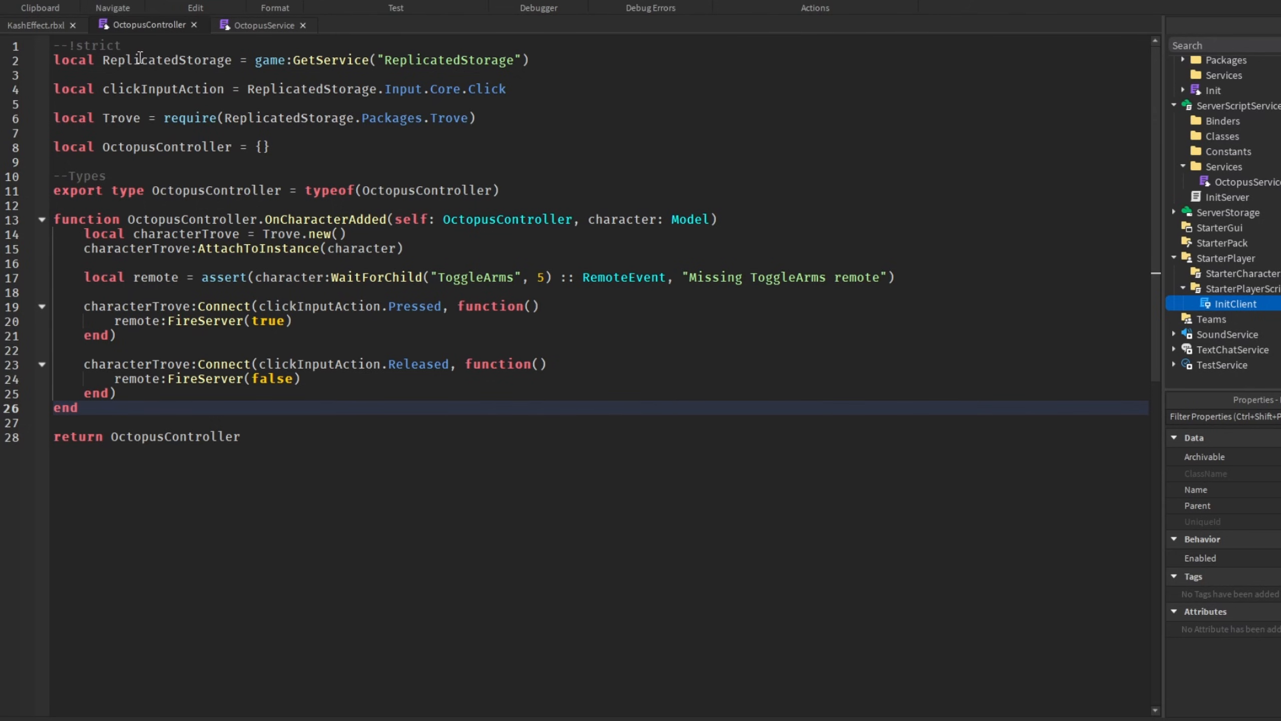
pyautogui.moveTo(187, 243)
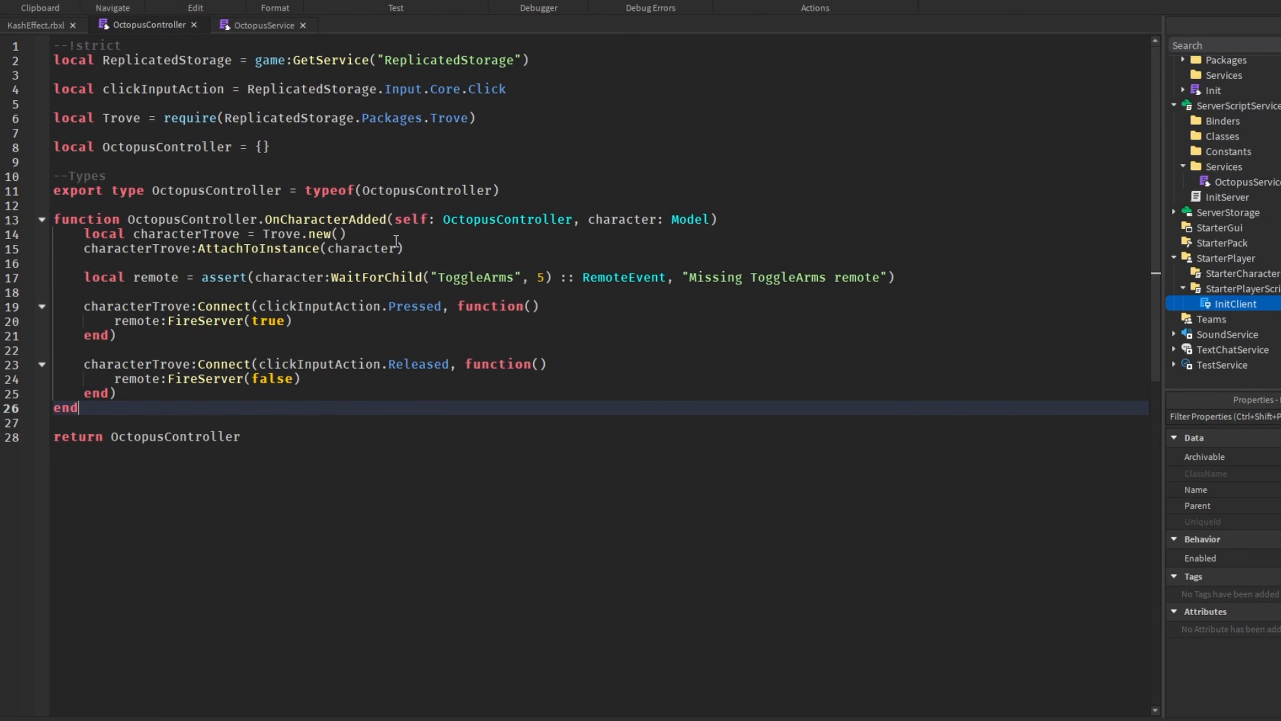
pyautogui.moveTo(305, 283)
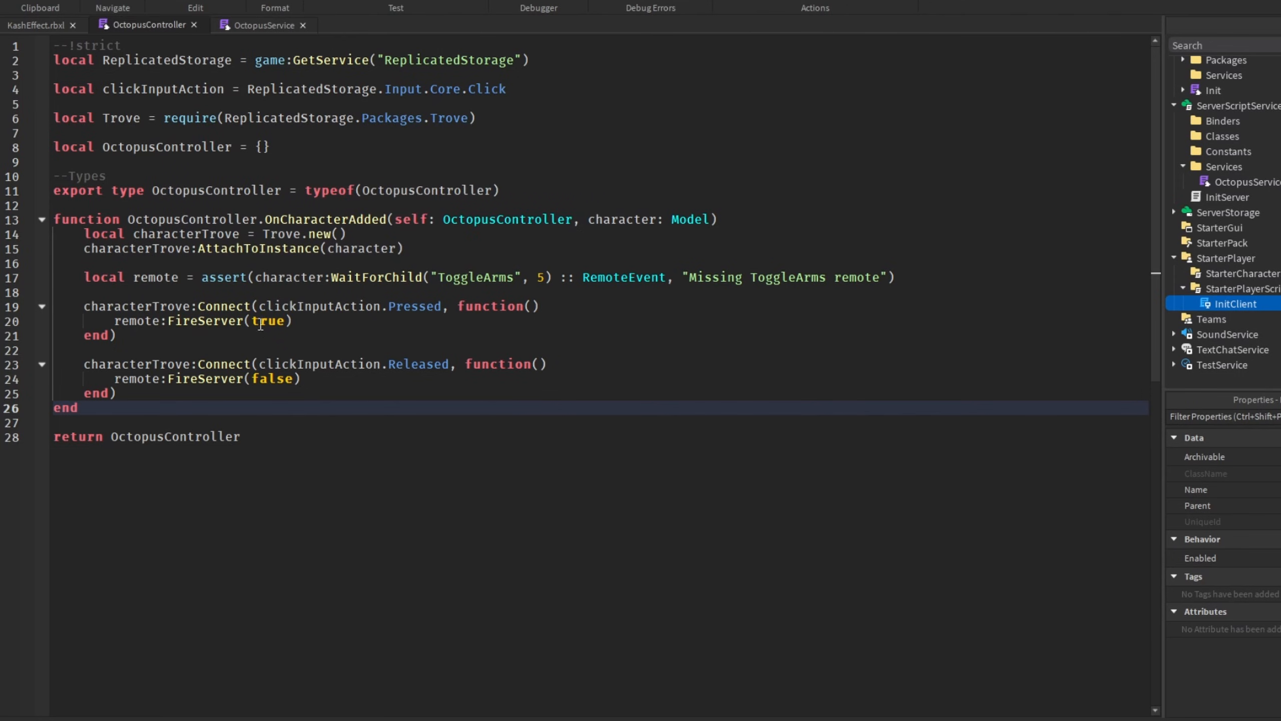
pyautogui.moveTo(294, 306)
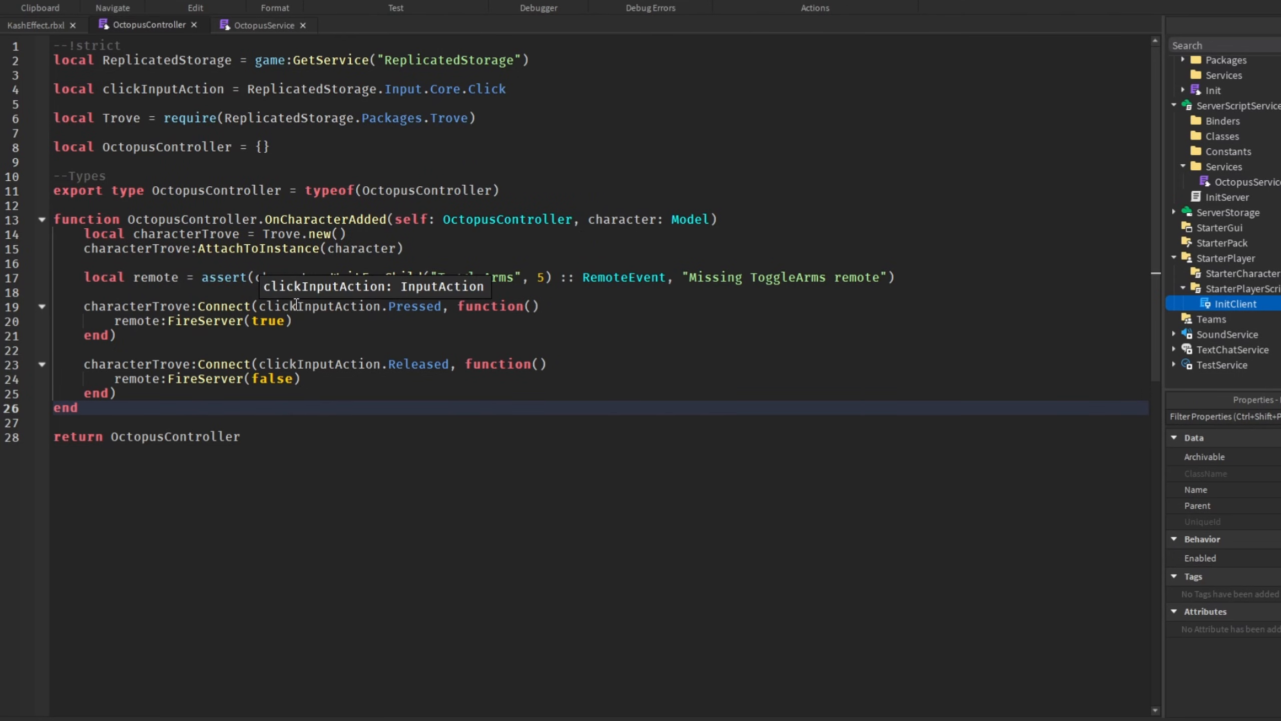
pyautogui.click(269, 320)
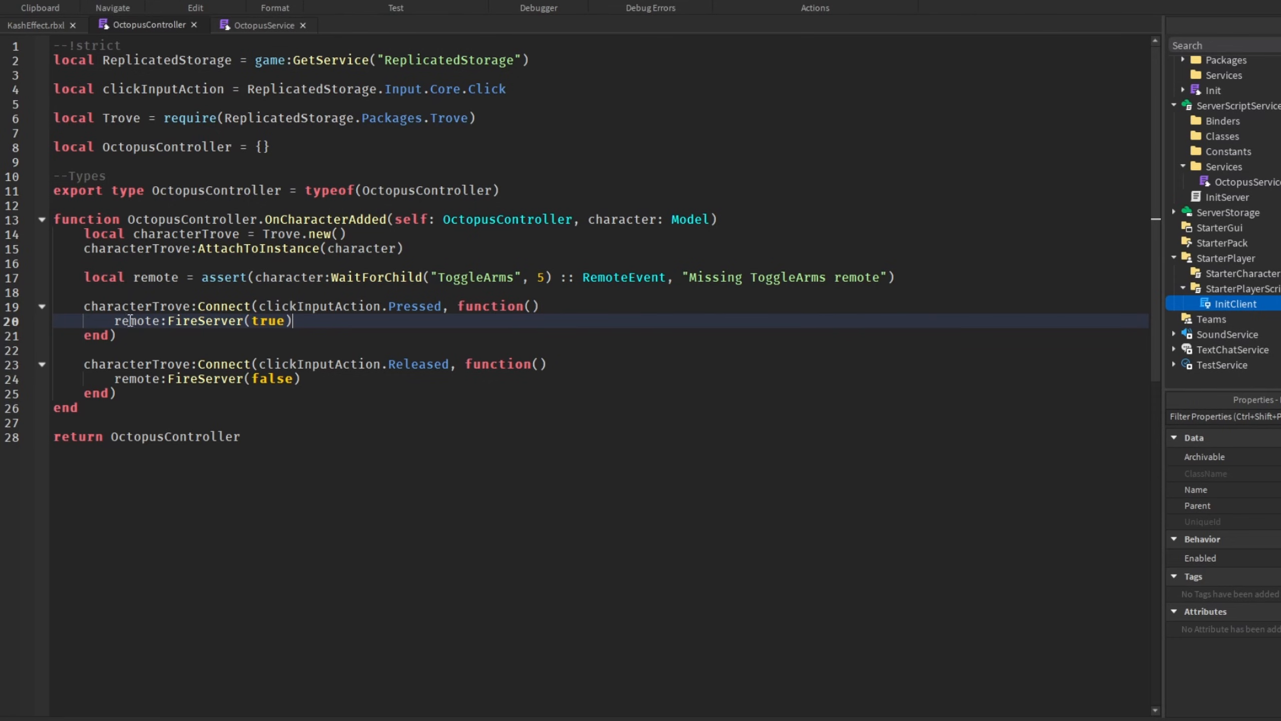
pyautogui.doubleClick(136, 320)
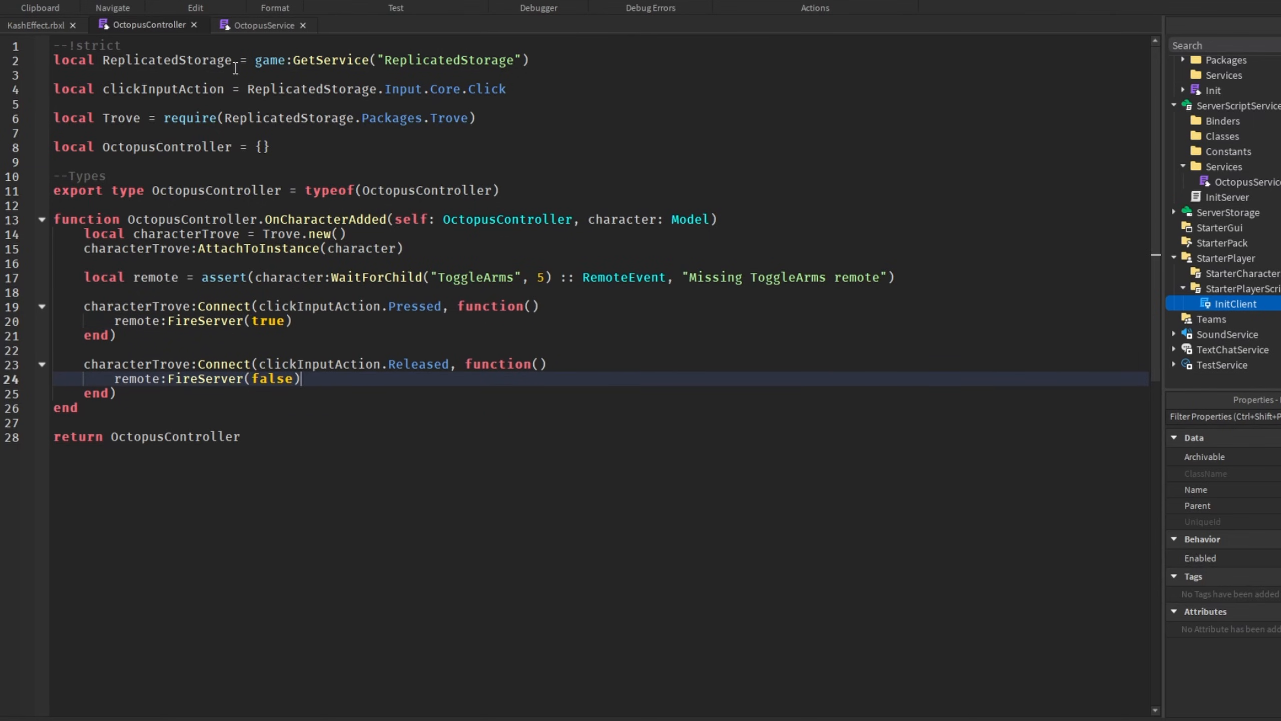
pyautogui.moveTo(335, 169)
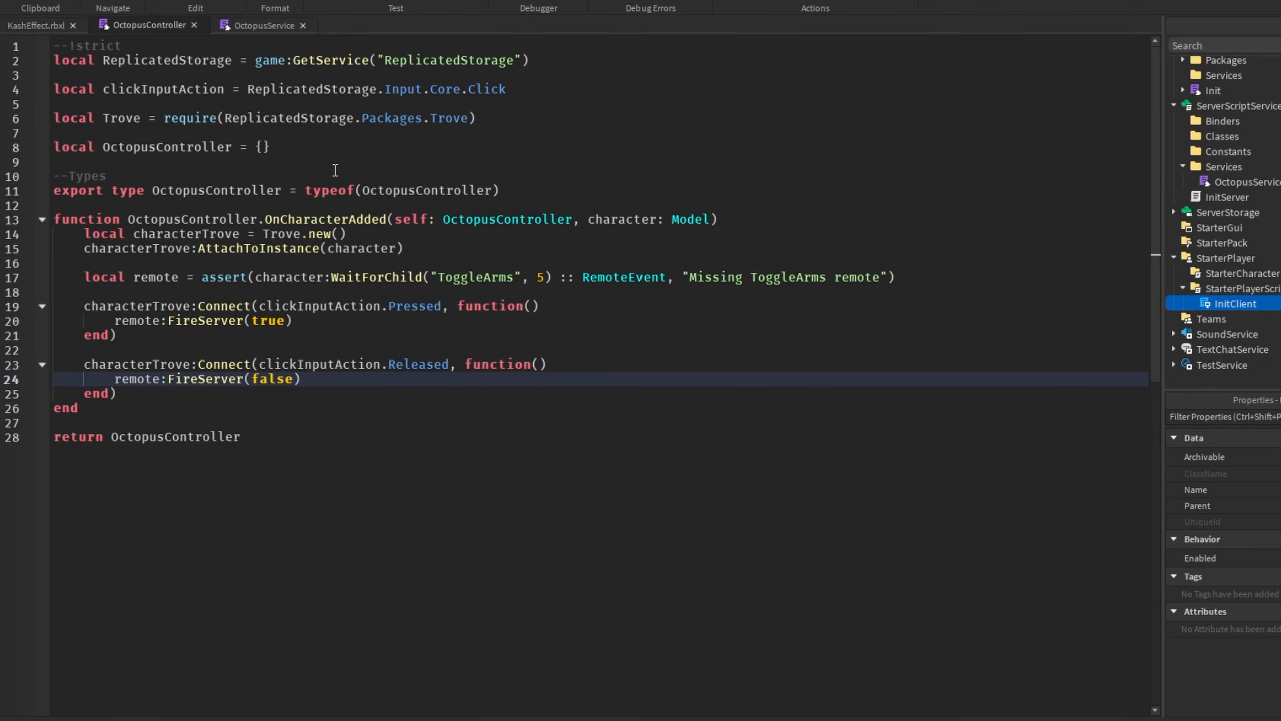
pyautogui.click(264, 24)
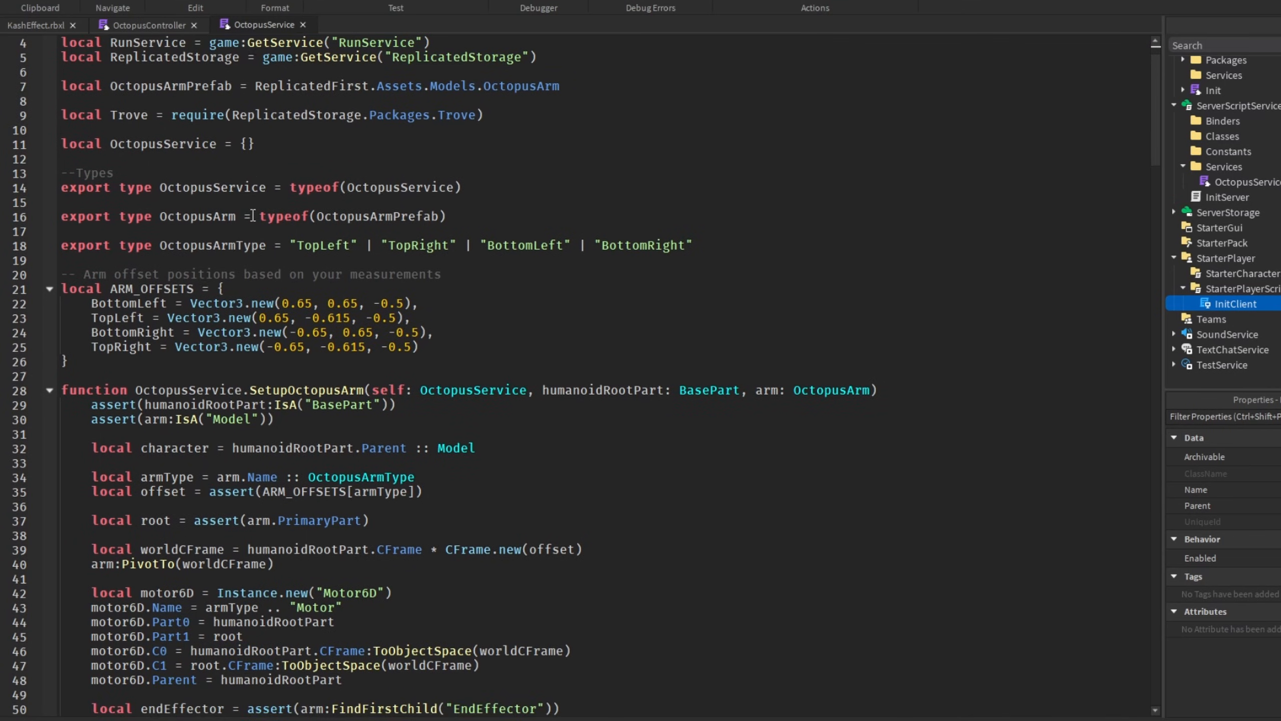
# Scroll through OctopusService's SetupOctopusArm and SetupOctopusCharacter functions
pyautogui.scroll(-3)
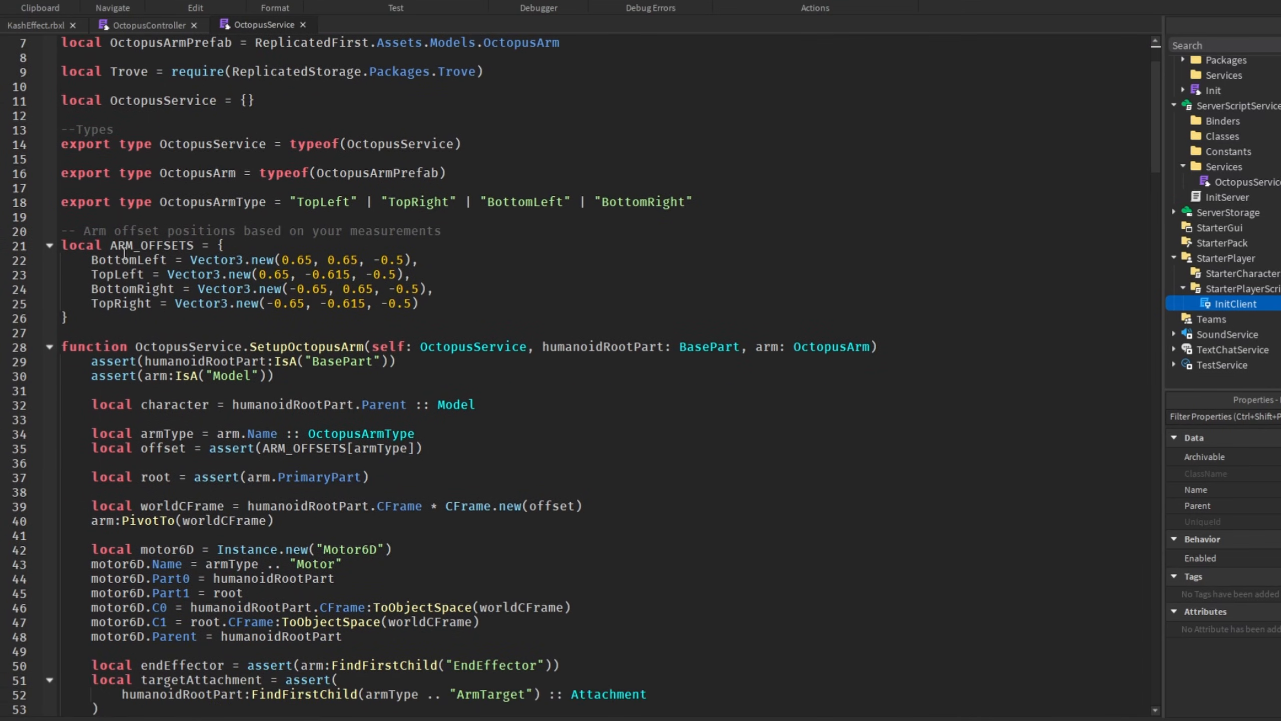
pyautogui.scroll(-3)
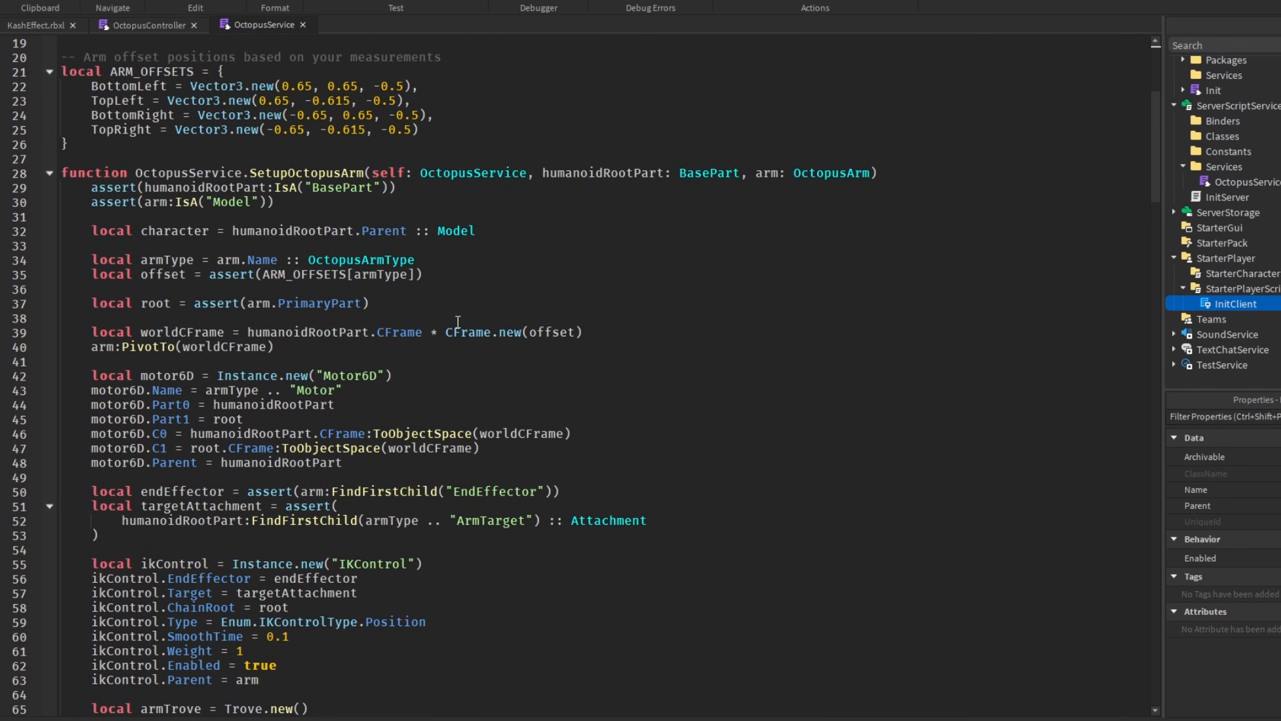
pyautogui.scroll(-3)
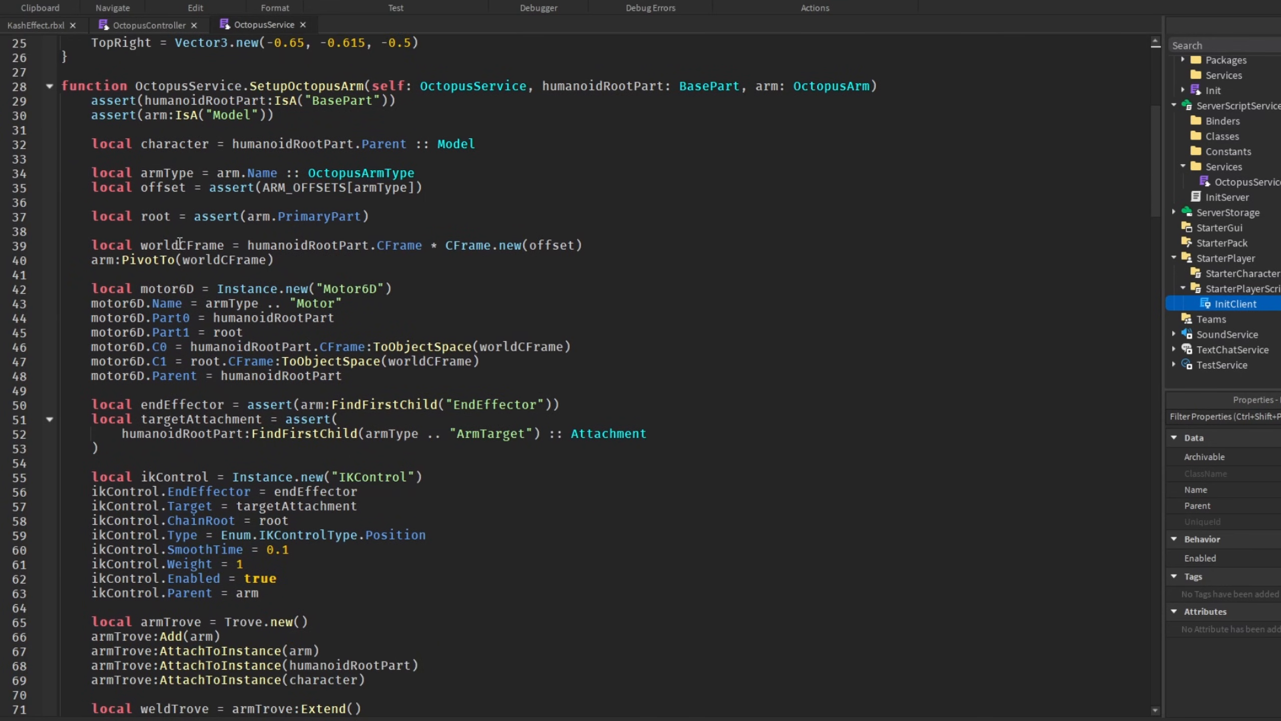
pyautogui.moveTo(223, 269)
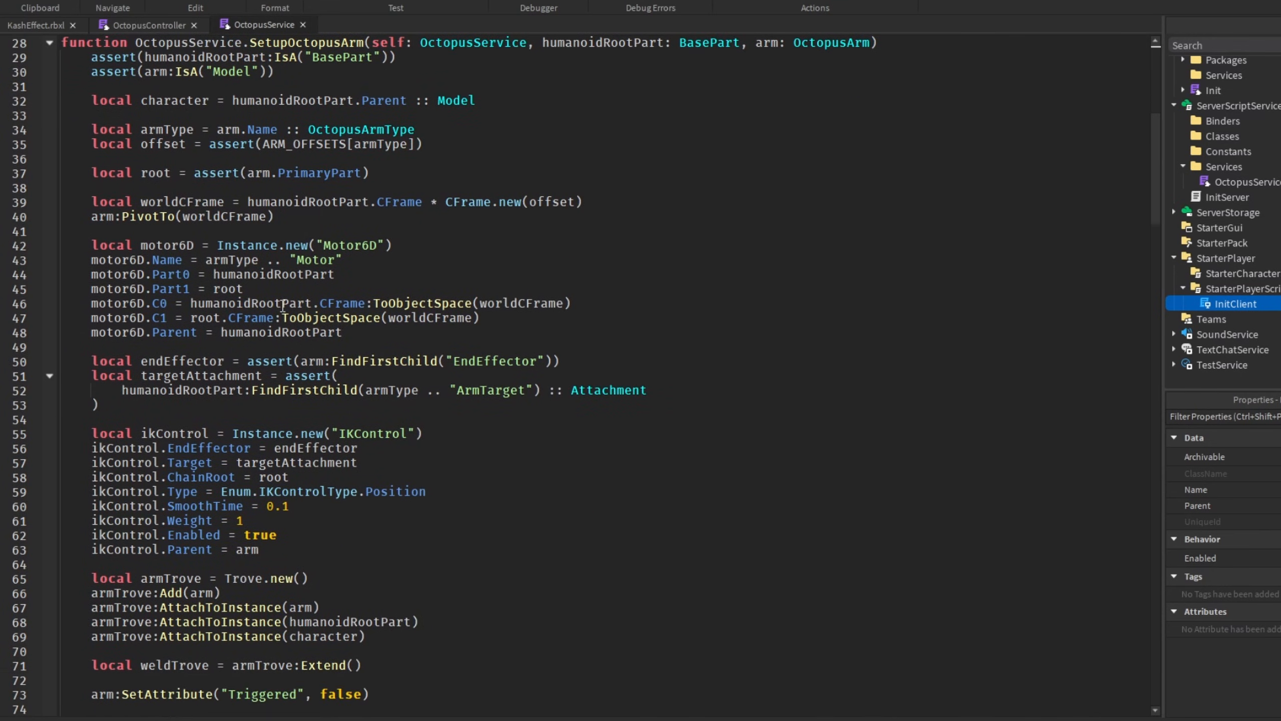
pyautogui.scroll(-3)
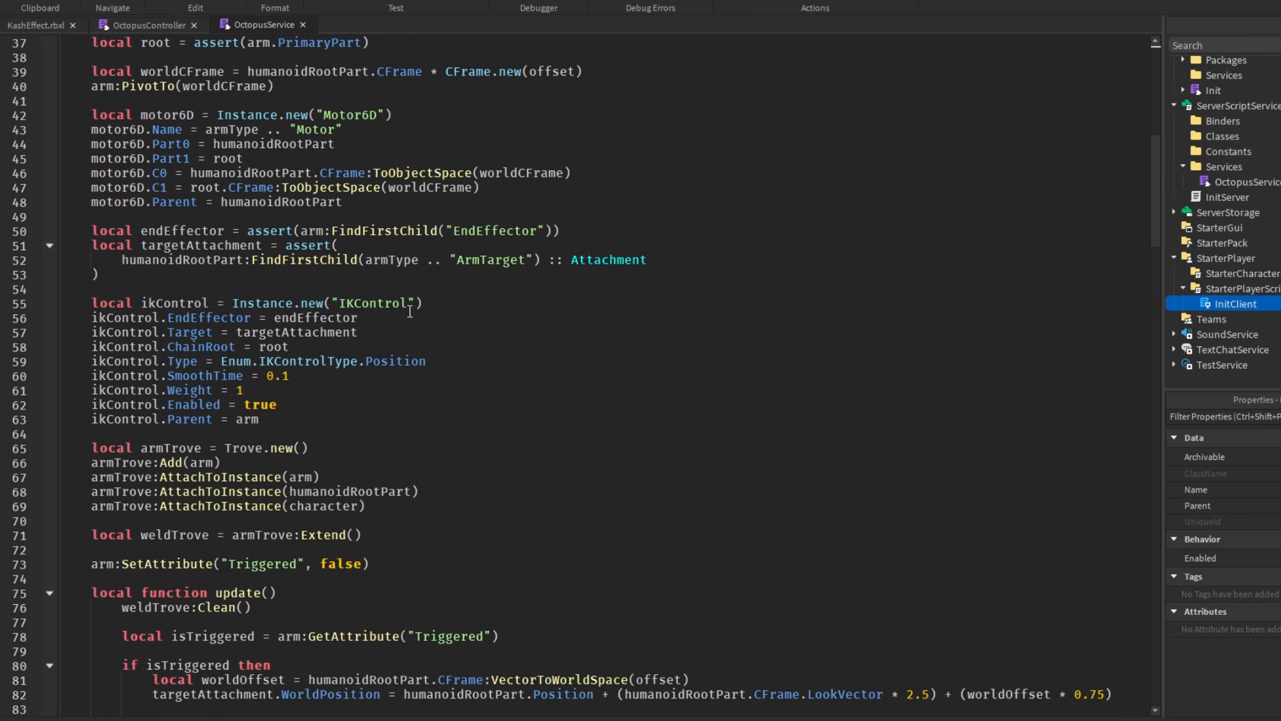
pyautogui.scroll(-3)
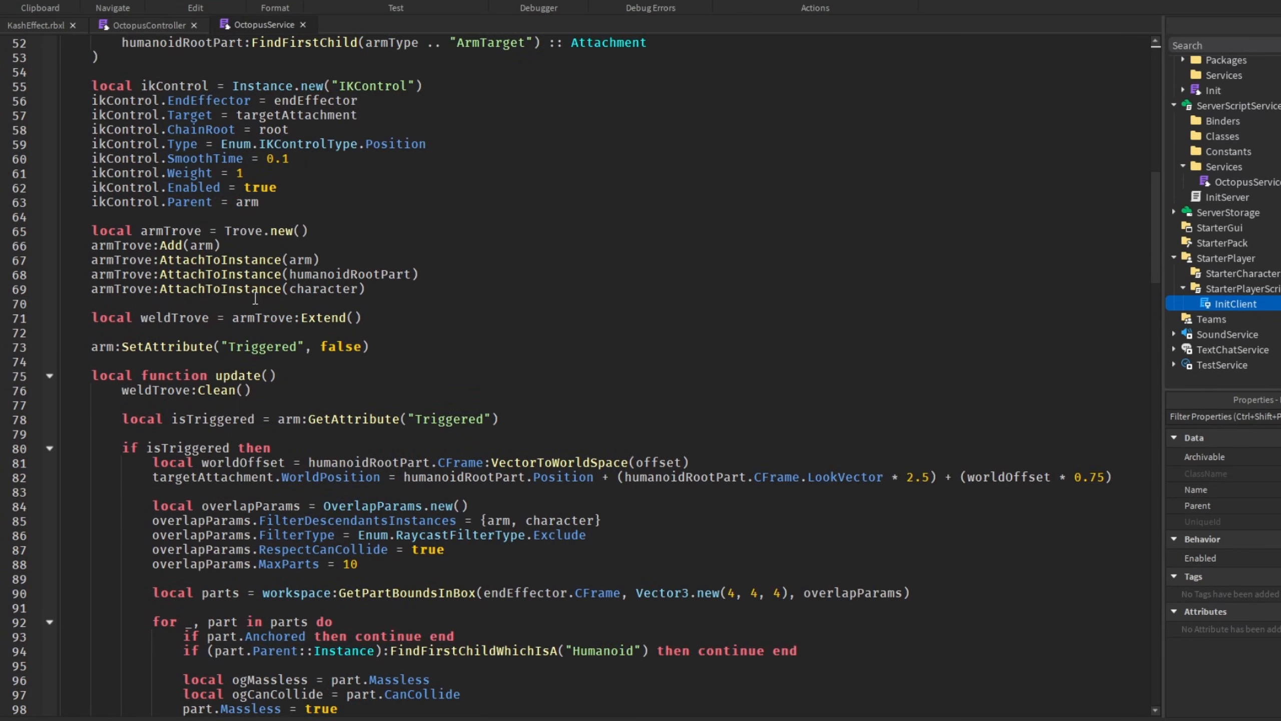
pyautogui.scroll(-3)
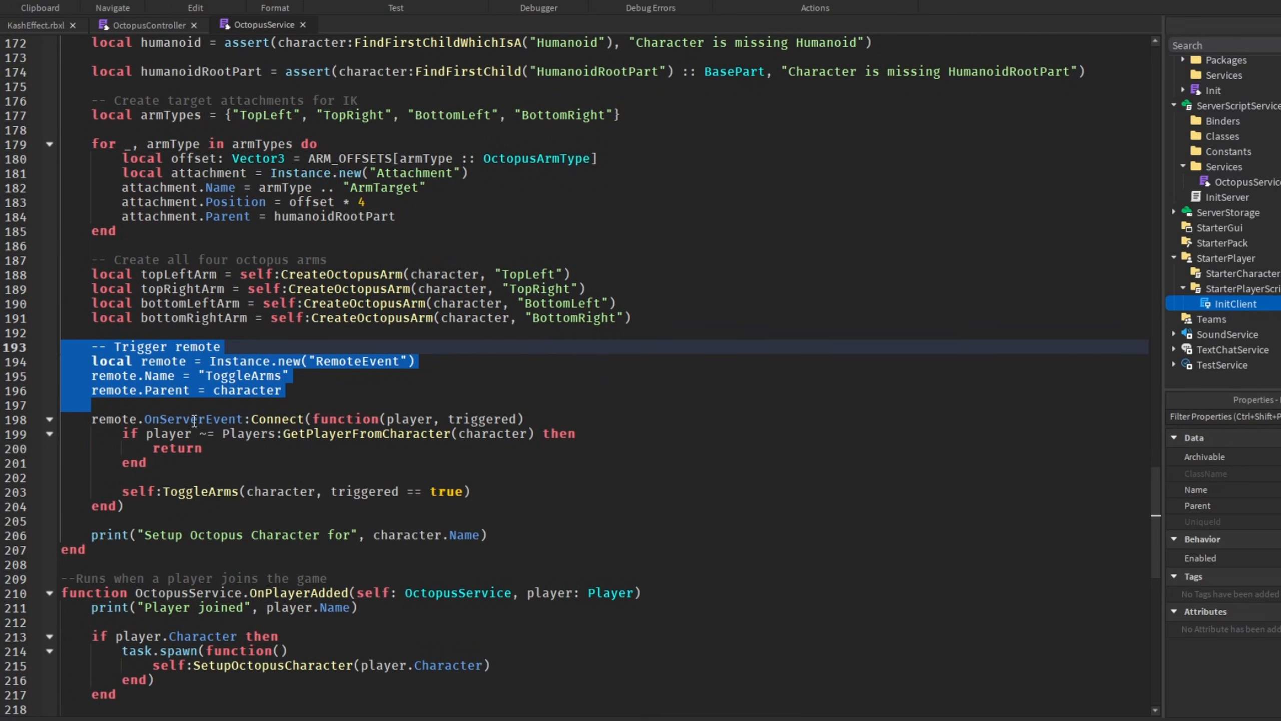
# Compare the server's triggered handler with OctopusController and select the ToggleArms call on line 203
pyautogui.doubleClick(481, 419)
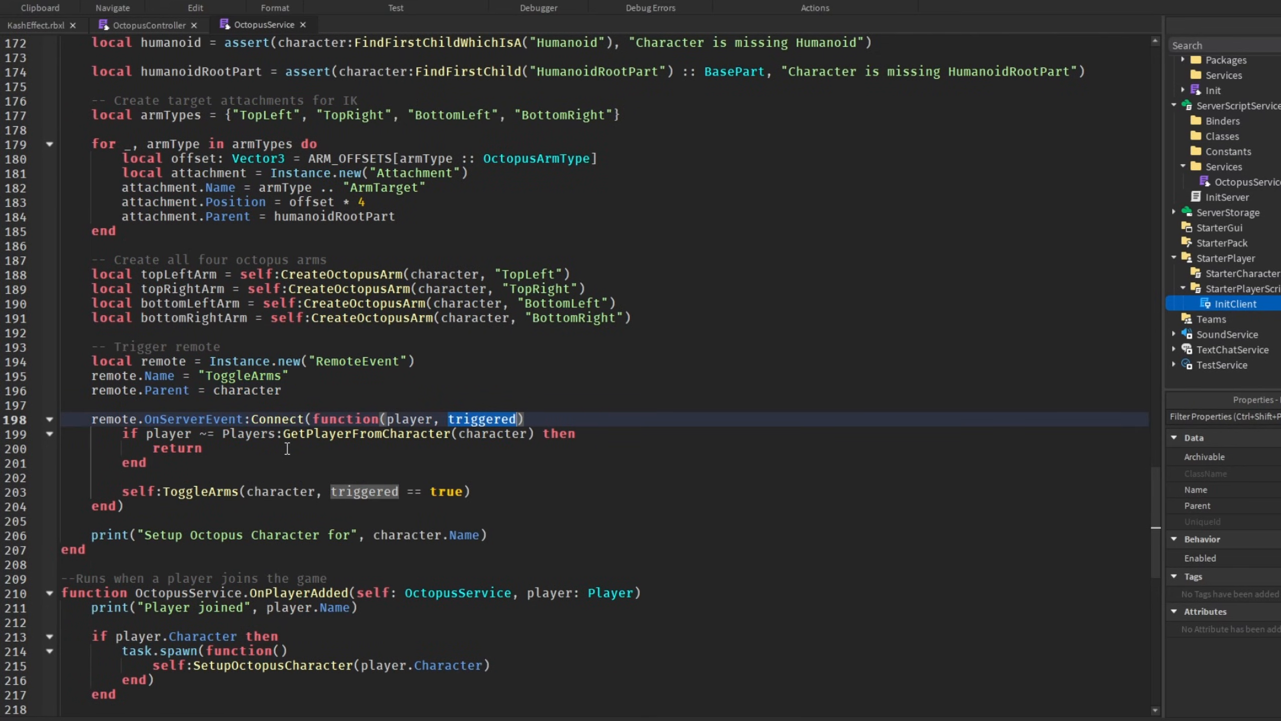
pyautogui.click(147, 25)
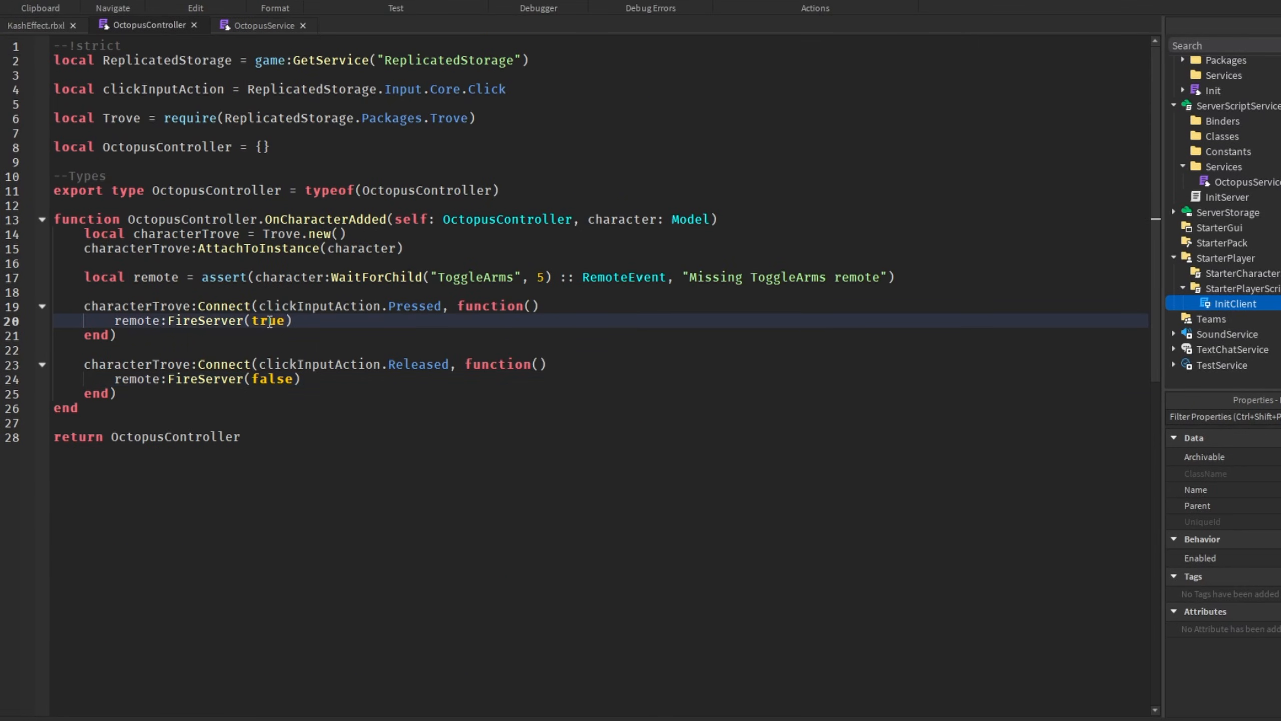
pyautogui.click(264, 24)
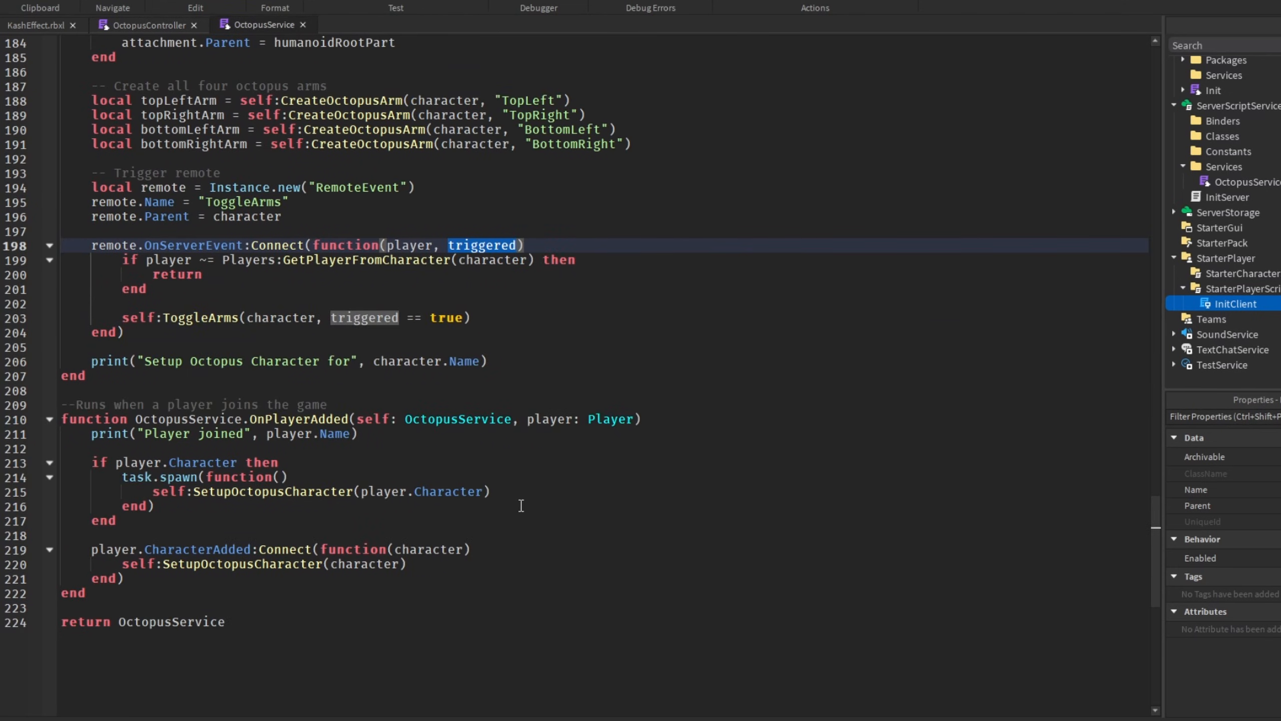
pyautogui.doubleClick(200, 318)
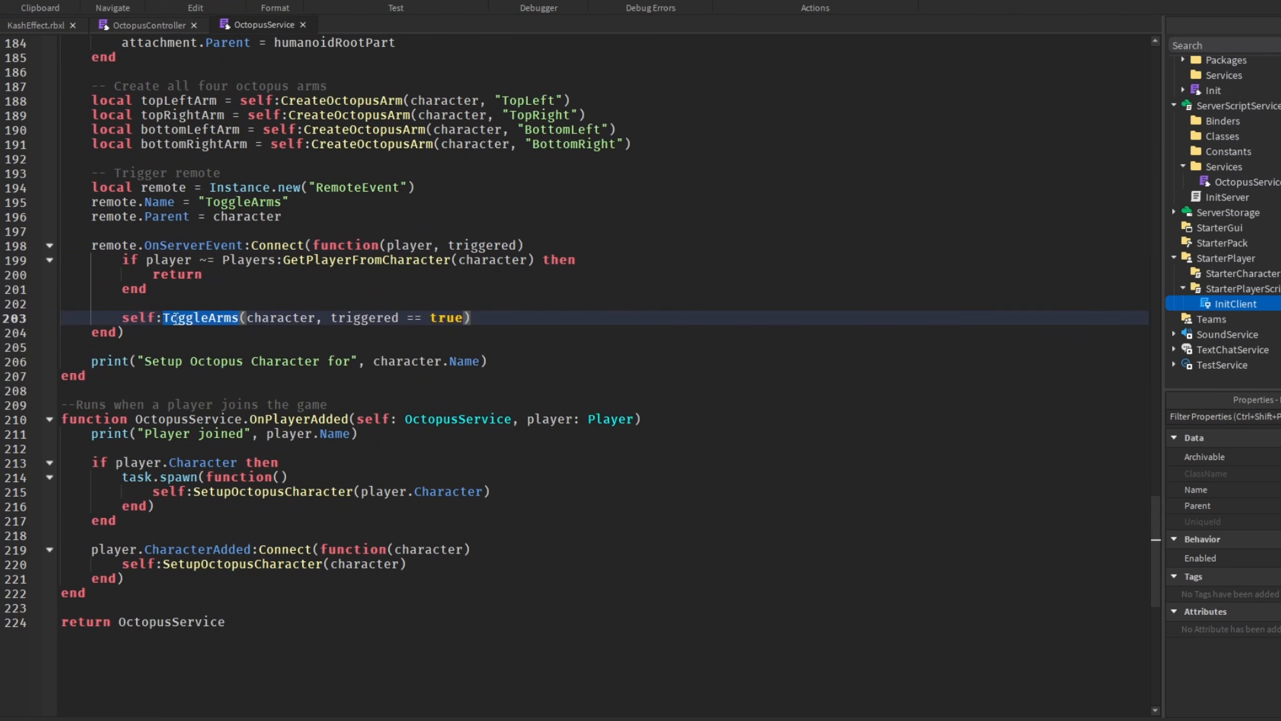
pyautogui.moveTo(366, 309)
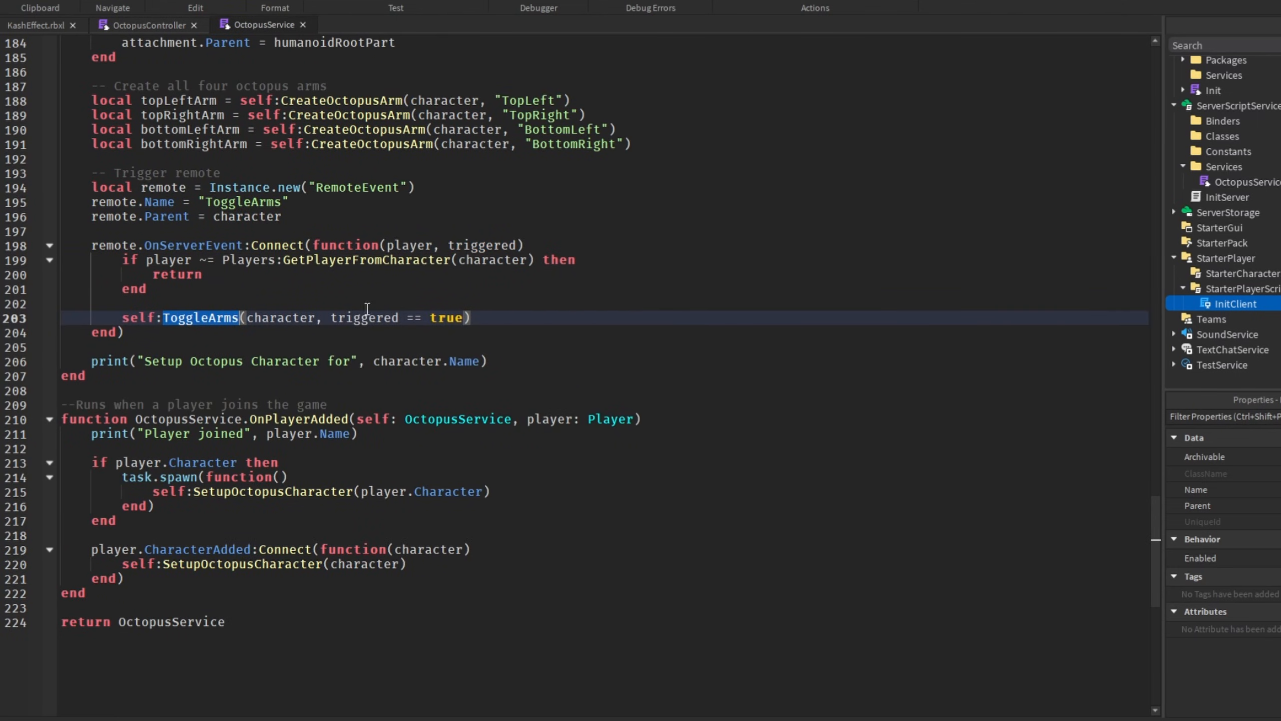
pyautogui.moveTo(262, 270)
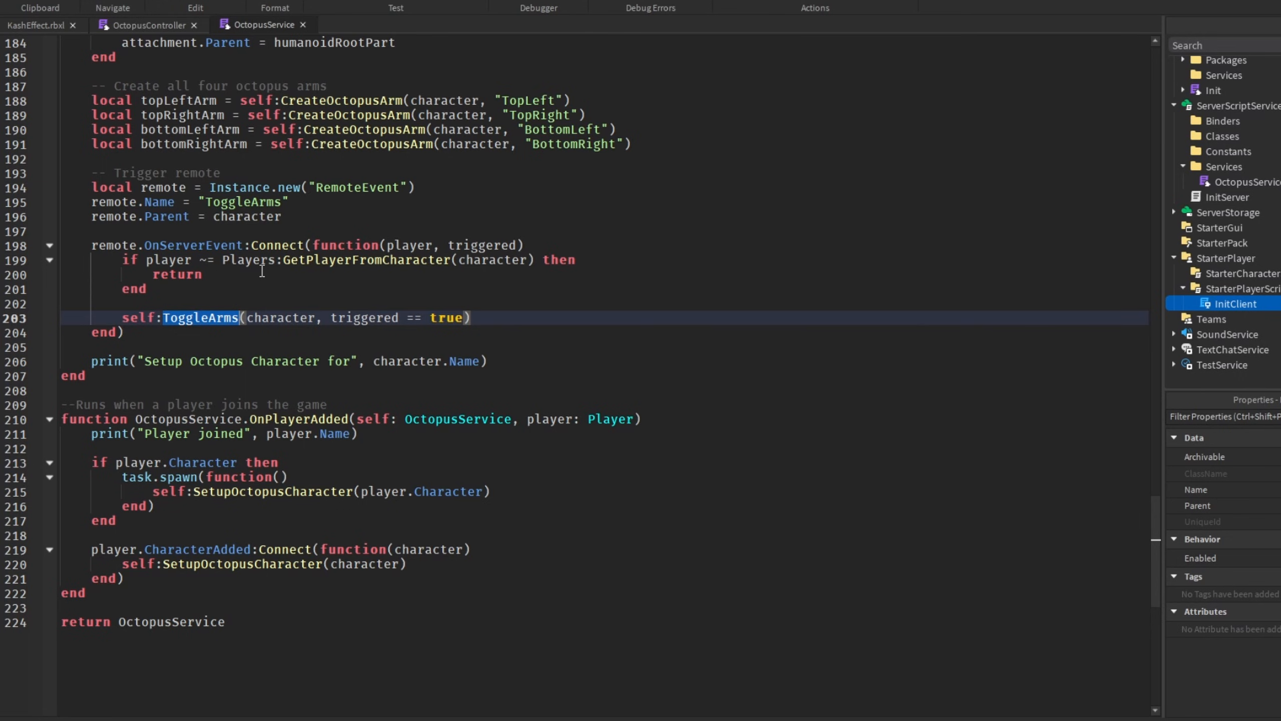
pyautogui.scroll(-3)
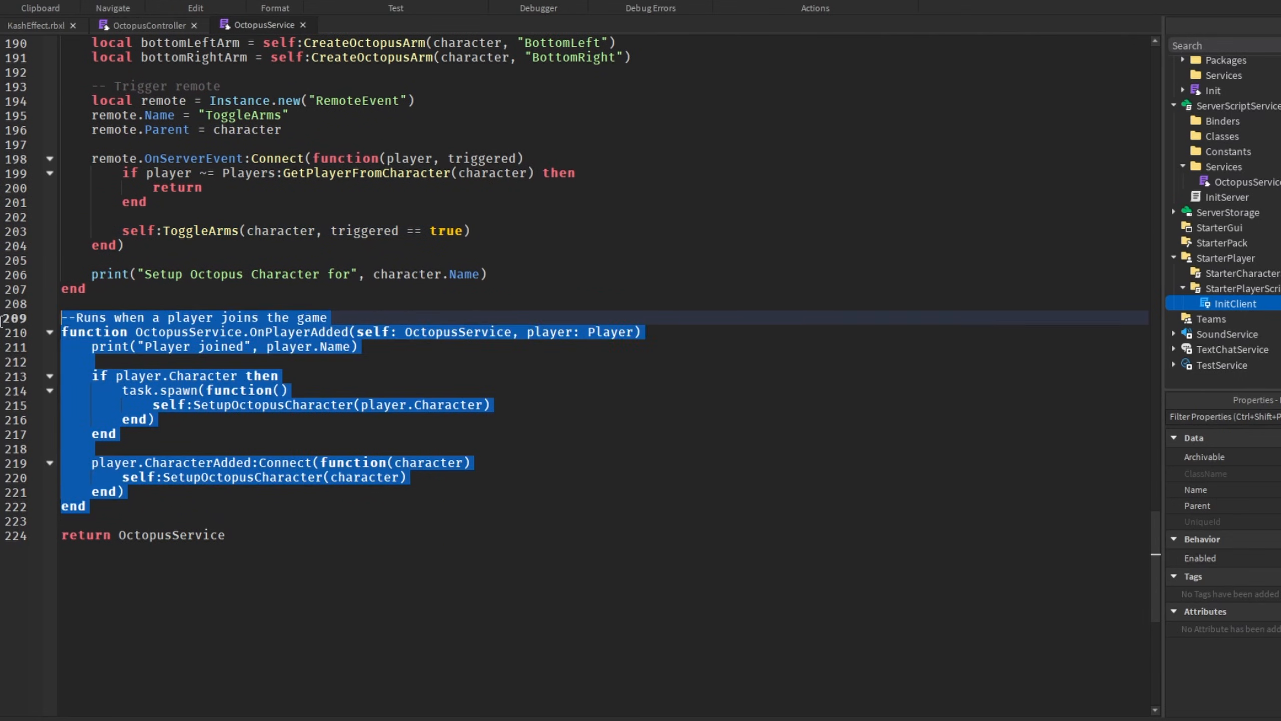
pyautogui.click(303, 495)
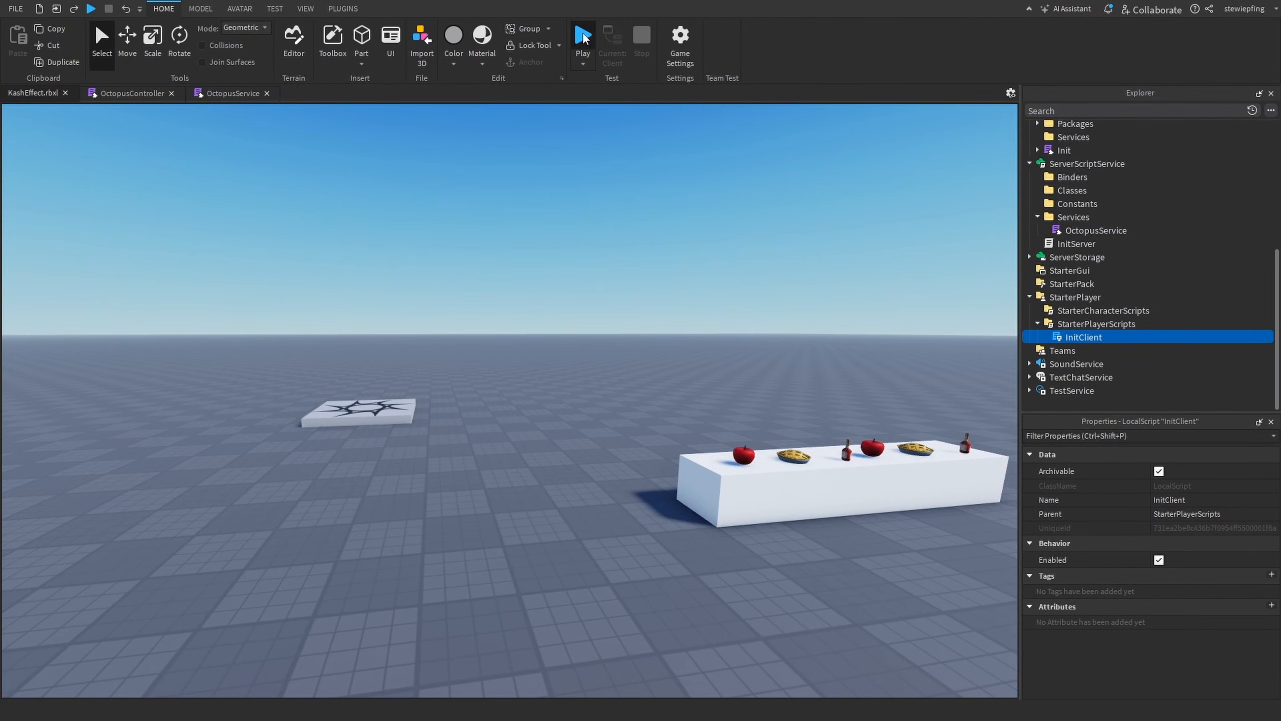
# Playtest KashEffect to see the glowing octopus arms on the character, then stop
pyautogui.click(582, 39)
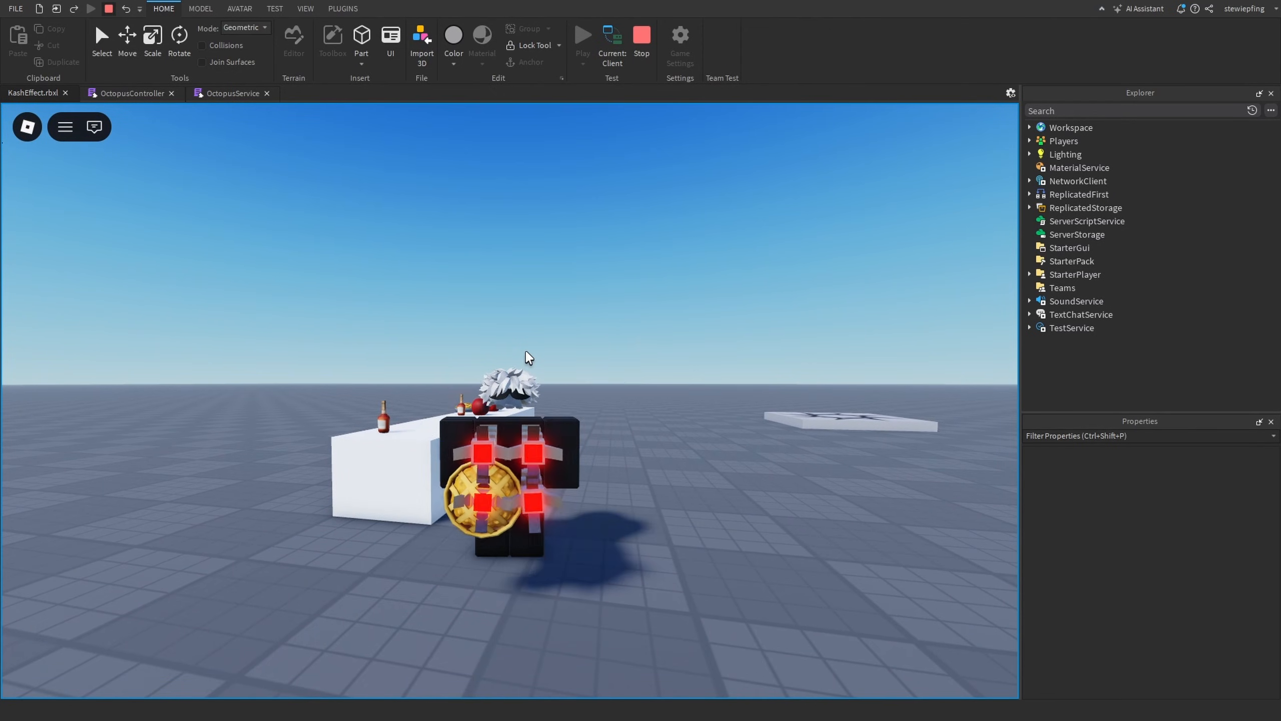
pyautogui.click(642, 34)
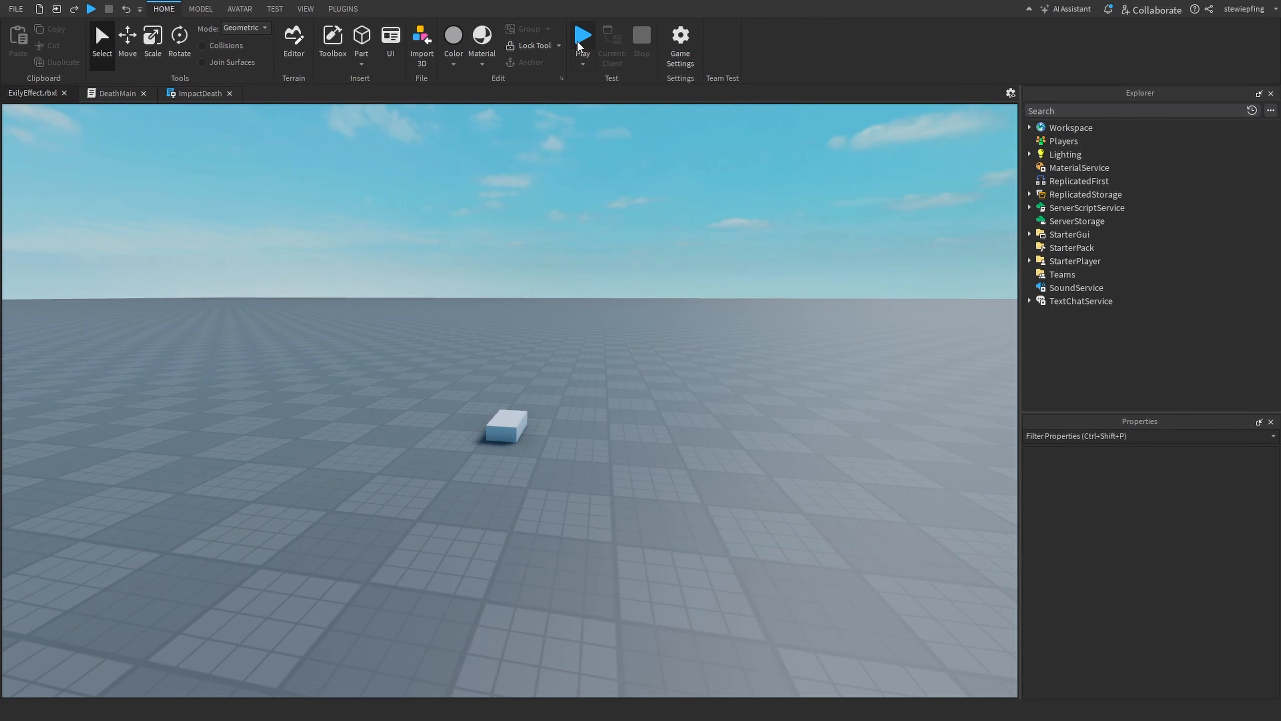
pyautogui.moveTo(166, 135)
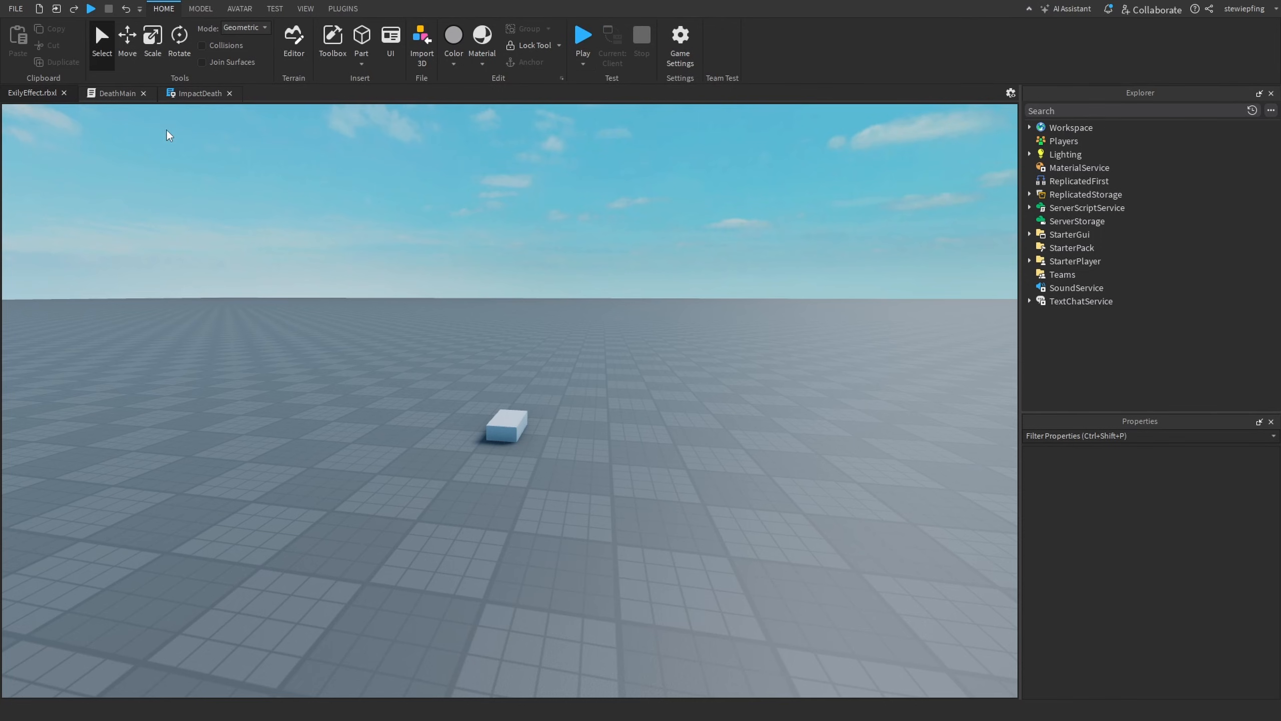
# Playtest ExilyEffect, reset the character, and press E to revive
pyautogui.click(582, 36)
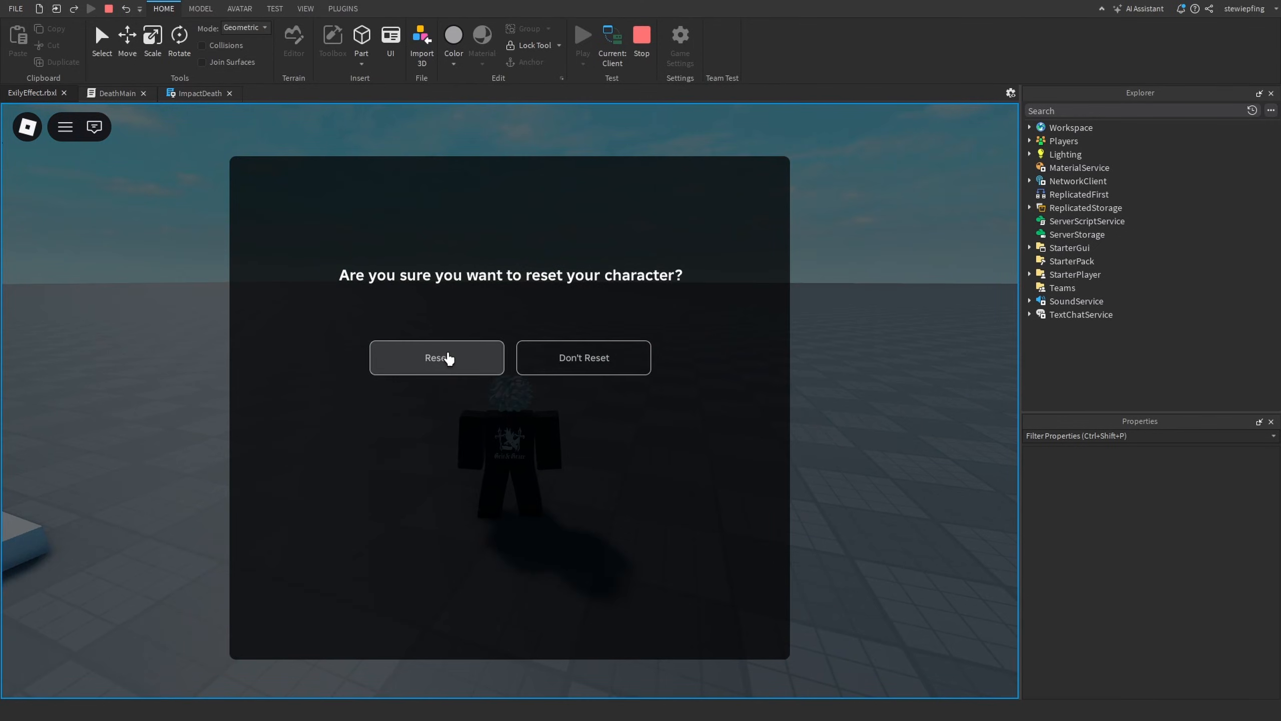
pyautogui.click(437, 357)
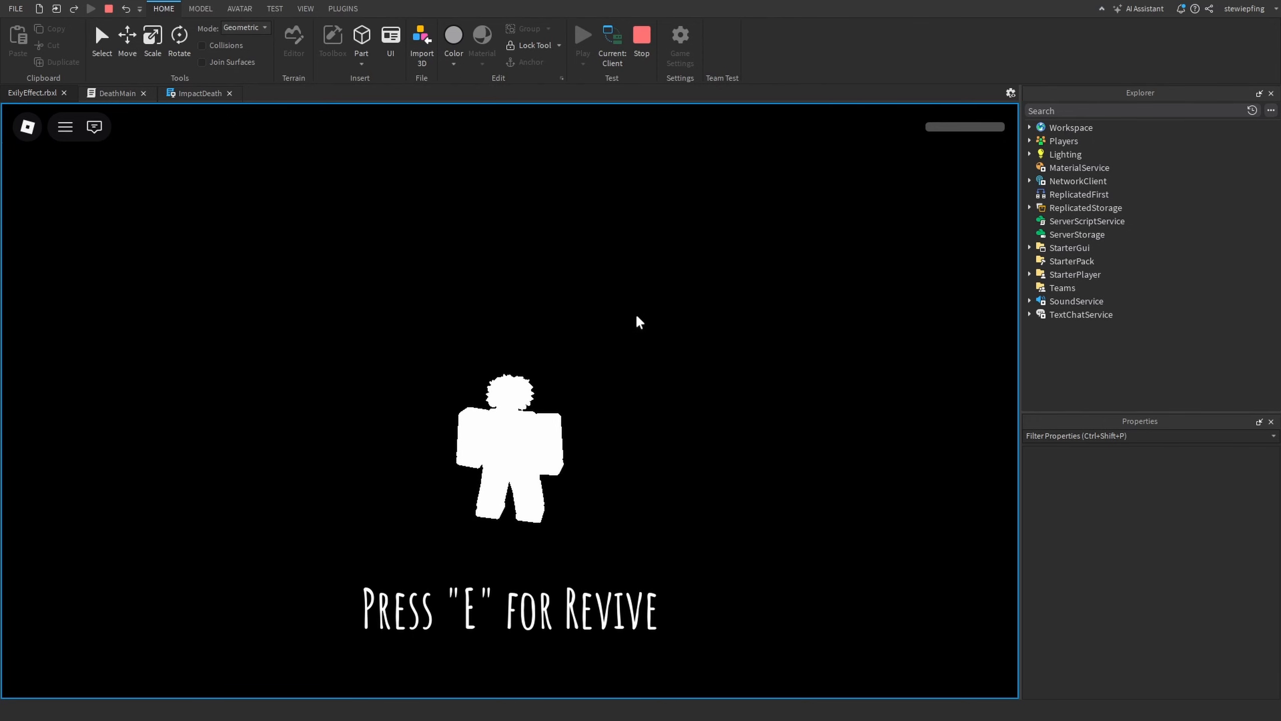
pyautogui.moveTo(619, 346)
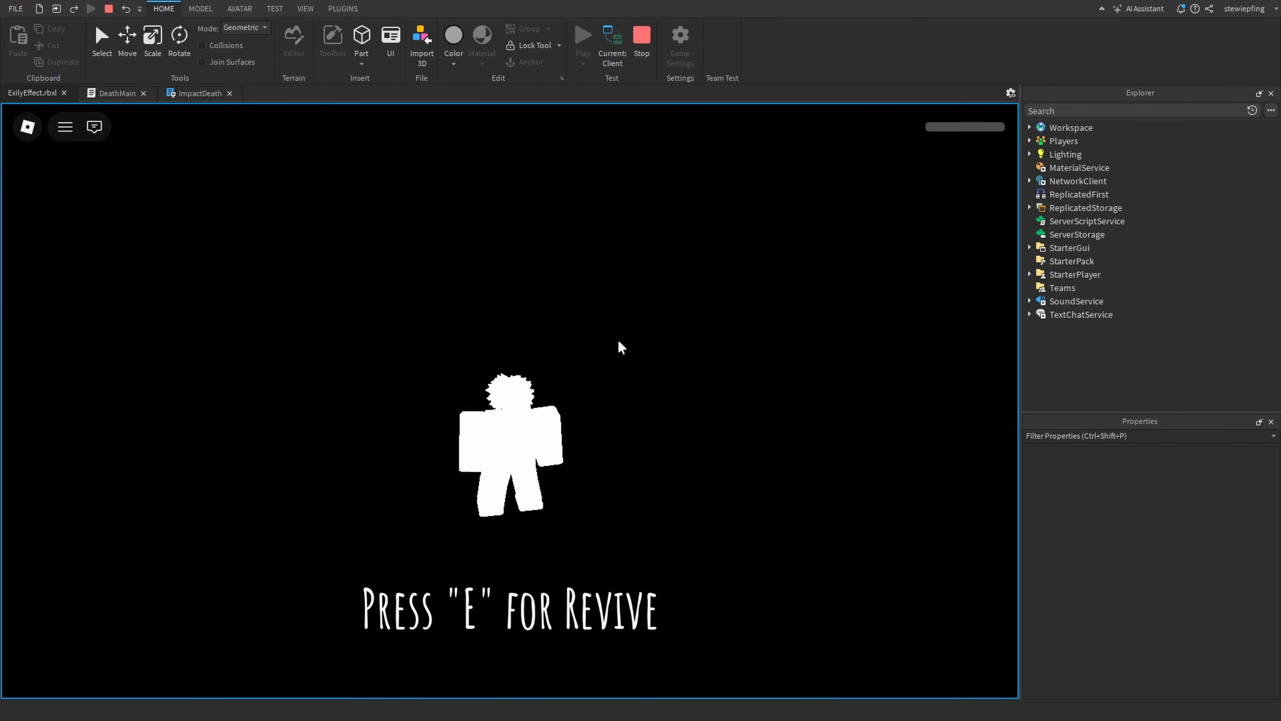
pyautogui.press('e')
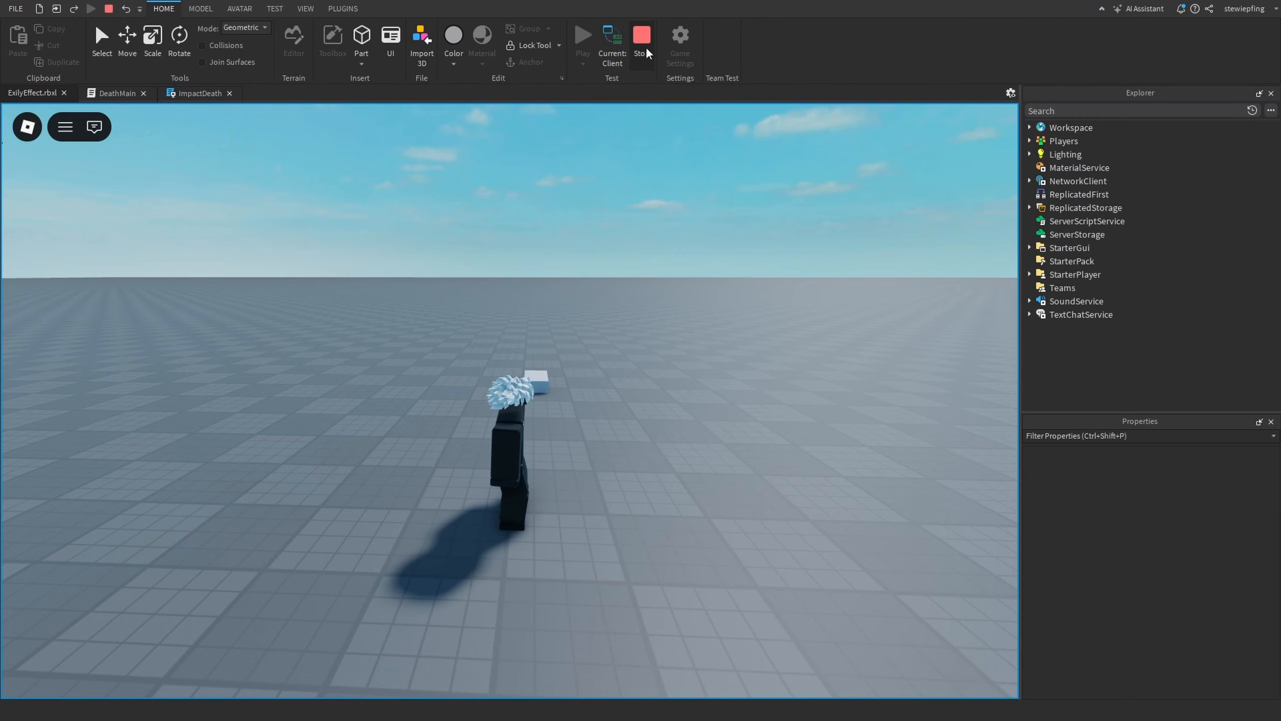
# Stop the test and expand StarterPlayer, StarterGui, ReplicatedStorage and ServerScriptService
pyautogui.click(642, 39)
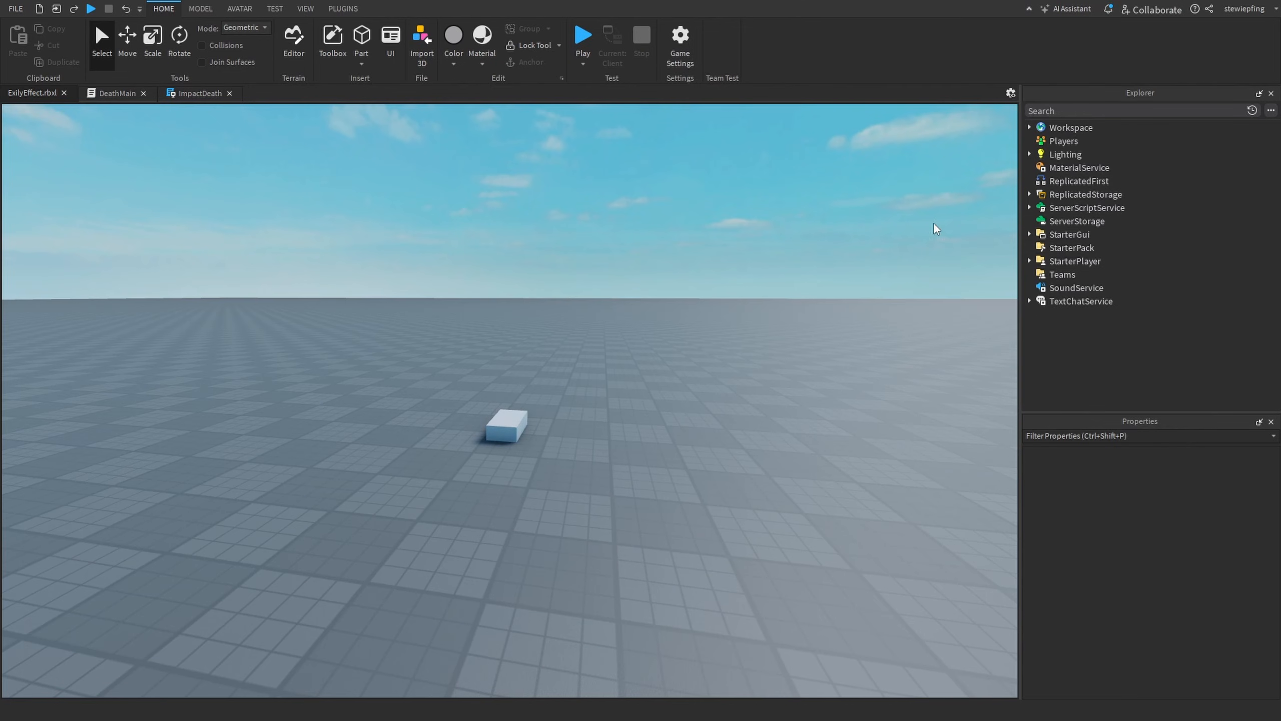
pyautogui.click(1030, 260)
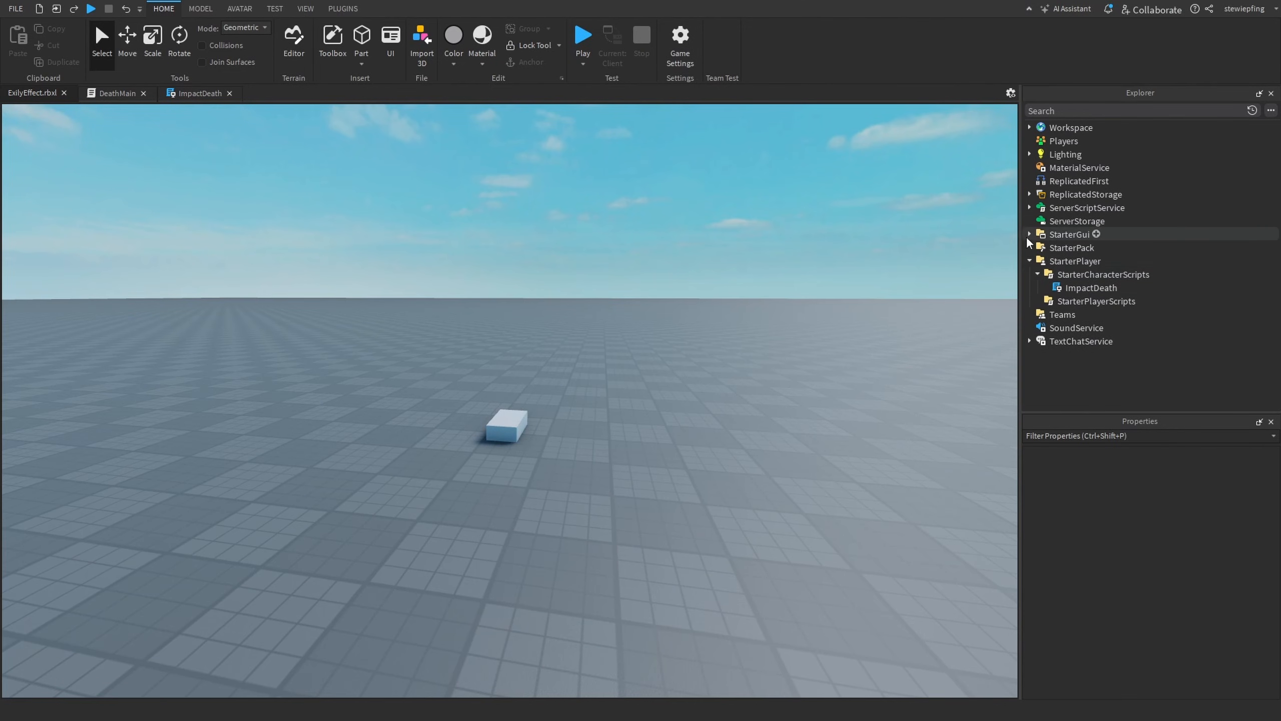
pyautogui.click(1029, 235)
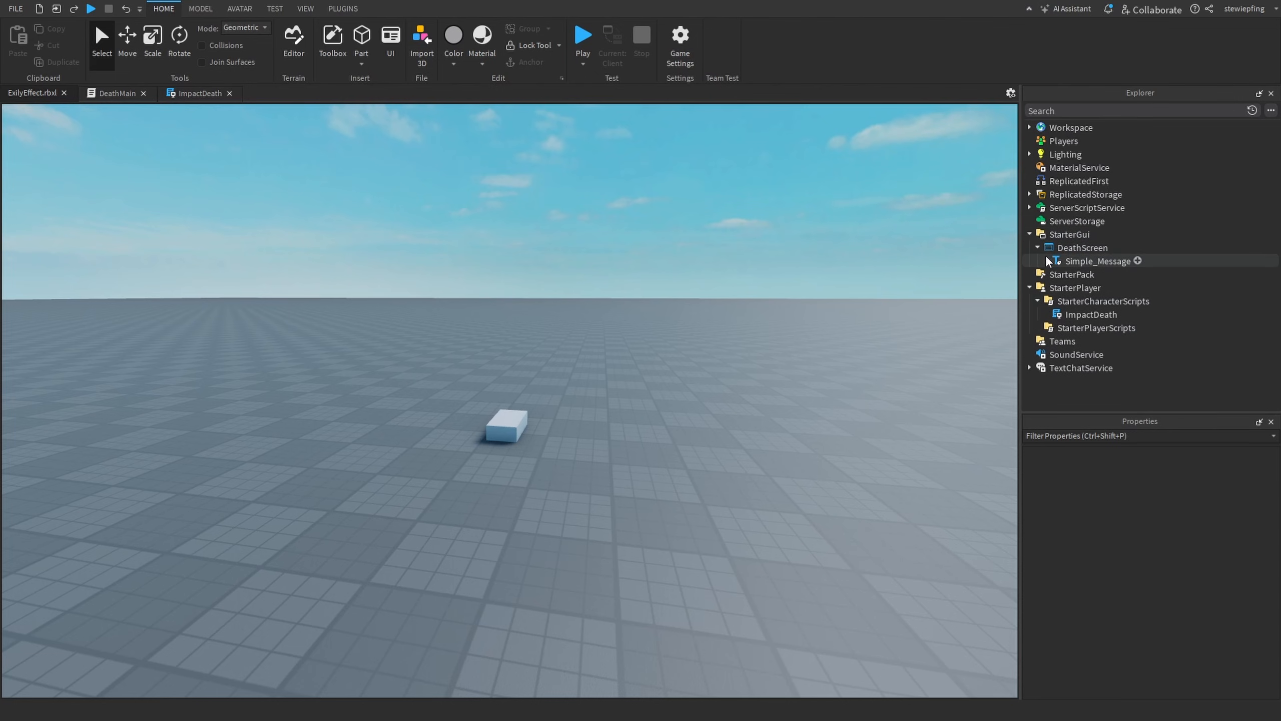
pyautogui.click(1029, 194)
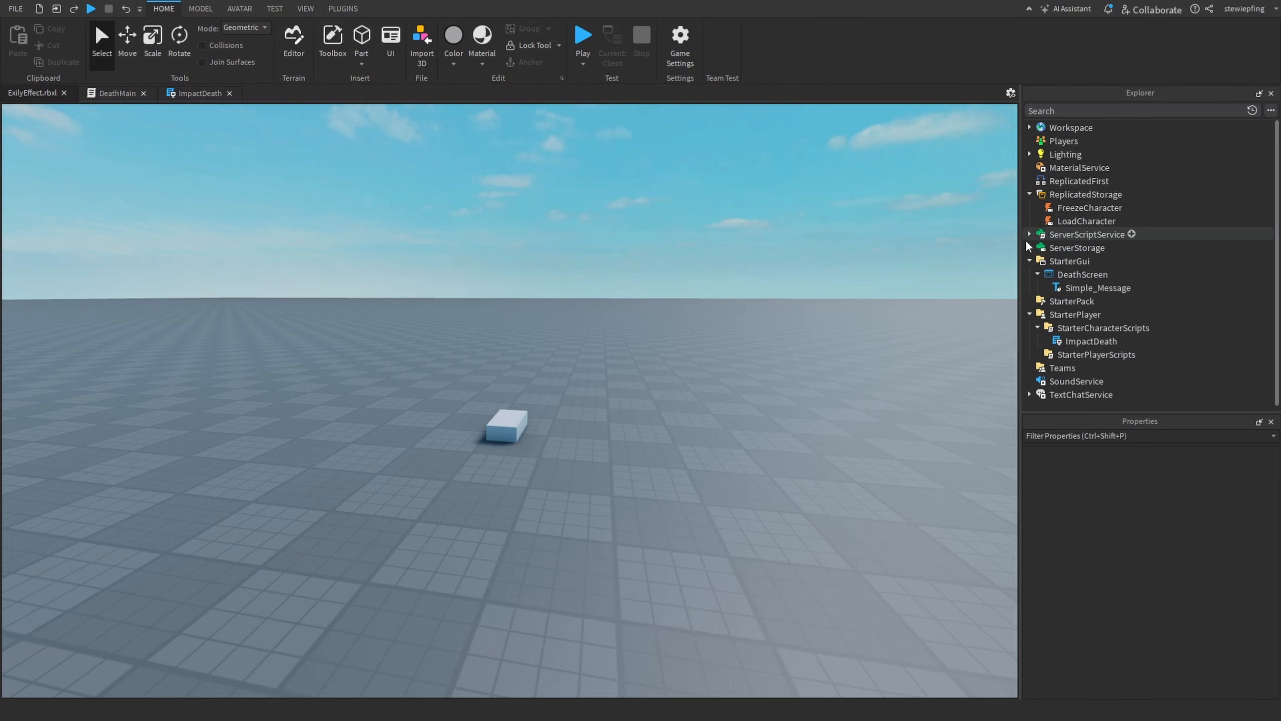
pyautogui.click(1028, 234)
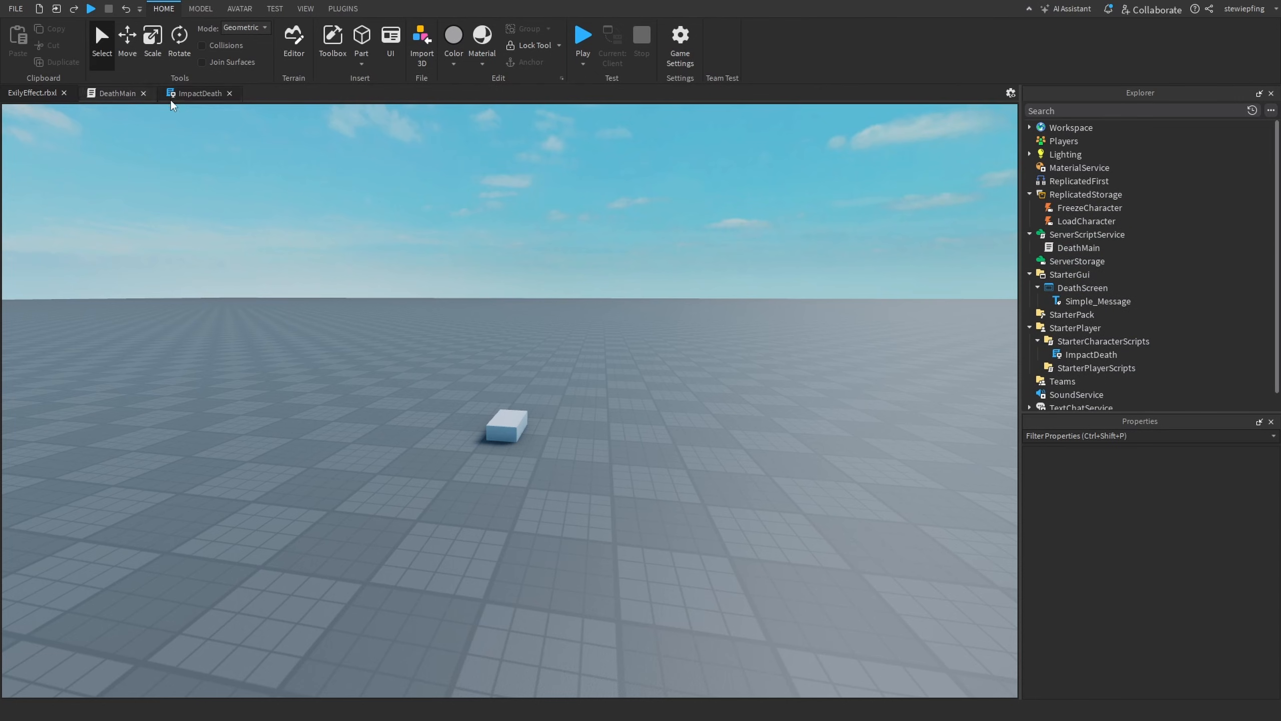
# Read ImpactDeath's highlight, revive and death code and highlight every use of the Die flag
pyautogui.click(199, 92)
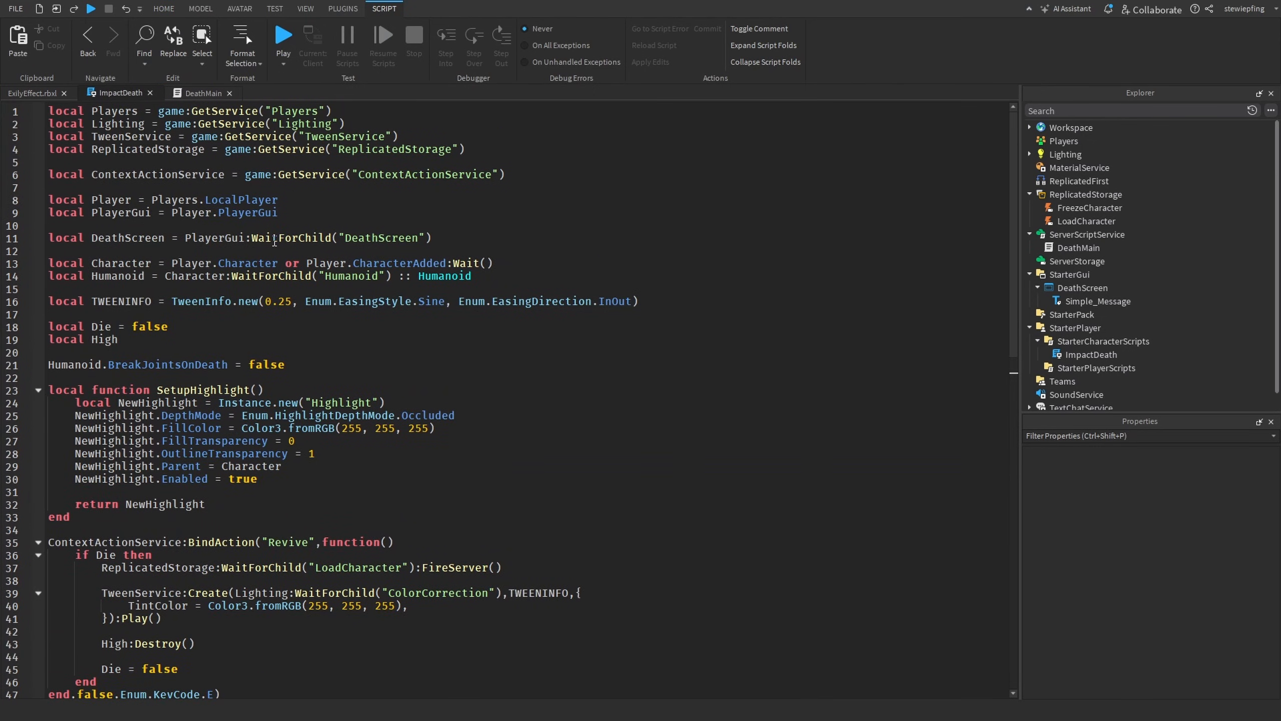
pyautogui.scroll(-3)
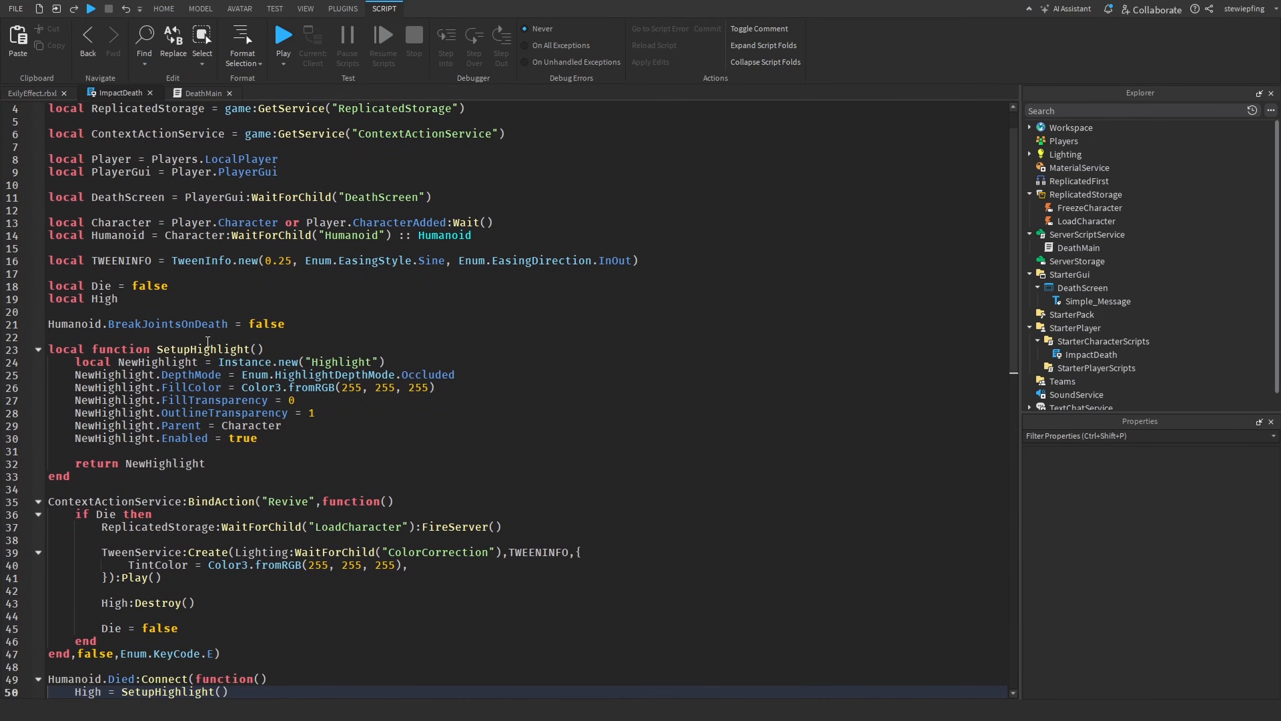
pyautogui.scroll(-3)
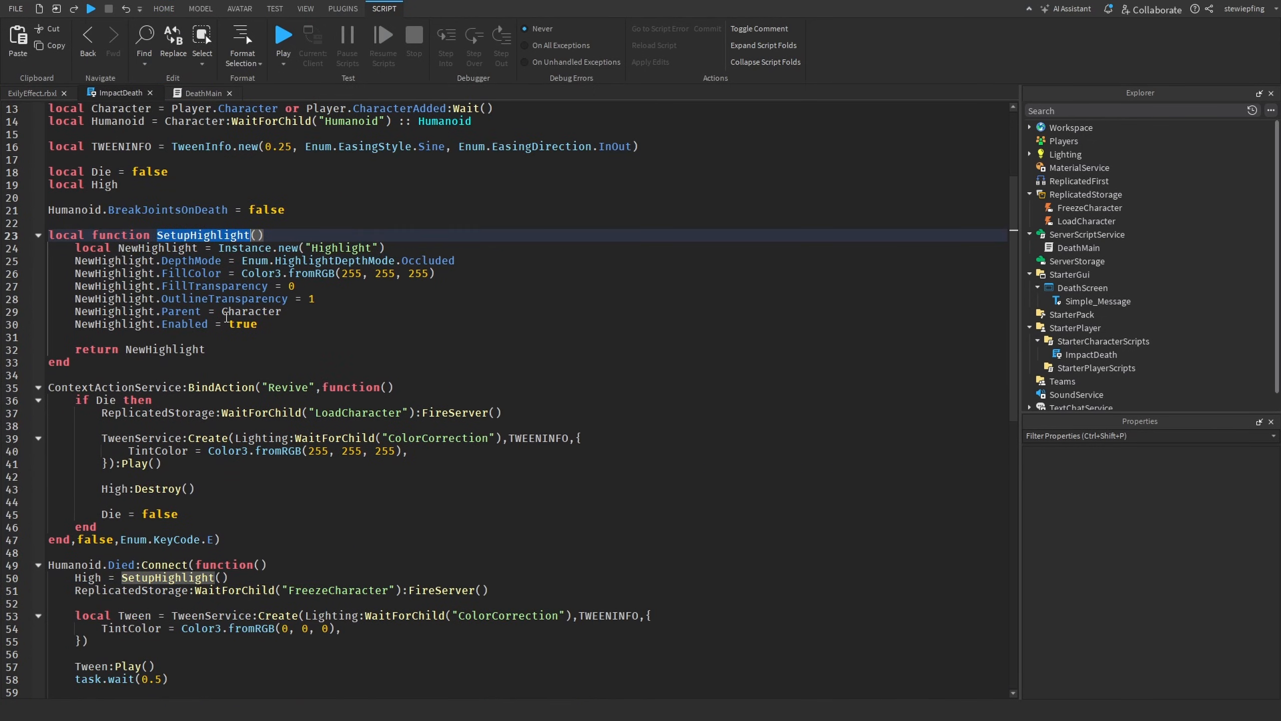
pyautogui.scroll(-3)
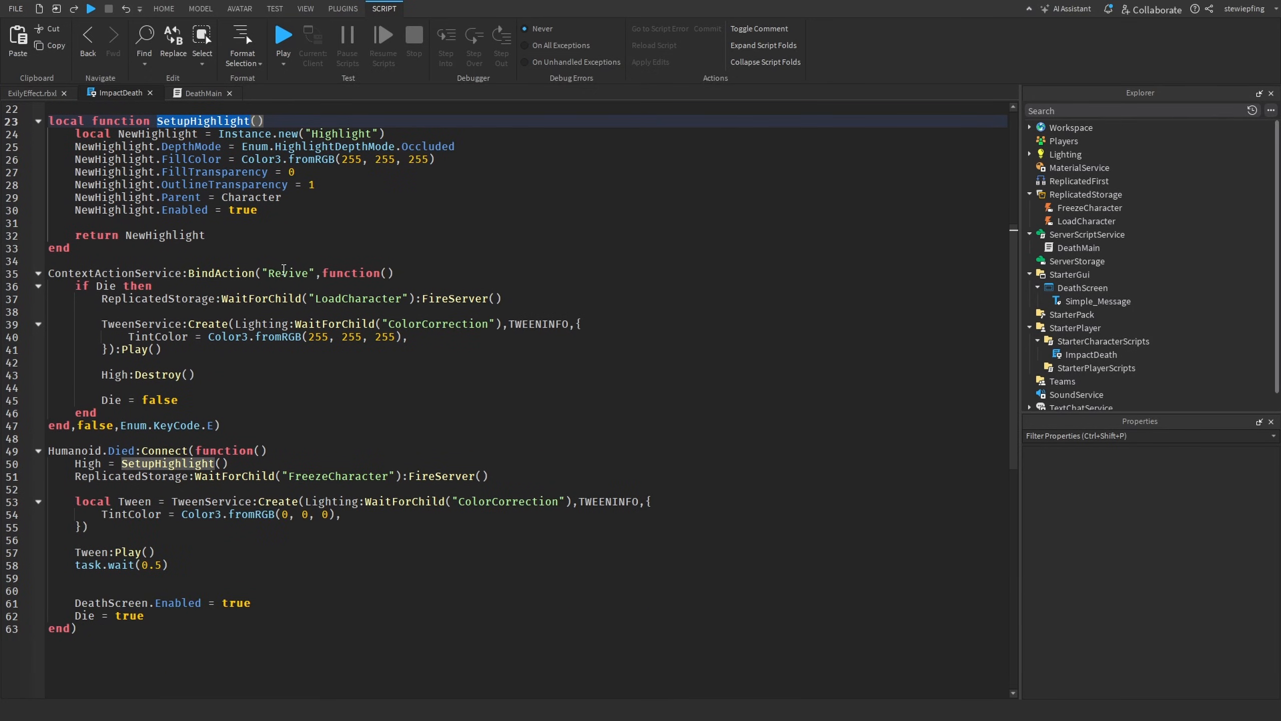
pyautogui.scroll(-3)
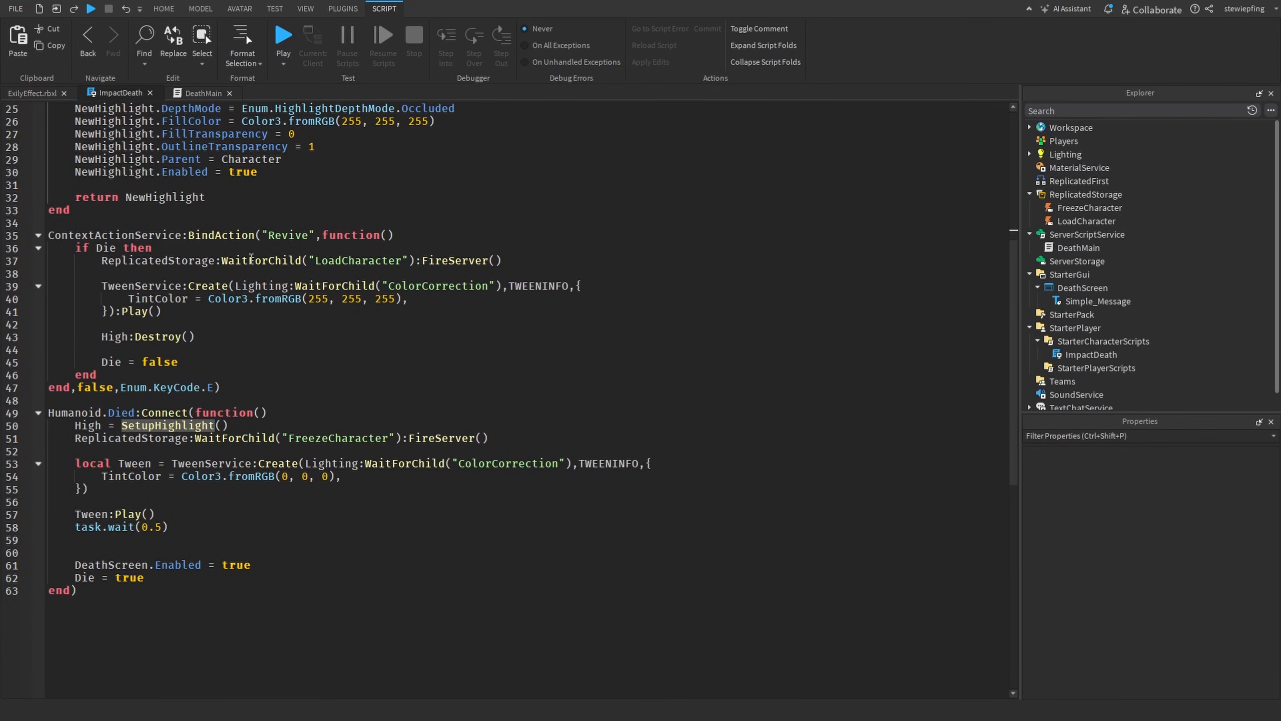
pyautogui.moveTo(272, 285)
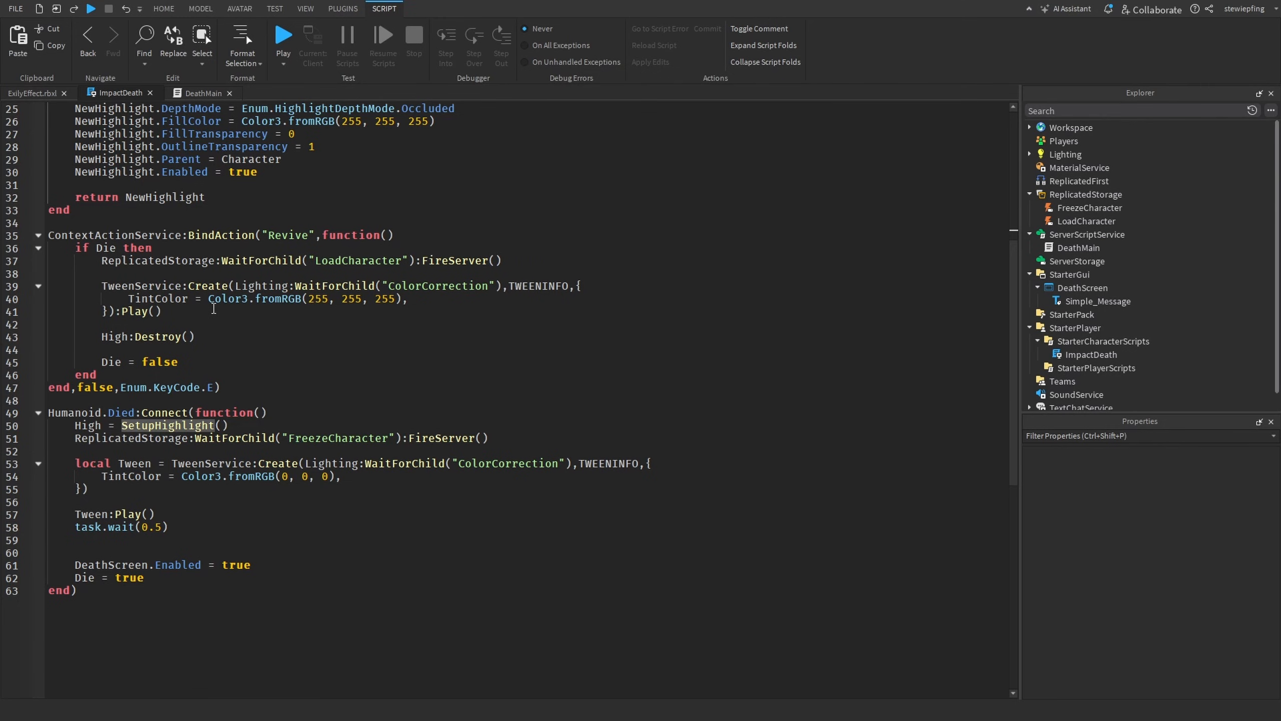
pyautogui.moveTo(152, 369)
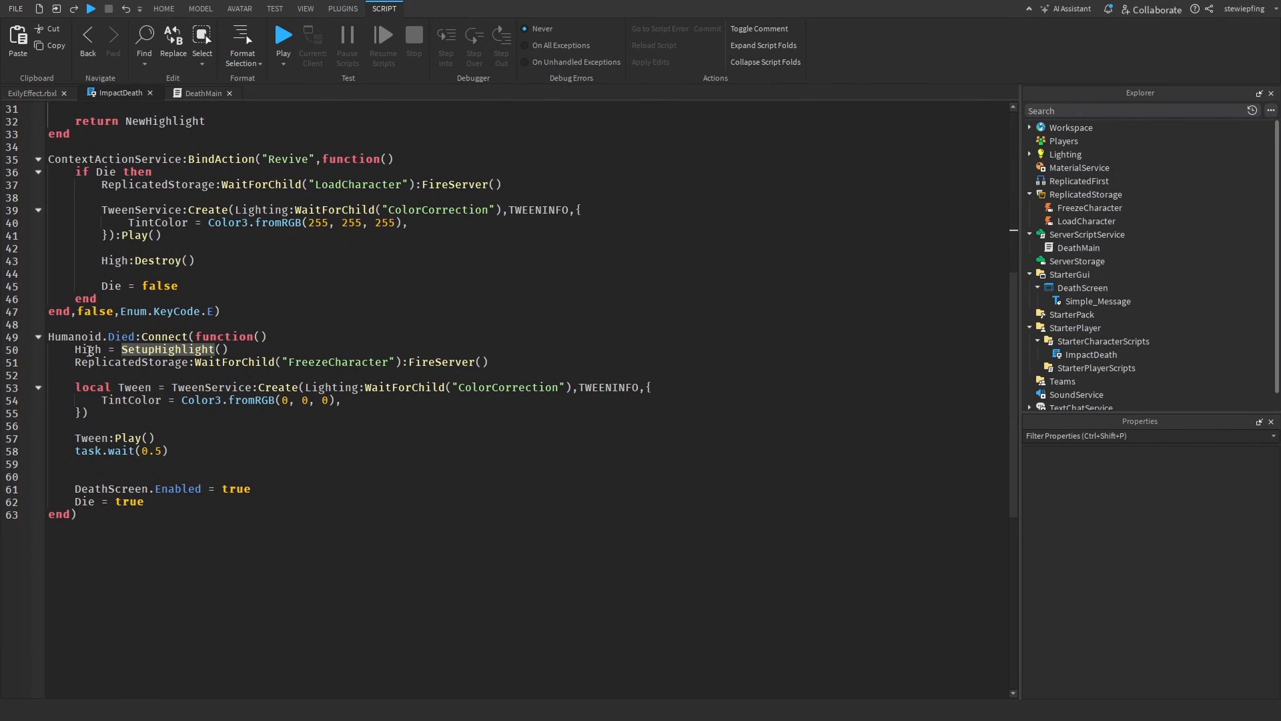
pyautogui.doubleClick(336, 362)
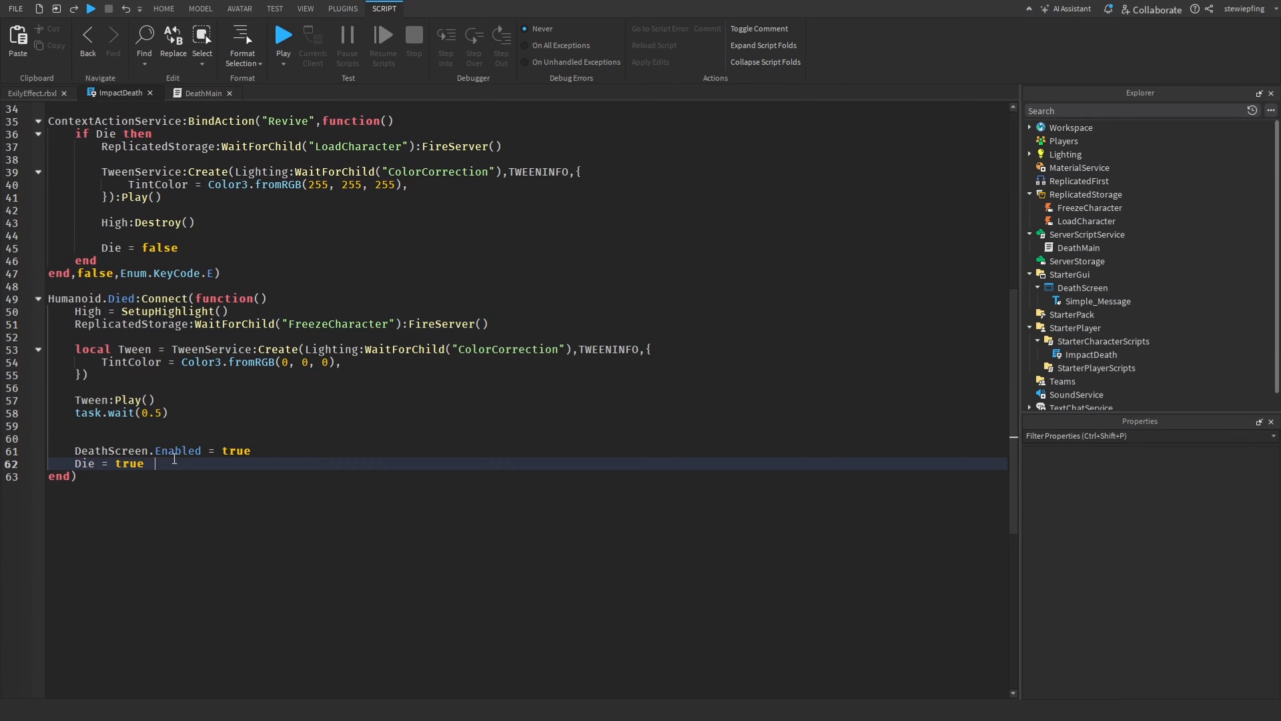
pyautogui.doubleClick(83, 463)
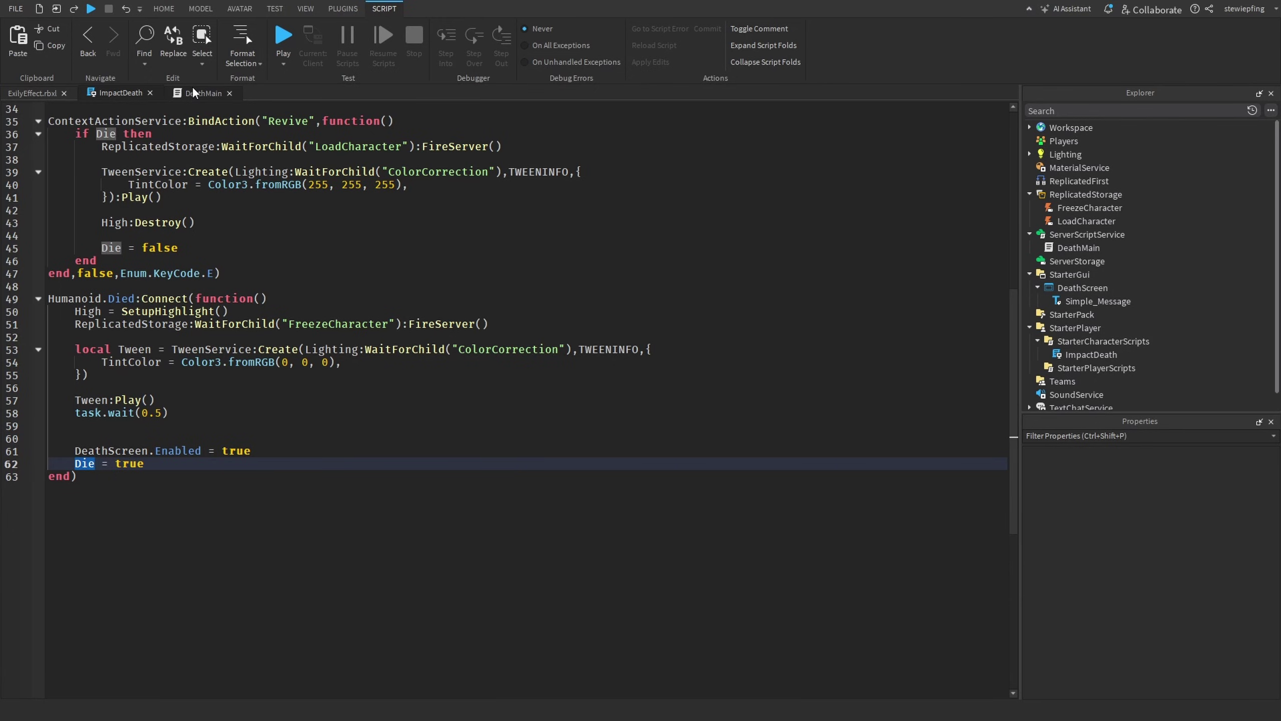
pyautogui.click(202, 92)
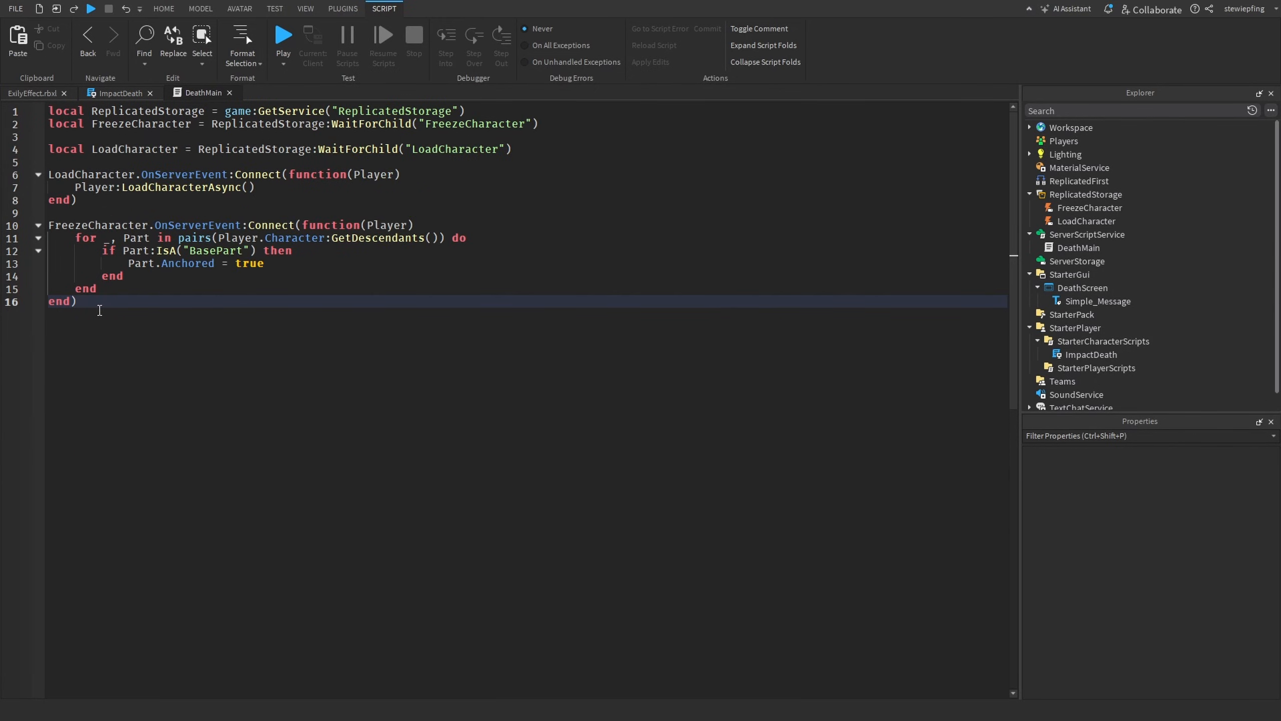
pyautogui.moveTo(116, 318)
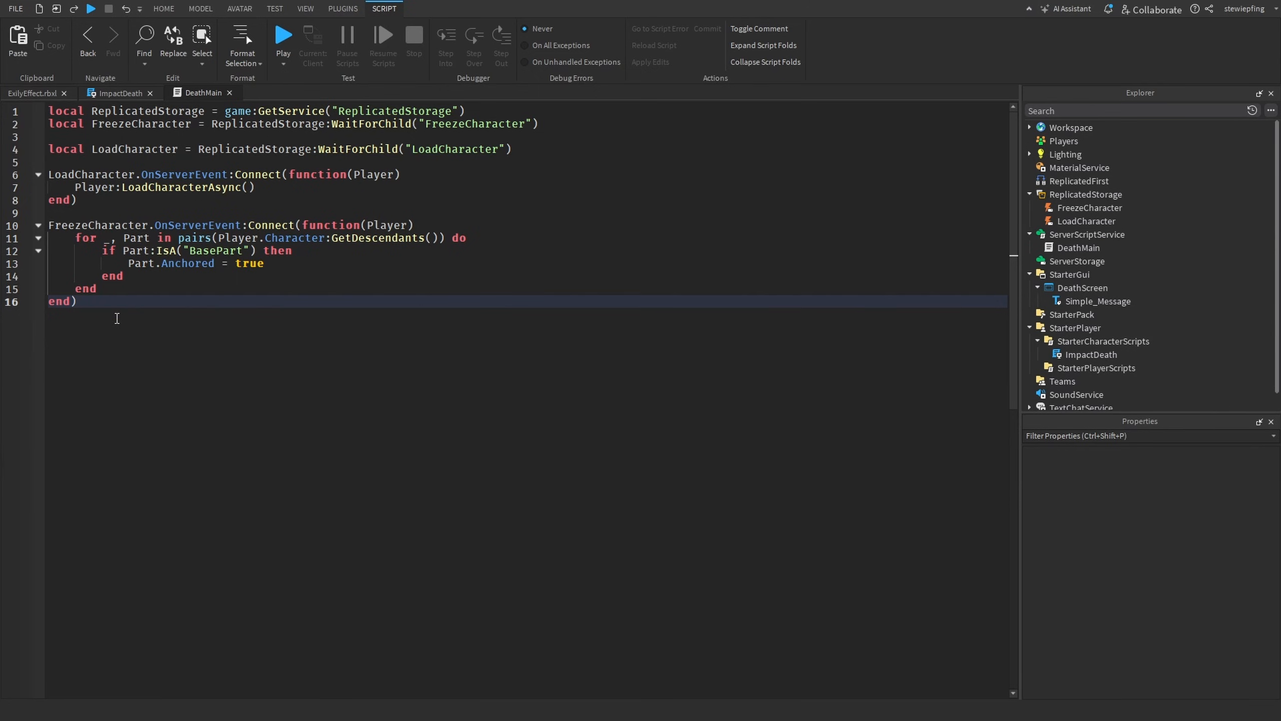
# Select the LoadCharacter event in DeathMain, then start a new playtest
pyautogui.click(94, 174)
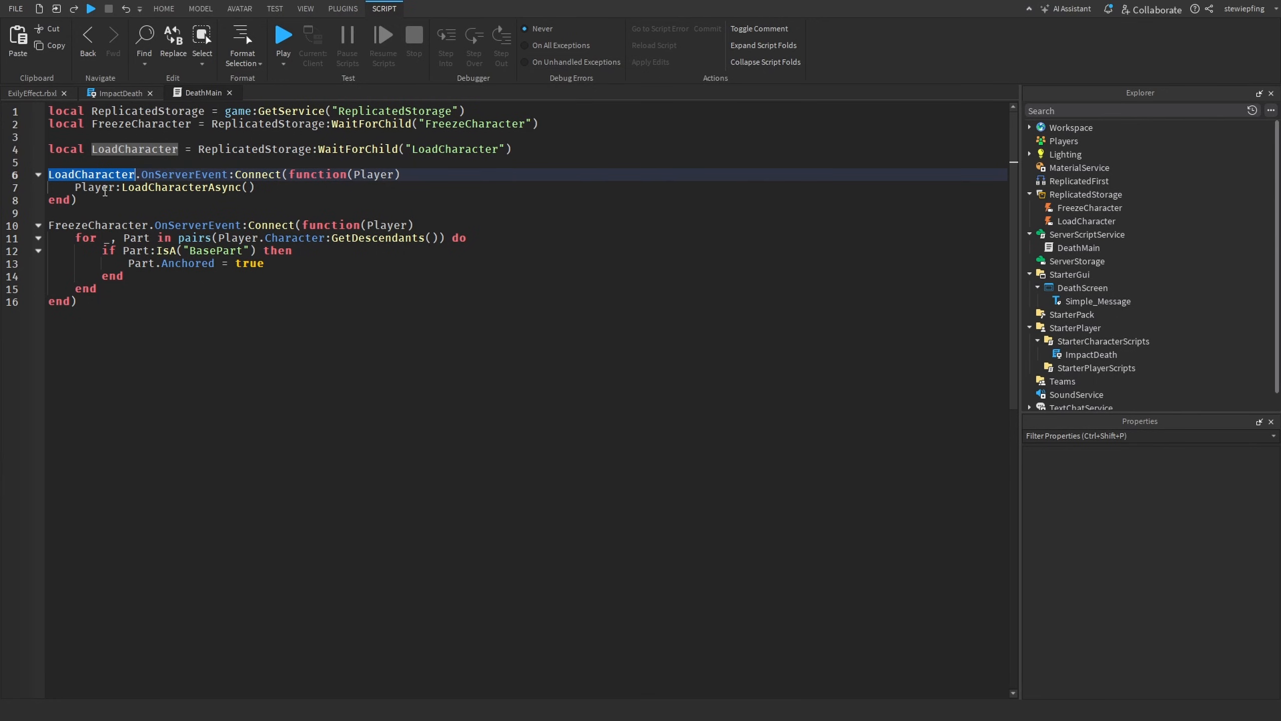
pyautogui.moveTo(241, 180)
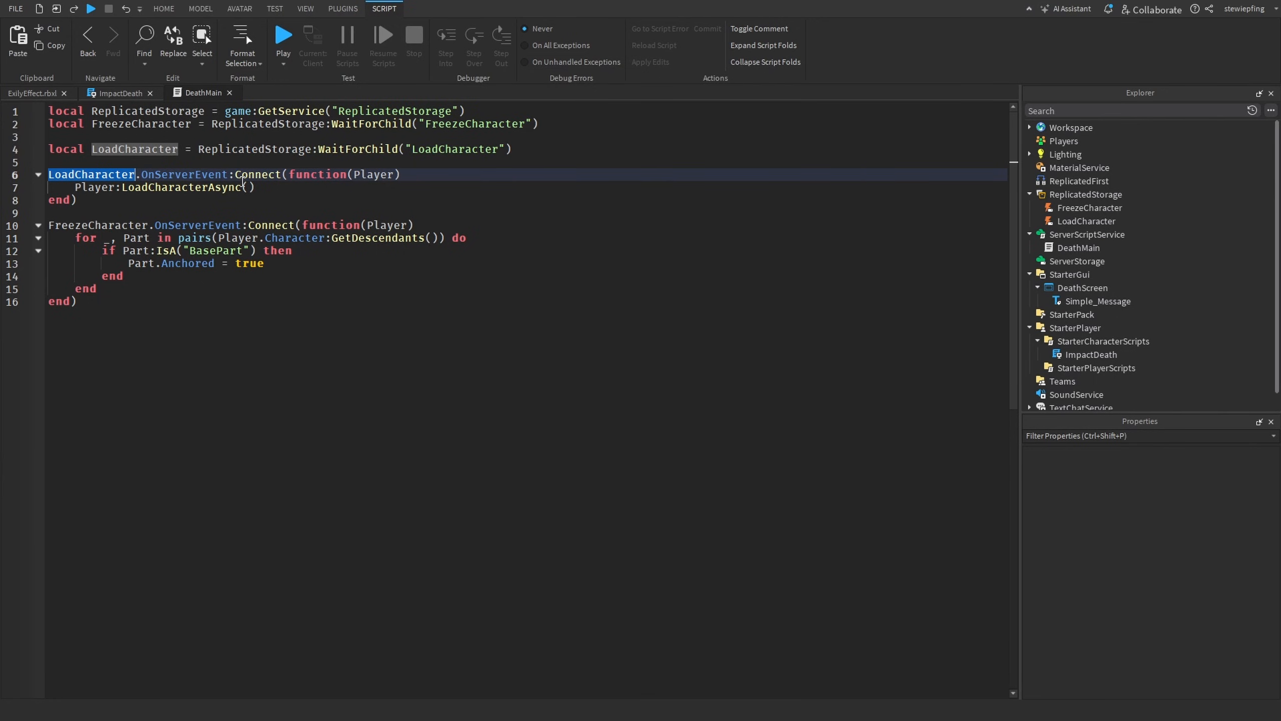
pyautogui.moveTo(204, 238)
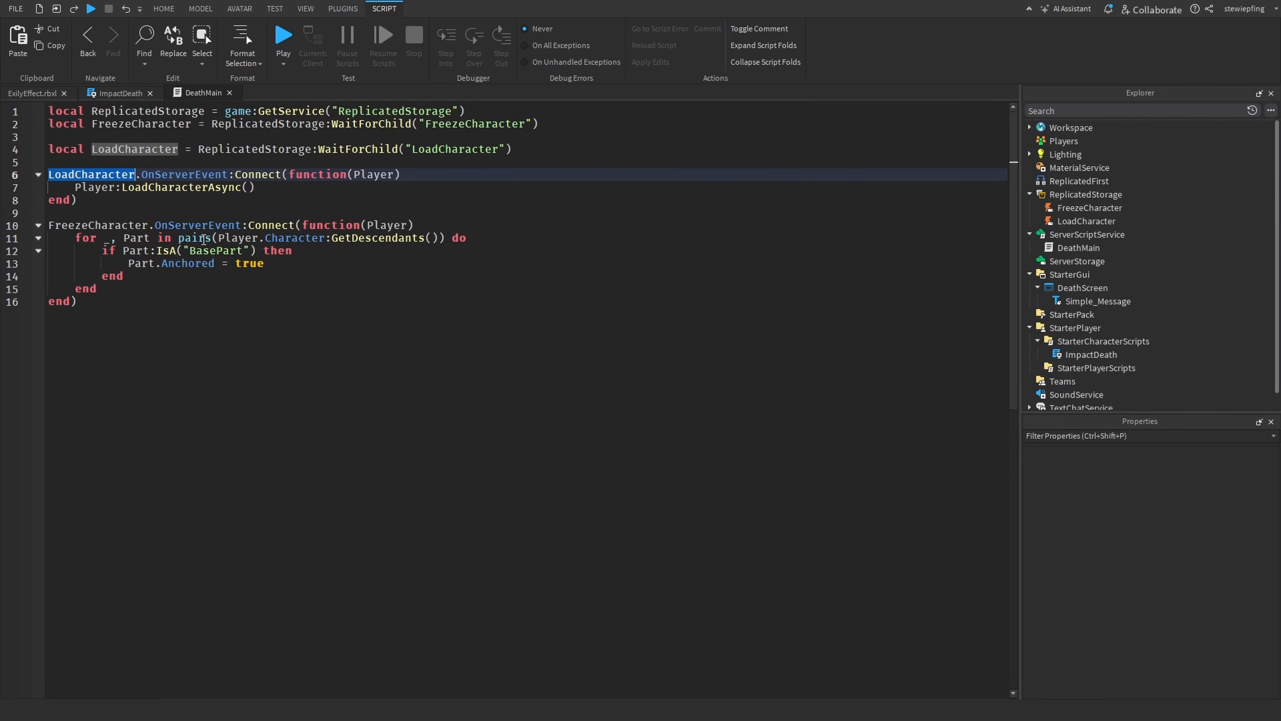
pyautogui.moveTo(199, 238)
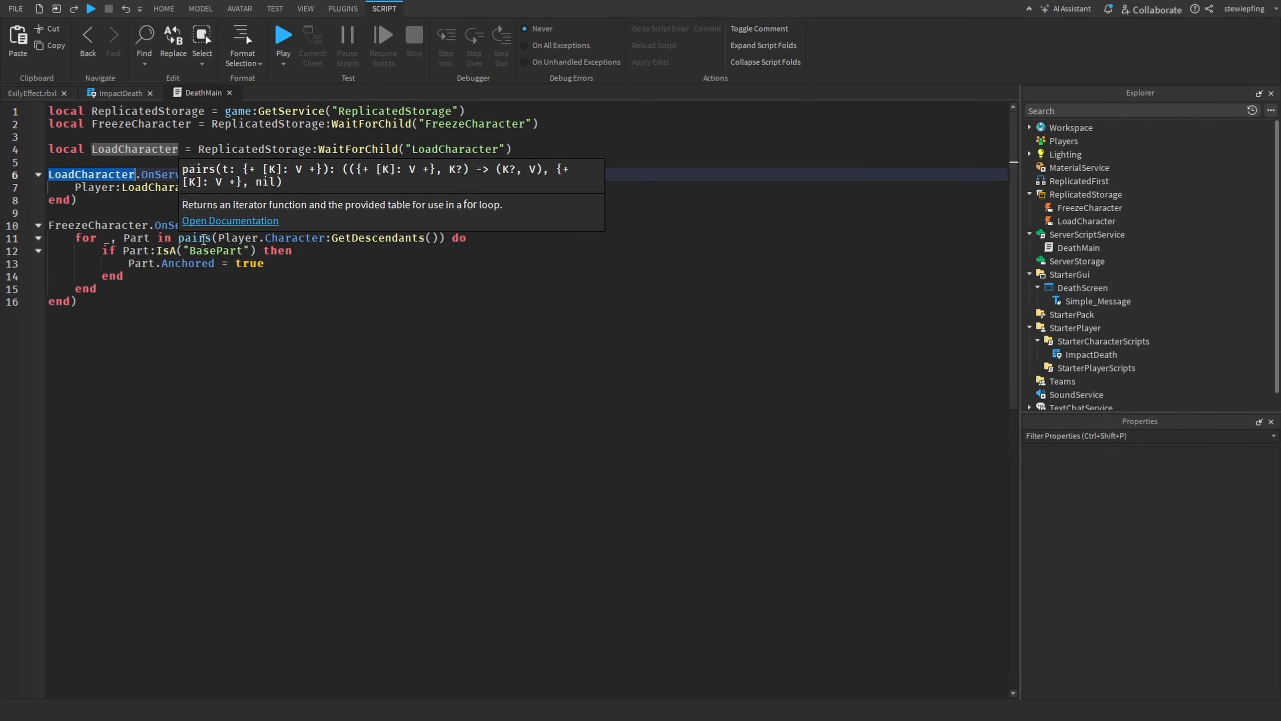
pyautogui.click(279, 278)
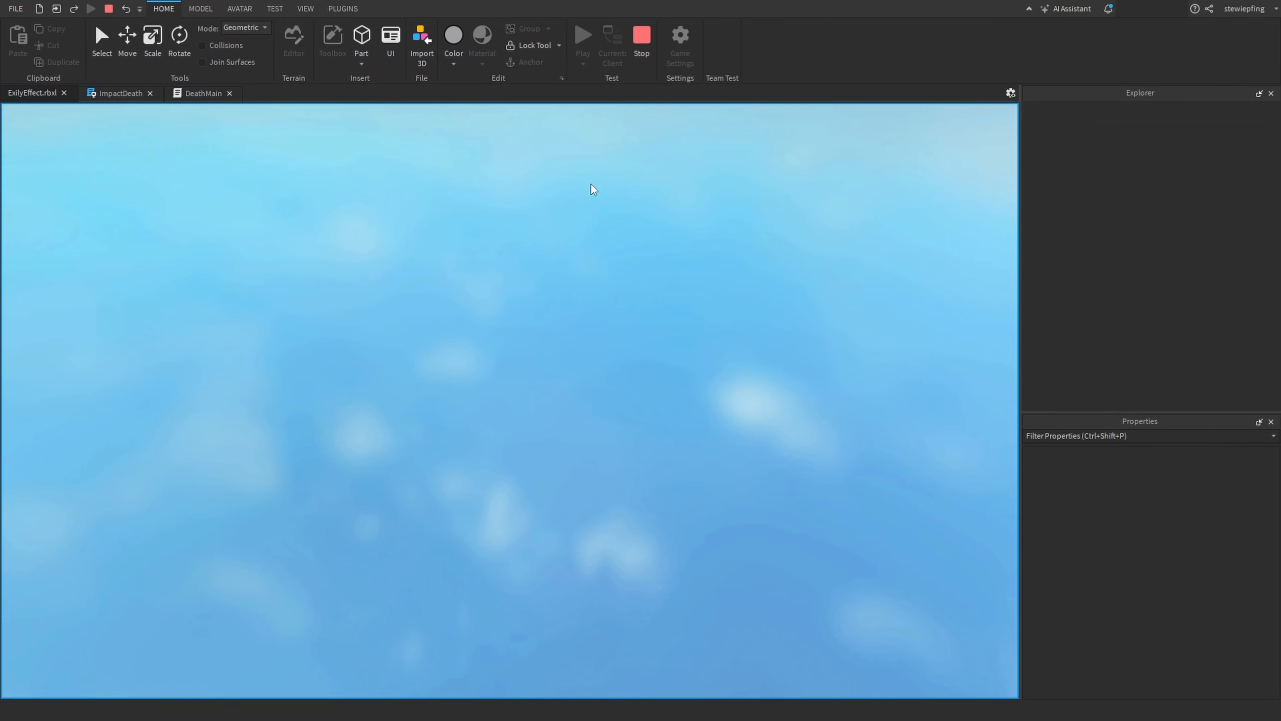
# Open the Roblox menu and confirm Reset Character to trigger the death effect
pyautogui.click(582, 35)
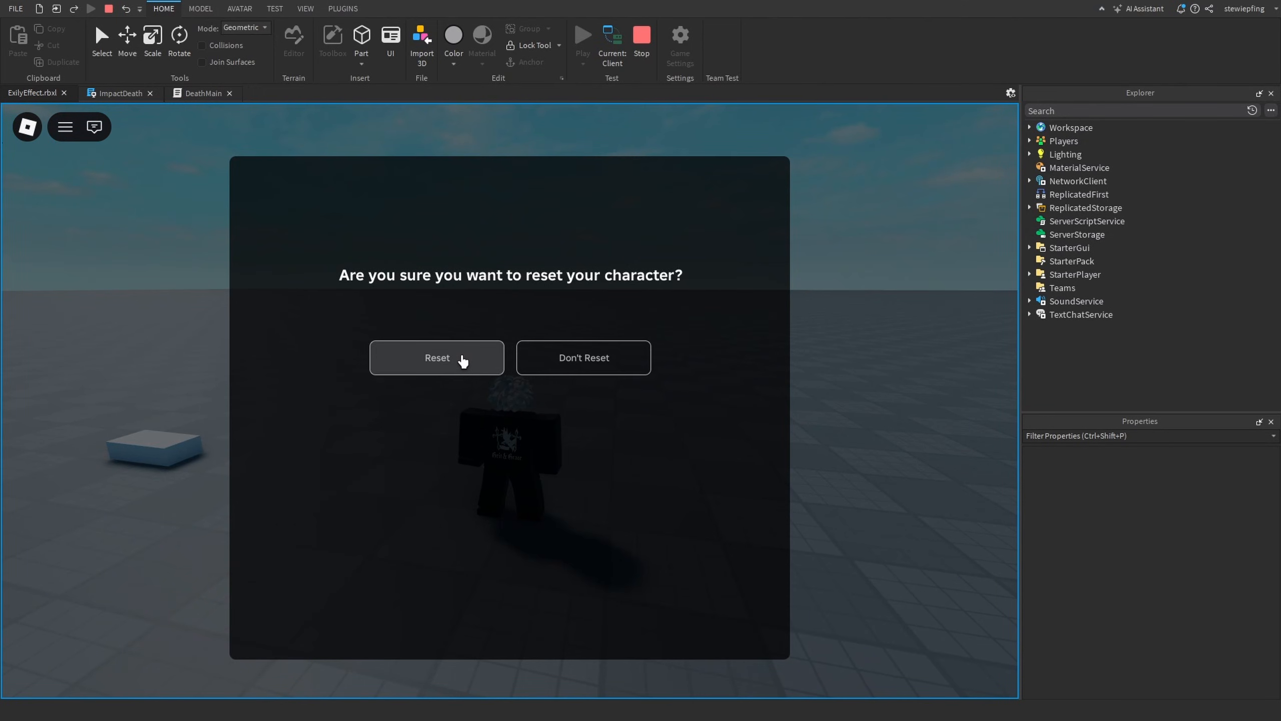
pyautogui.click(436, 357)
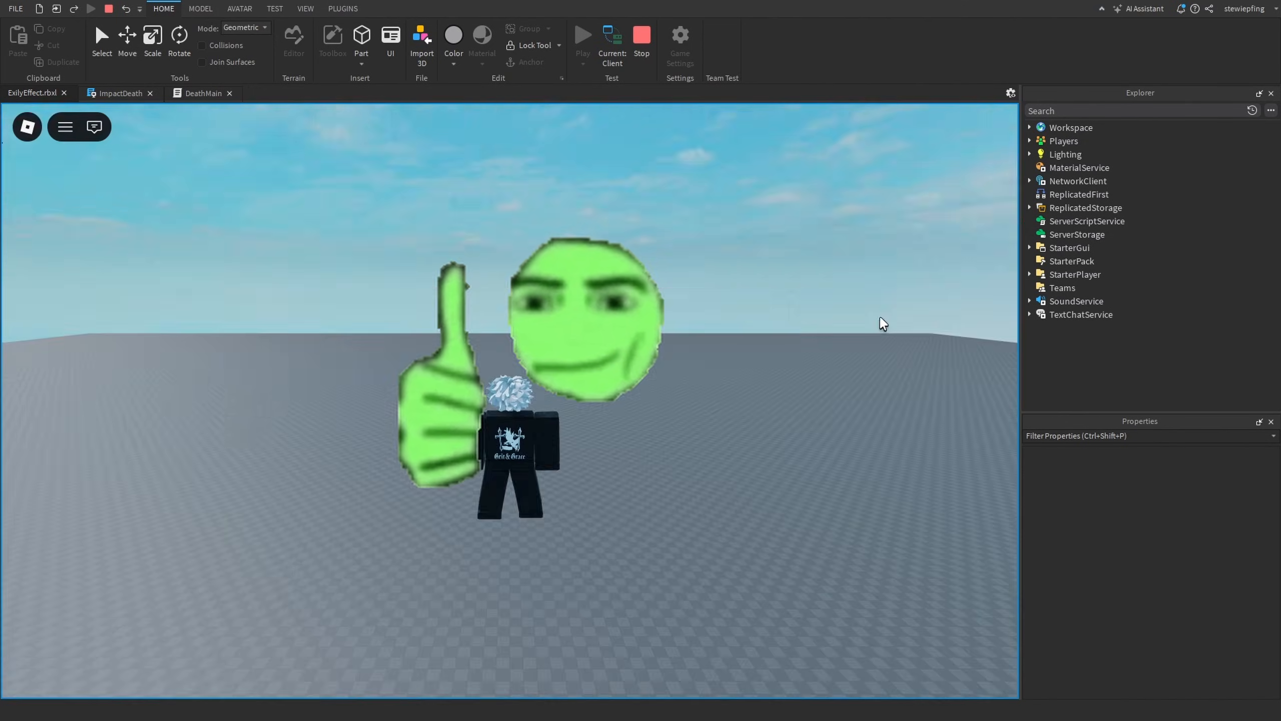